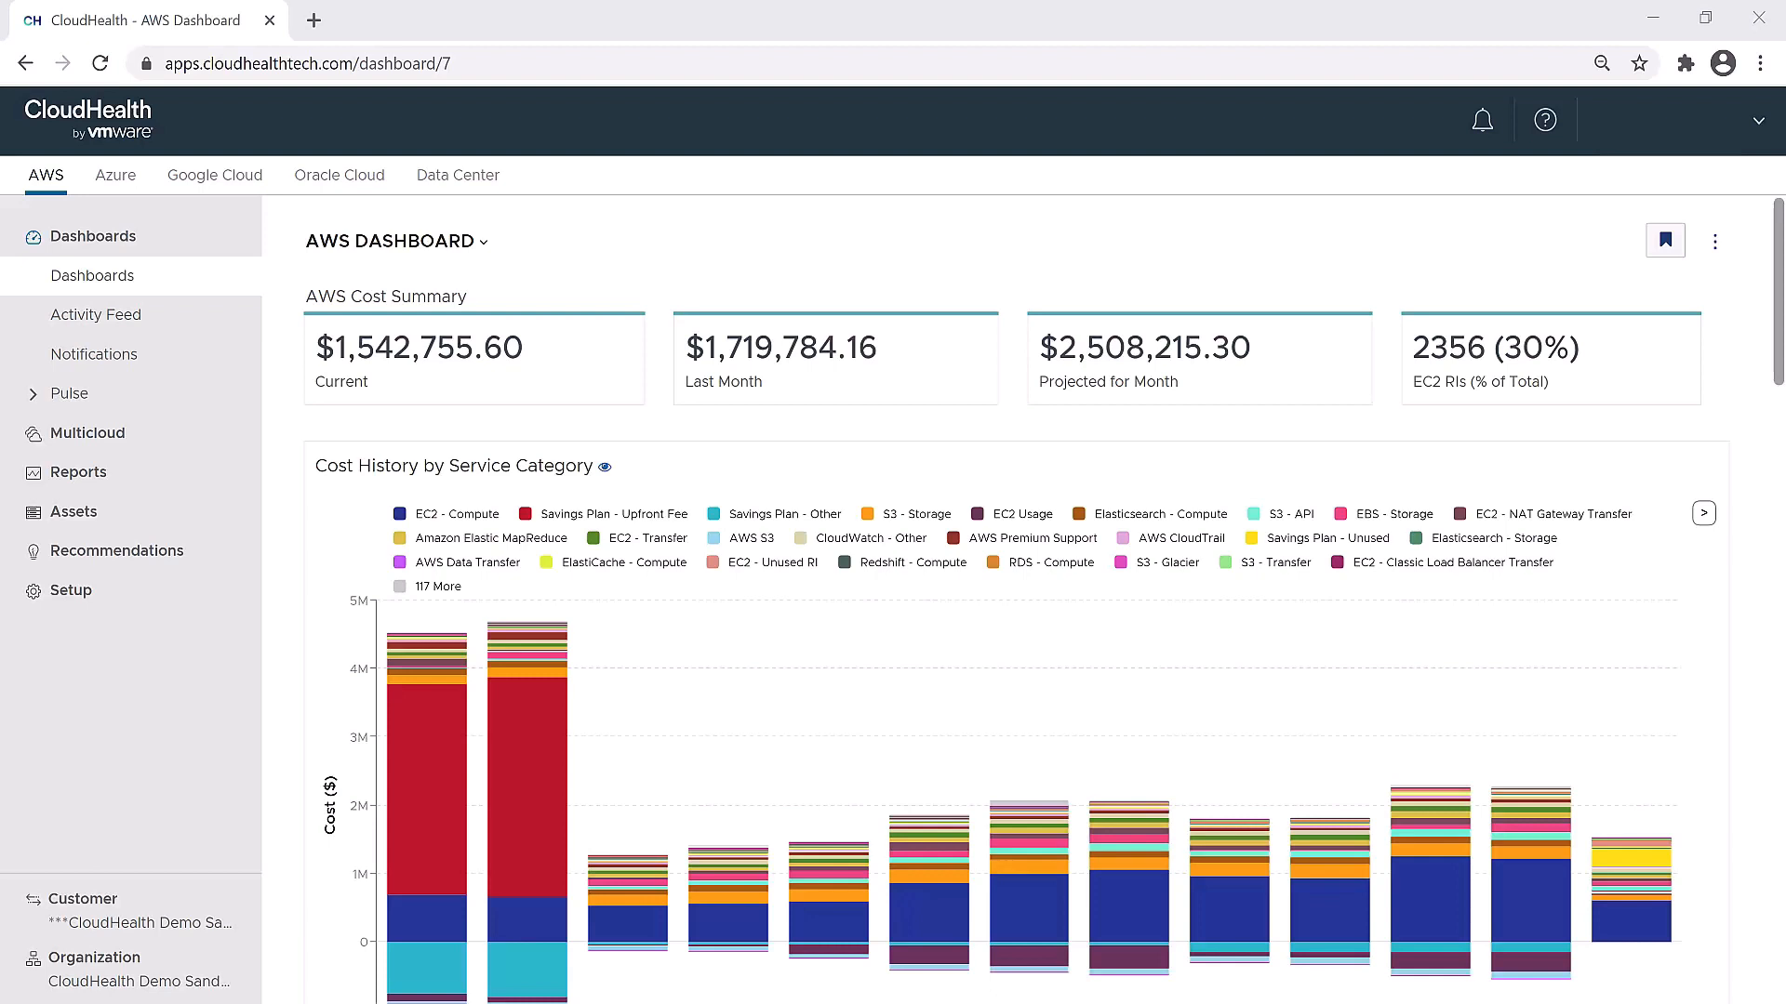
# Open the Activity Feed from the sidebar
pyautogui.click(93, 275)
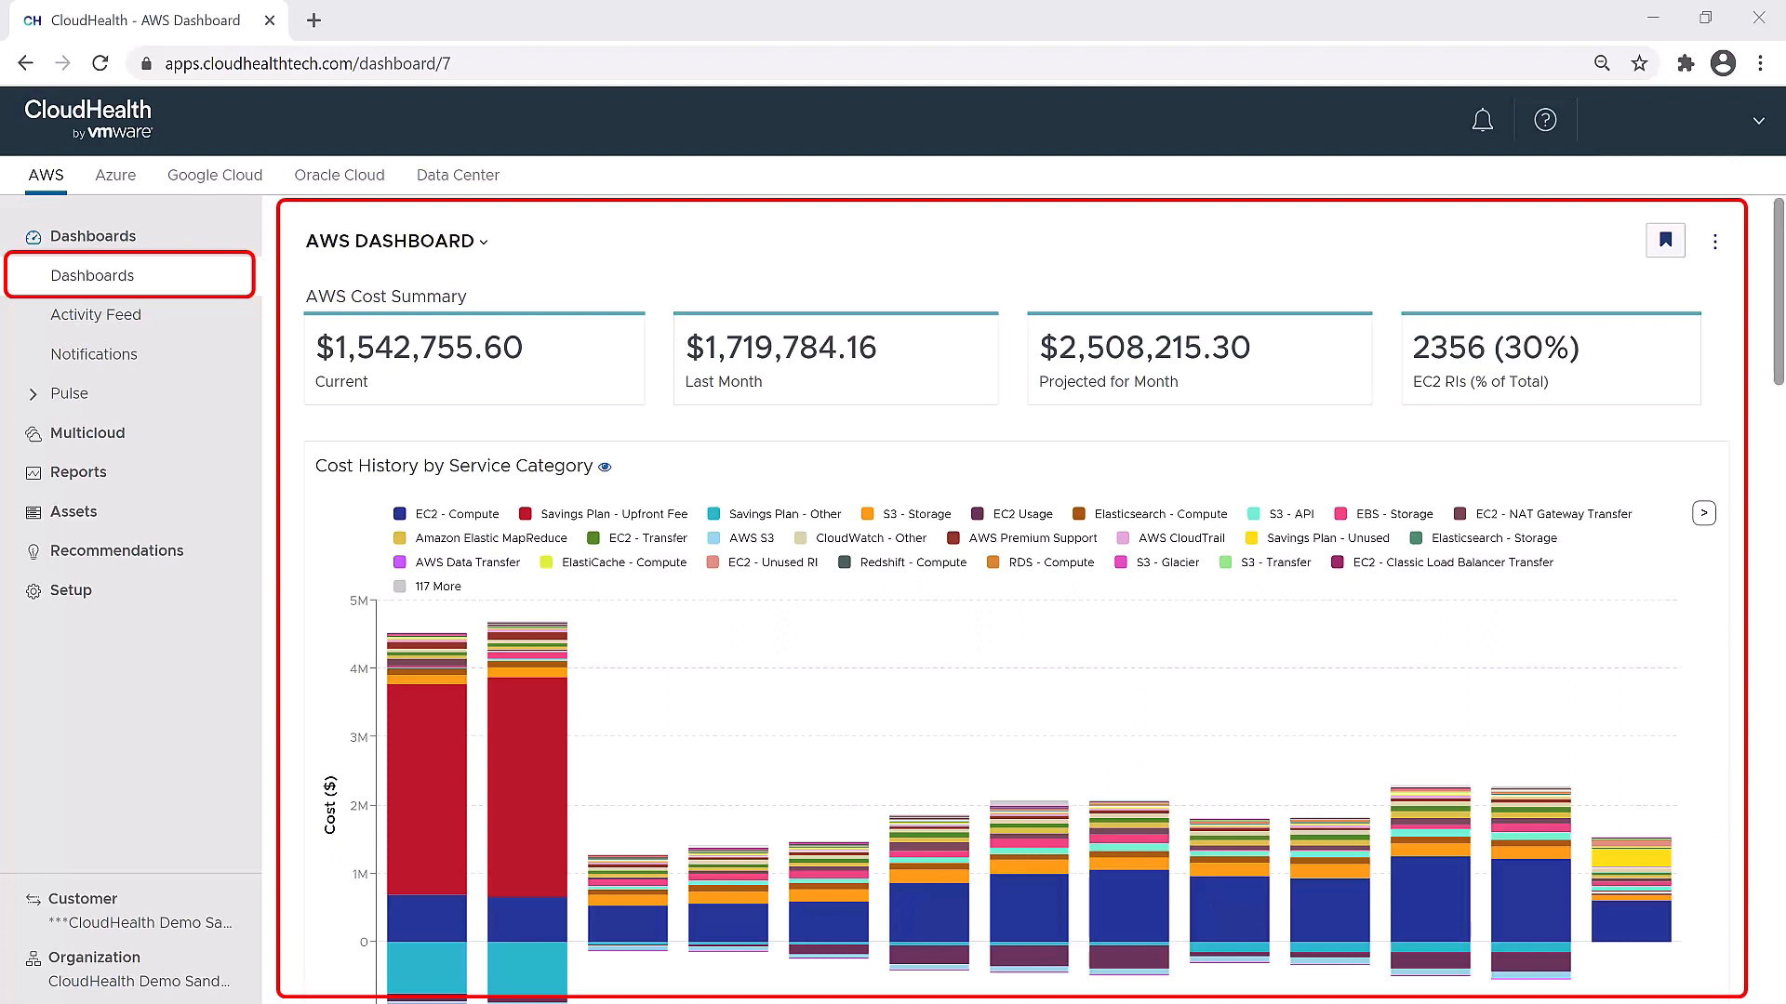
pyautogui.click(97, 315)
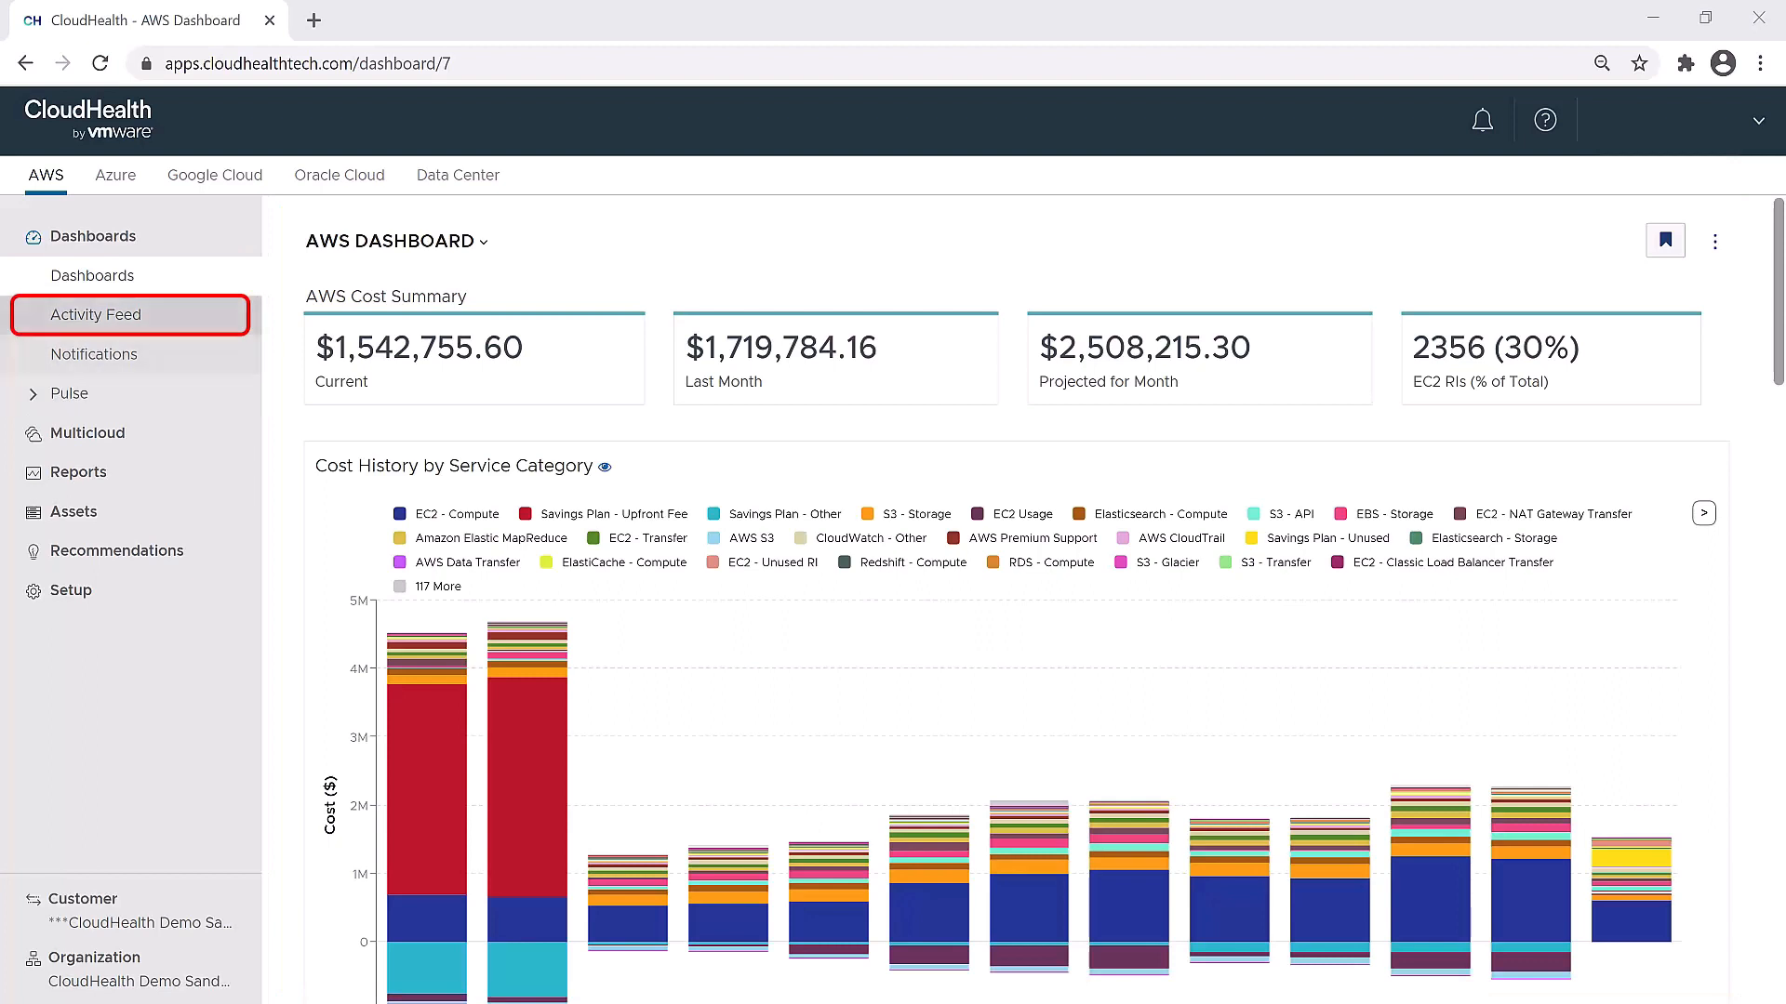
pyautogui.click(95, 314)
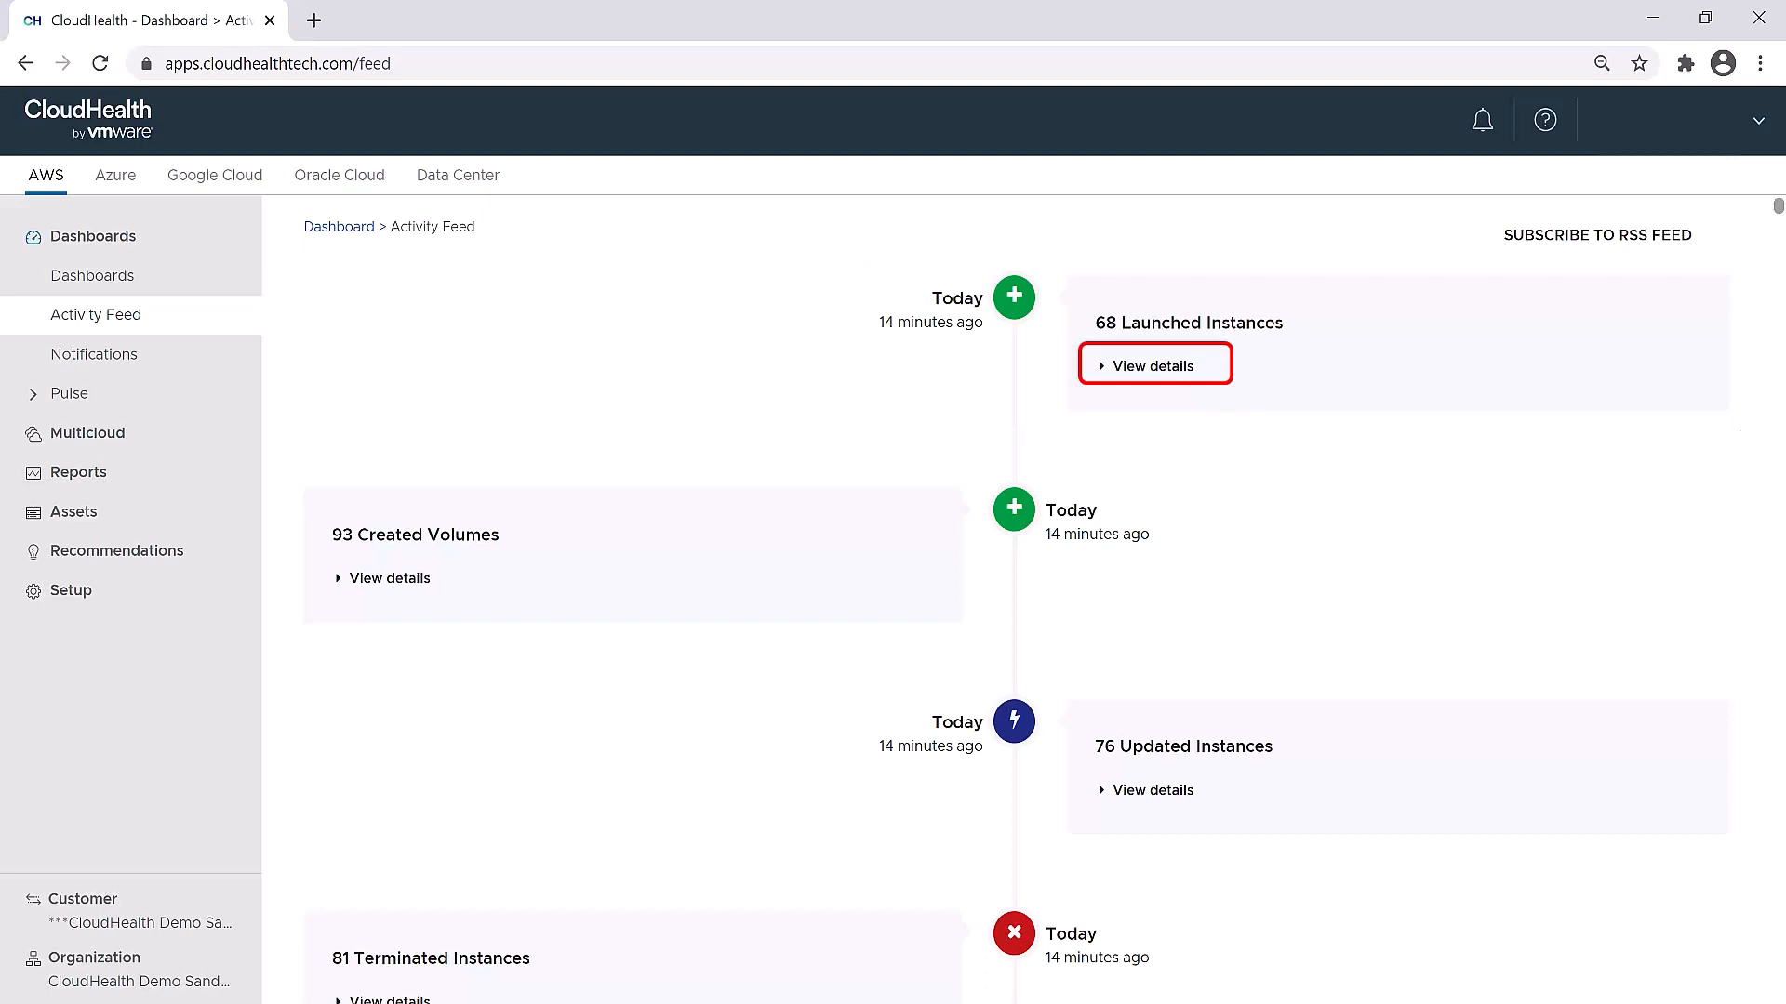
# Expand the 68 Launched Instances entry to list the individual launch records
pyautogui.click(1154, 367)
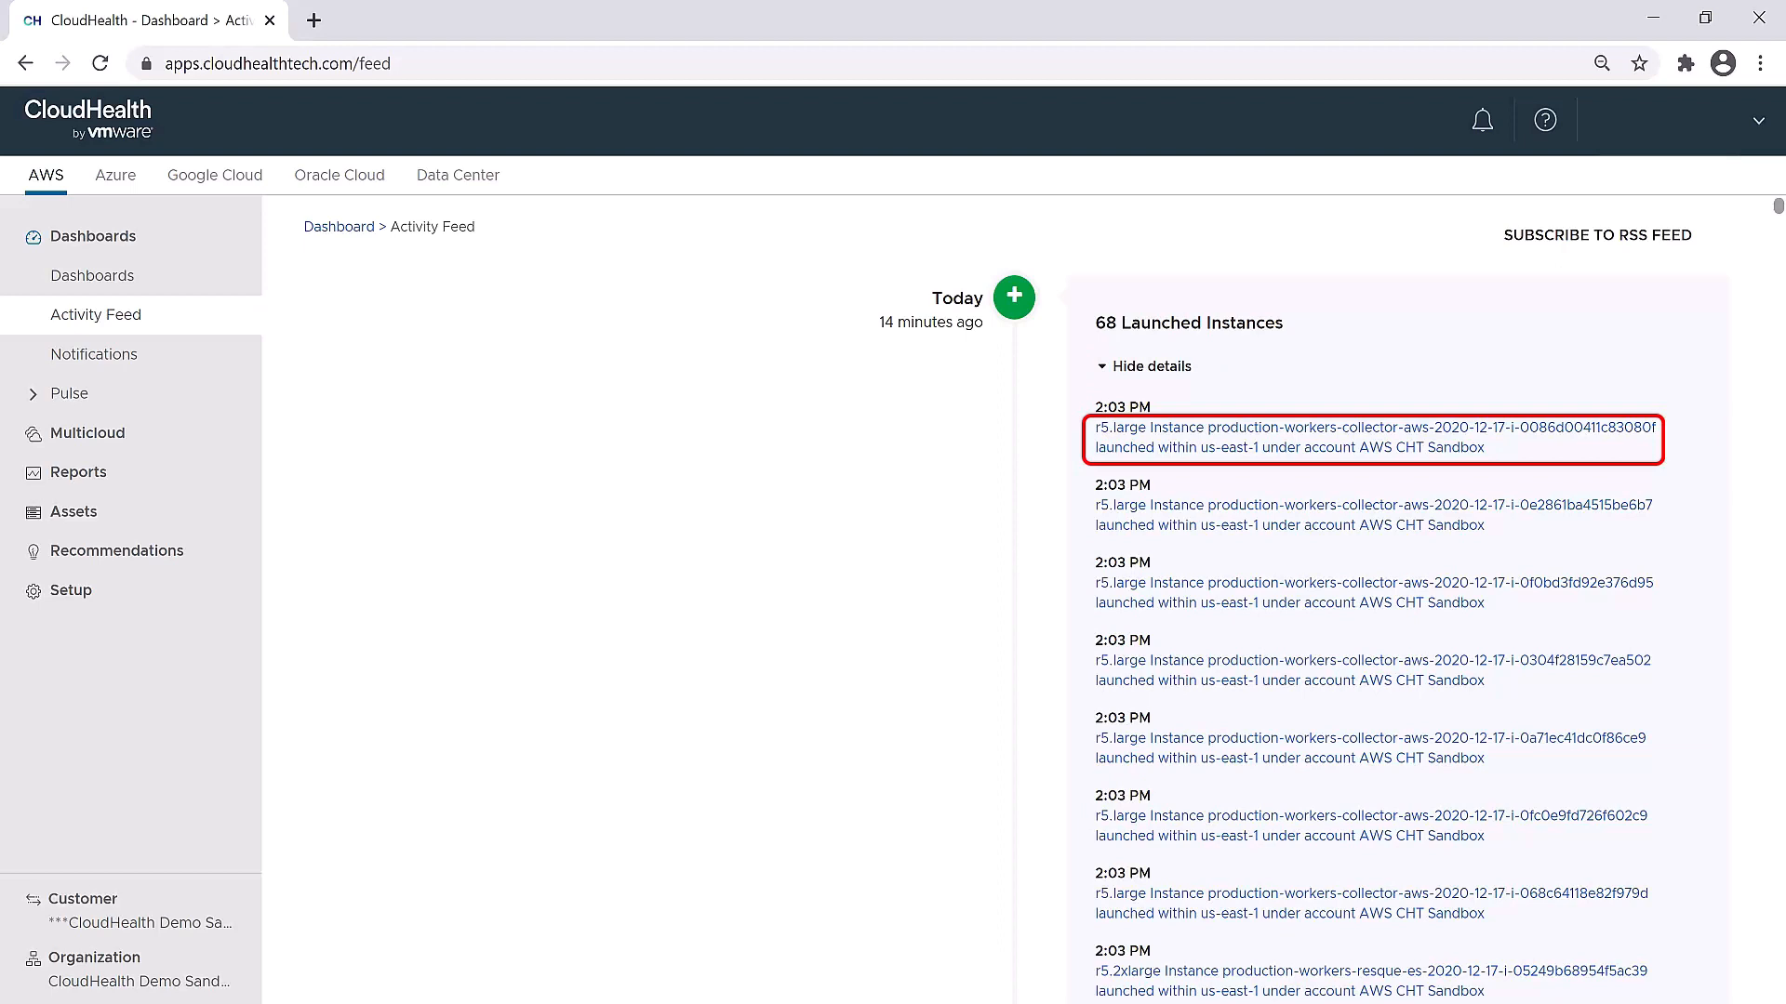
pyautogui.moveTo(1321, 437)
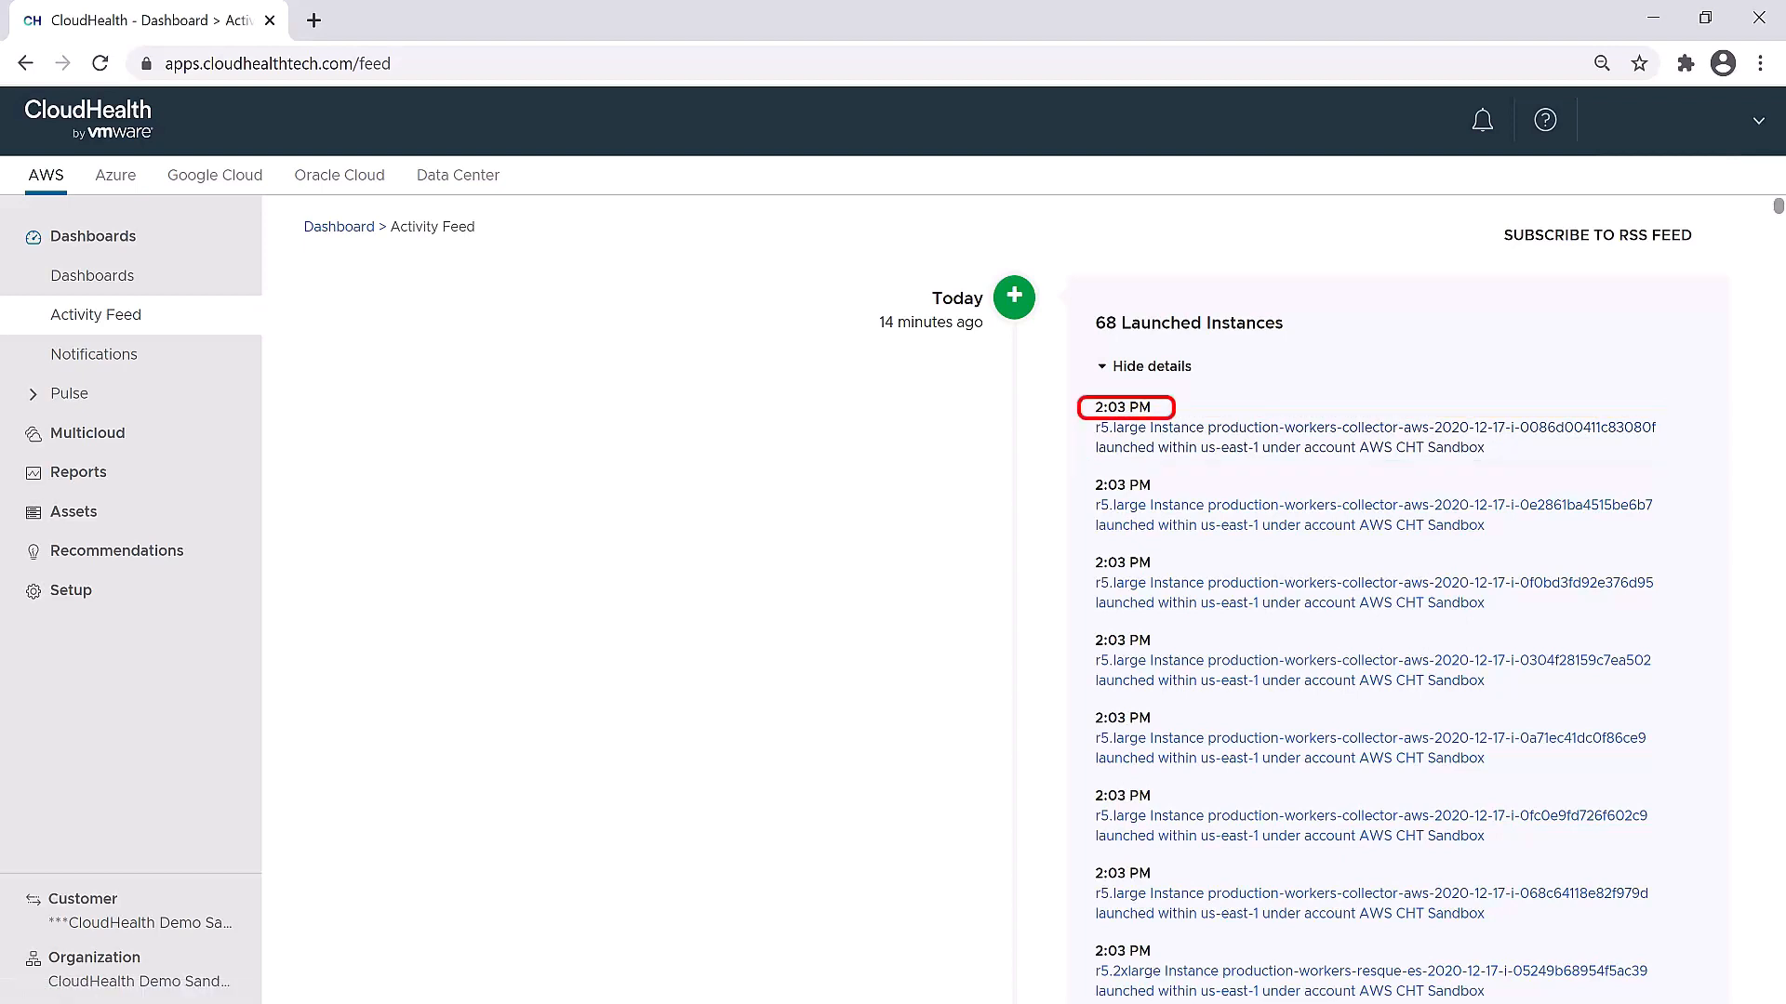
pyautogui.moveTo(1373, 437)
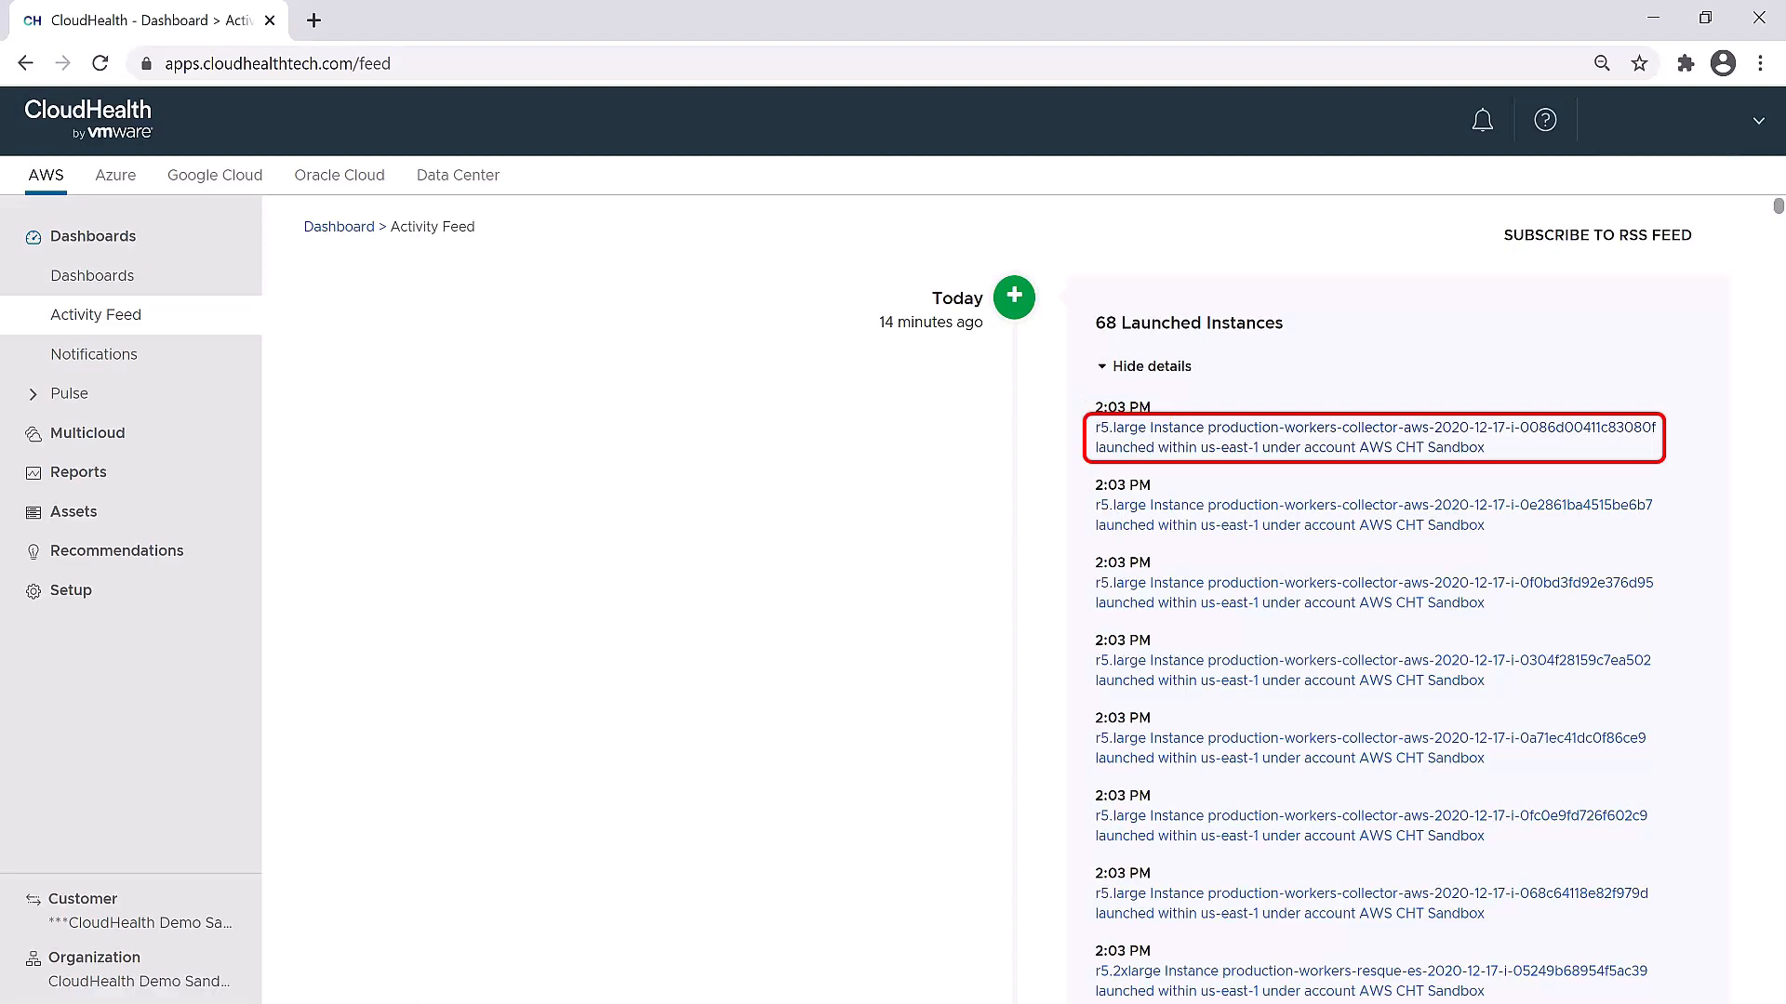
pyautogui.click(1373, 431)
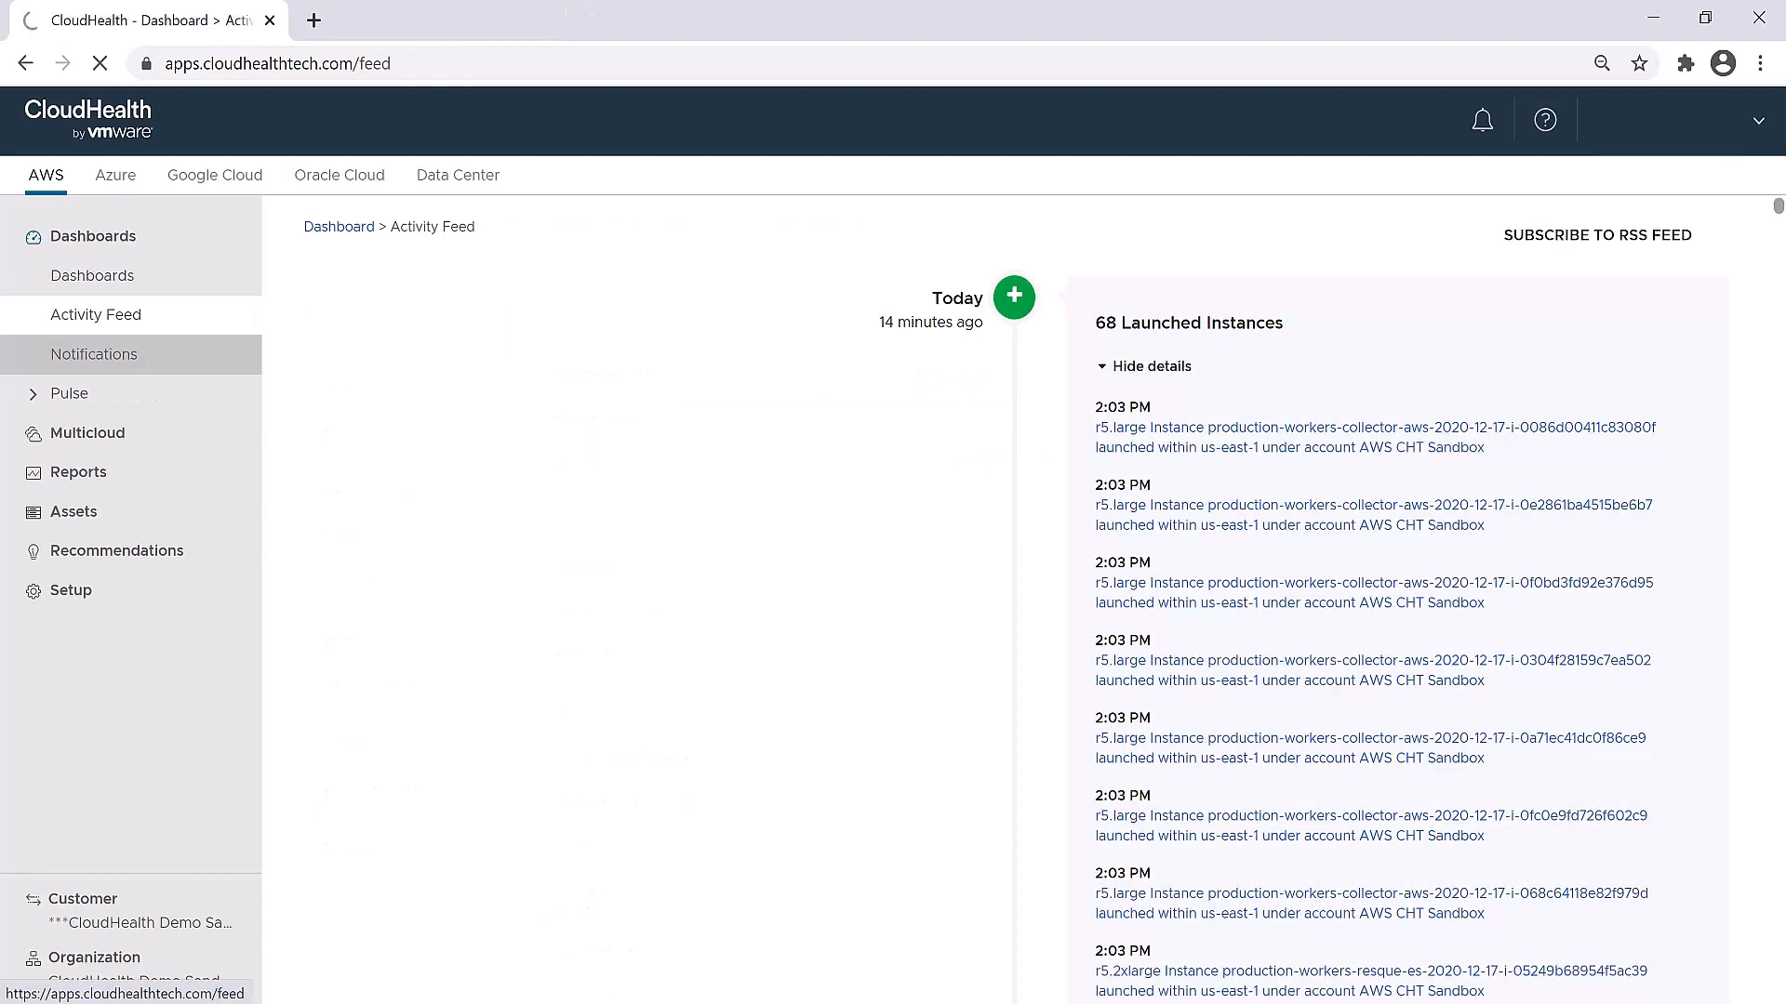
# Show the System tab of Notifications and review its 943 messages such as policy evaluation errors
pyautogui.click(95, 354)
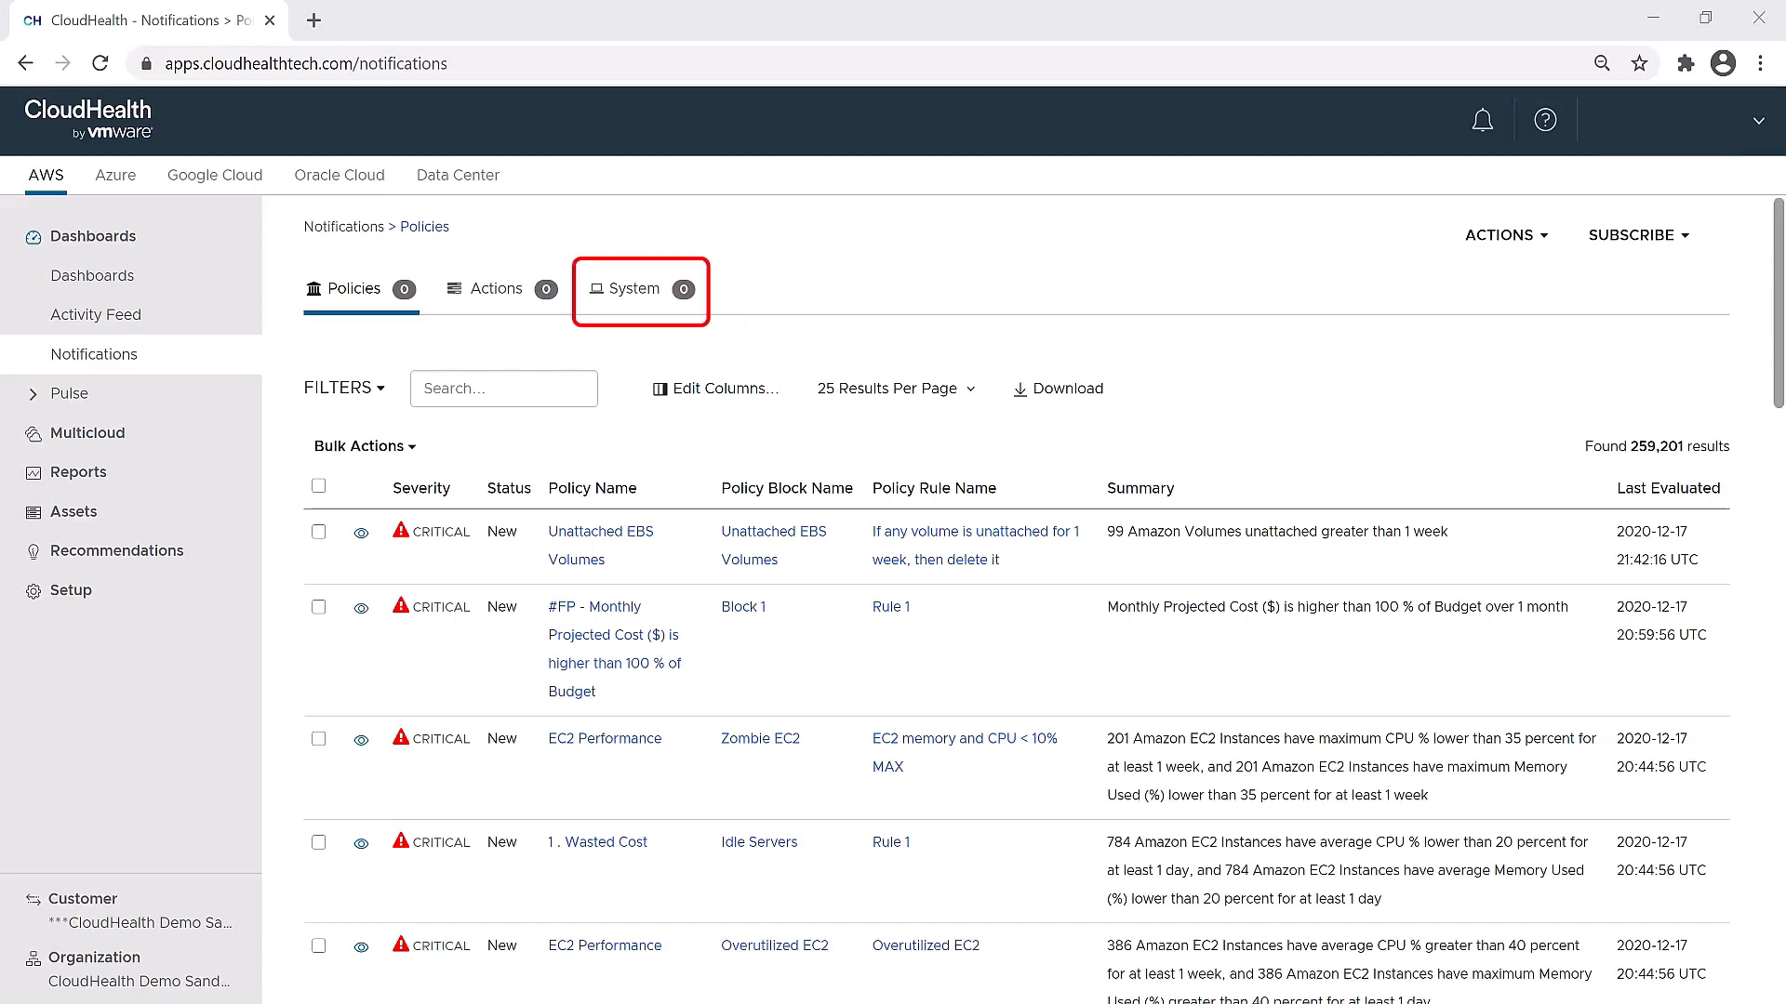
pyautogui.click(638, 289)
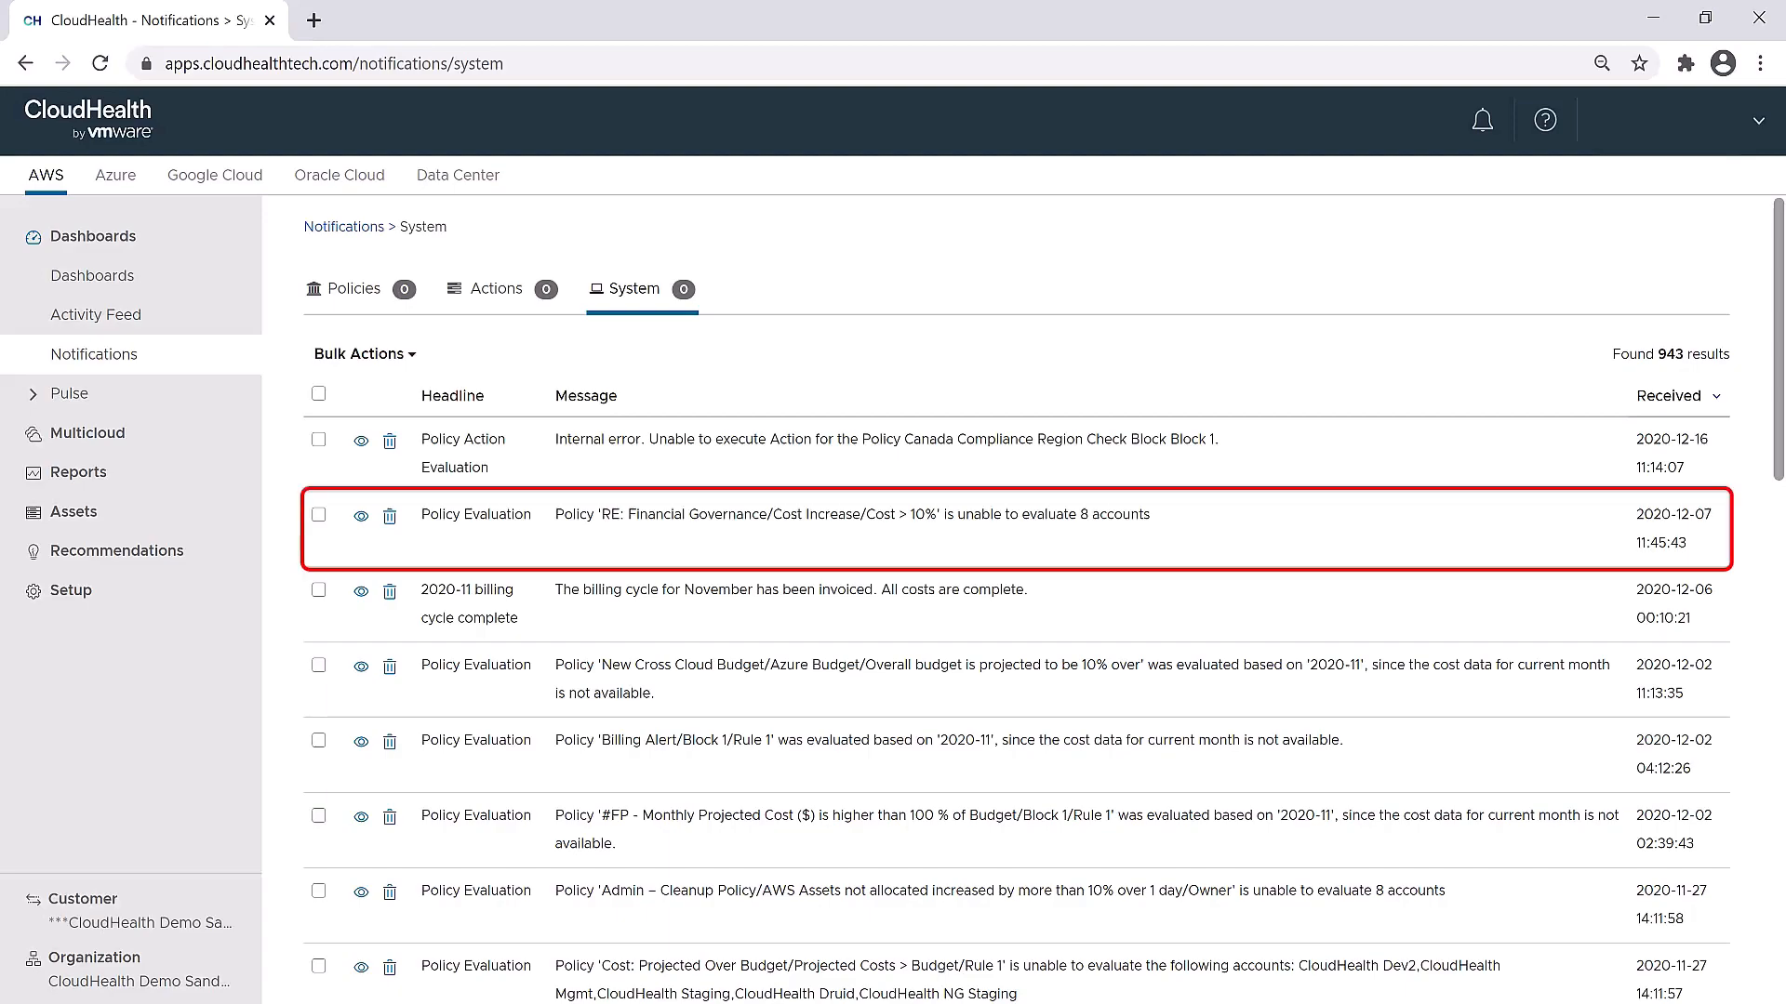
pyautogui.scroll(-3)
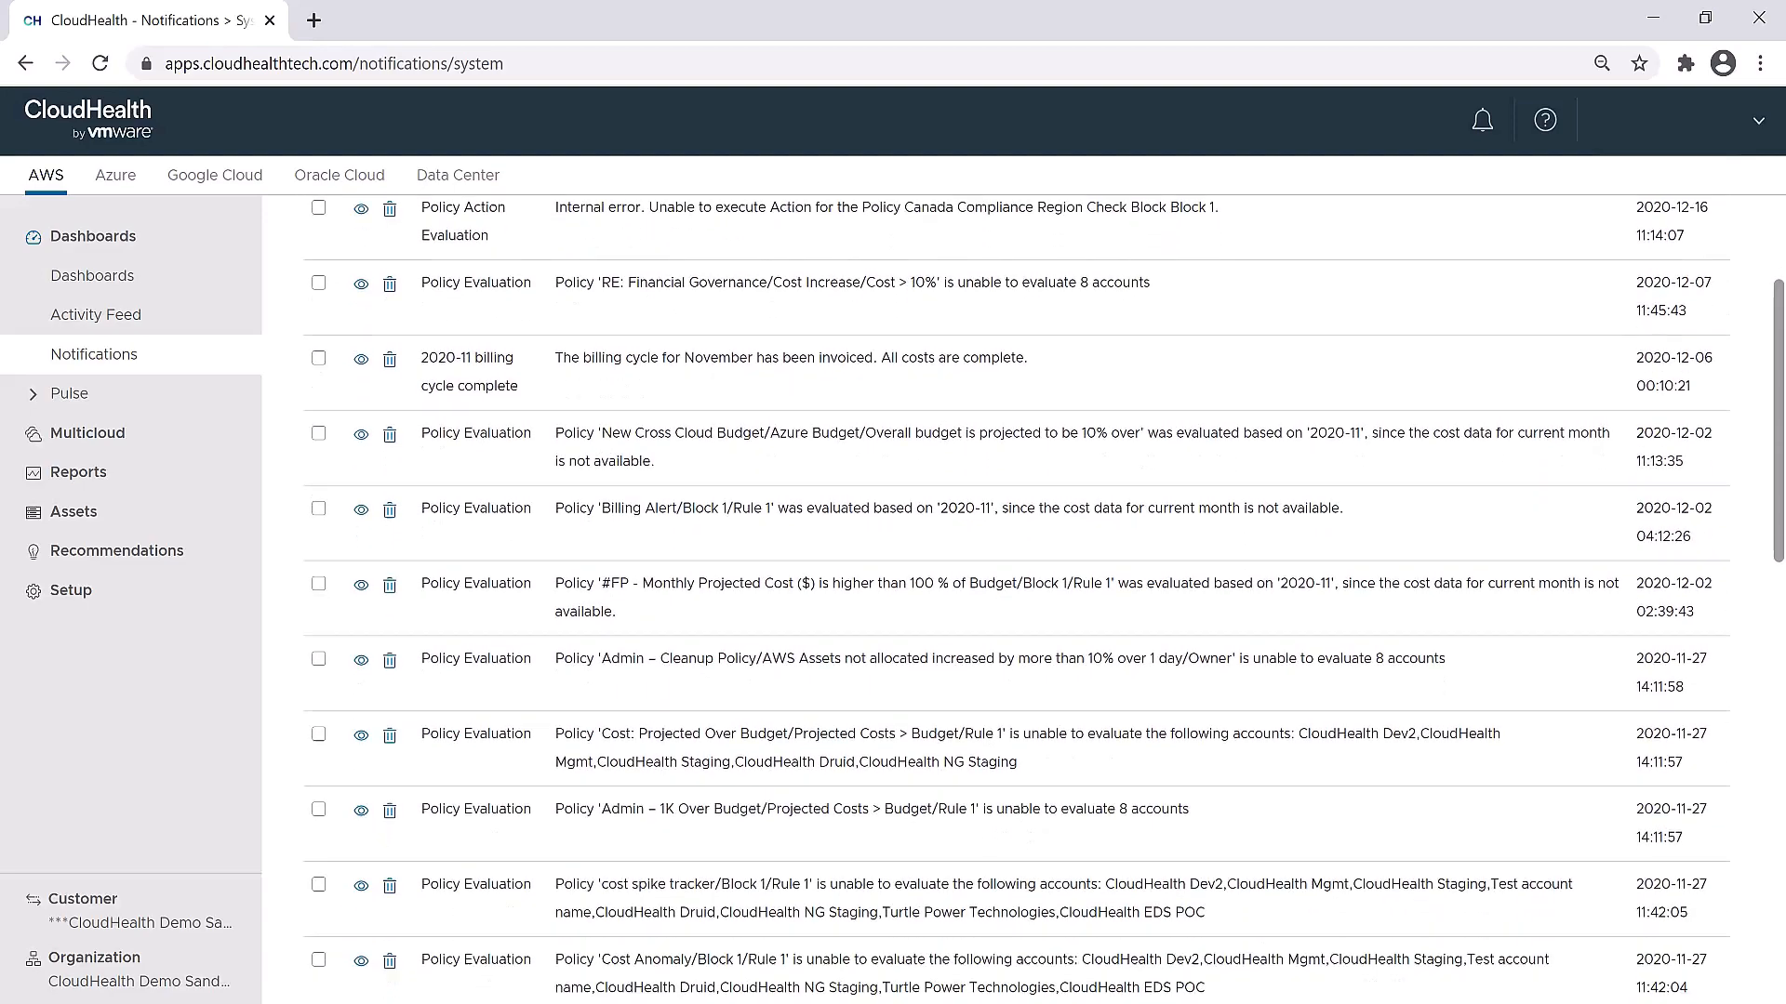
pyautogui.scroll(-3)
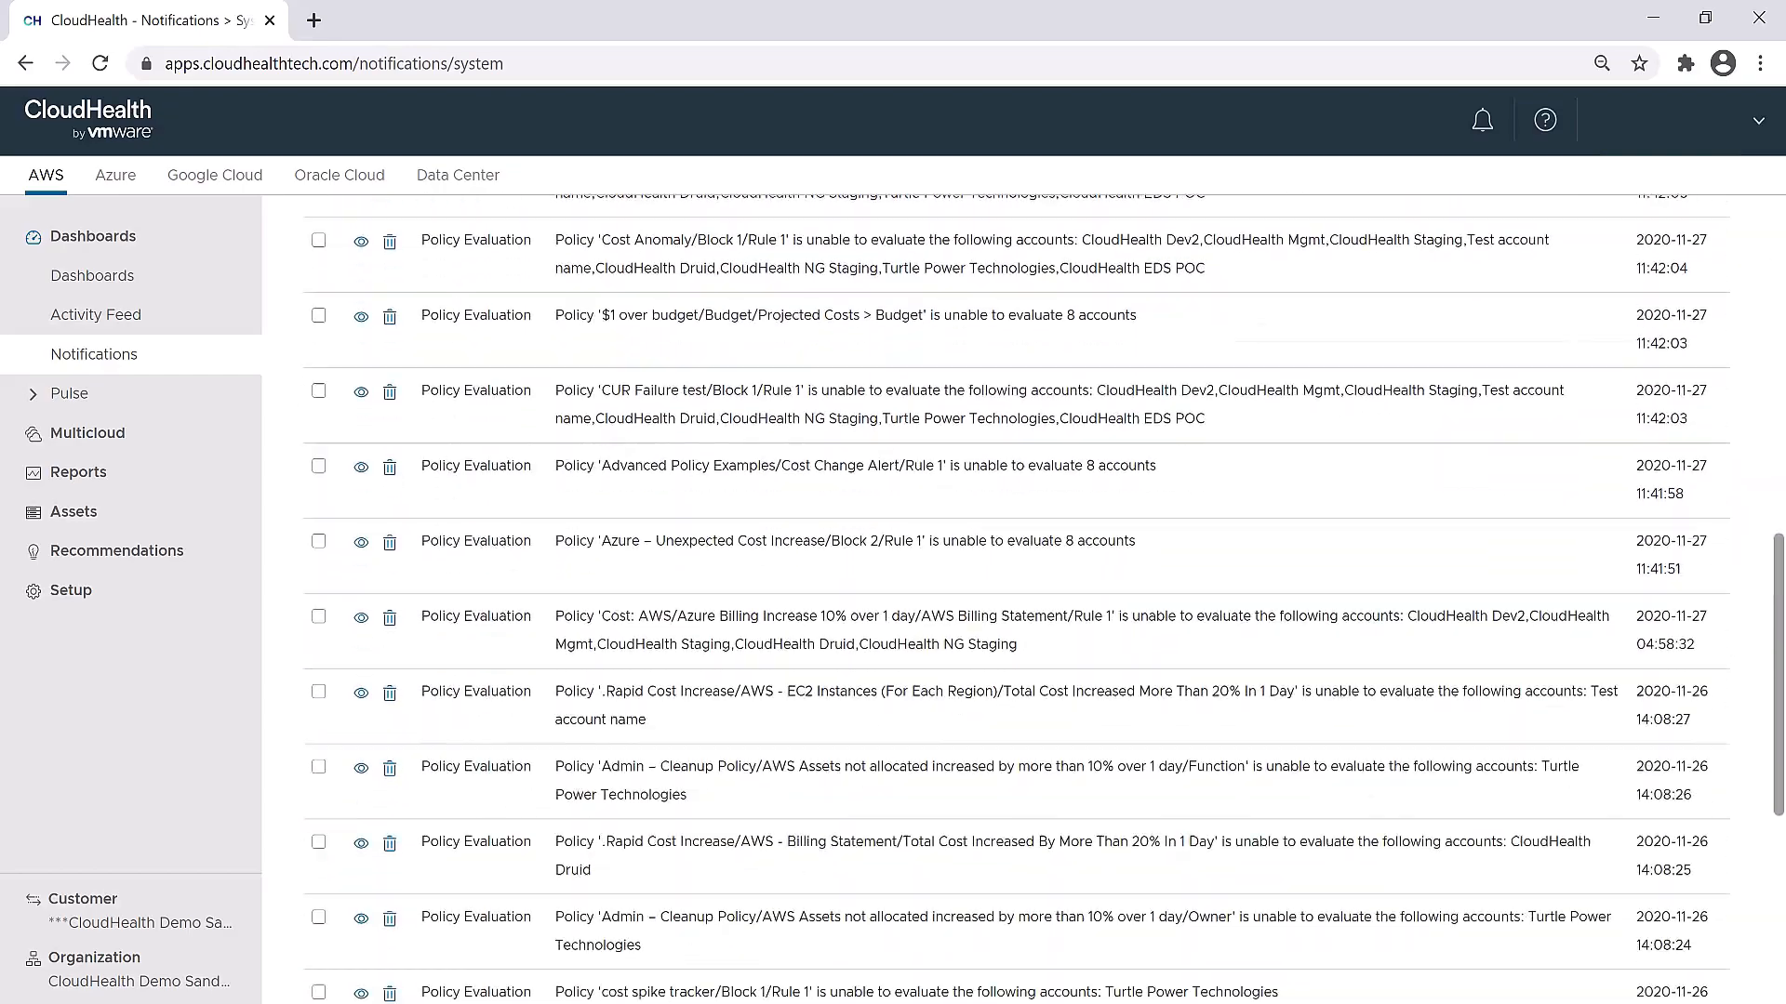
pyautogui.scroll(-3)
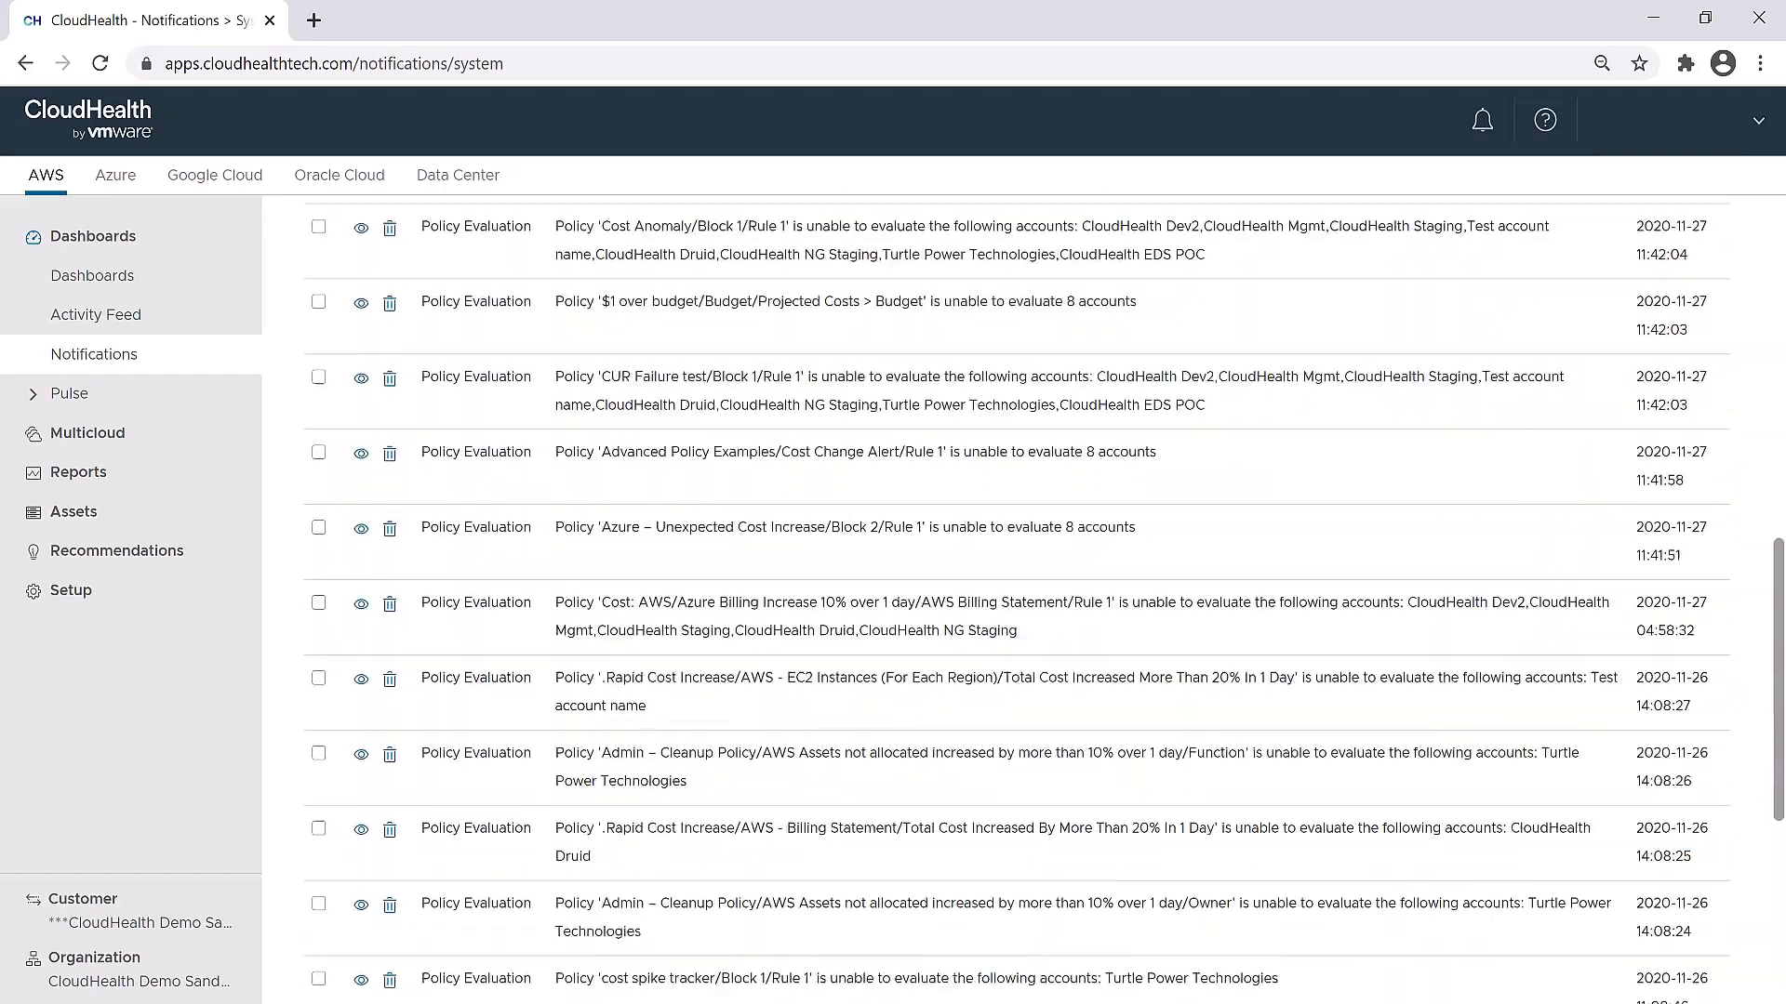
# Show the Policies notifications and review the EC2 Performance alert's affected instances
pyautogui.click(357, 289)
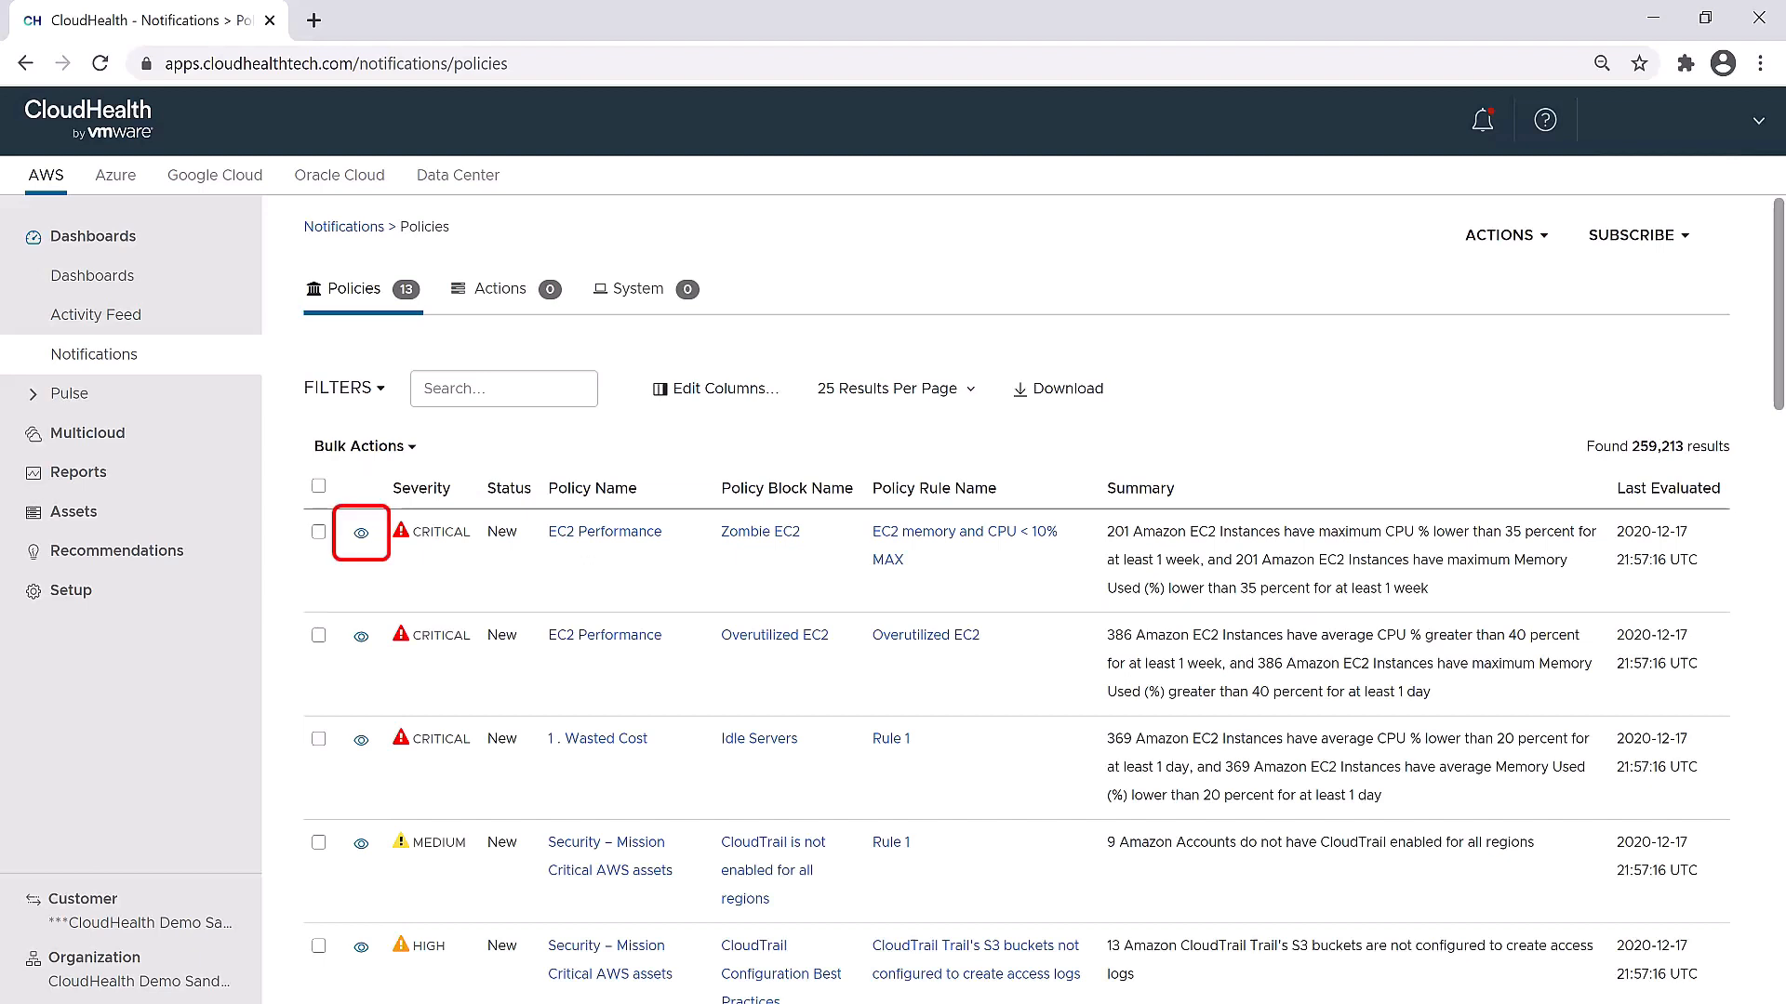
pyautogui.click(359, 531)
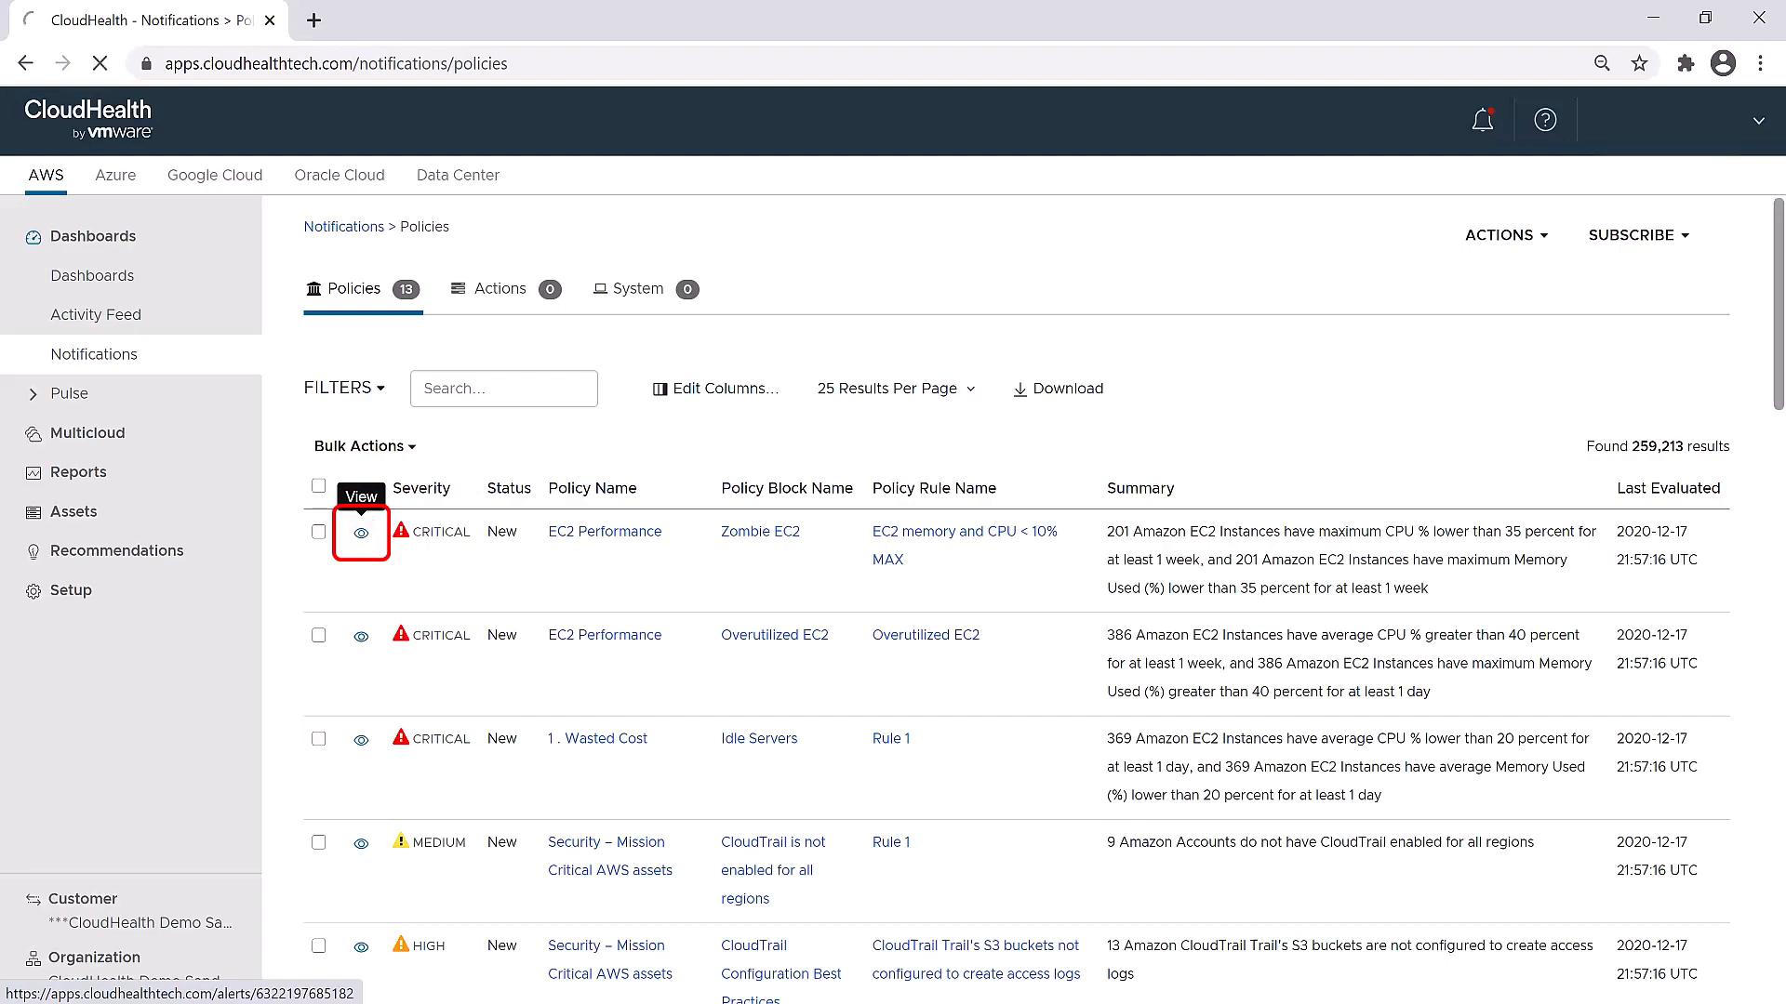
pyautogui.click(359, 530)
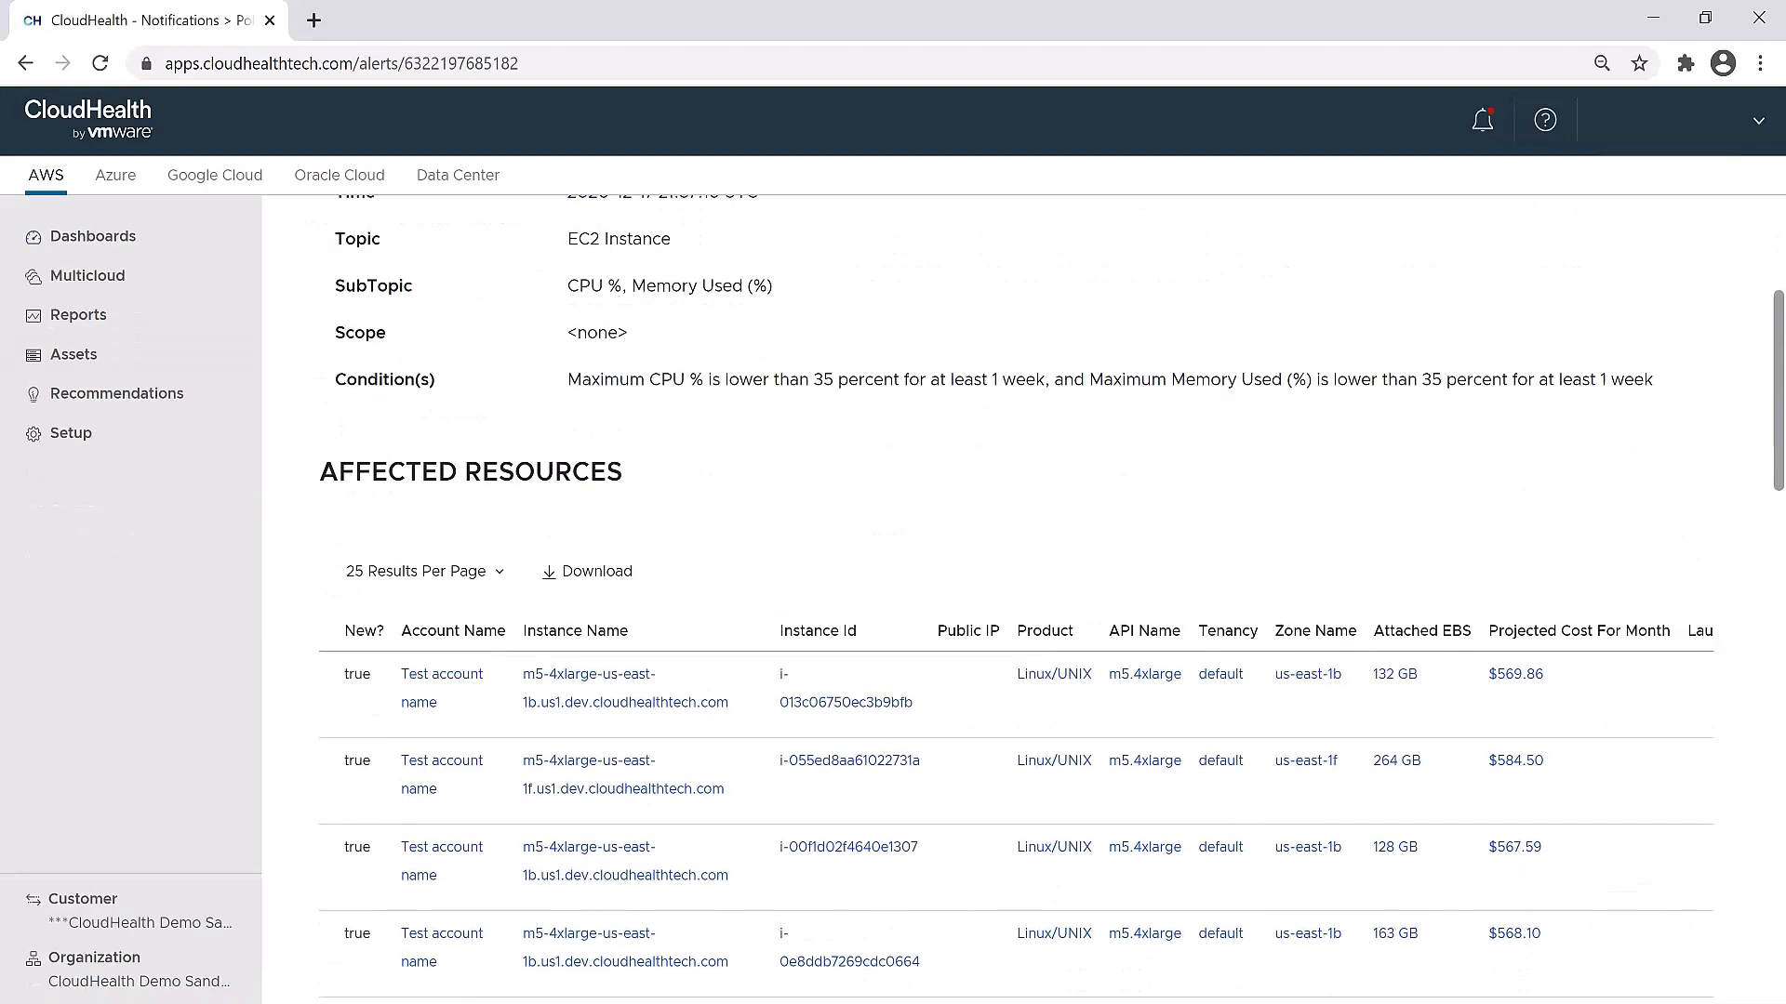
pyautogui.scroll(-3)
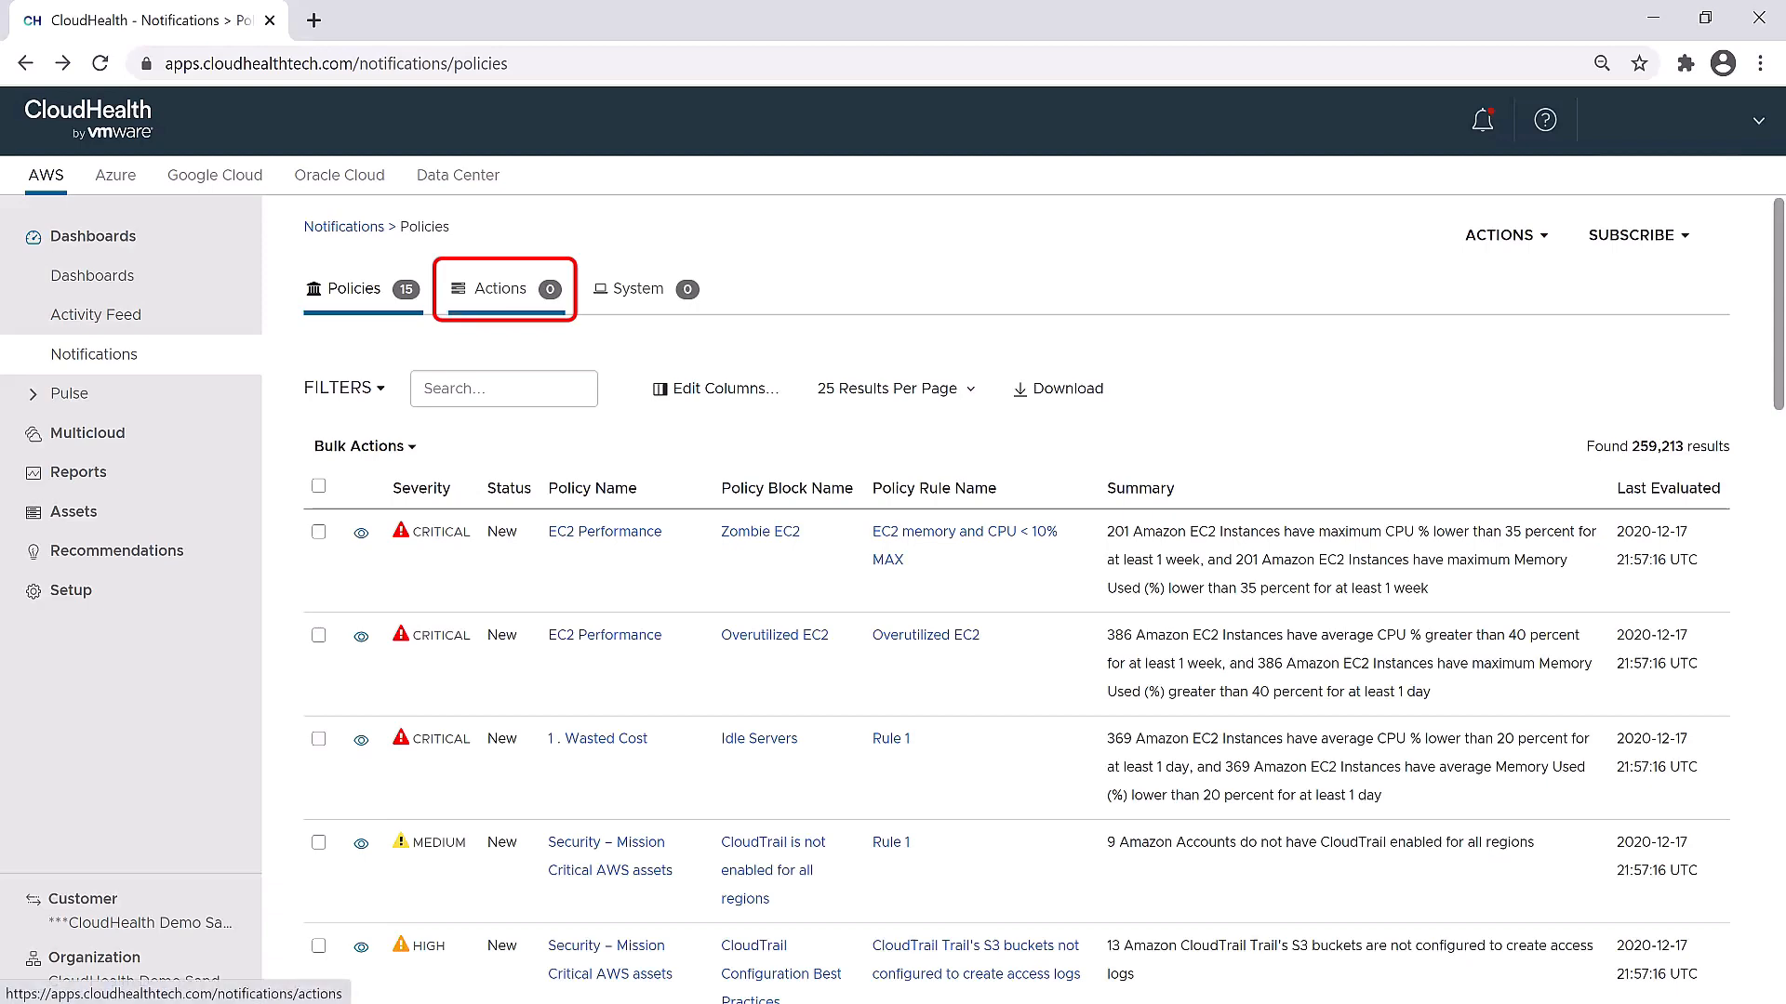
# Show the Actions notifications listing 20,590 action requests with their statuses
pyautogui.click(504, 289)
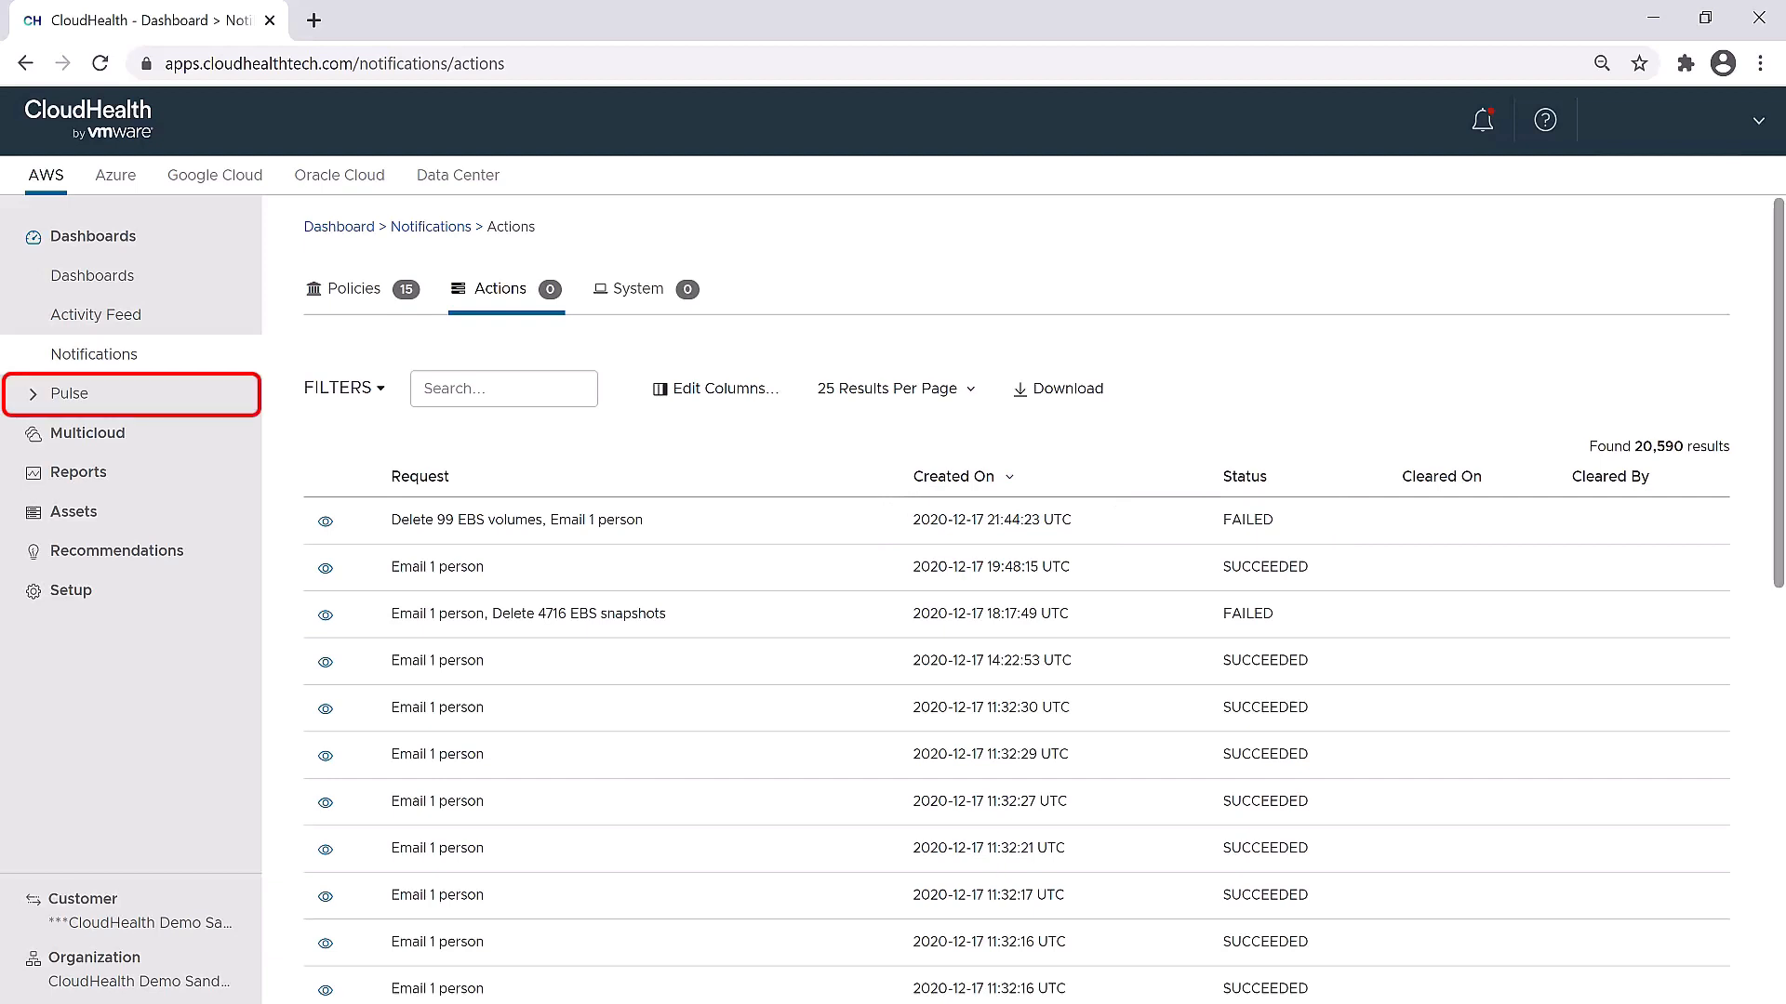
# Expand Pulse, Multicloud and Reports in the sidebar to reveal the report categories
pyautogui.click(73, 393)
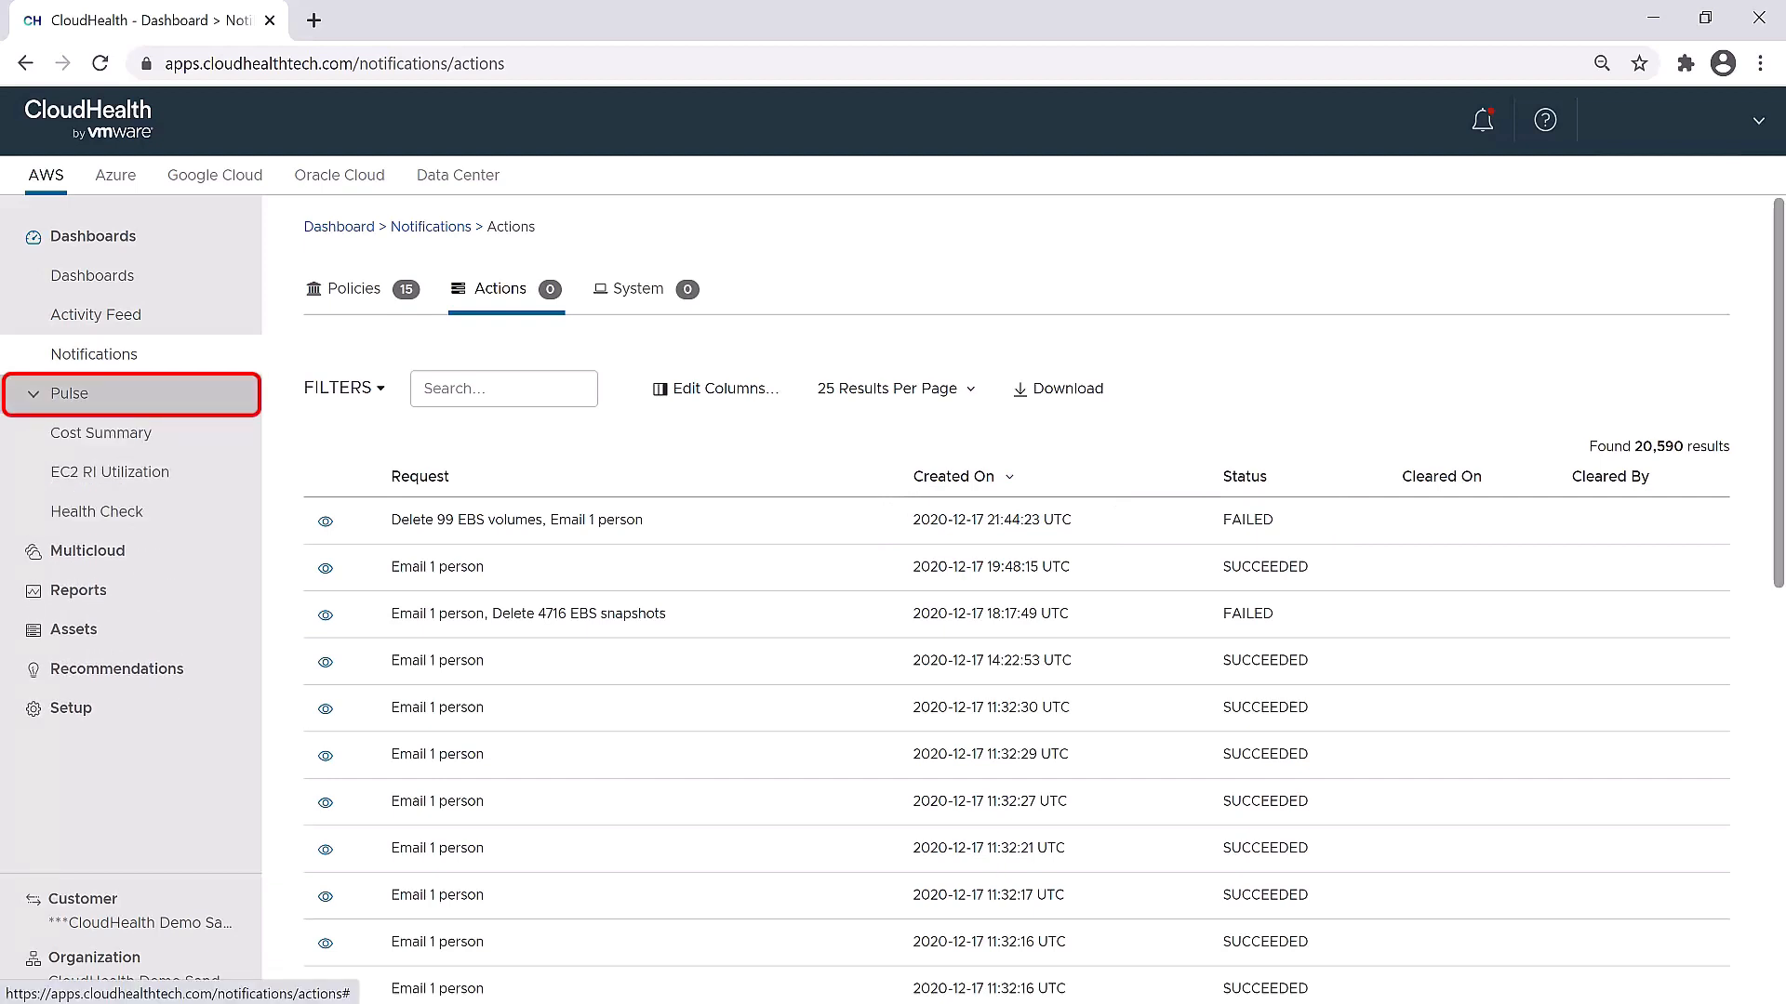
pyautogui.click(73, 392)
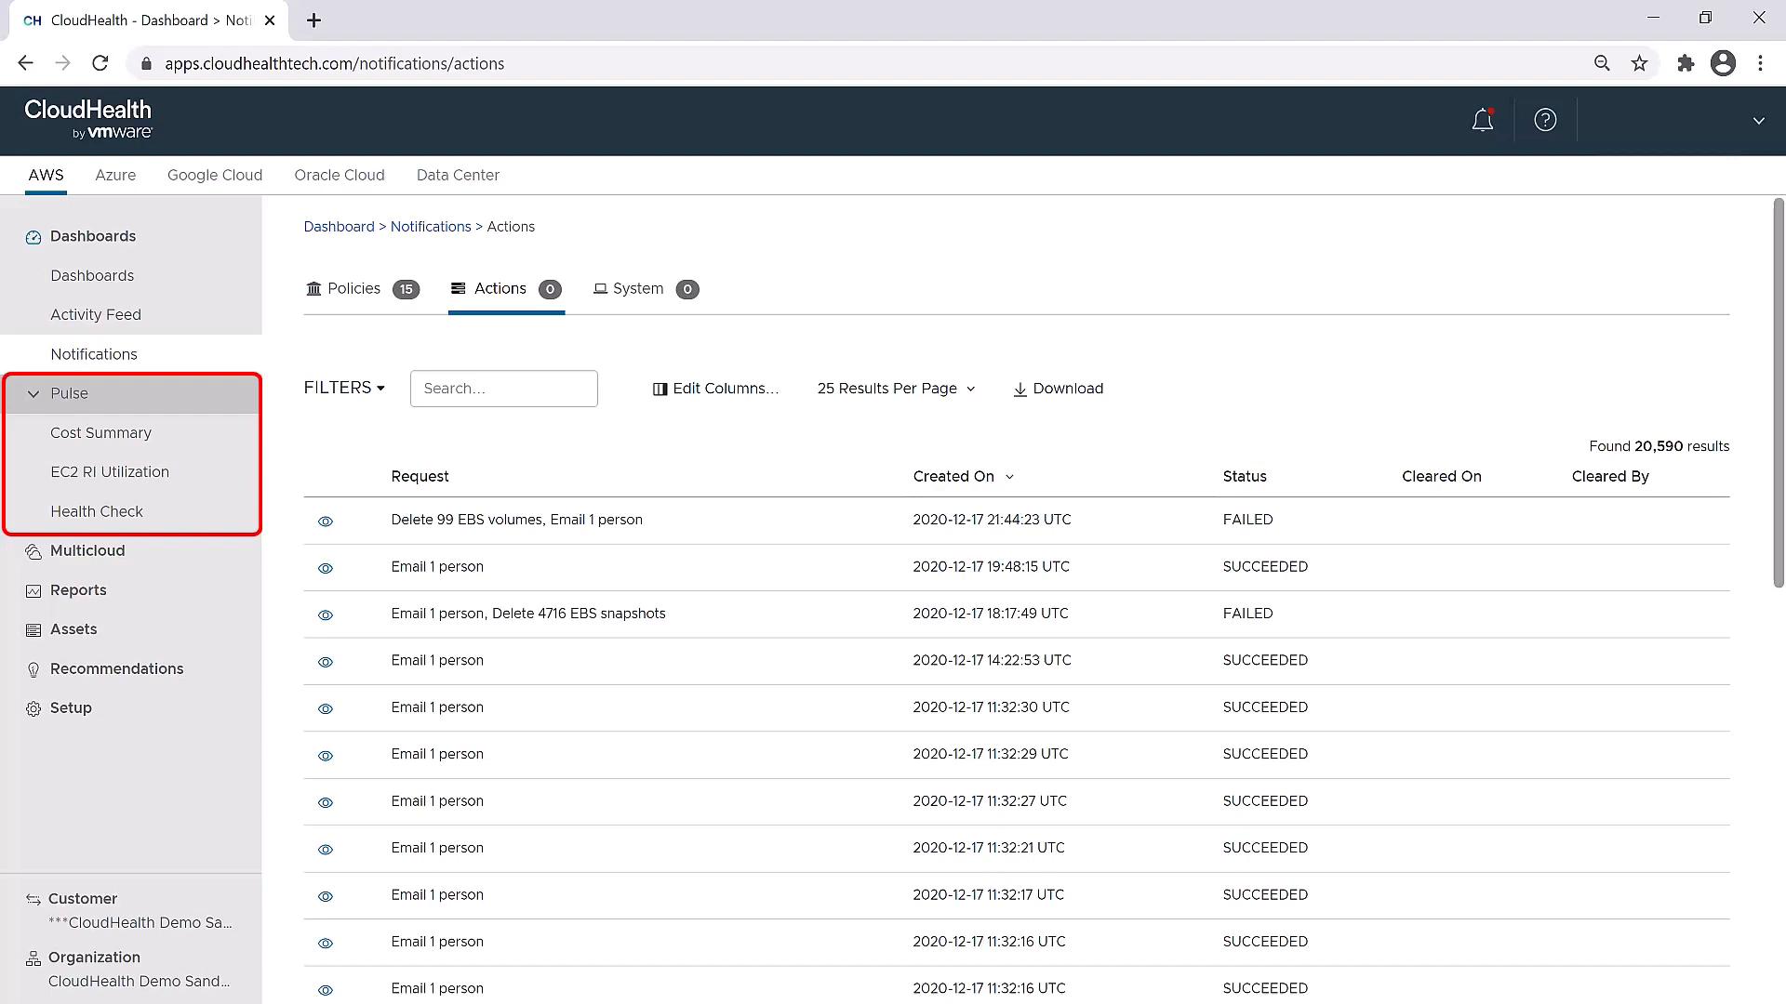
pyautogui.click(73, 393)
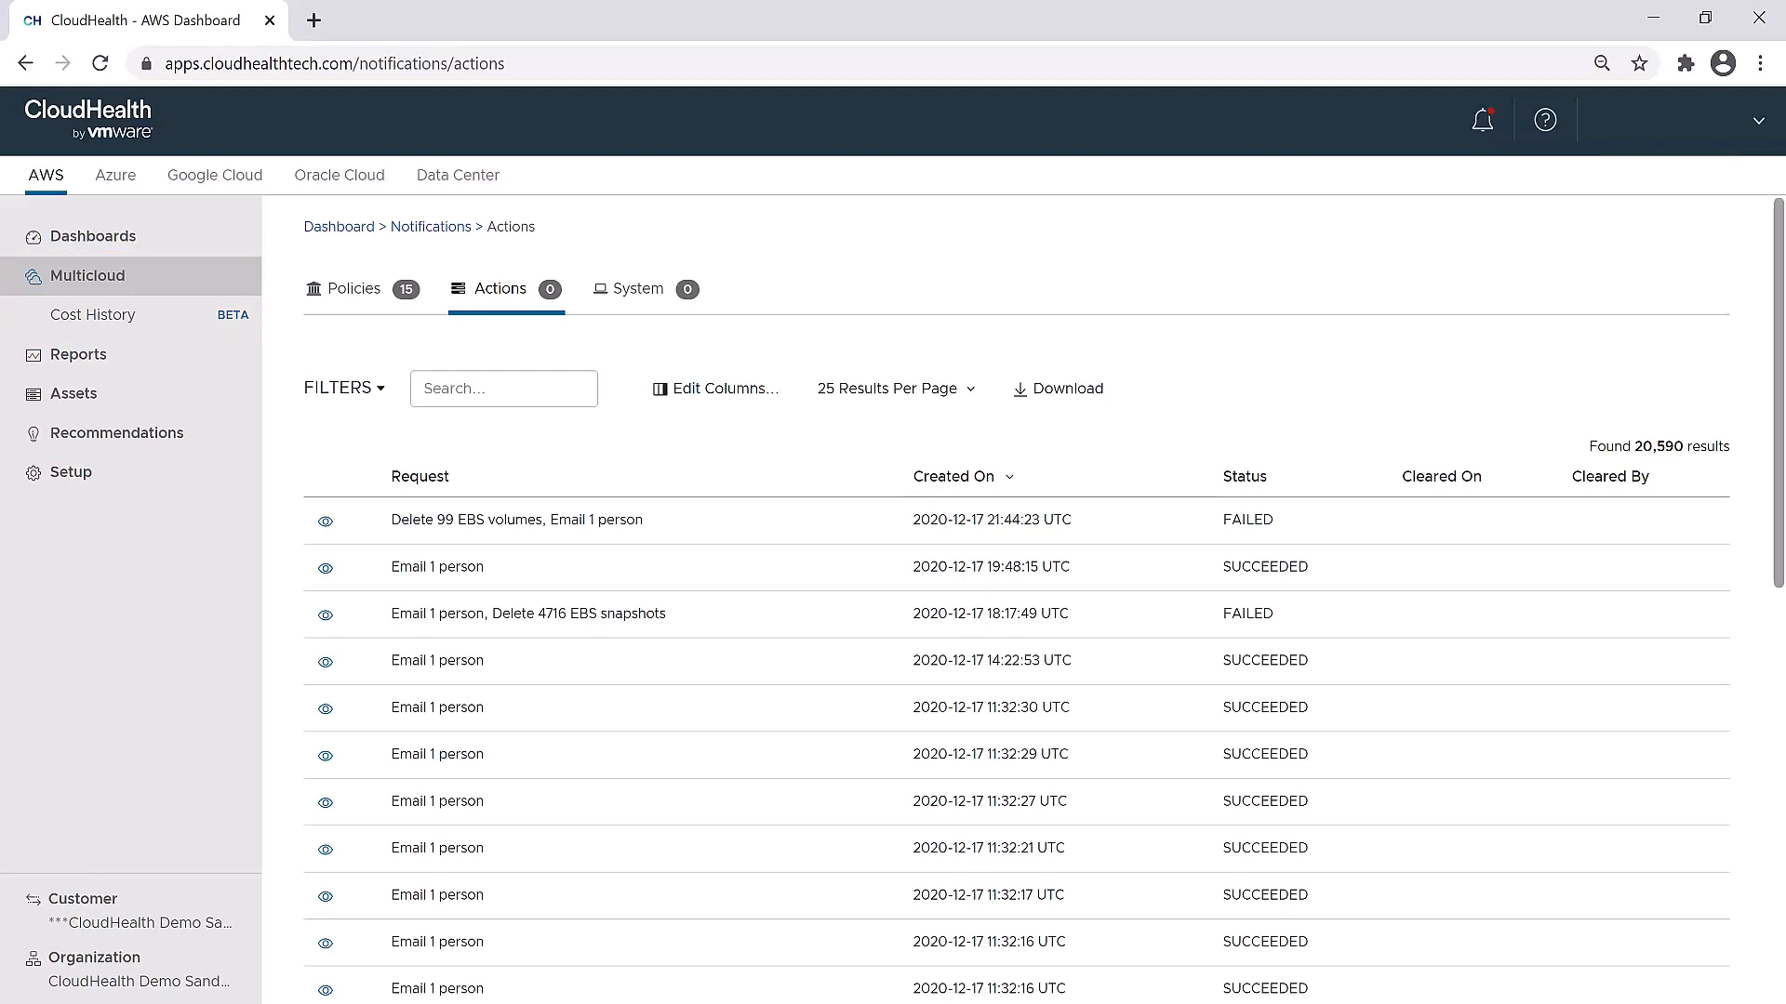
pyautogui.click(78, 316)
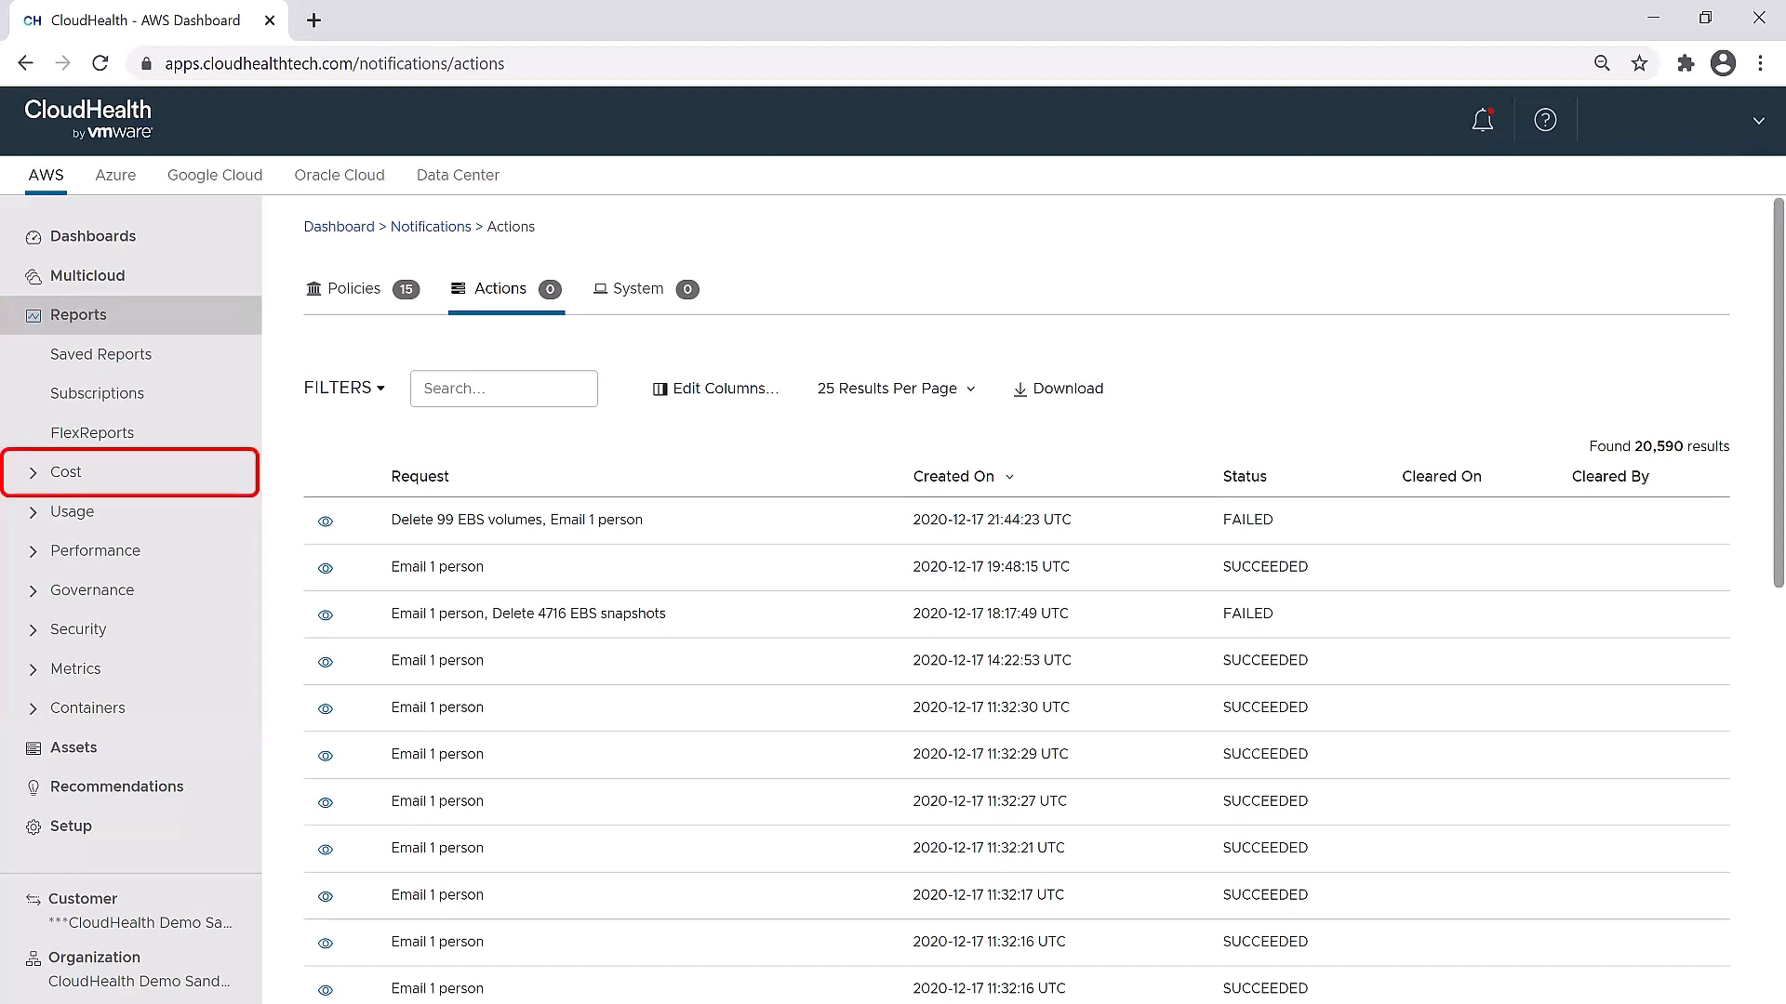
# Open the Cost History report under Cost and review its Data View table of monthly costs by service item
pyautogui.click(72, 470)
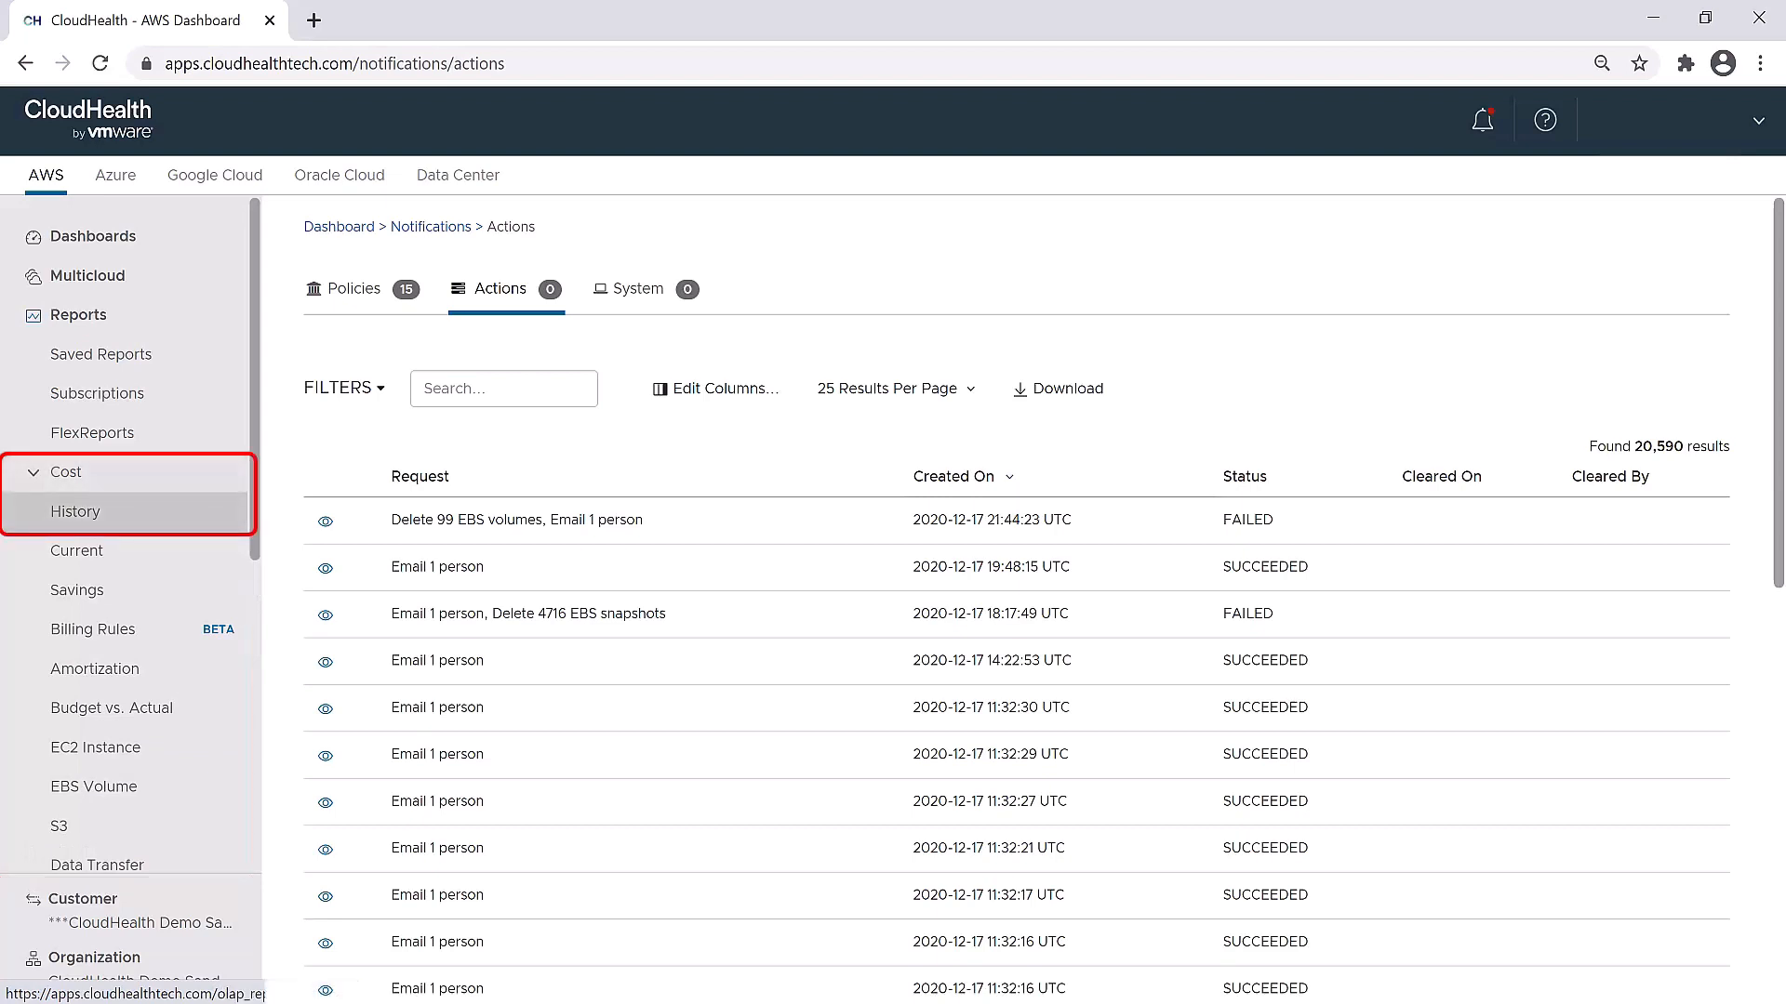
pyautogui.click(76, 510)
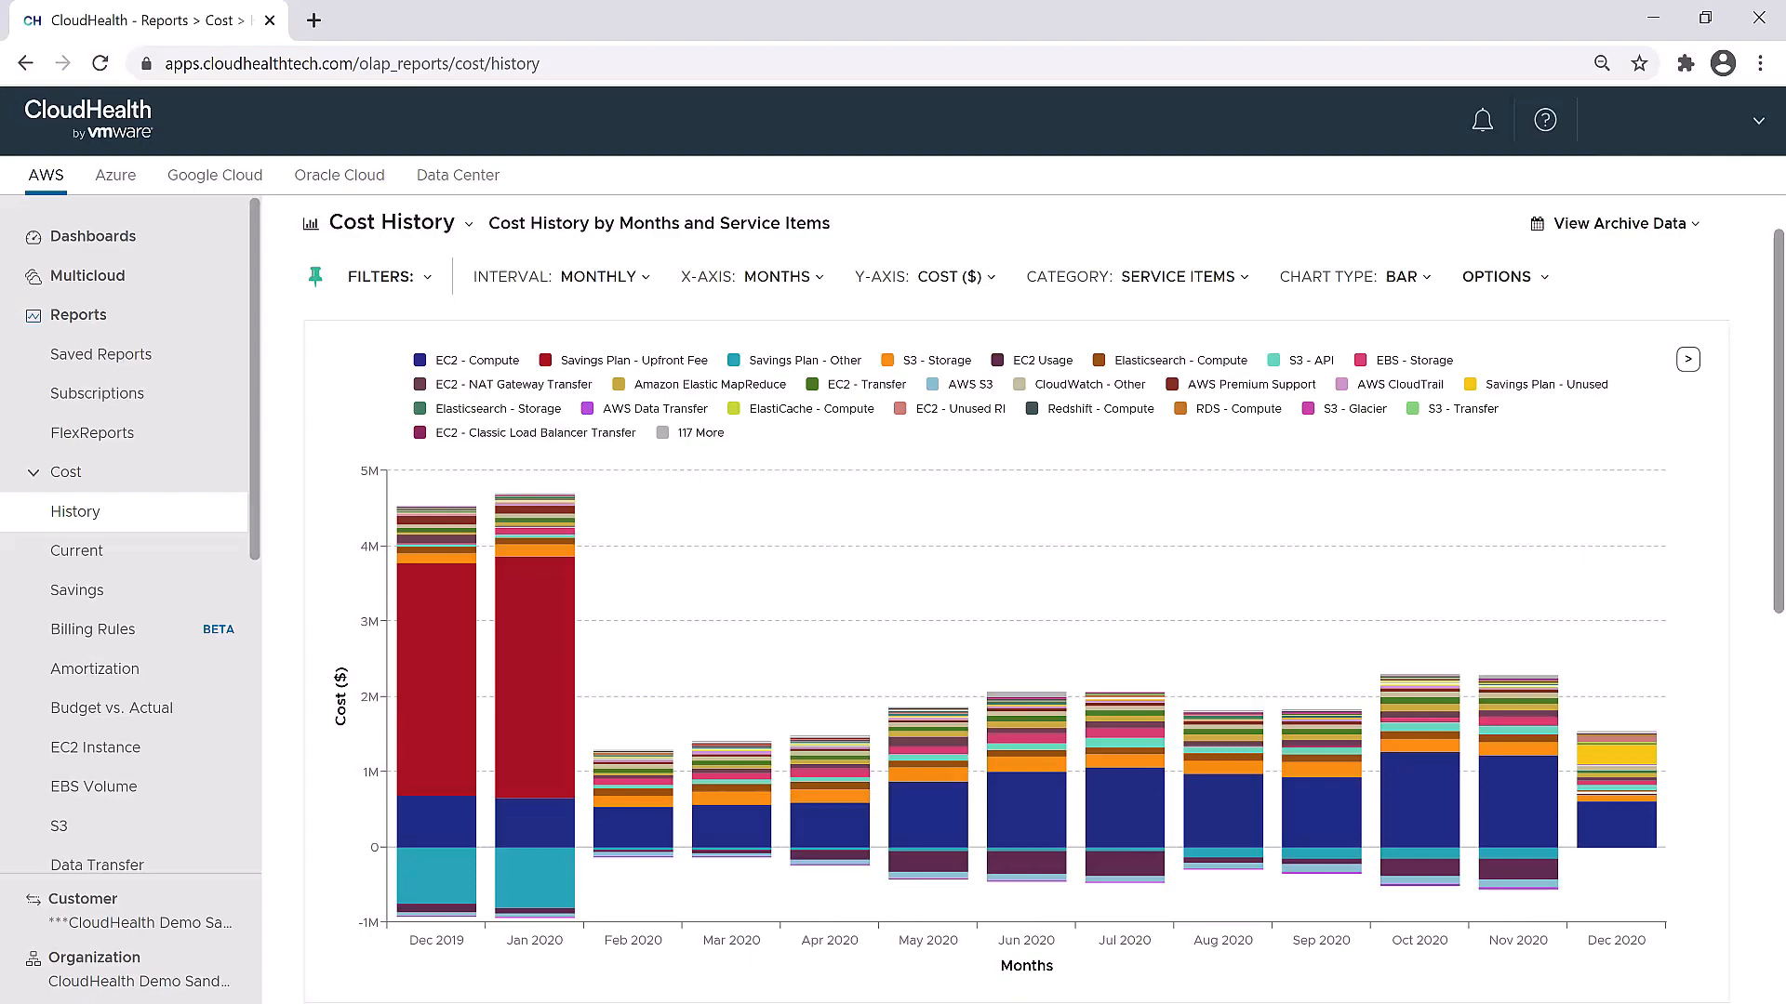
pyautogui.scroll(-3)
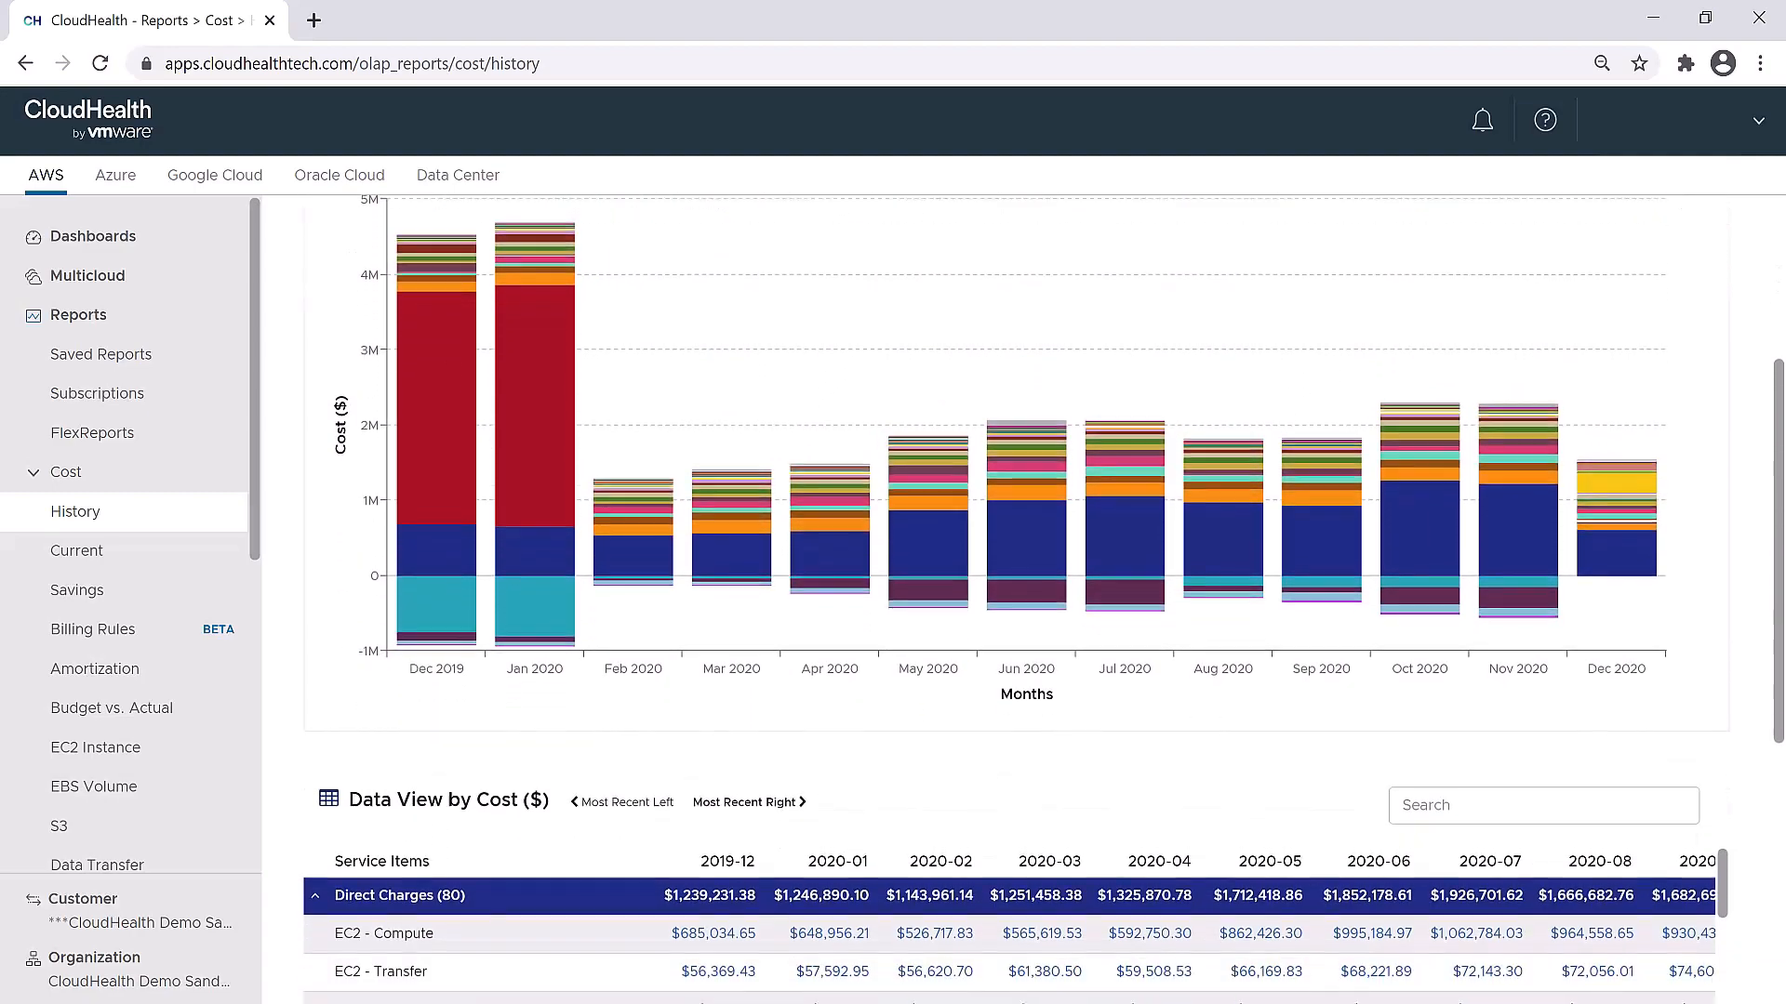
pyautogui.scroll(-3)
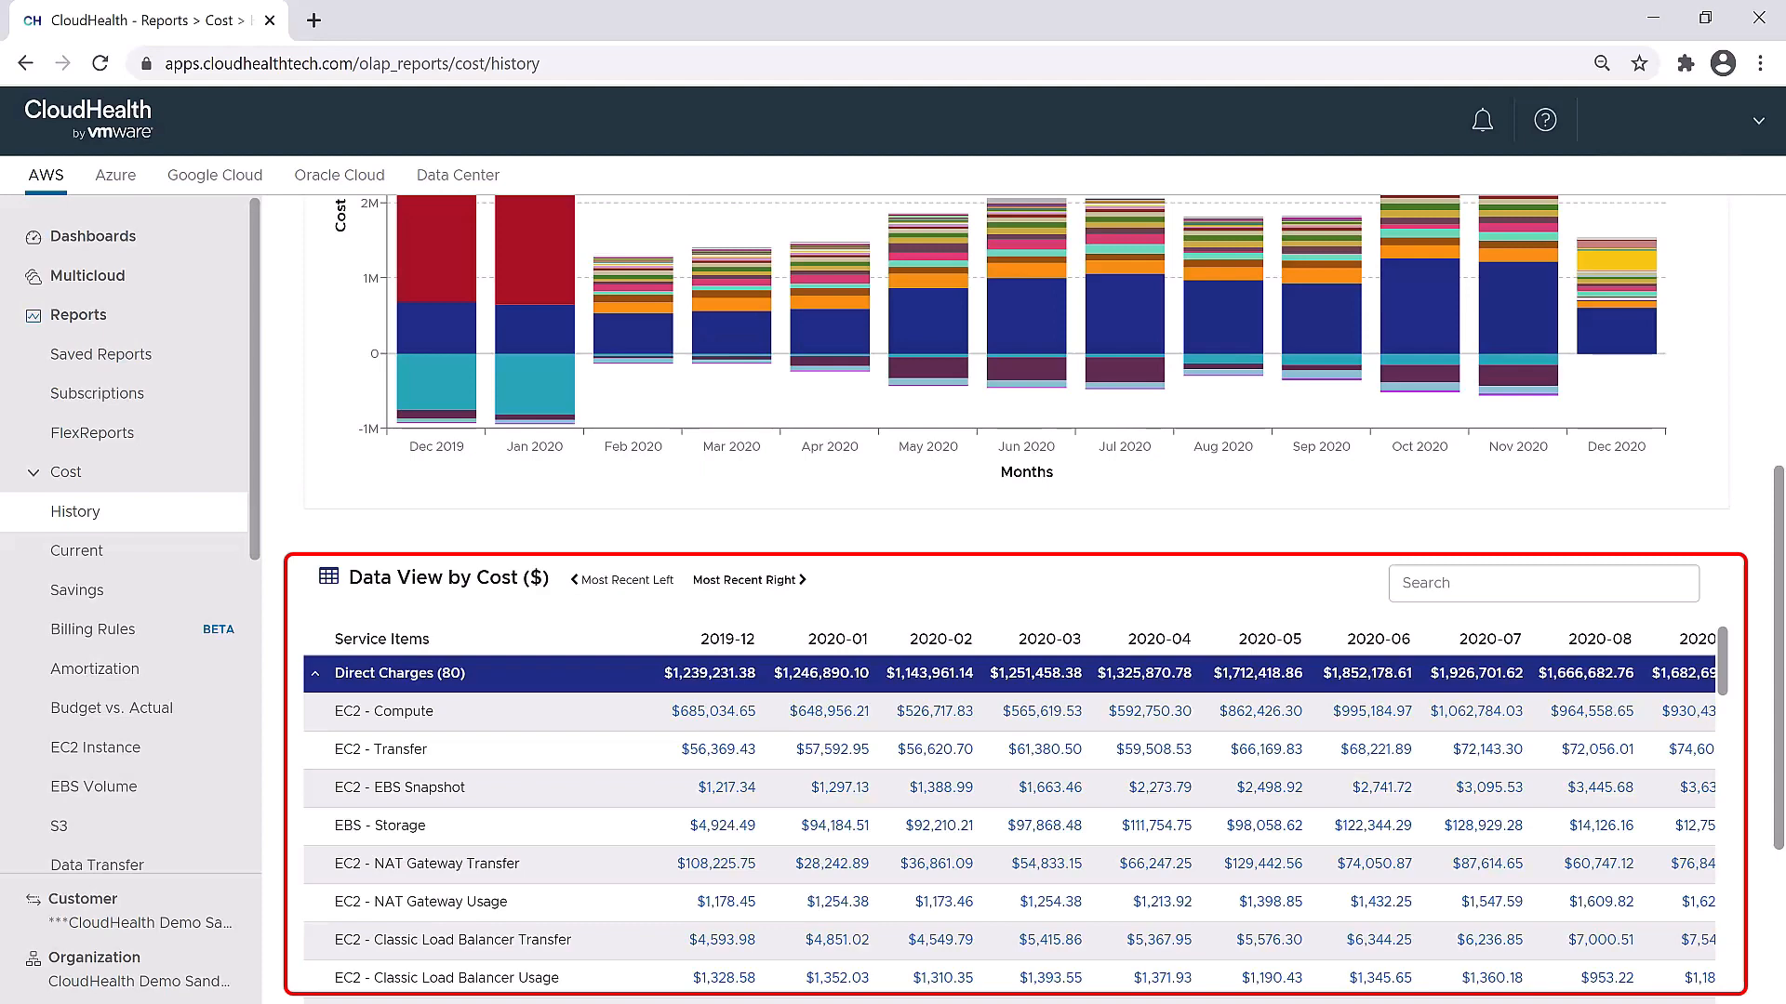
pyautogui.scroll(-3)
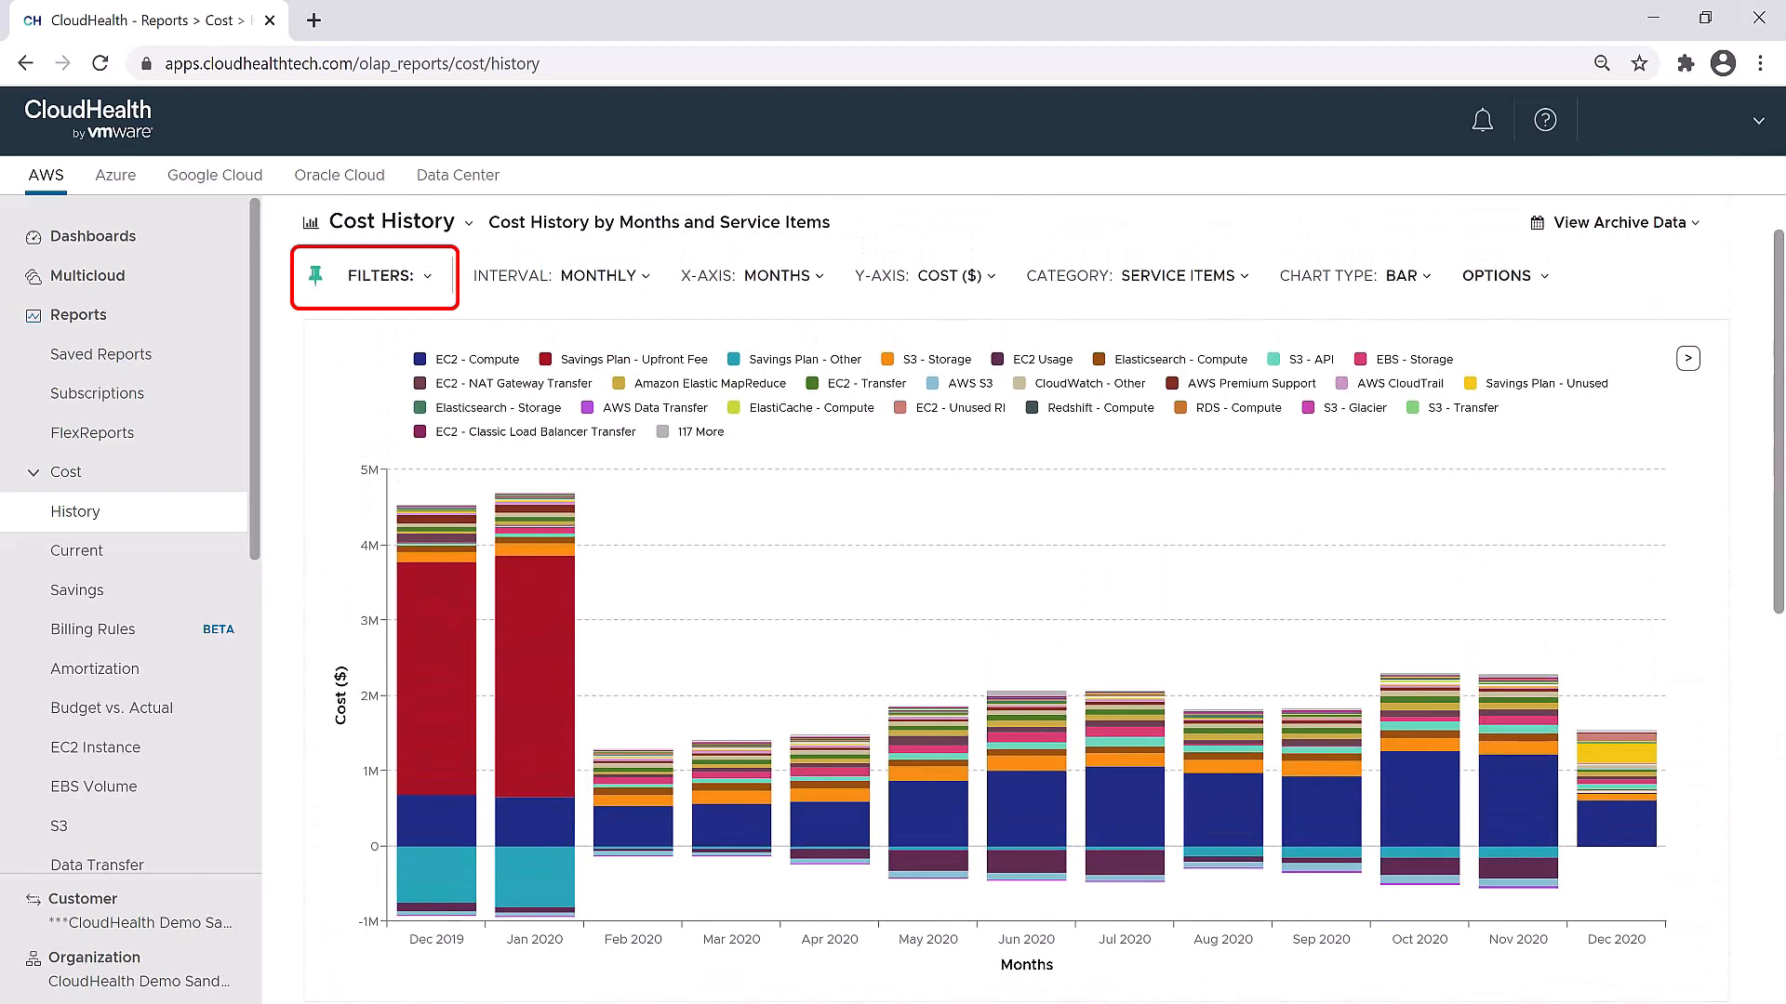
# Filter the Cost History report to the AWS CHT Sandbox account and begin adding an Owner filter
pyautogui.click(387, 276)
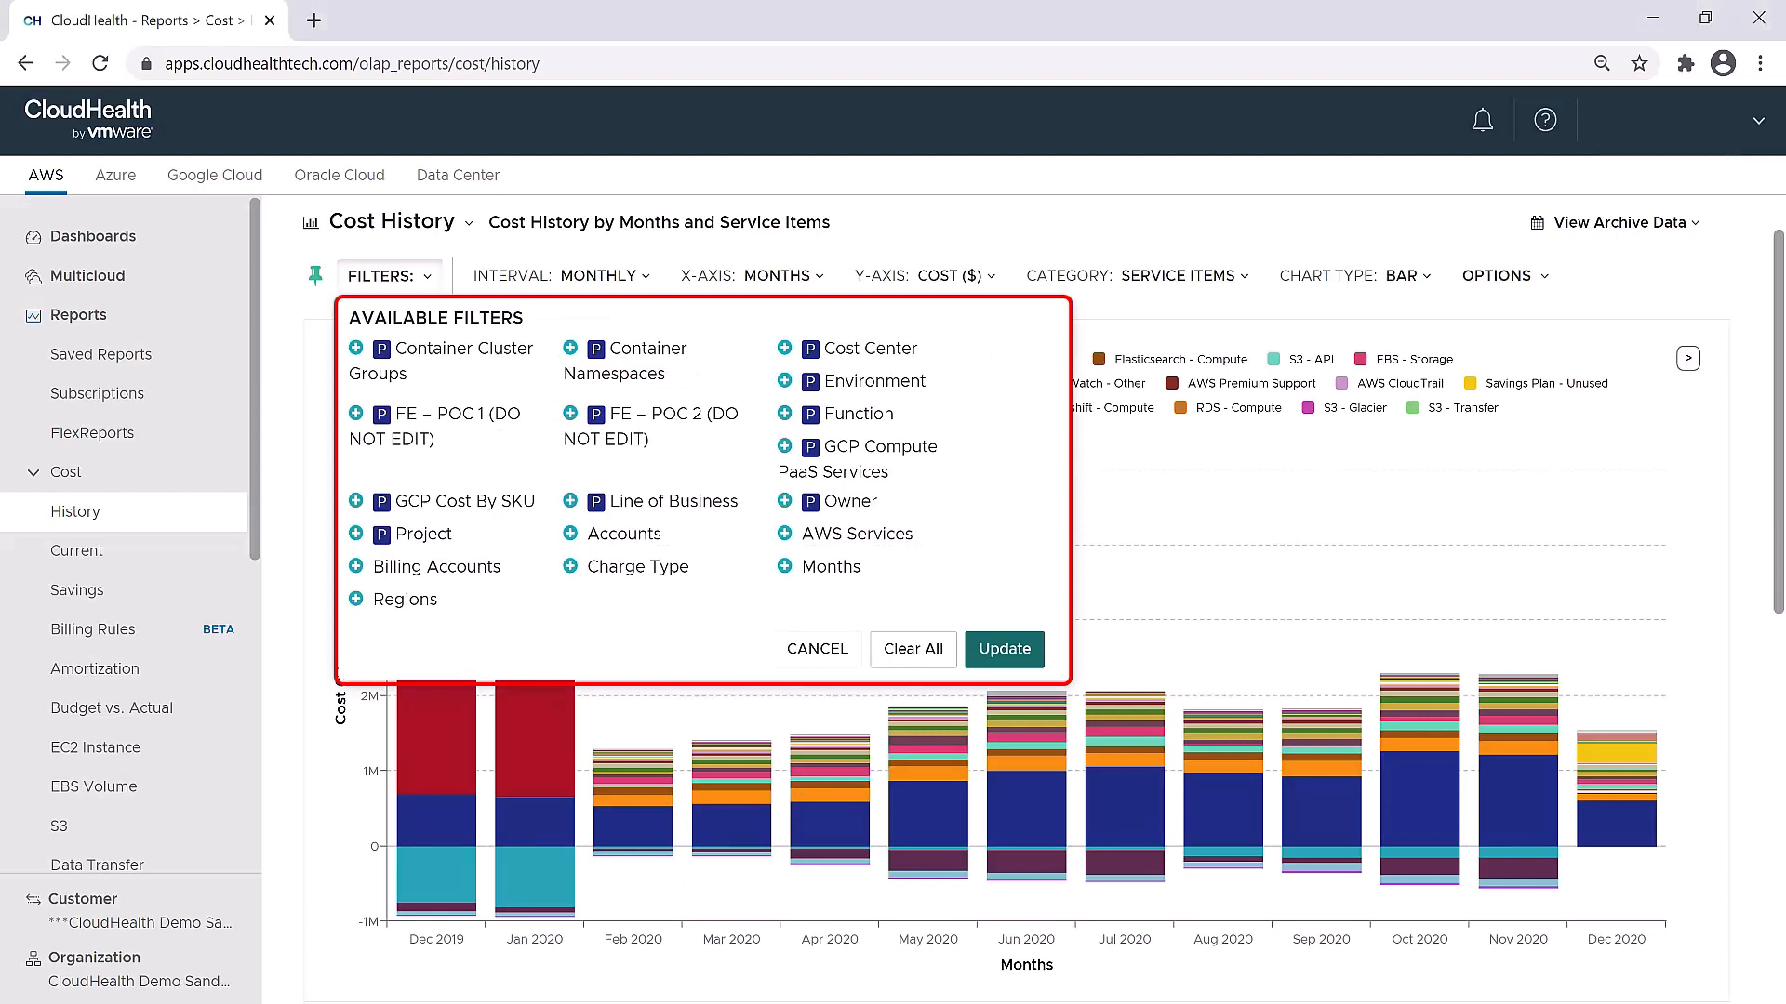
pyautogui.moveTo(569, 534)
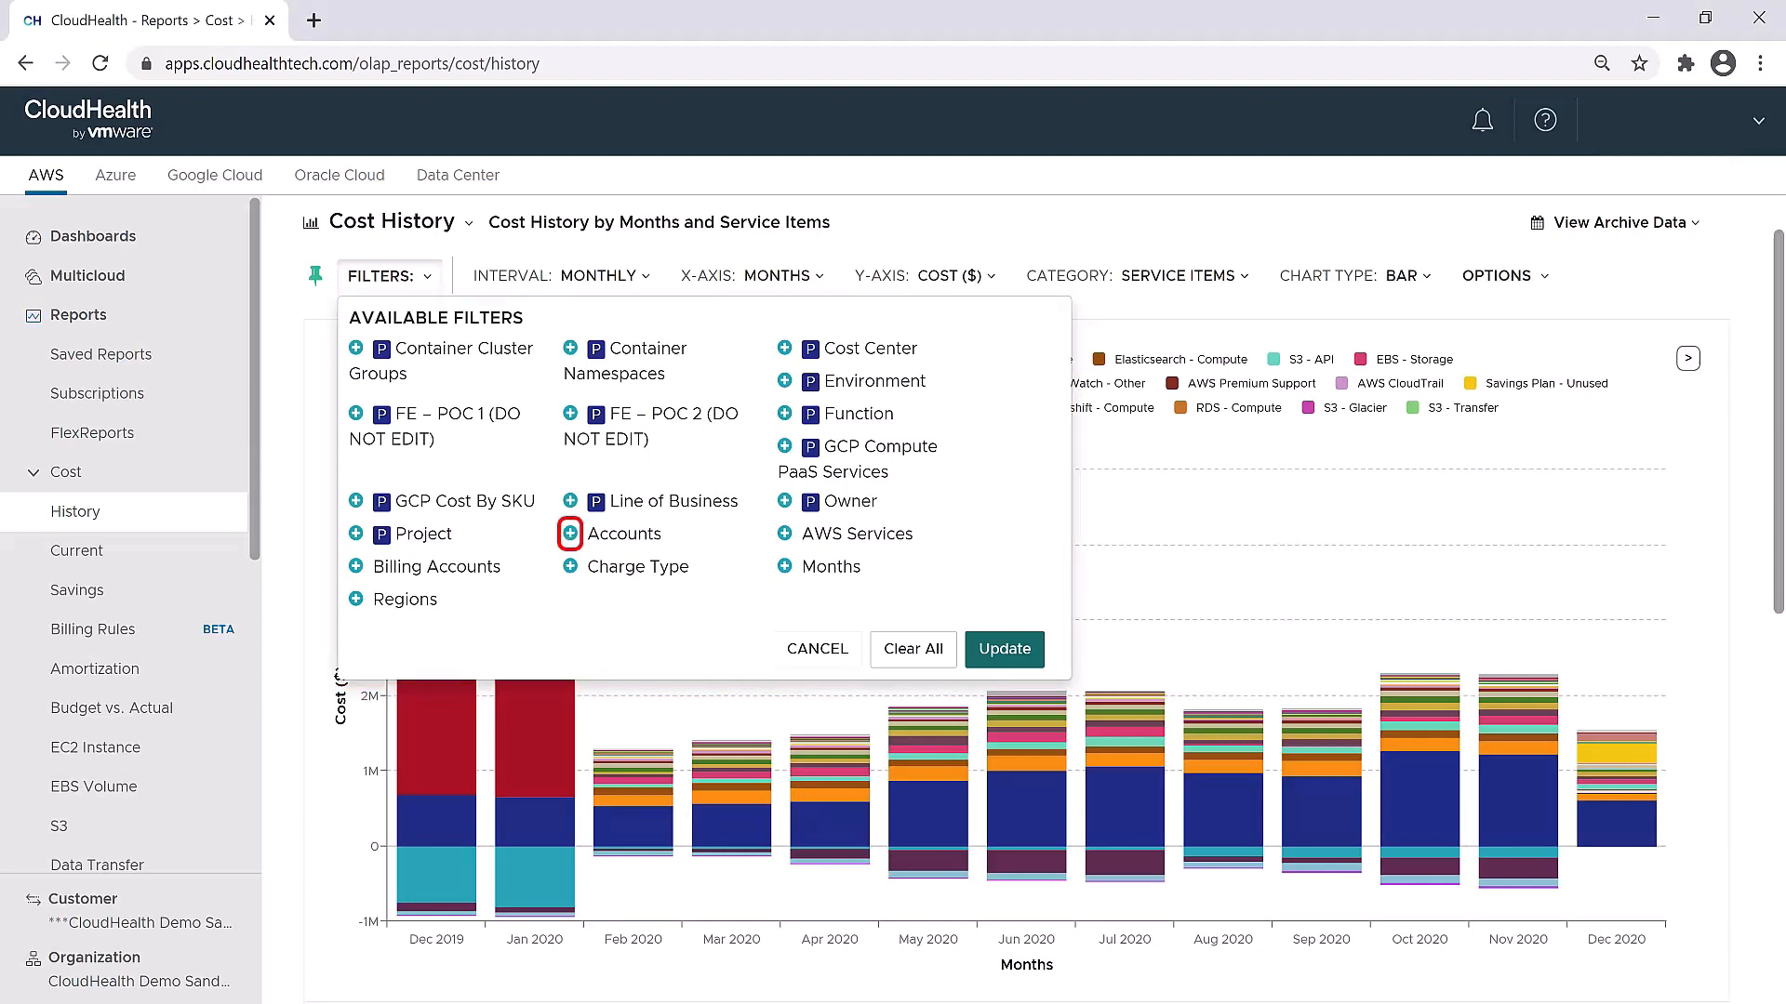
pyautogui.click(569, 533)
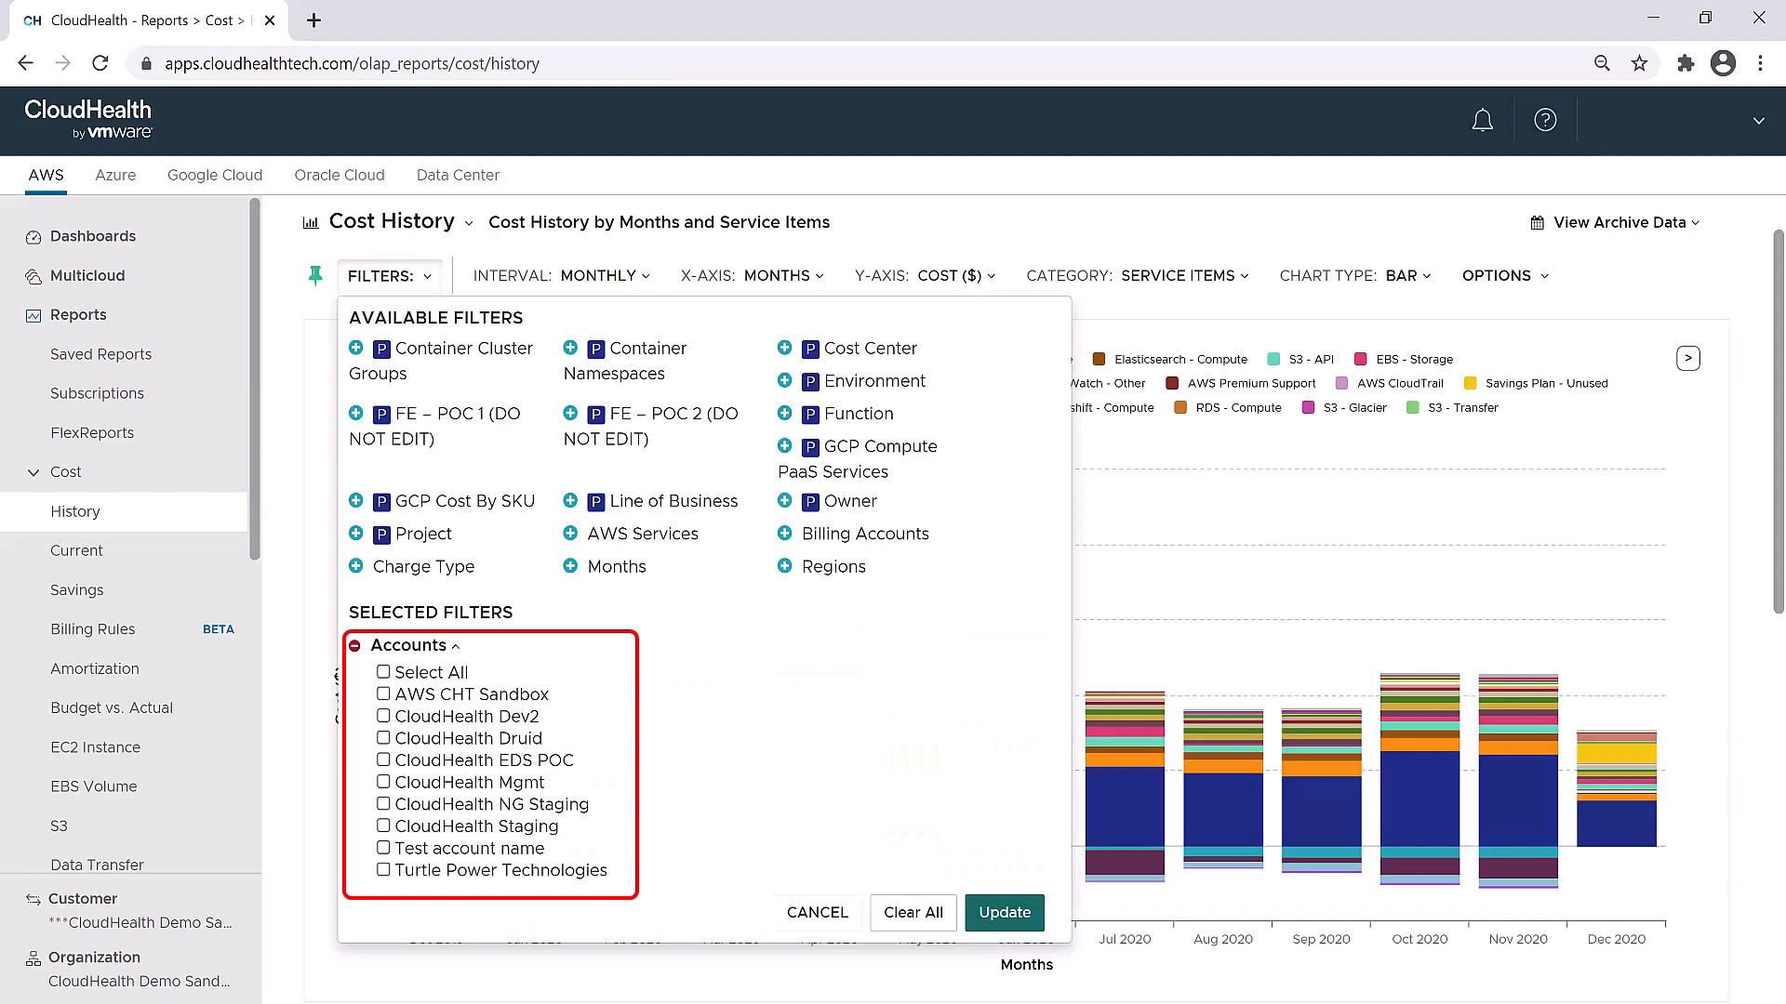
pyautogui.click(383, 694)
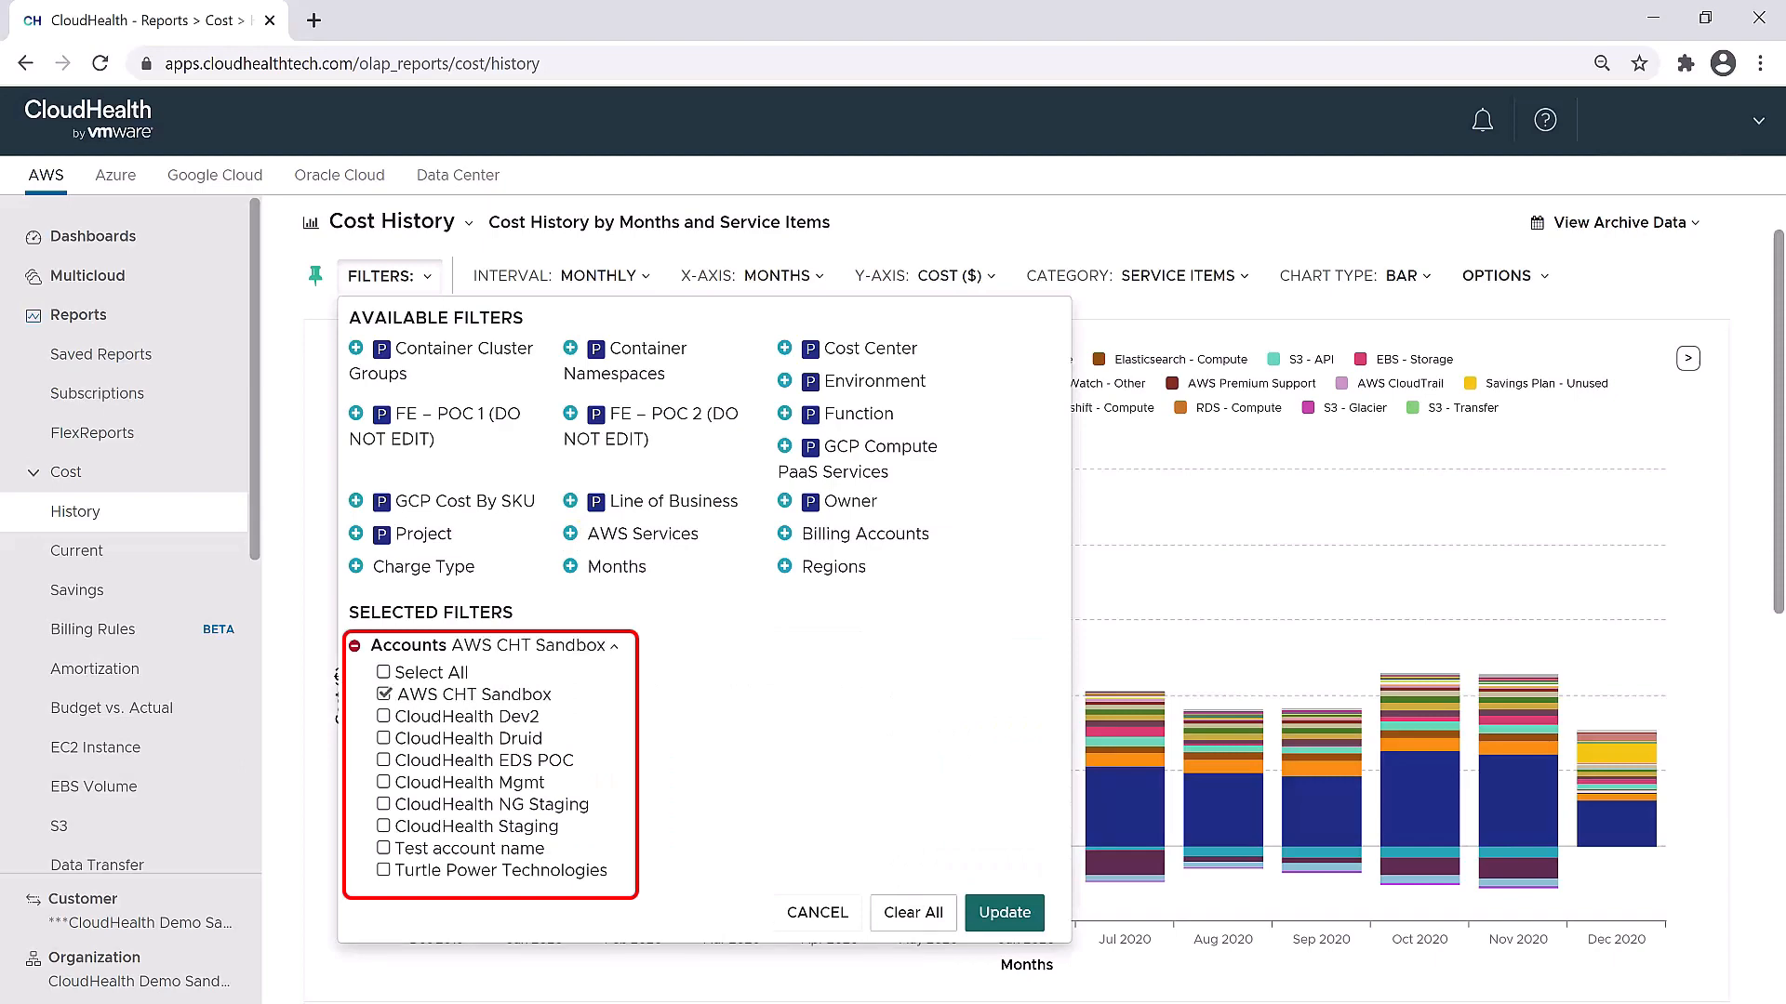
pyautogui.click(1003, 912)
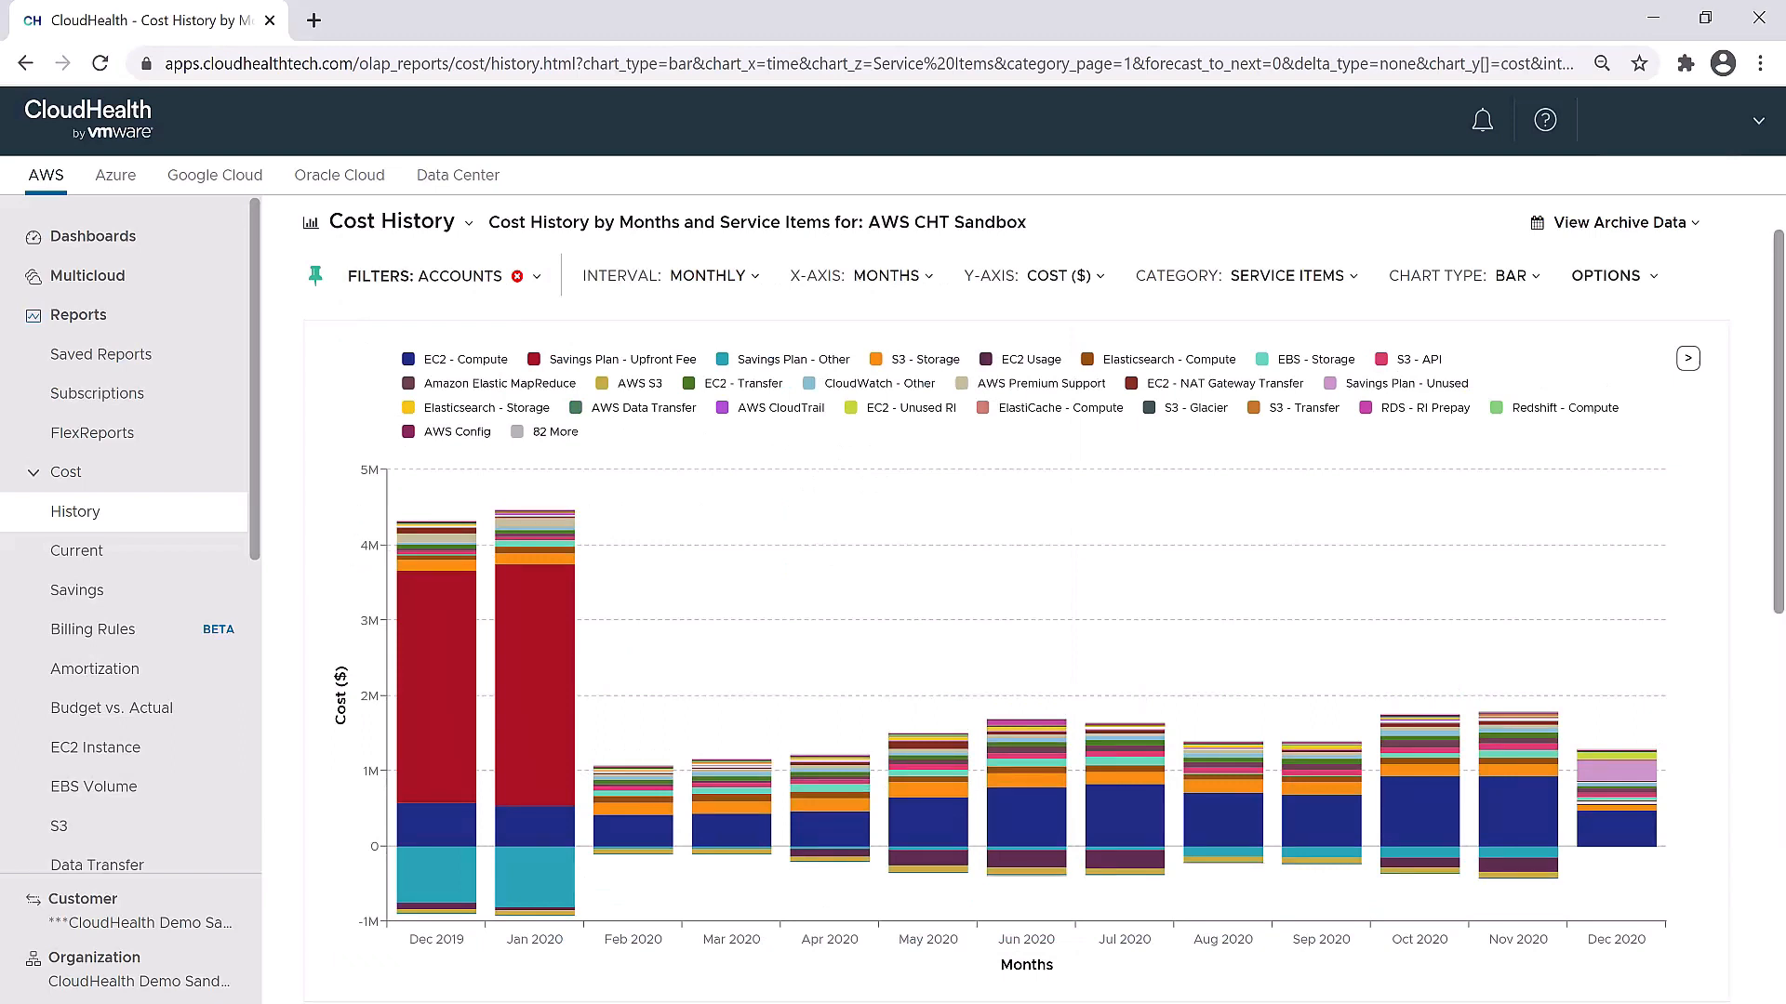
pyautogui.click(442, 275)
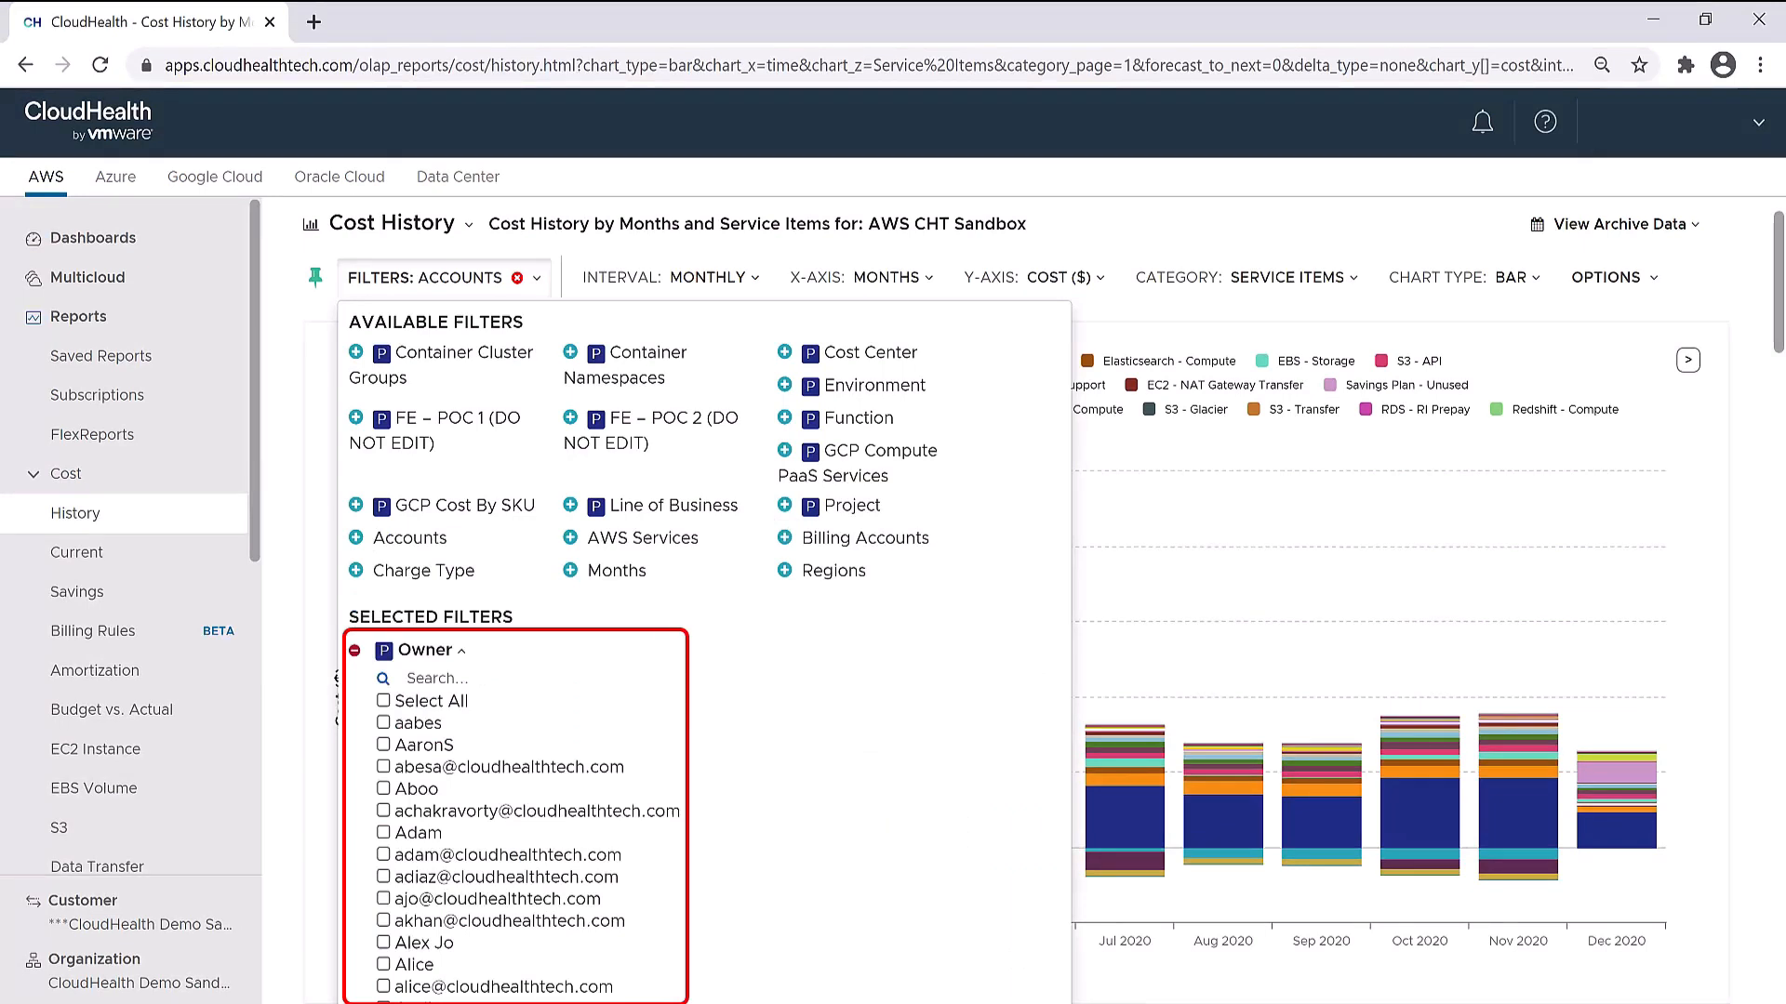
# Clear all report filters and update so costs again span all accounts
pyautogui.click(385, 788)
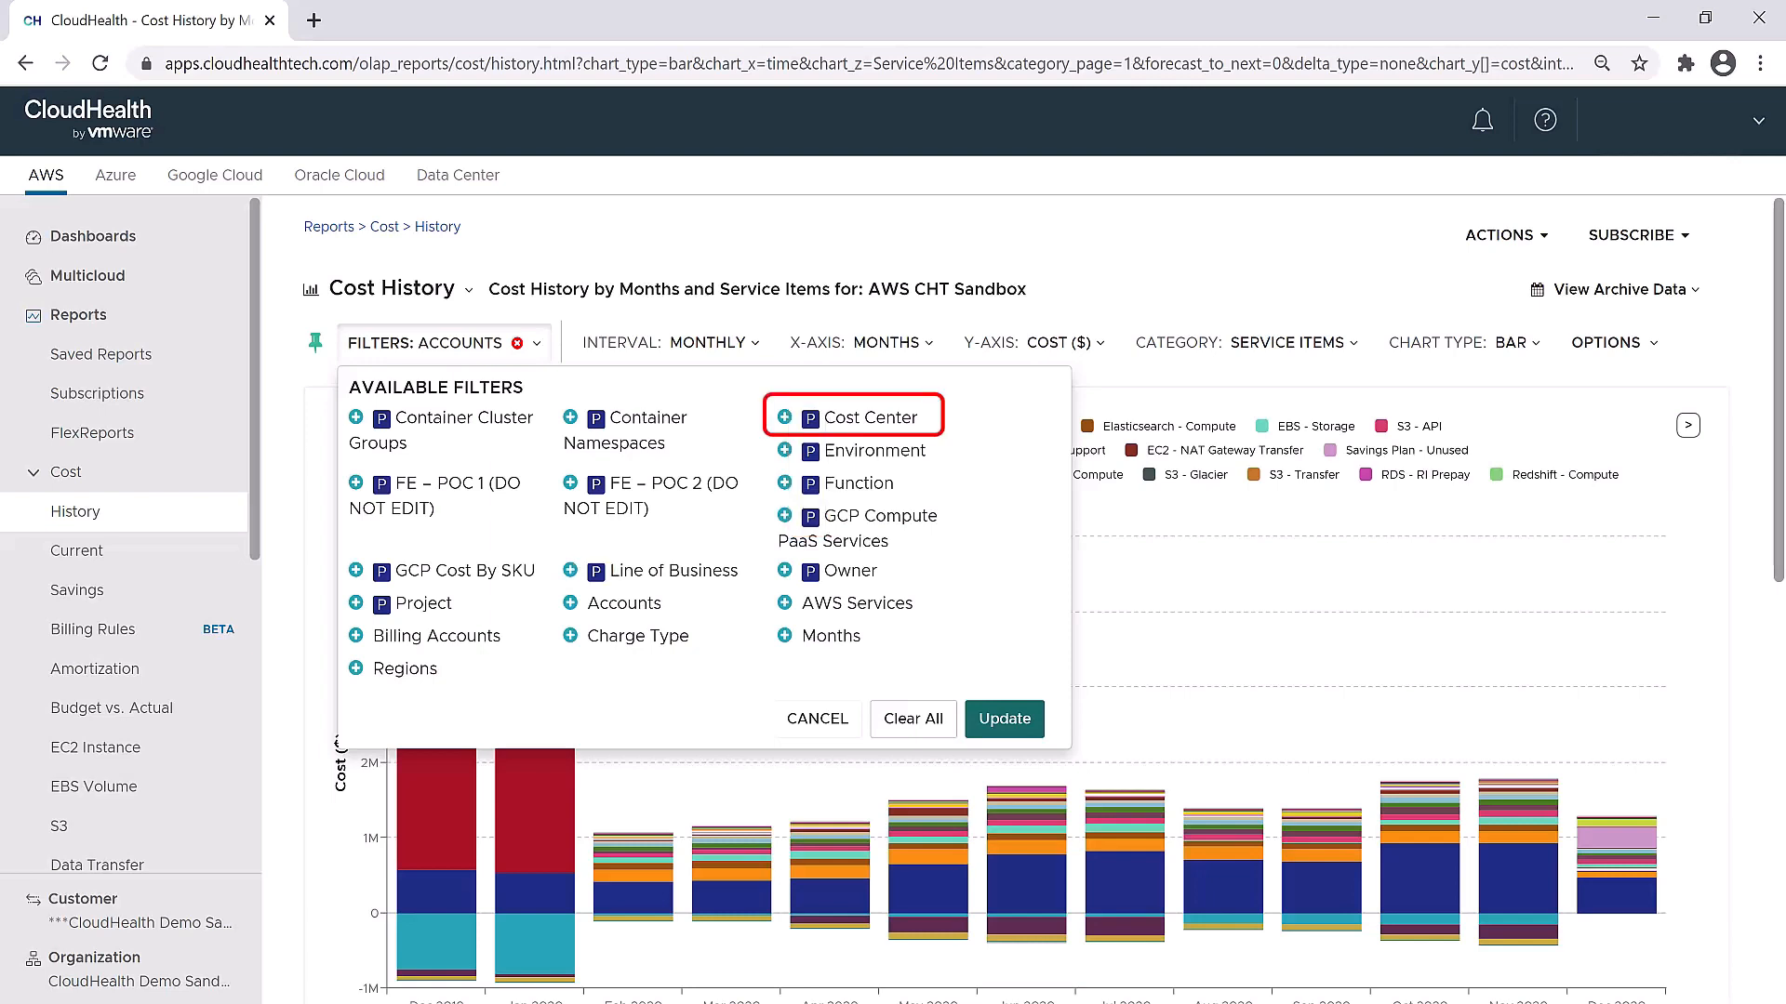
pyautogui.click(856, 414)
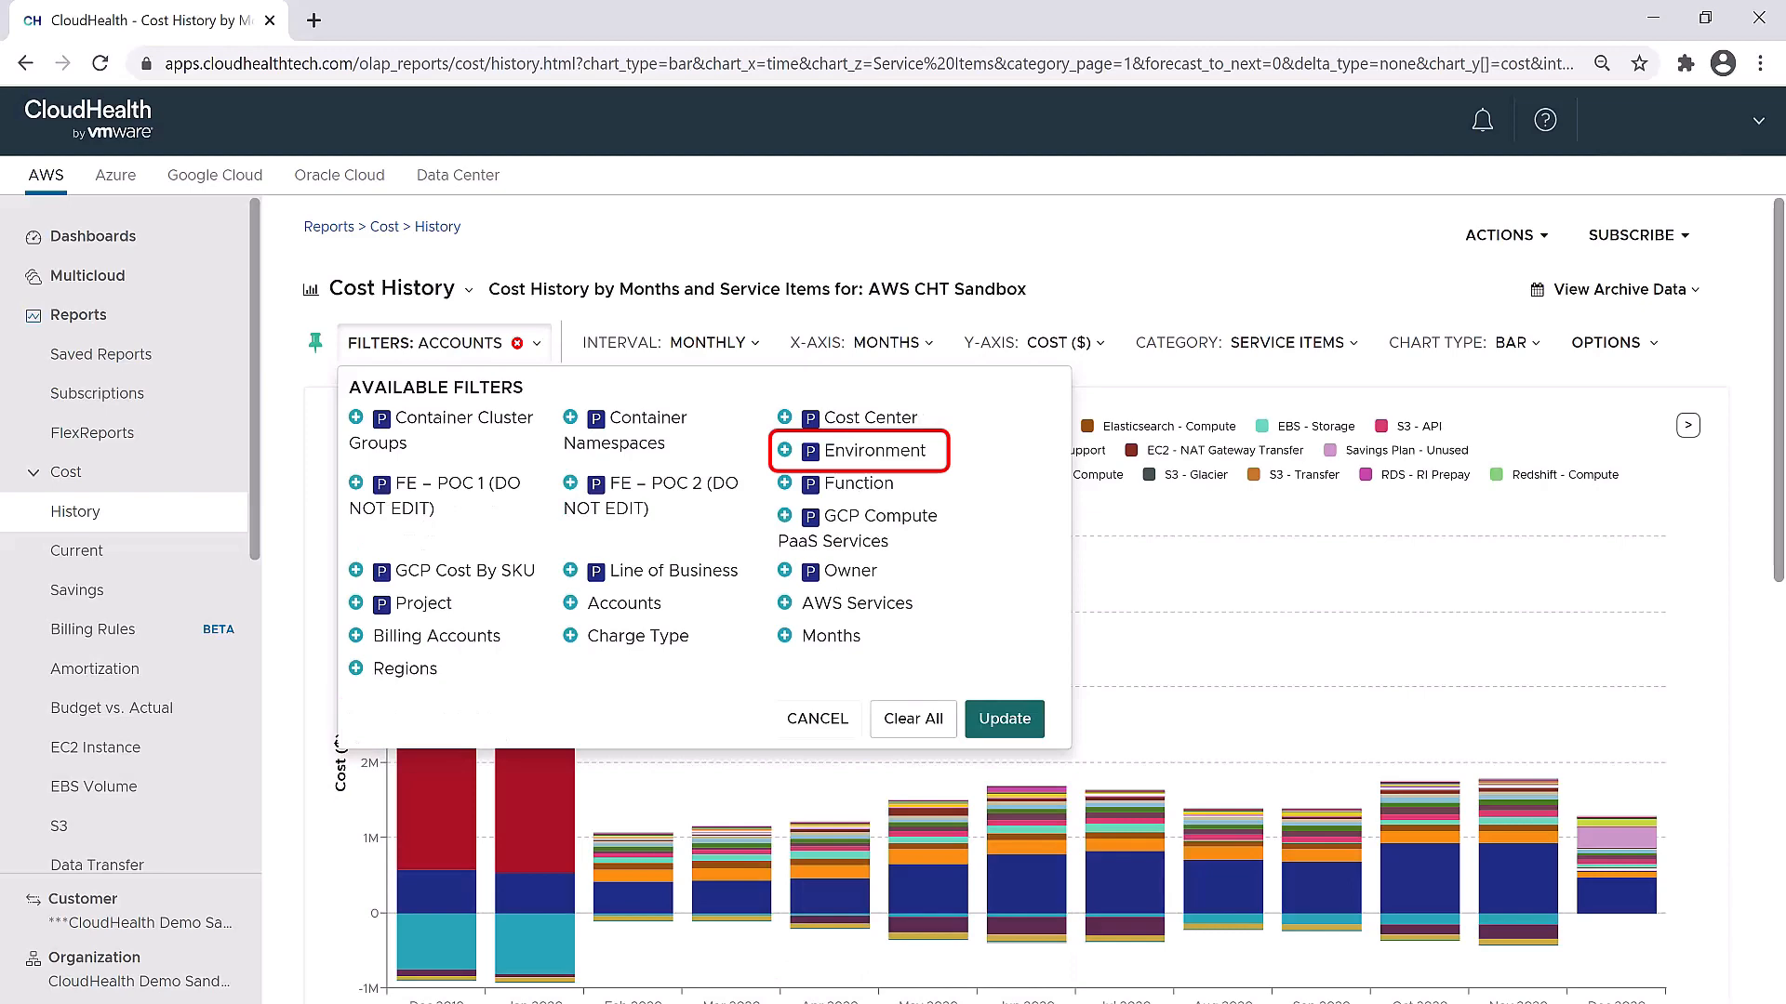
pyautogui.click(854, 450)
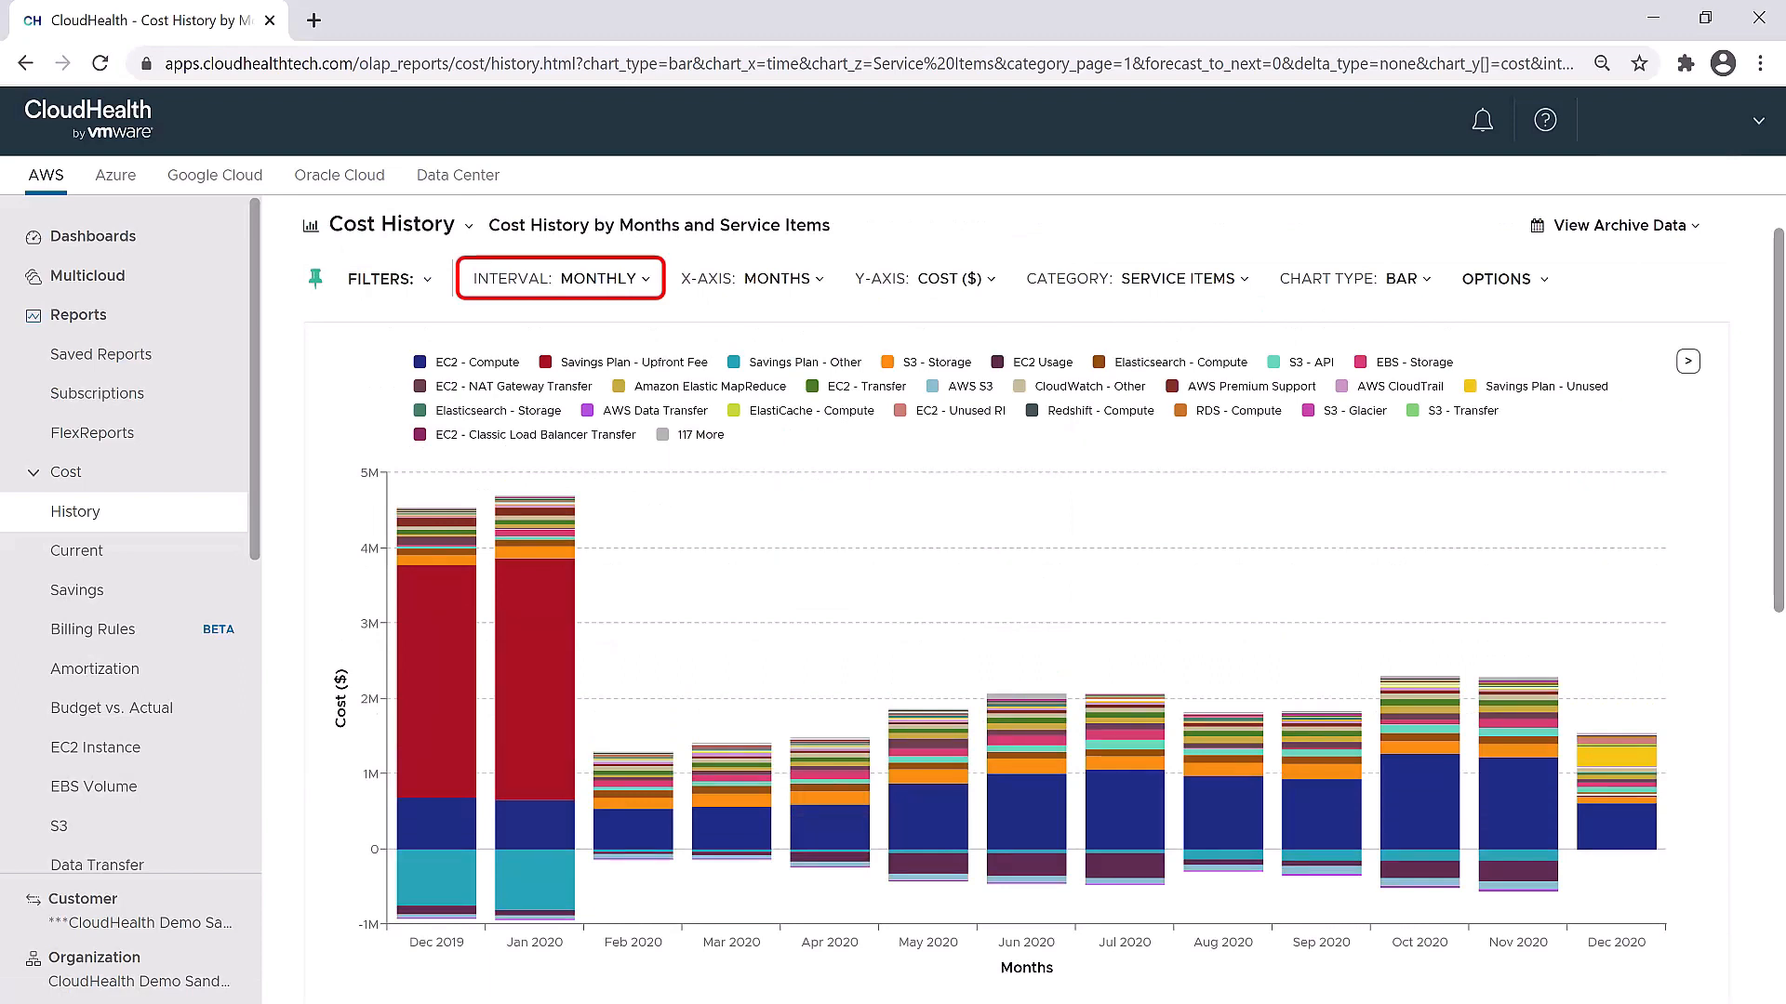
# Review the Interval, X-Axis and Y-Axis choices, then list the Category grouping options
pyautogui.click(558, 279)
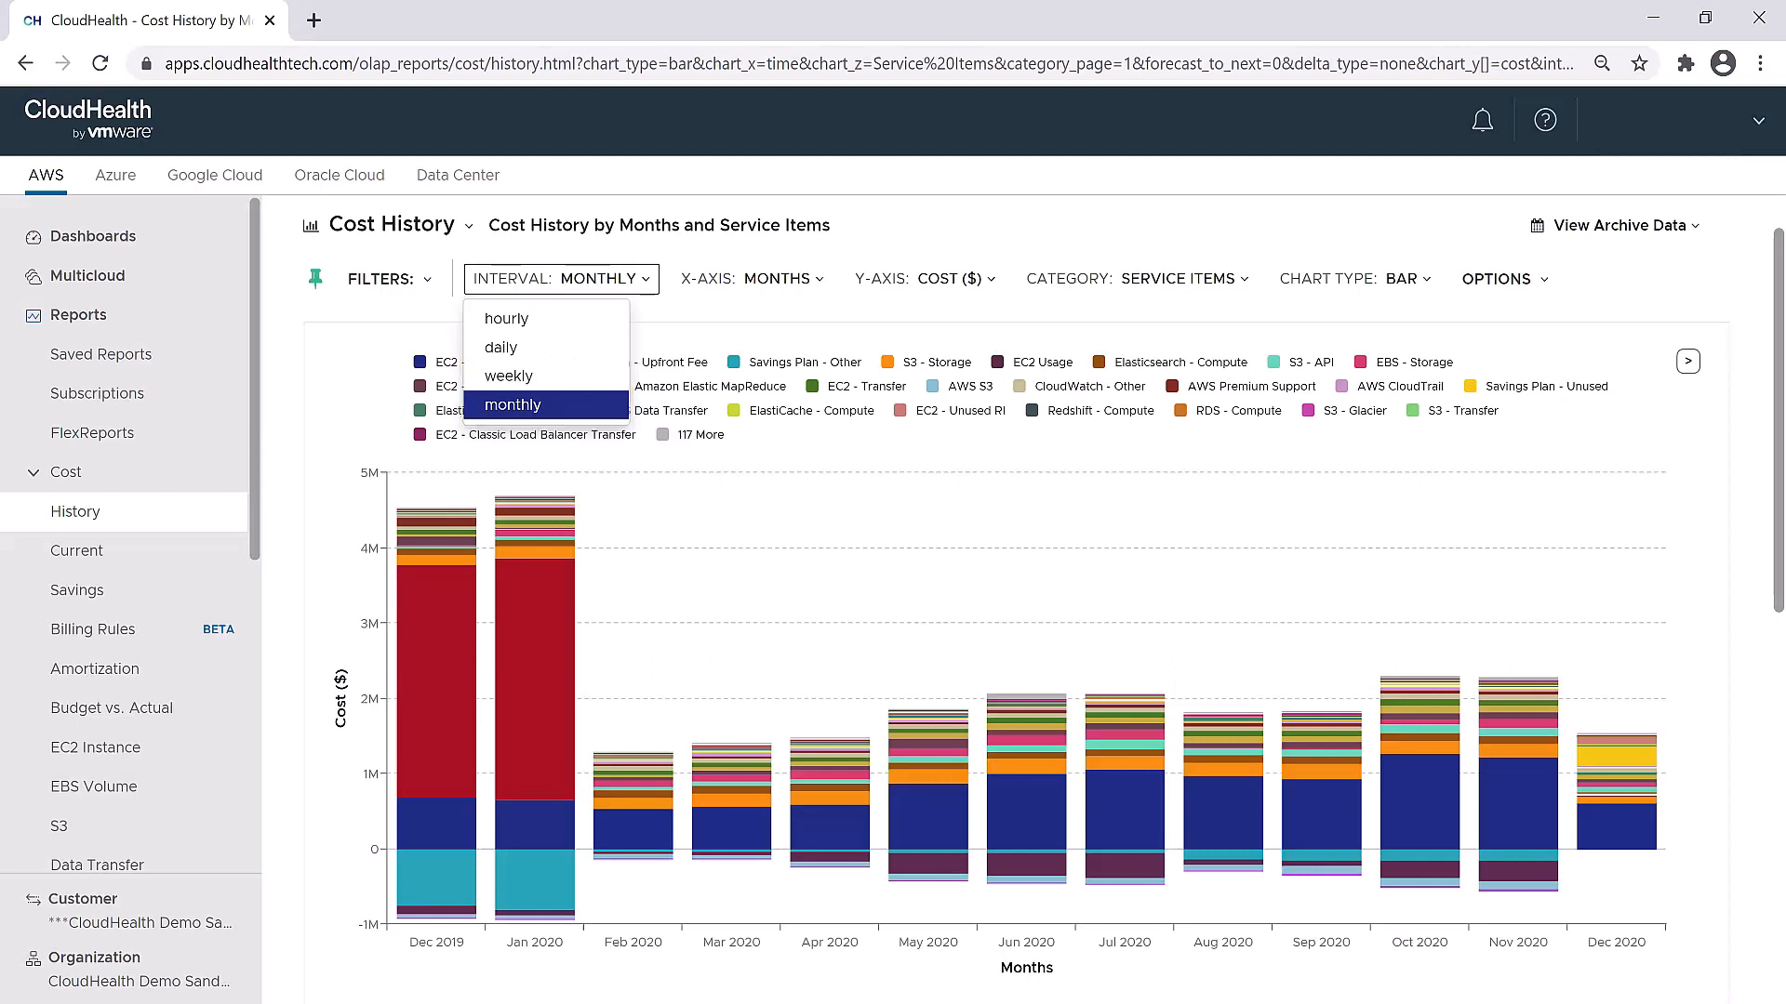
pyautogui.click(752, 277)
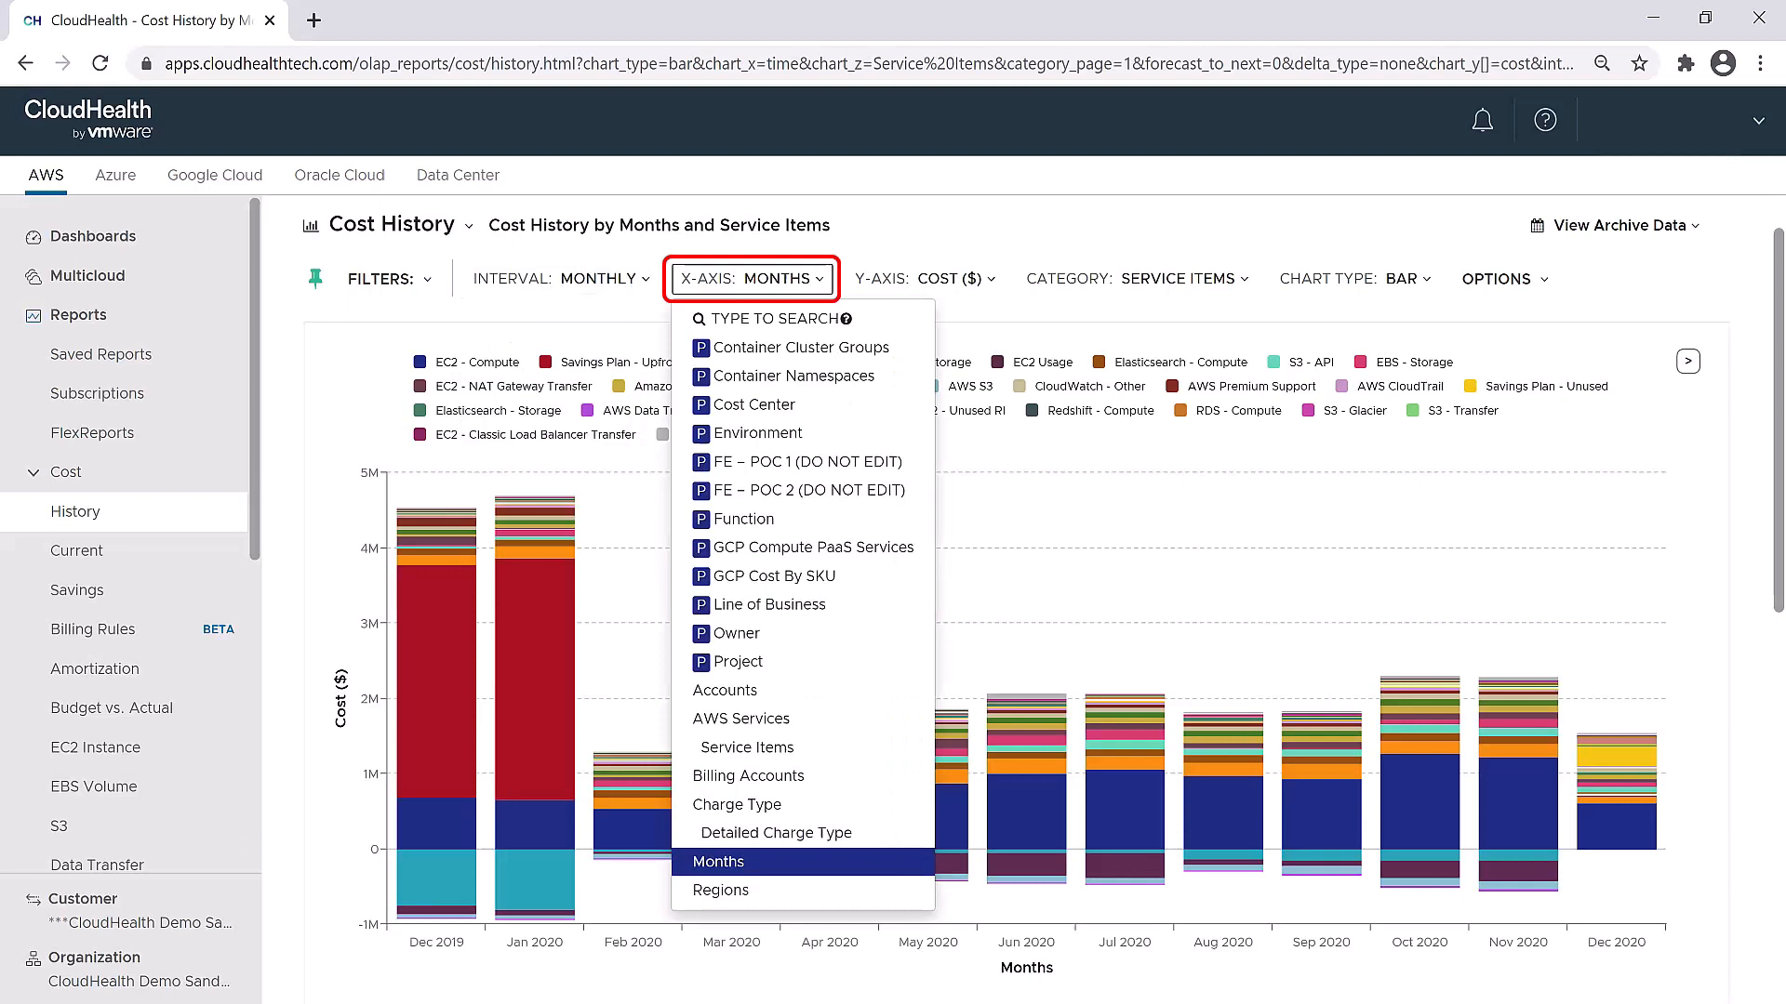
pyautogui.click(925, 277)
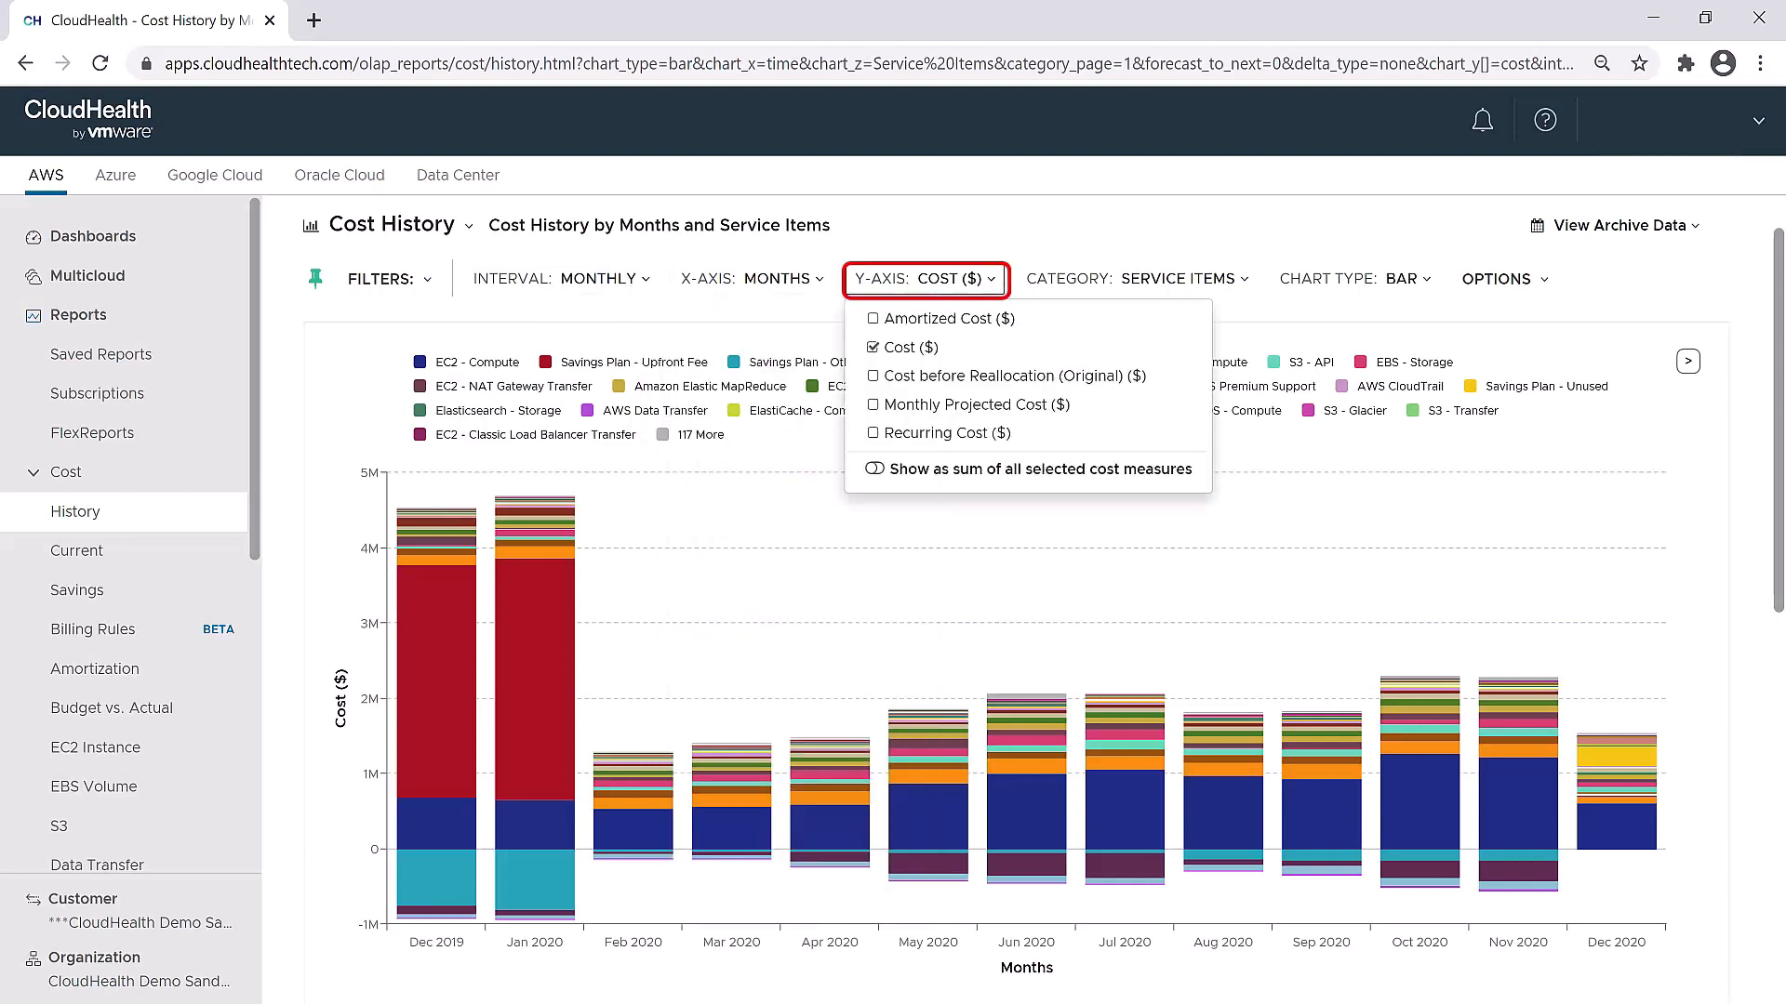
pyautogui.click(1181, 277)
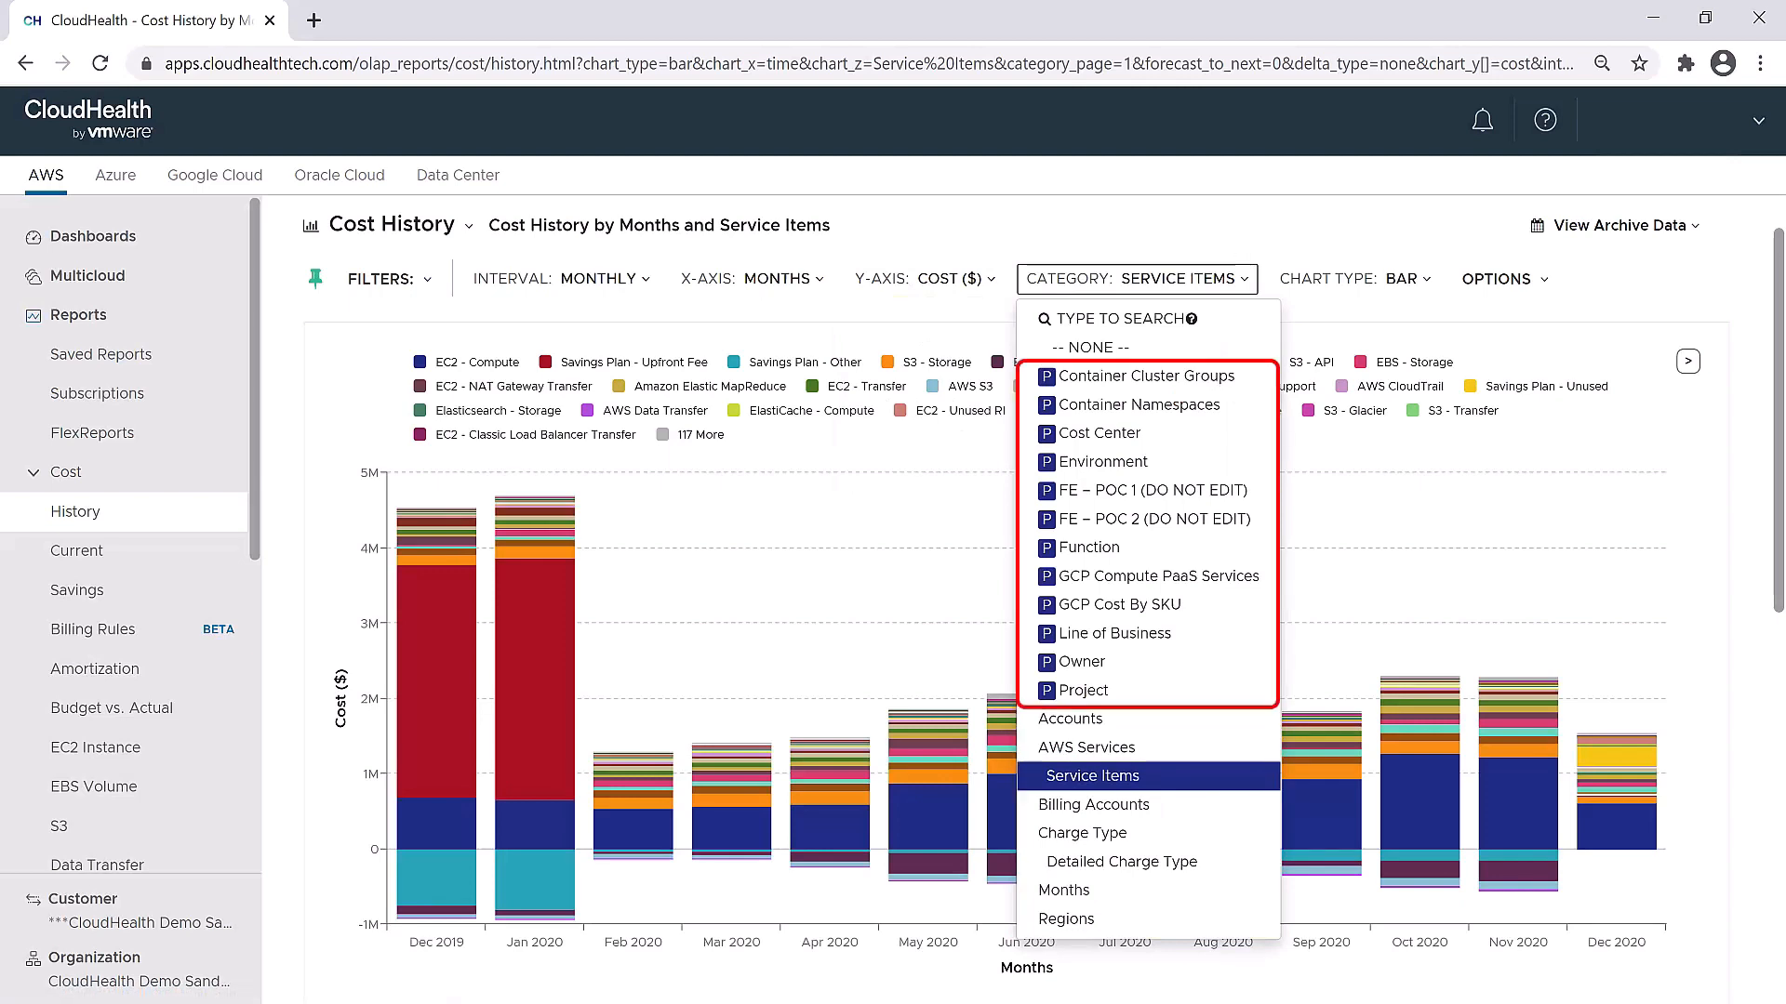
pyautogui.moveTo(1100, 461)
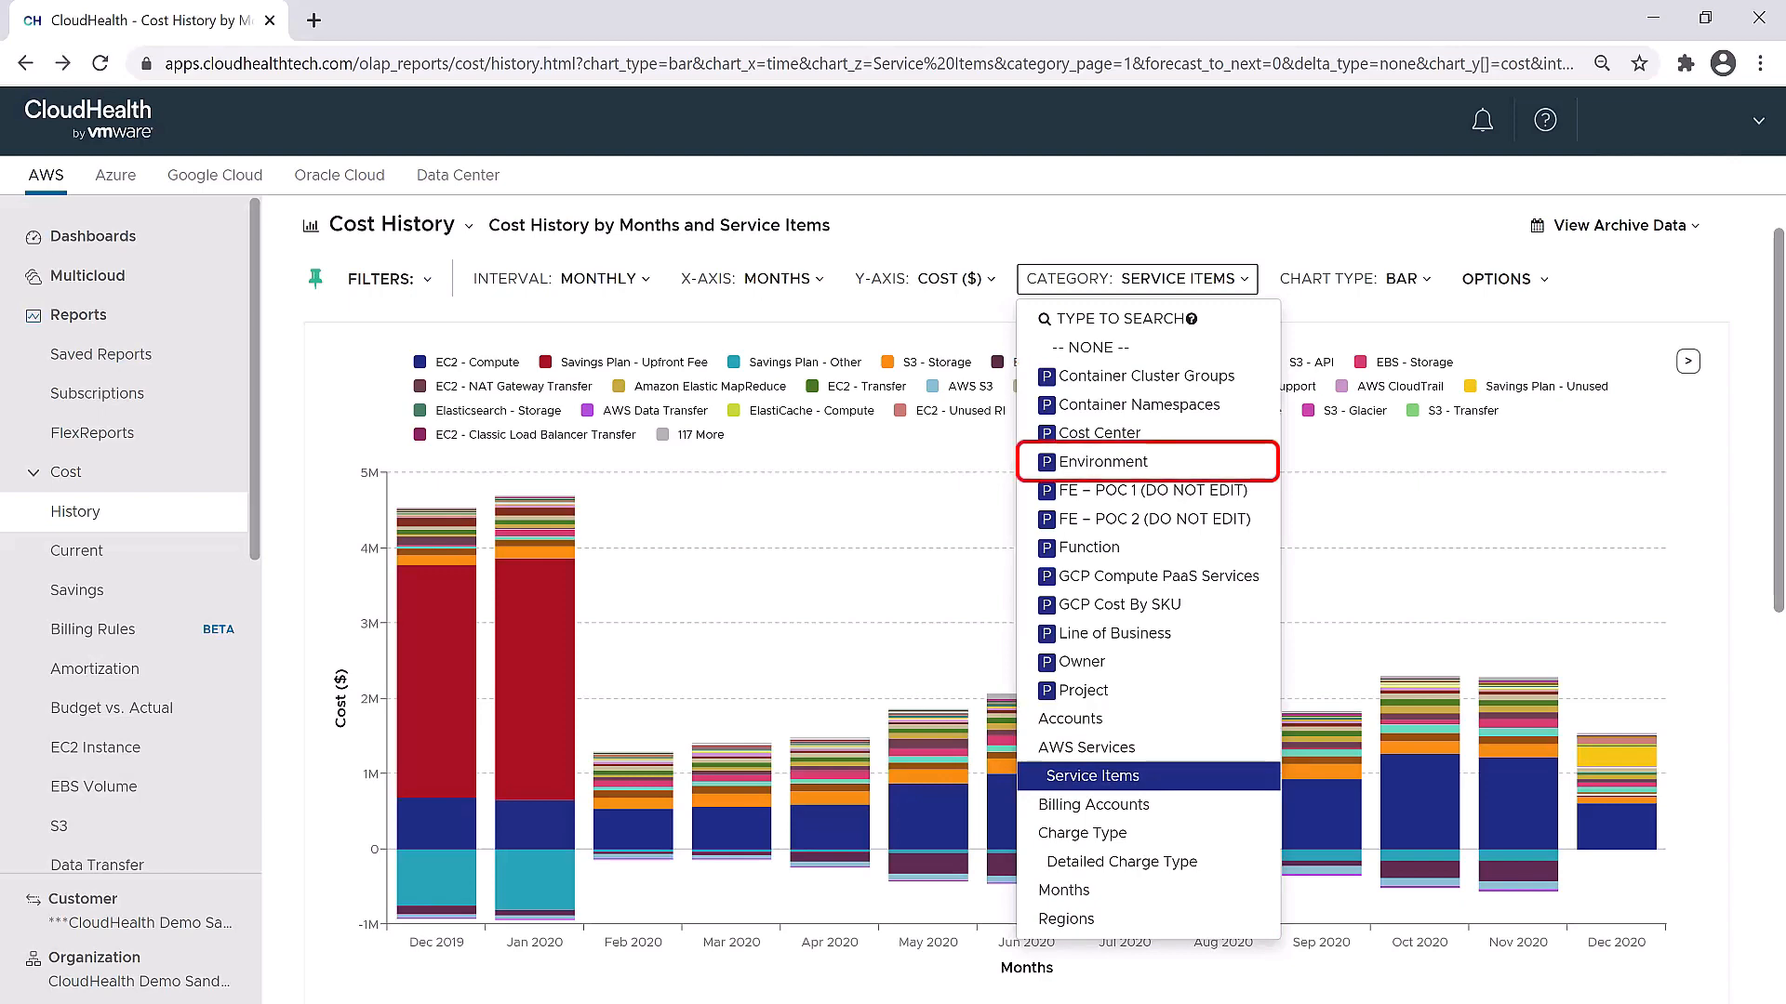
pyautogui.moveTo(1121, 461)
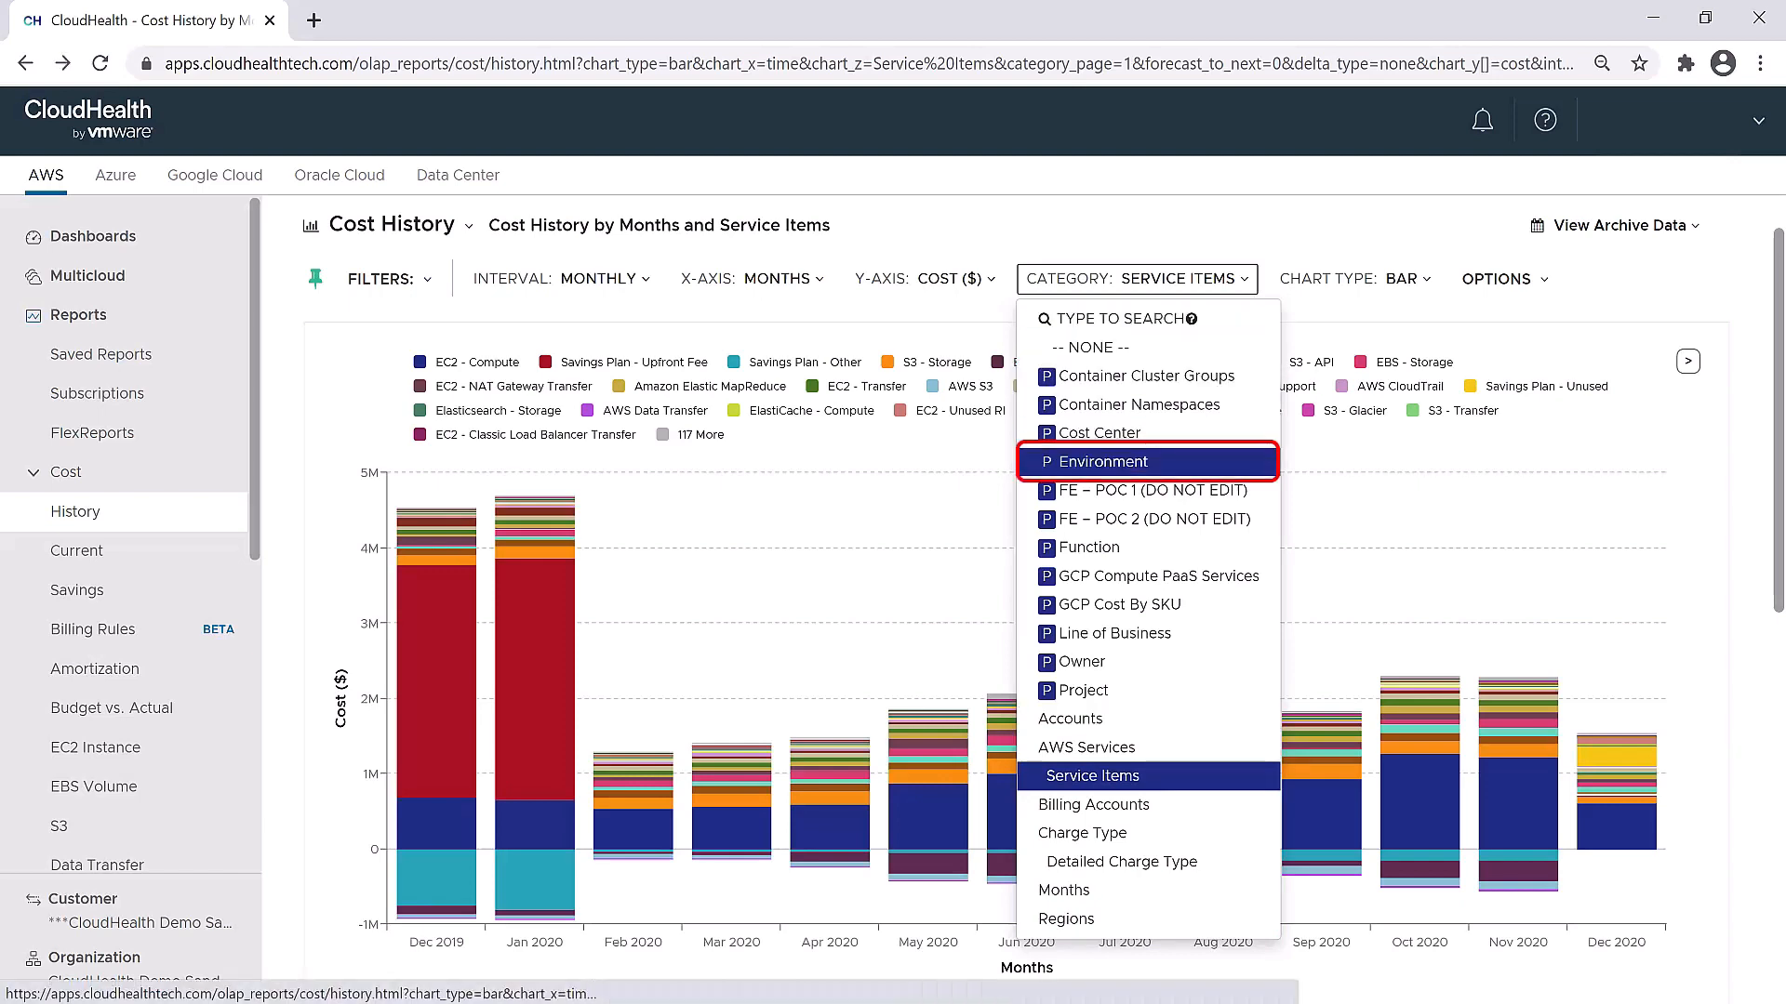
# Group the chart's costs by Environment, then by Owner, and review the Chart Type and Options menus
pyautogui.click(1097, 461)
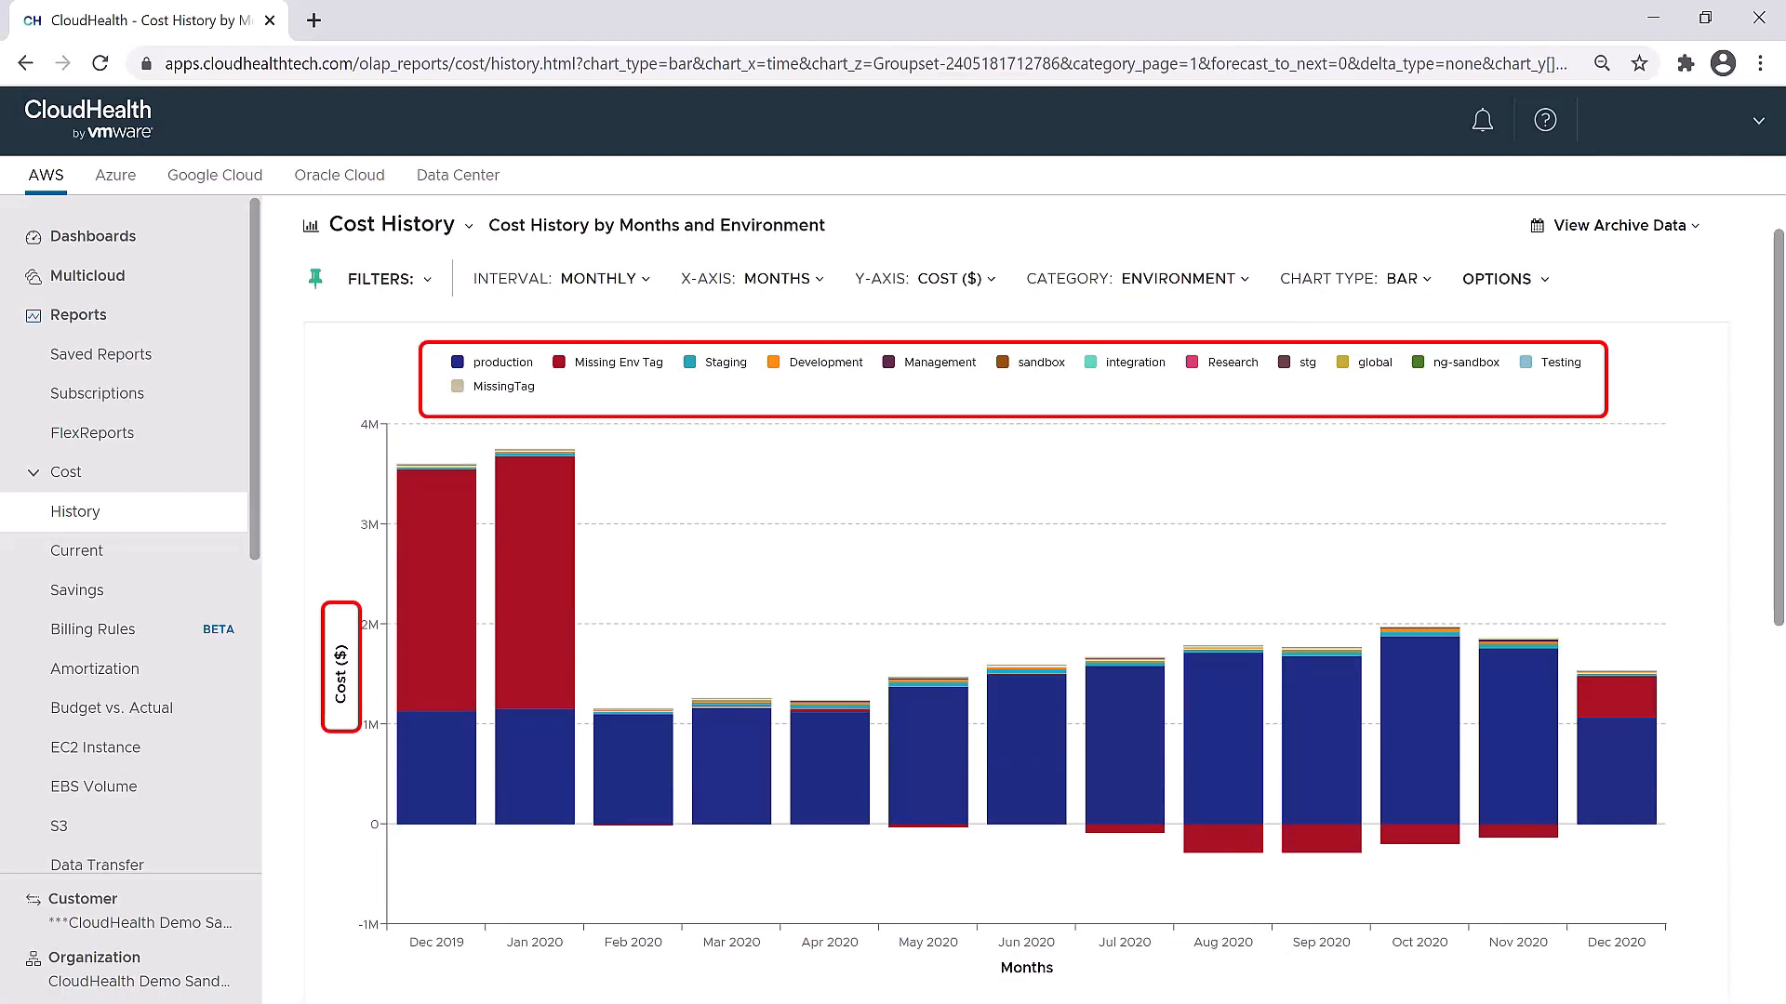
pyautogui.click(1183, 279)
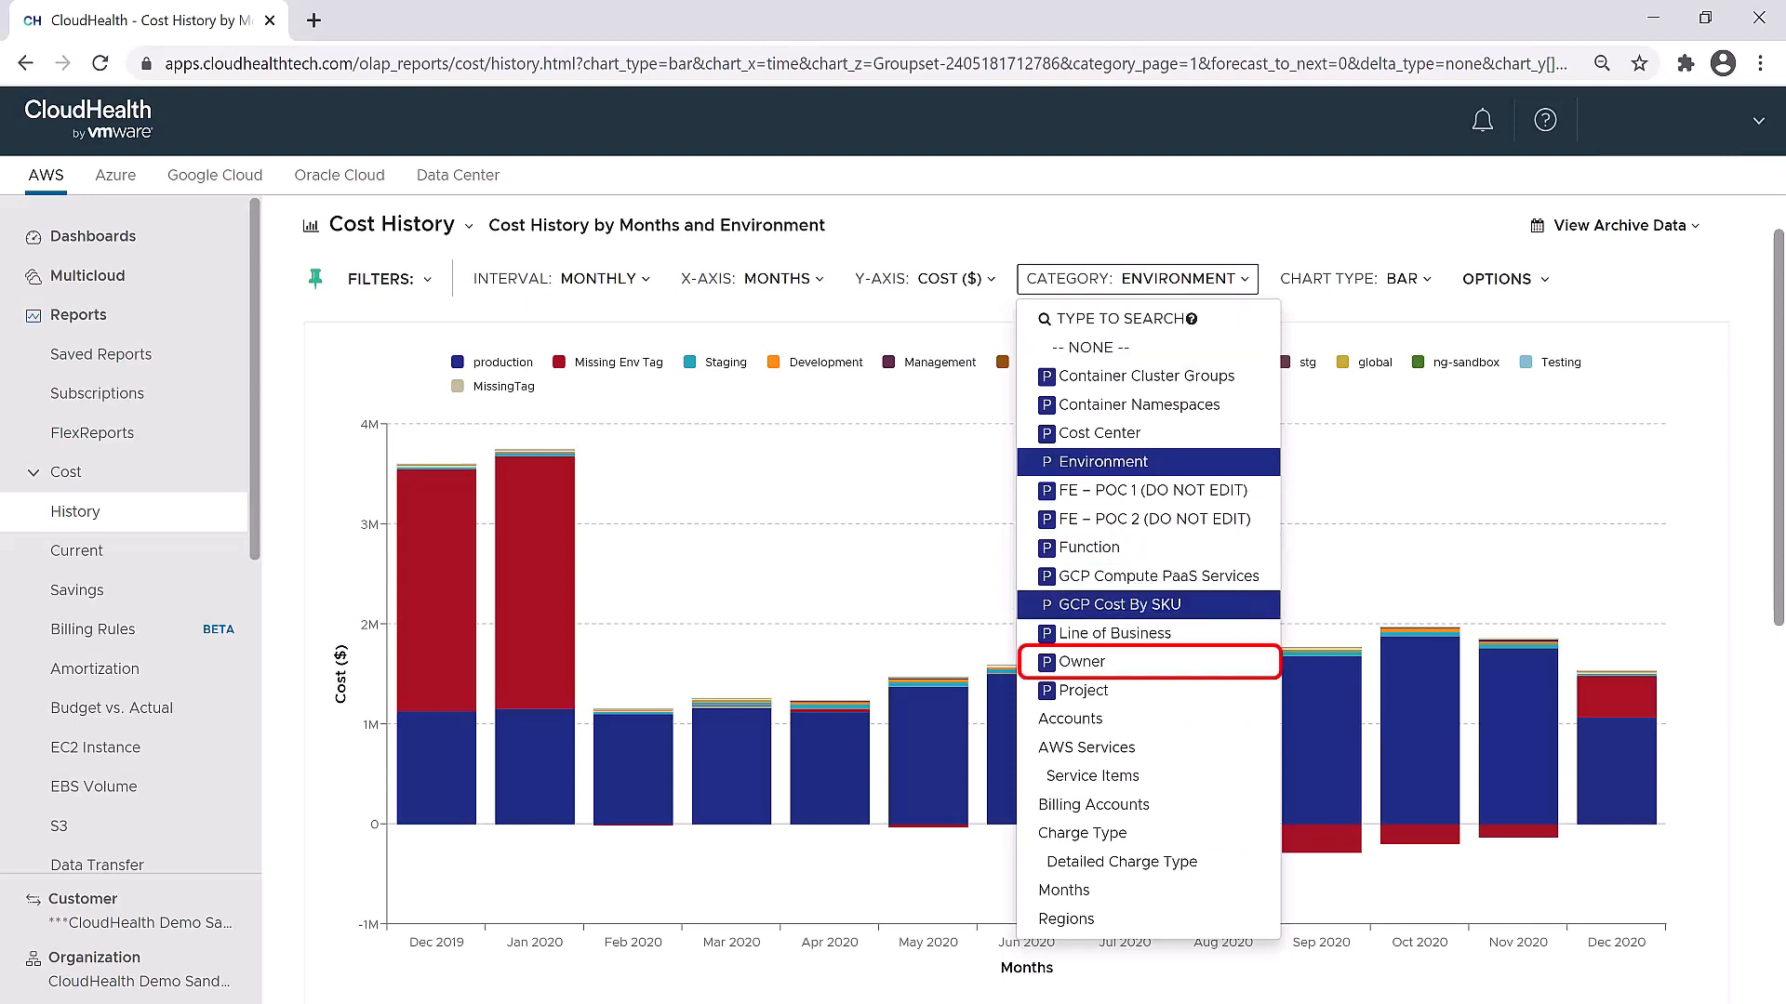
pyautogui.click(1075, 662)
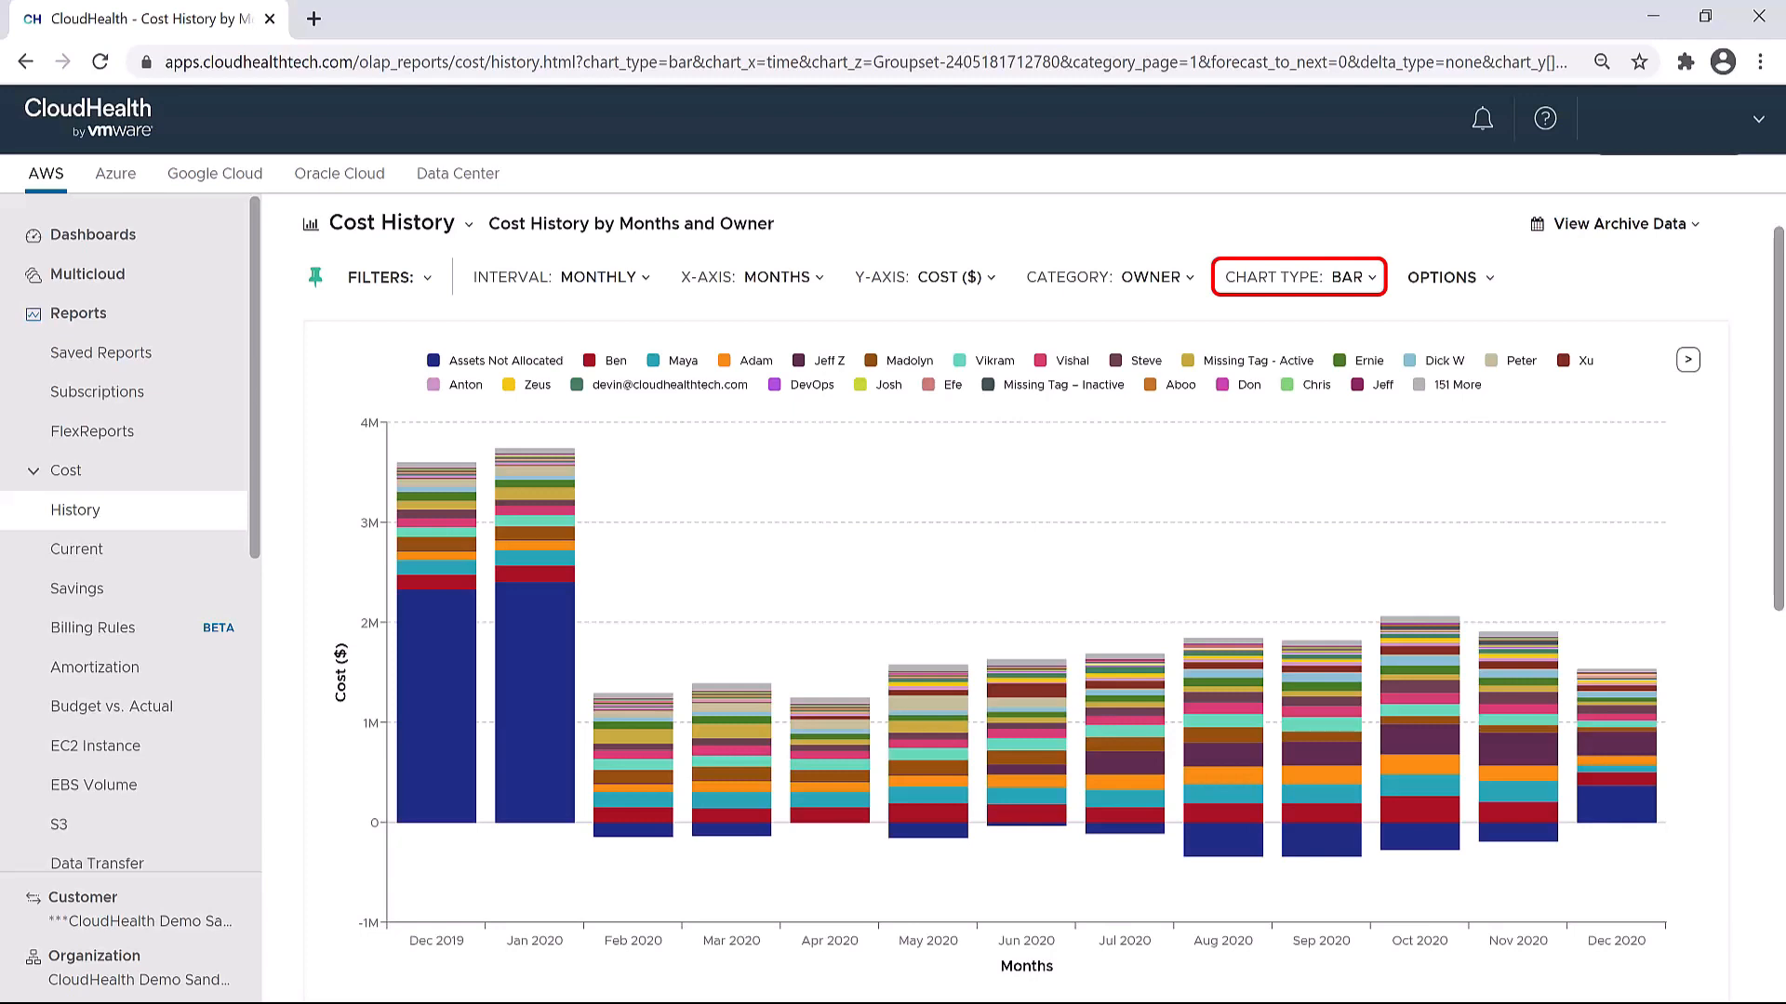
pyautogui.click(1299, 277)
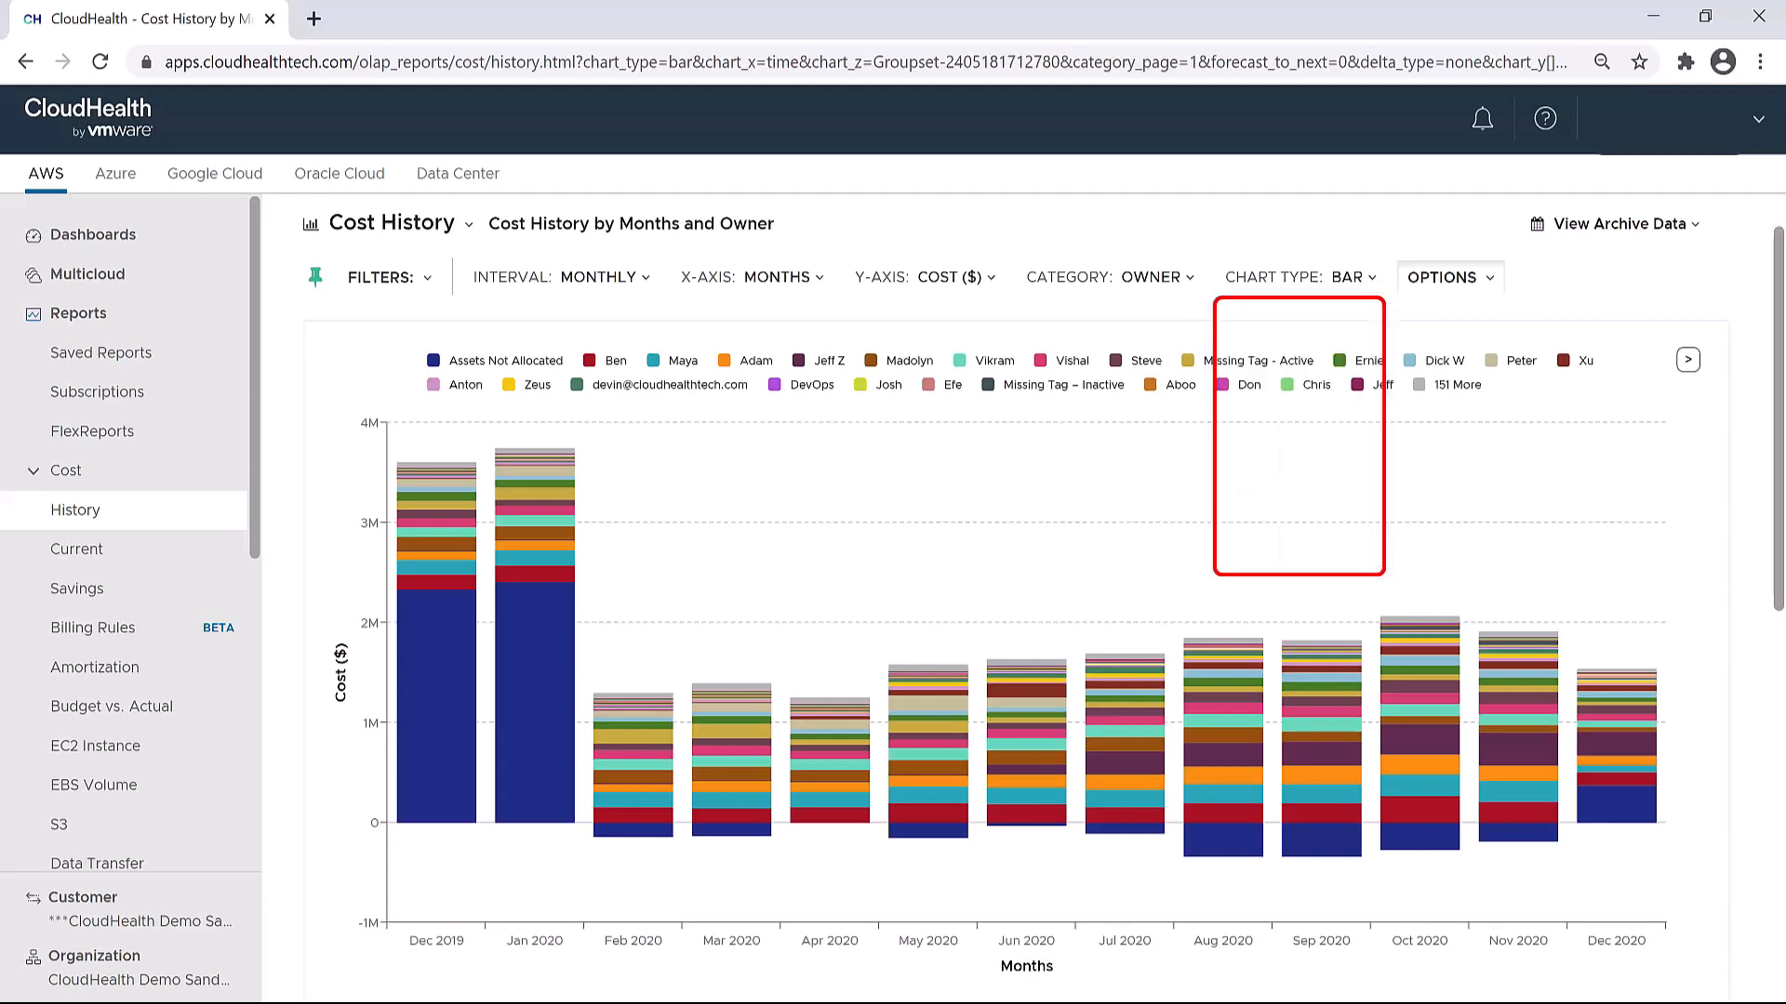
pyautogui.click(1447, 277)
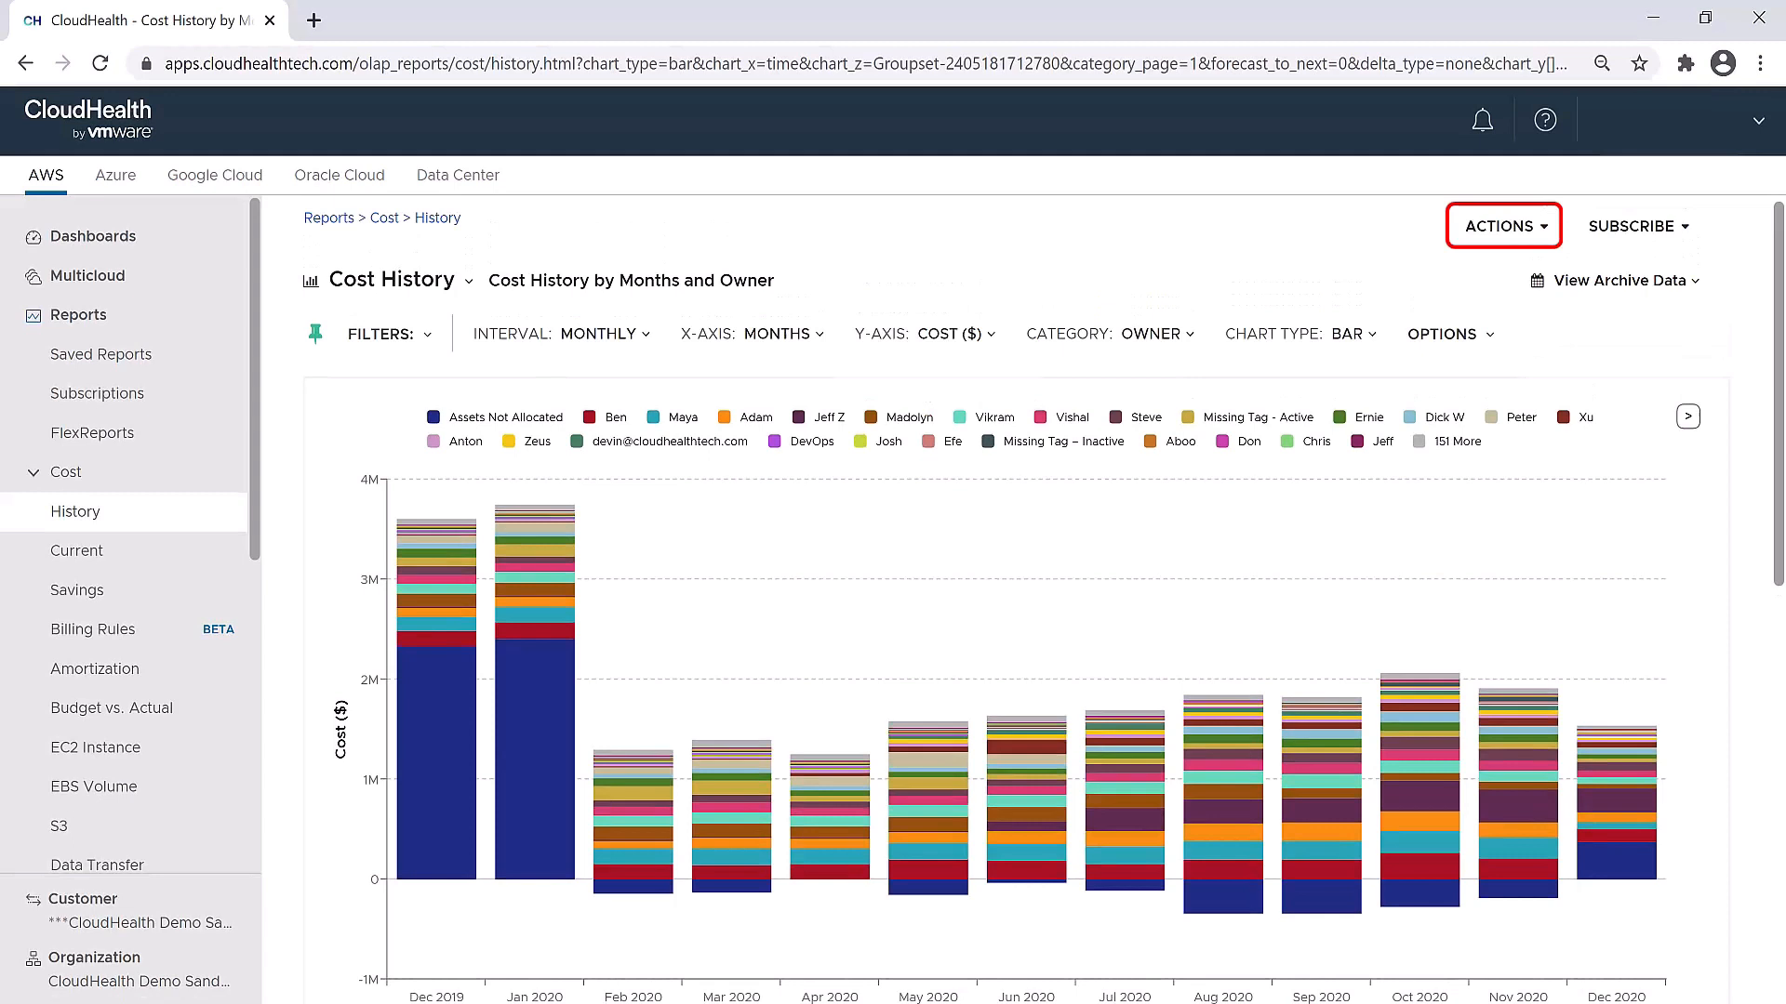
# Save the Owner cost breakdown via Actions > Save As as 'Test Report' with description 'Config'
pyautogui.click(1503, 225)
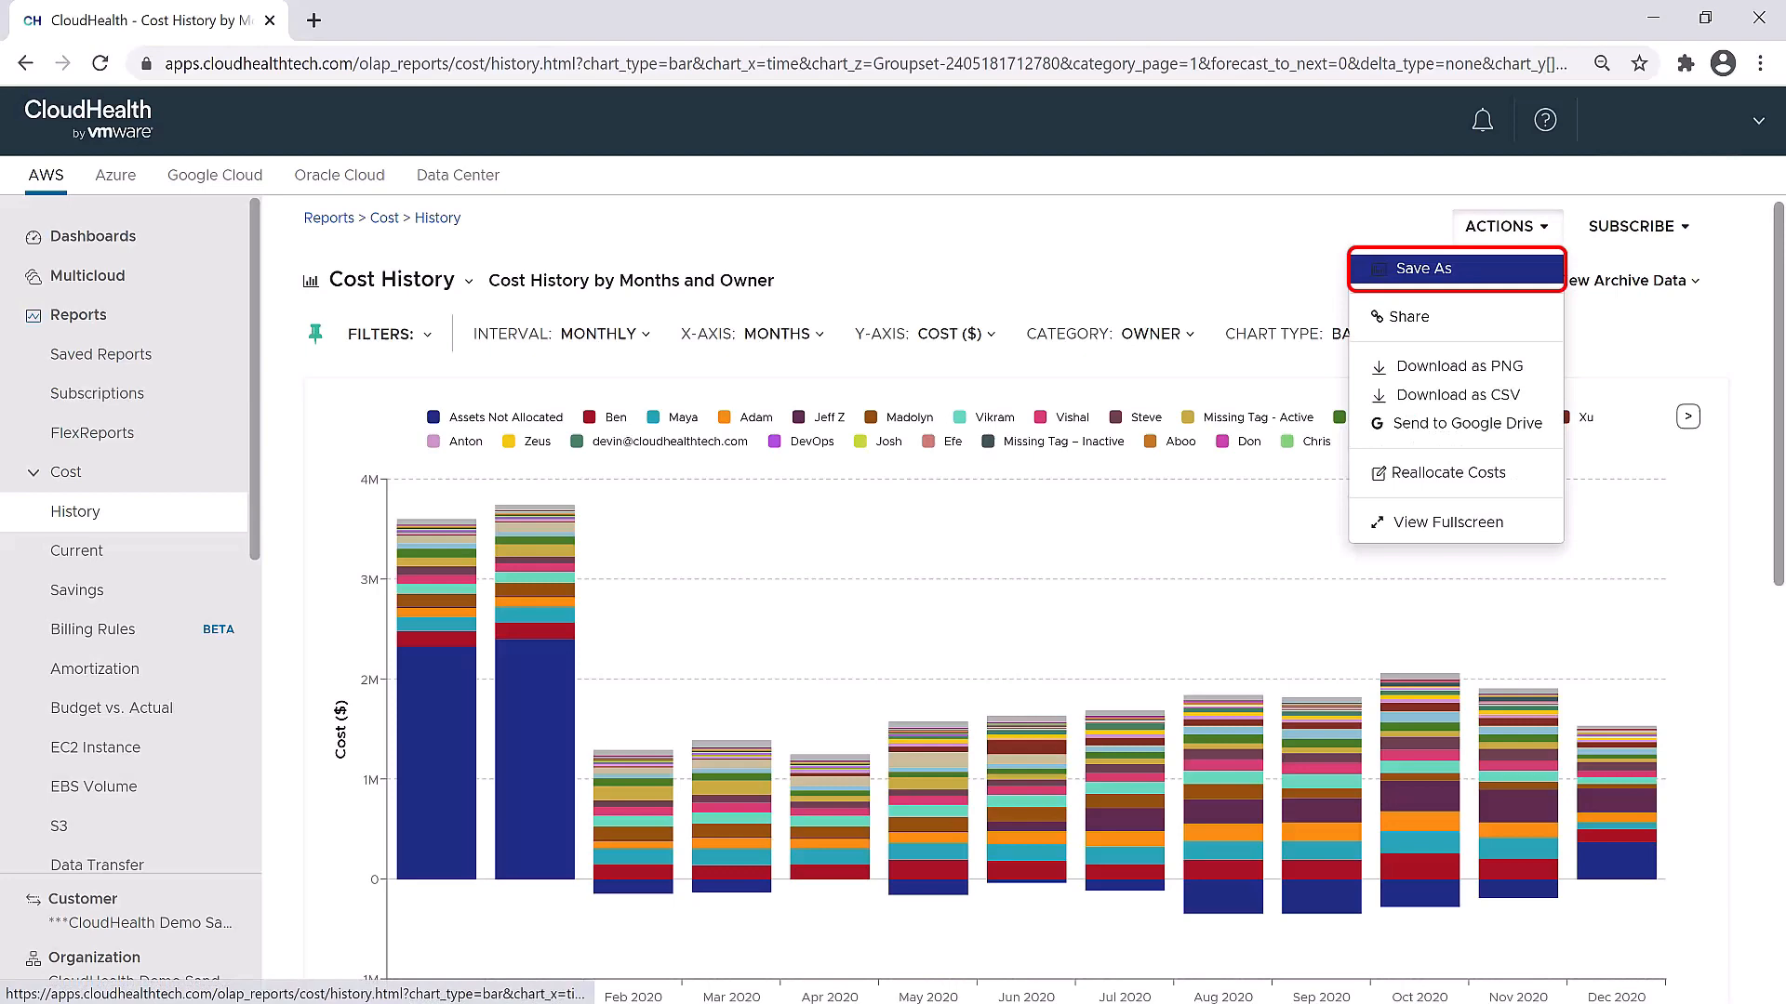
pyautogui.click(1453, 268)
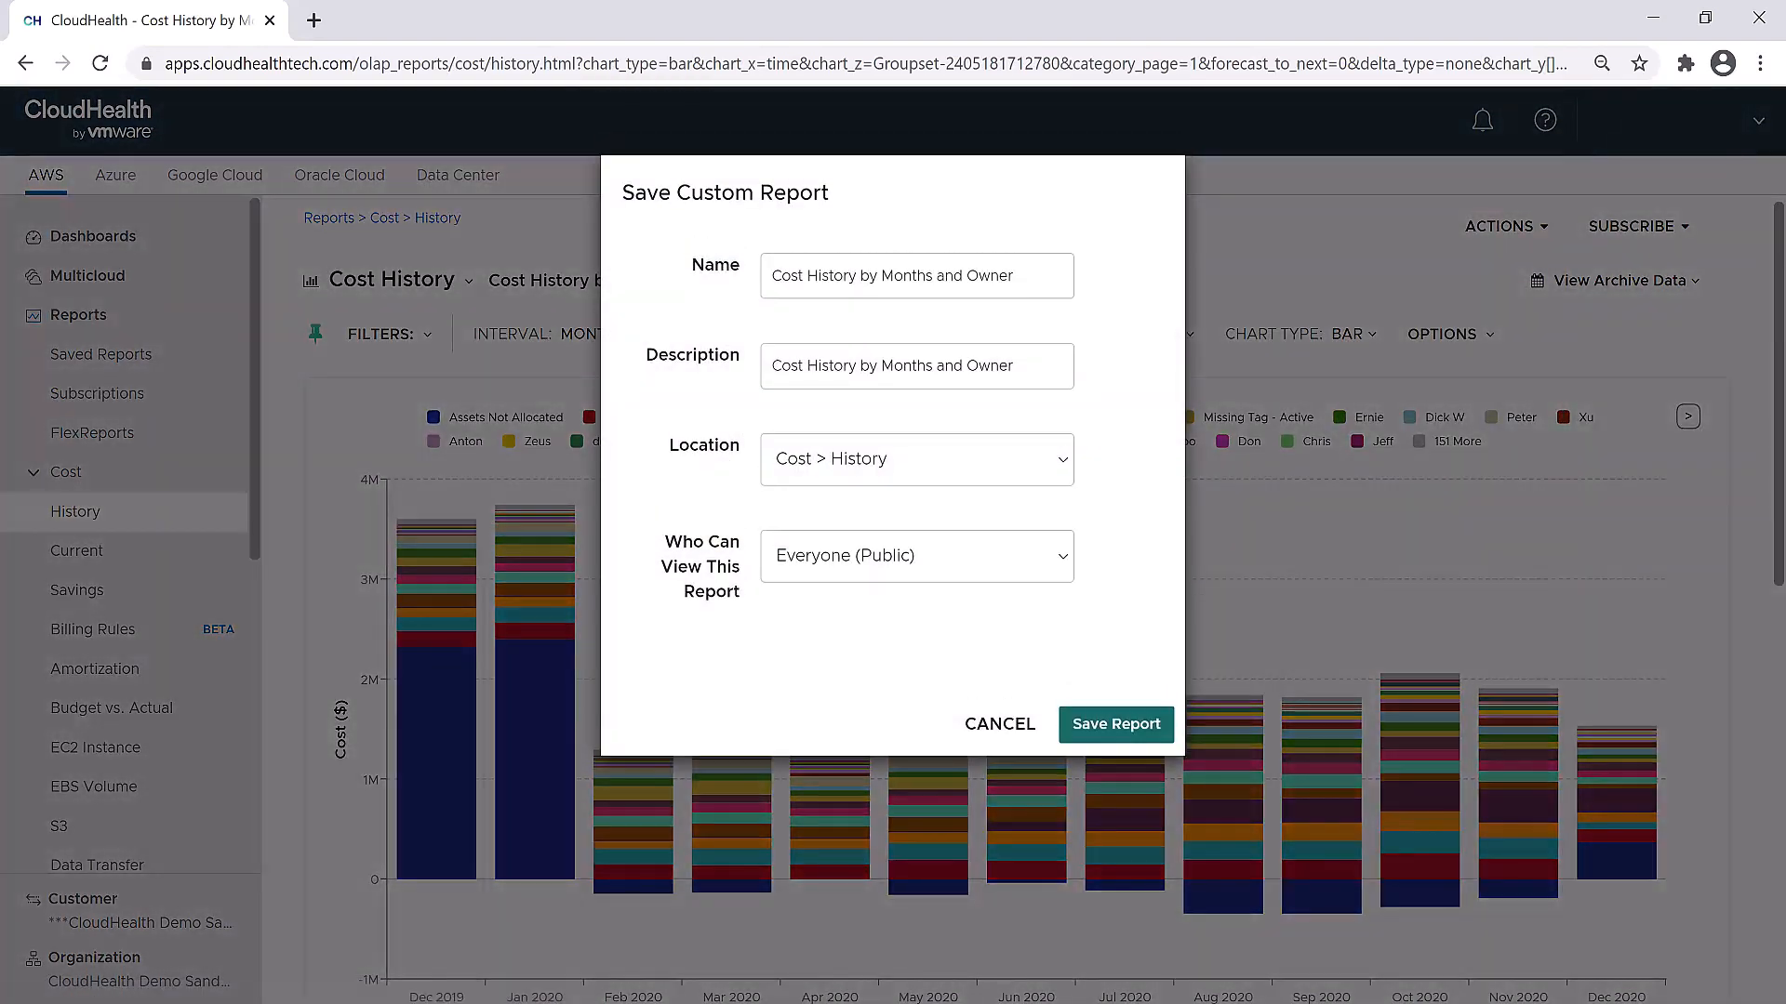
pyautogui.click(916, 275)
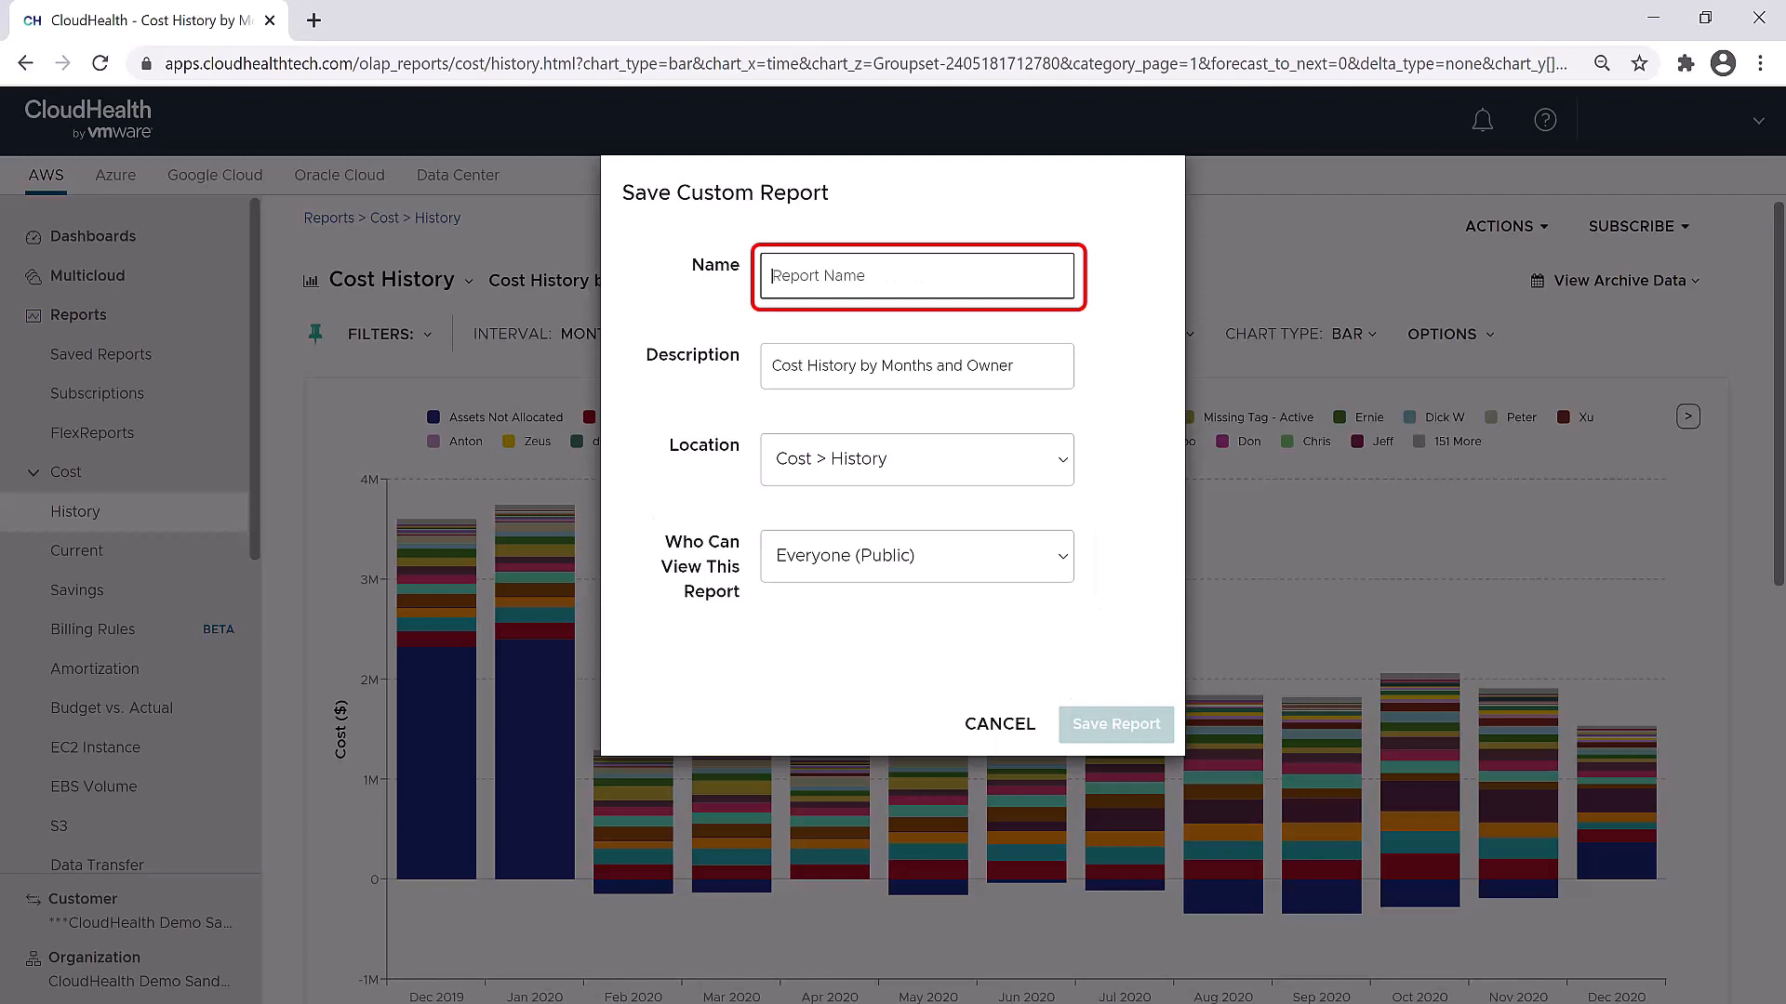
pyautogui.write('Test Report')
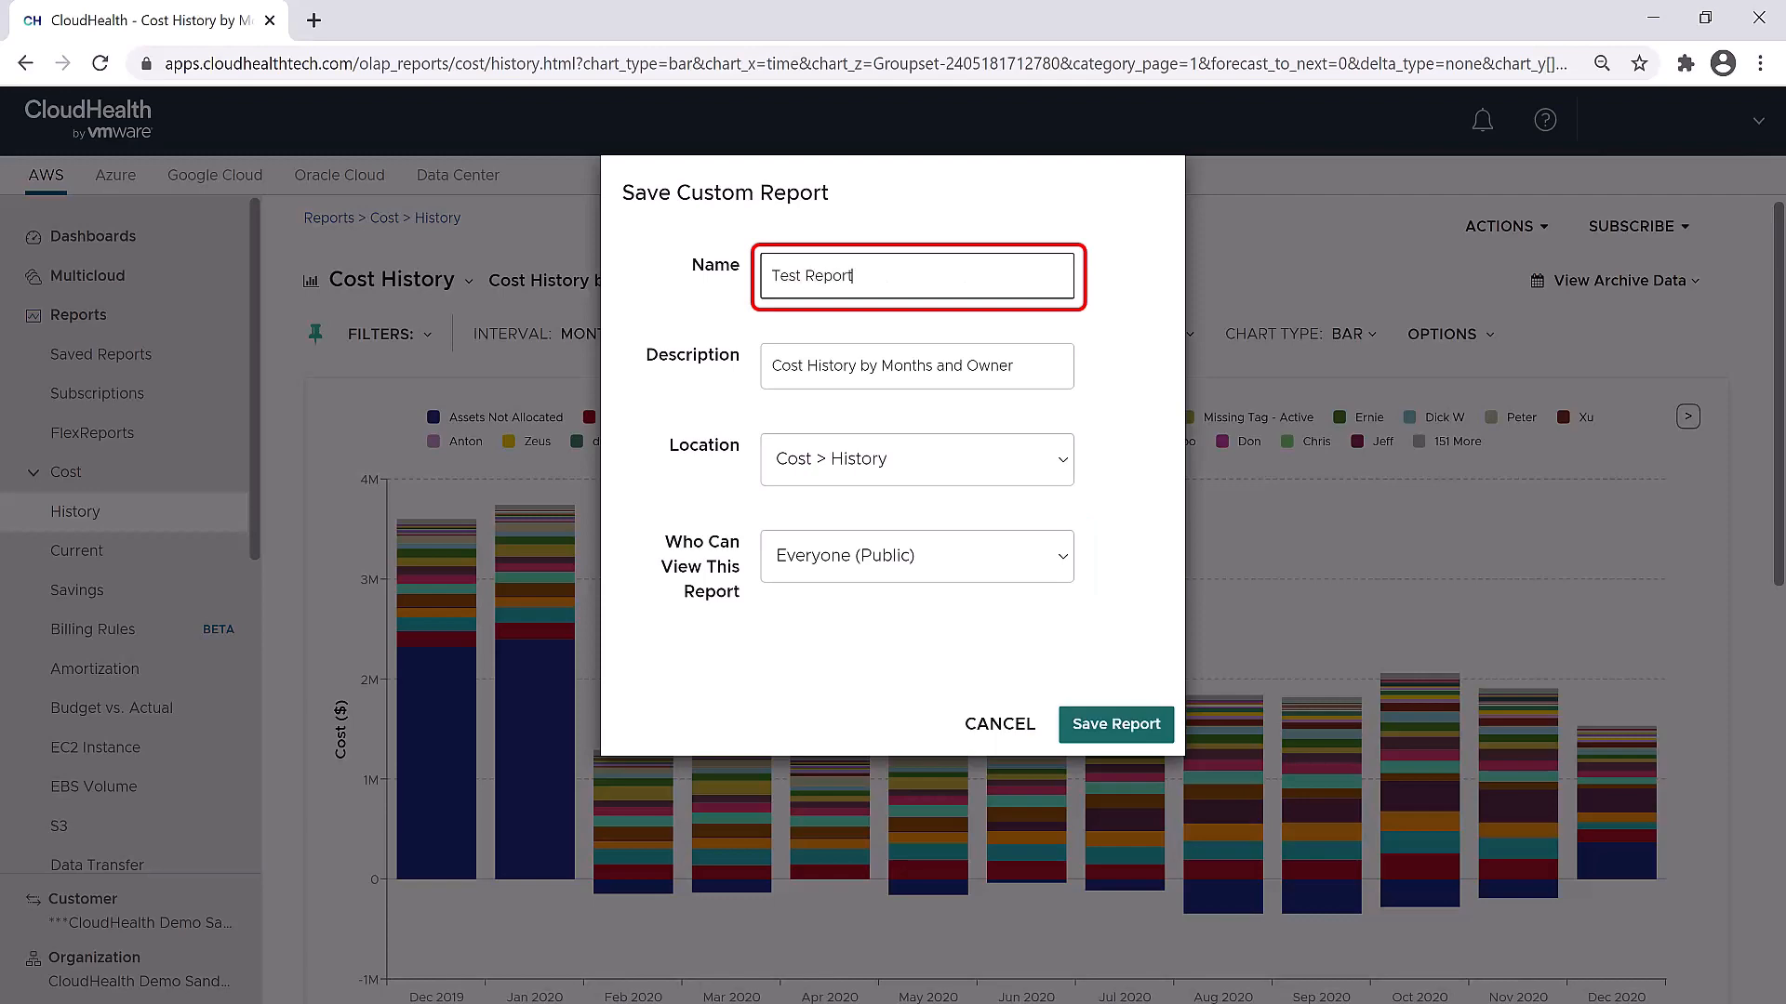
pyautogui.write('Config')
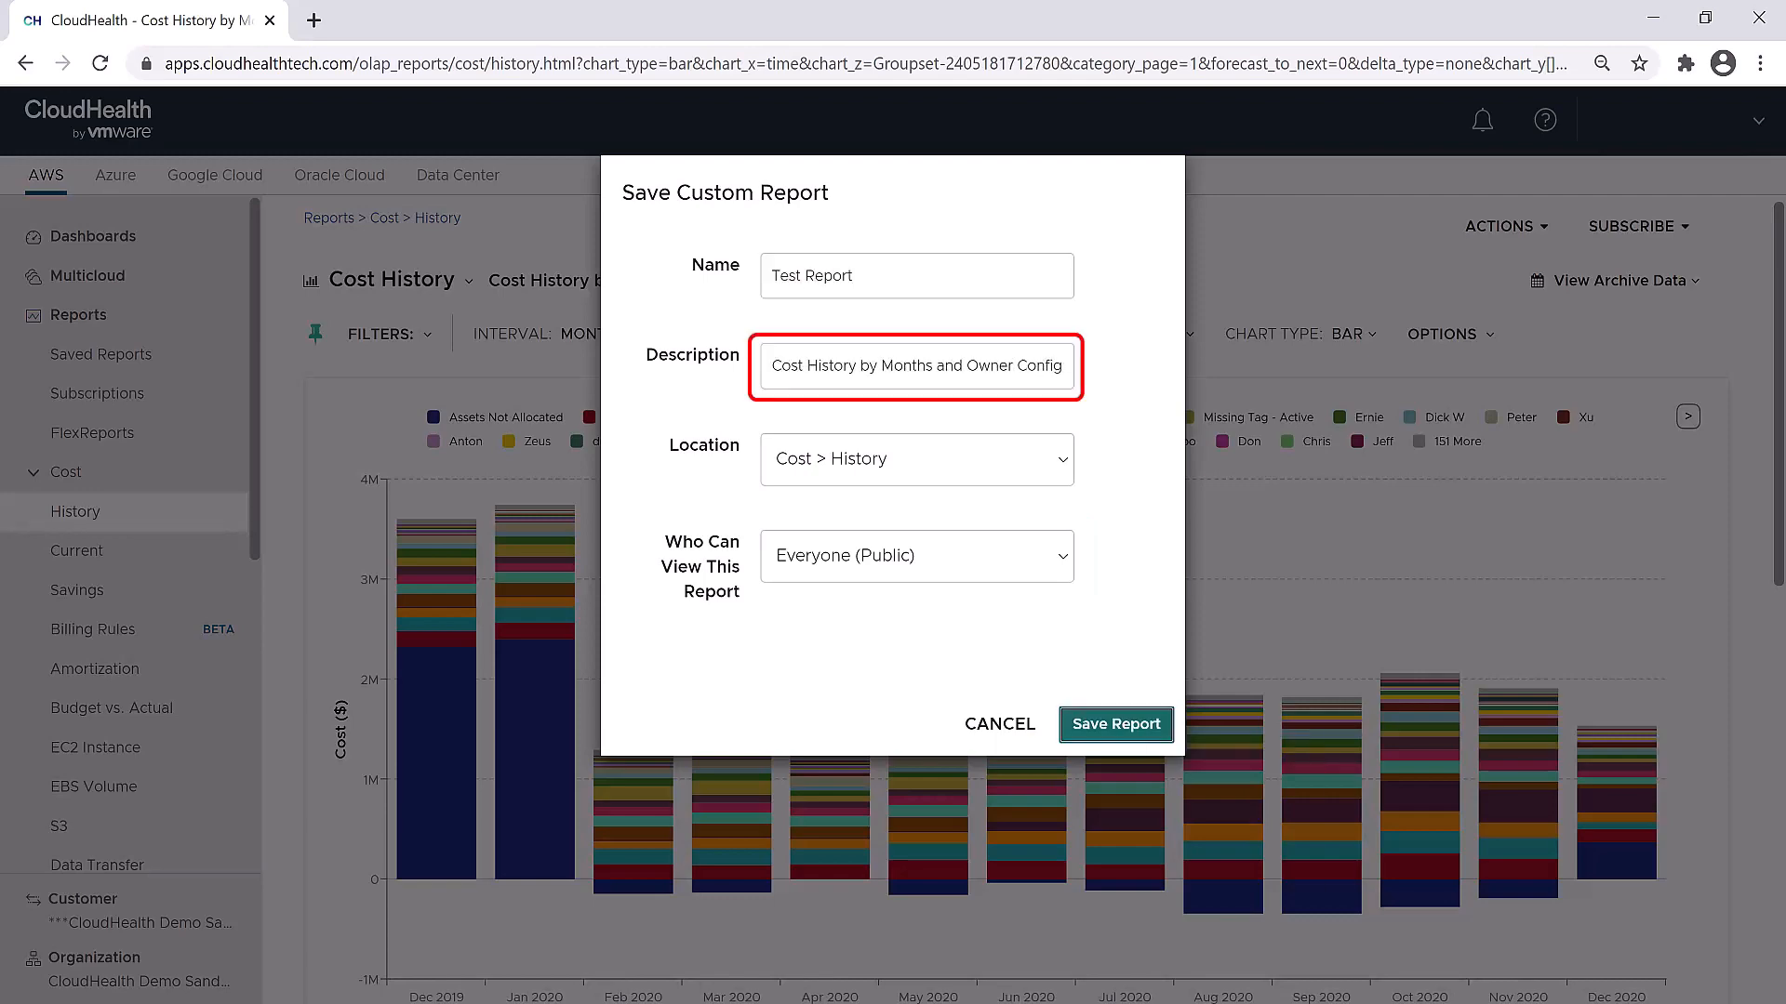
pyautogui.click(1114, 724)
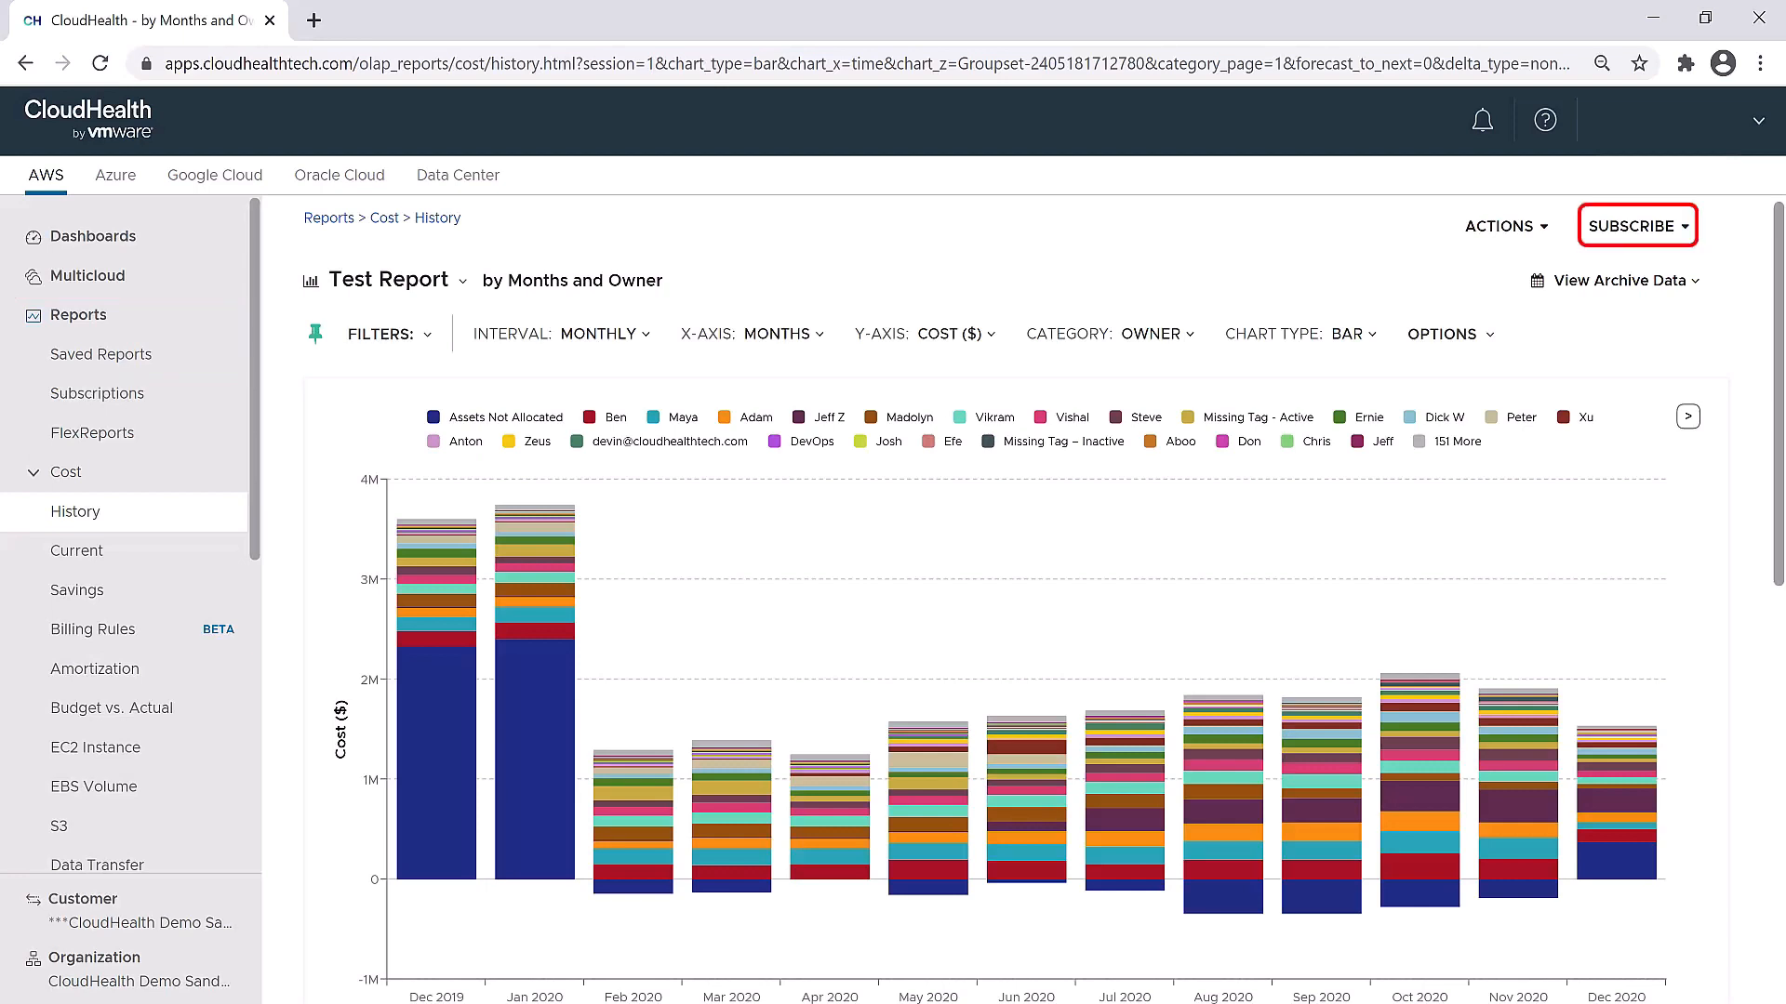
# Start a new subscription to Test Report with Weekly repeat on Monday and Wednesday
pyautogui.click(1632, 225)
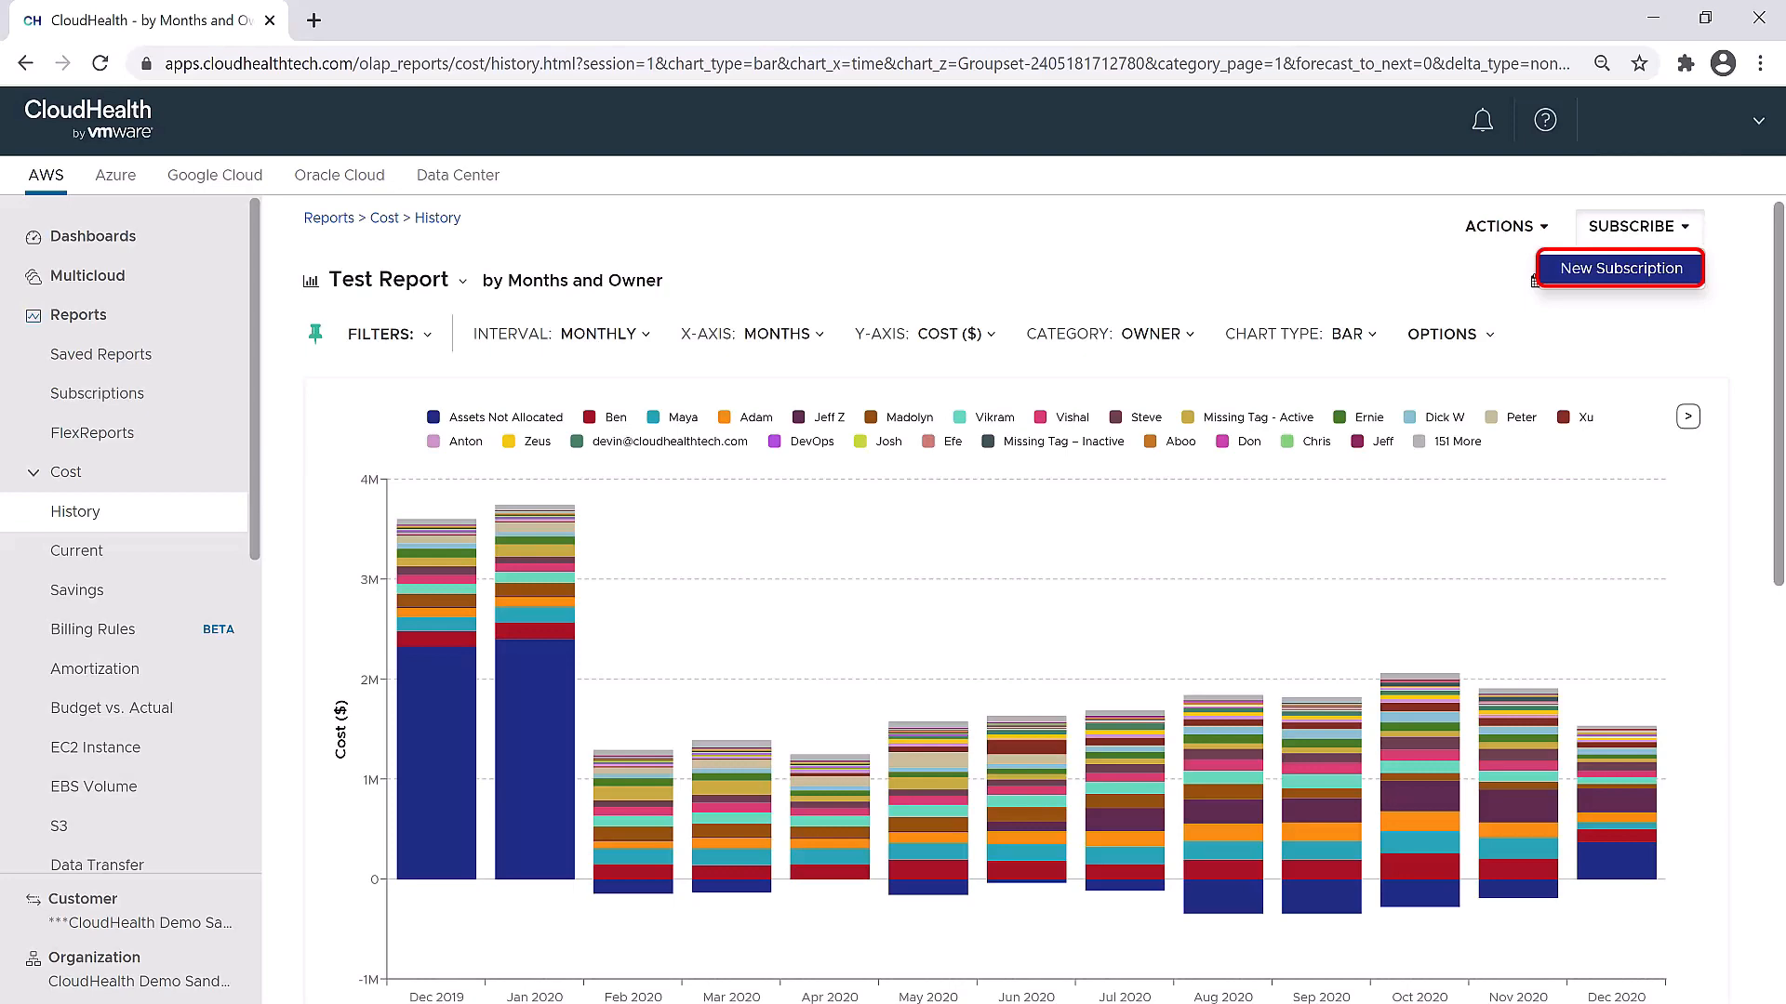
pyautogui.click(1617, 267)
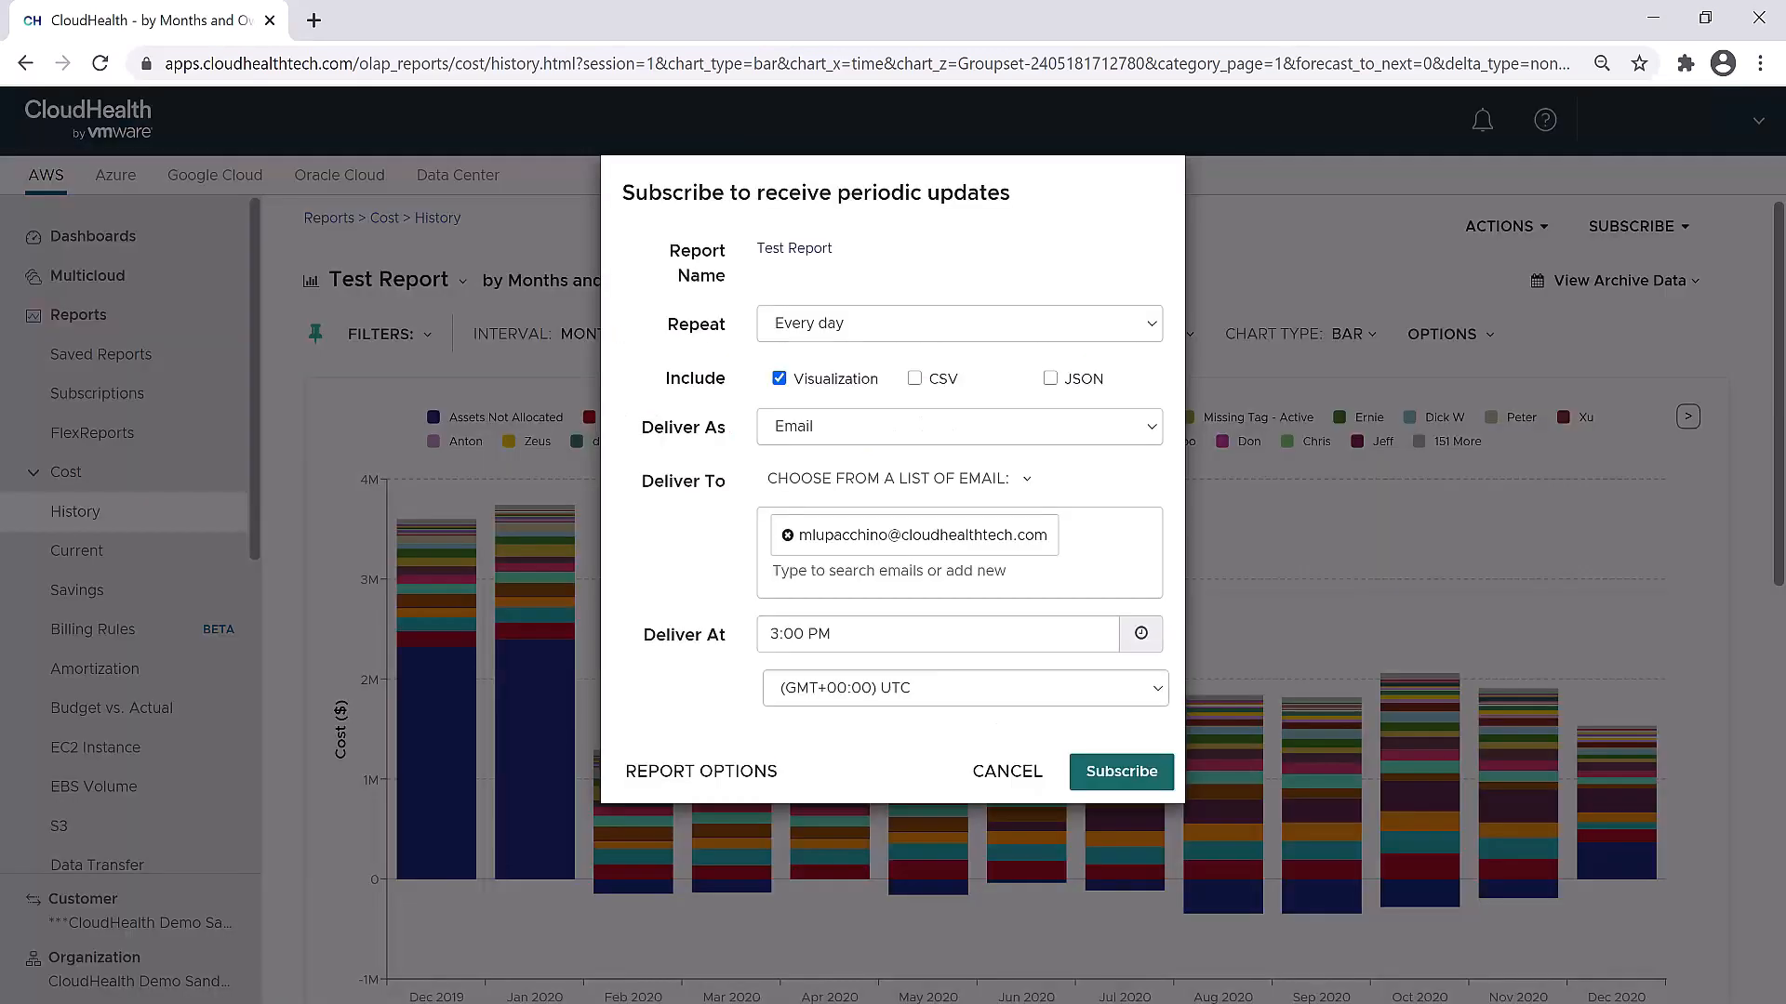
pyautogui.click(798, 248)
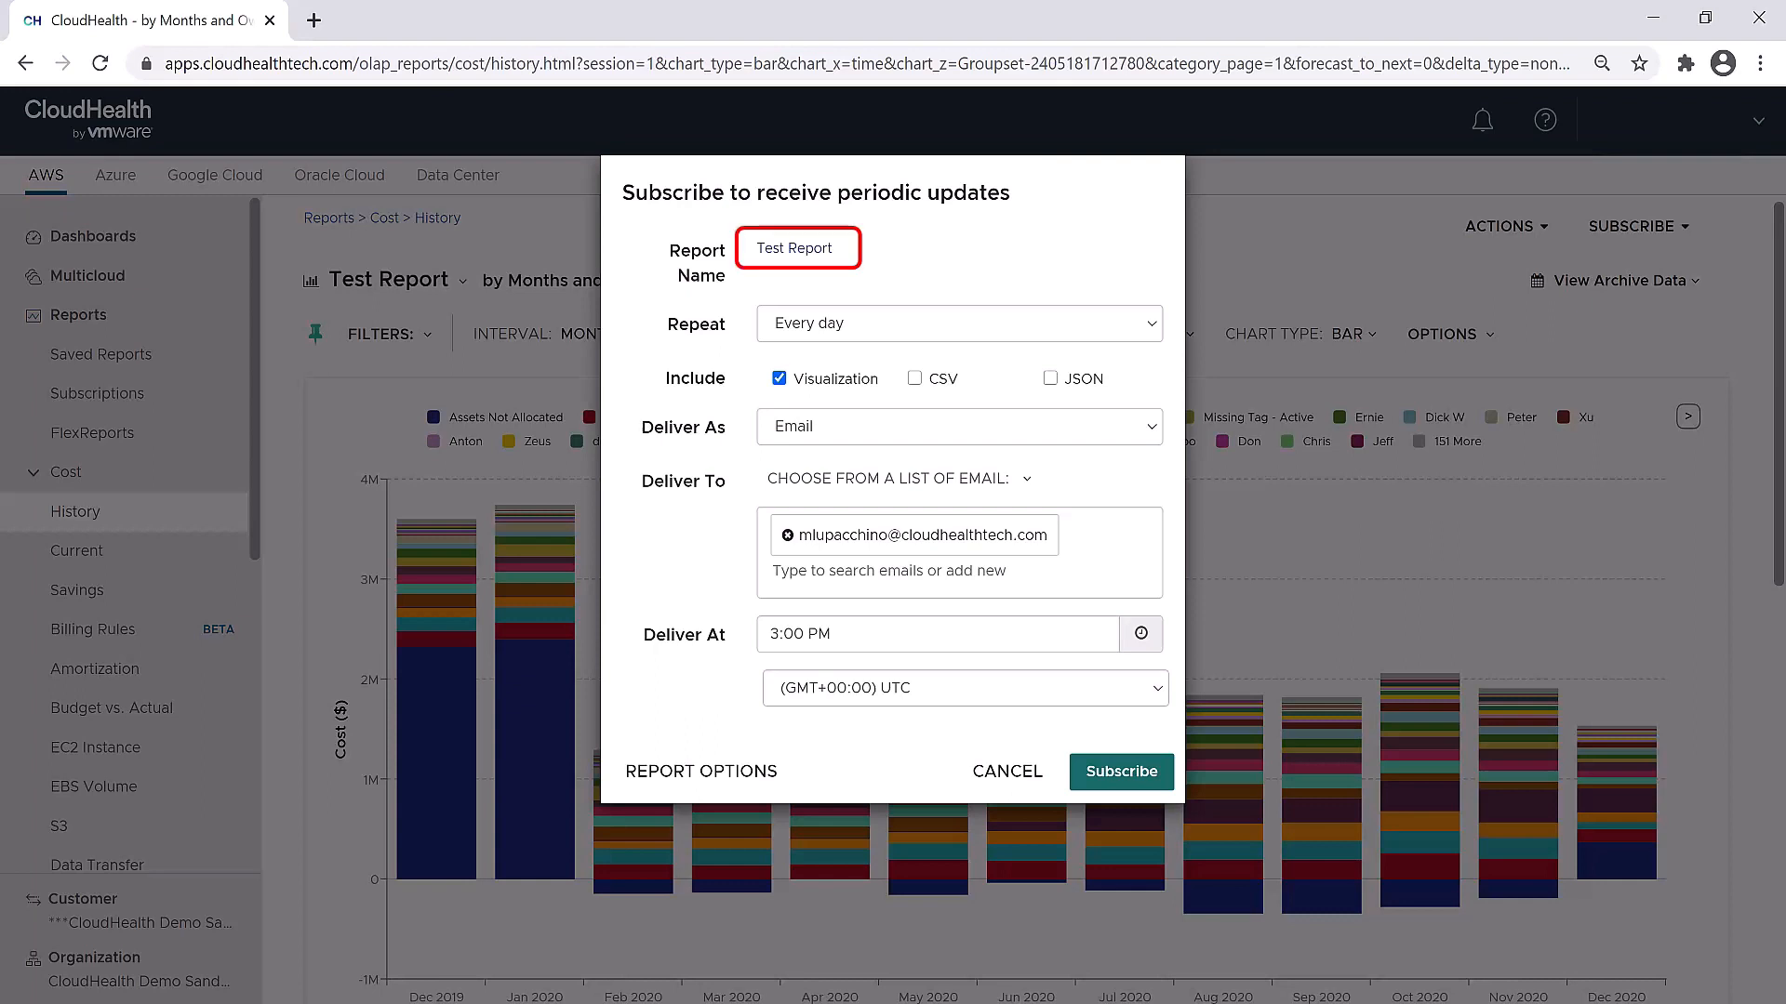
pyautogui.click(958, 323)
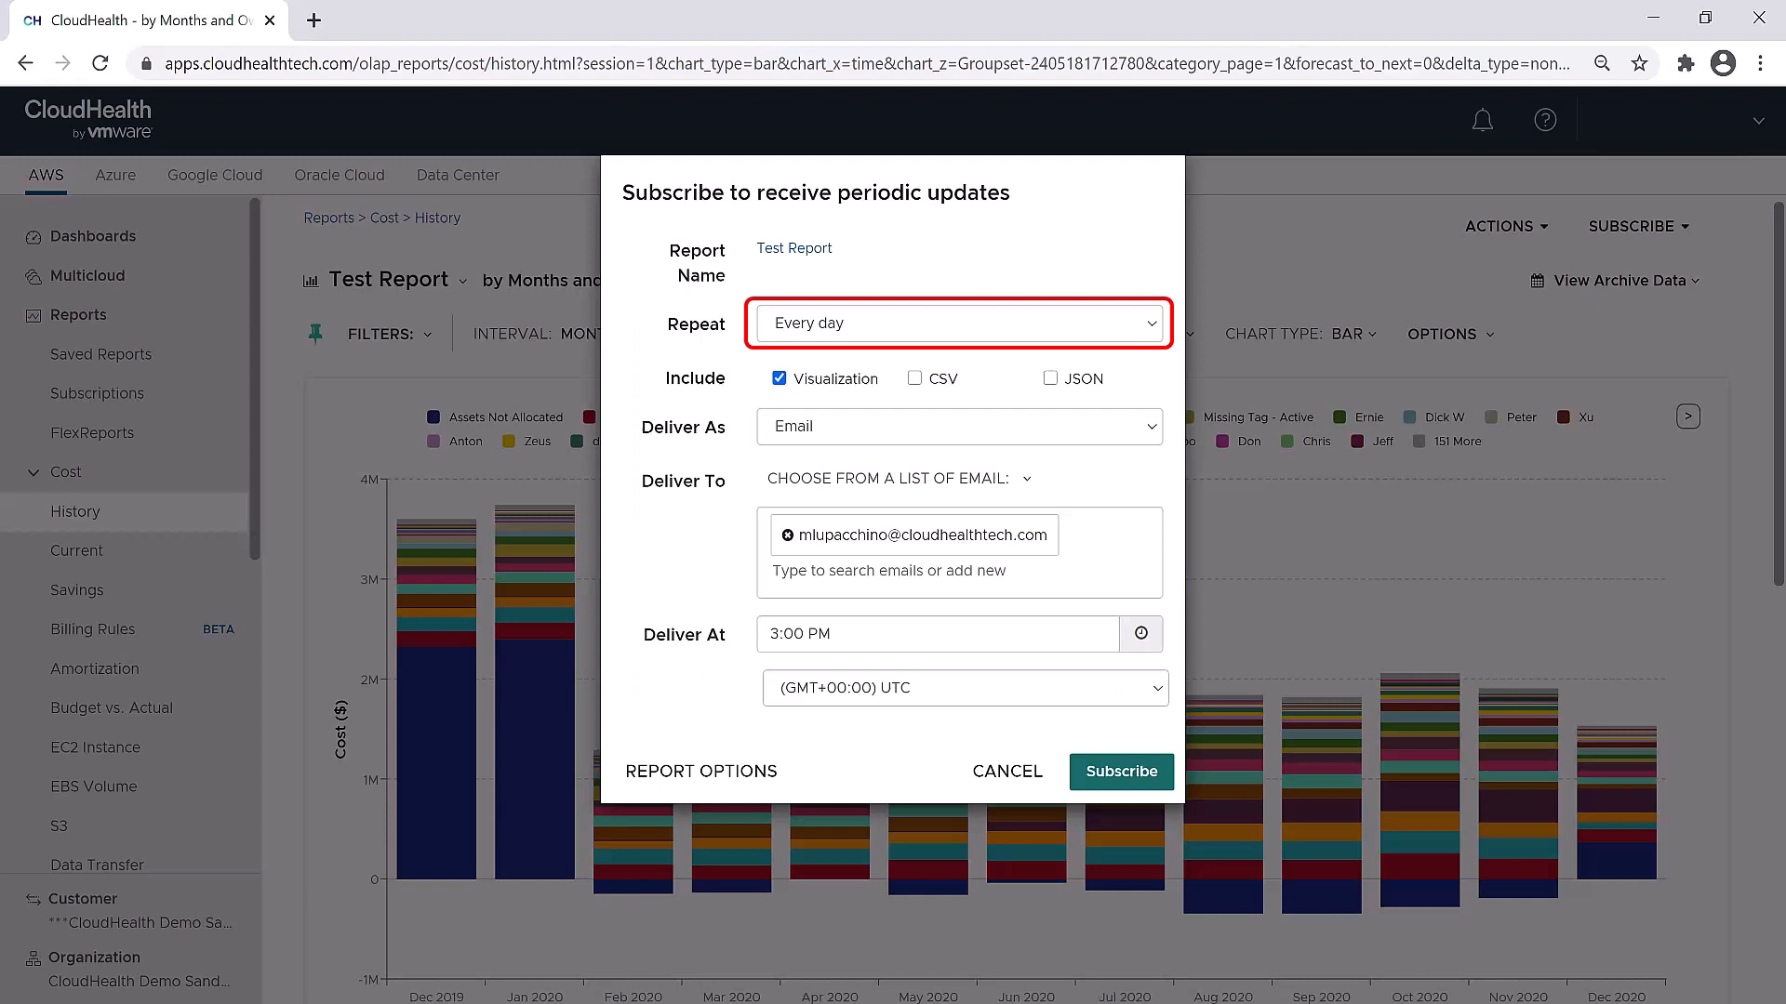
pyautogui.click(958, 323)
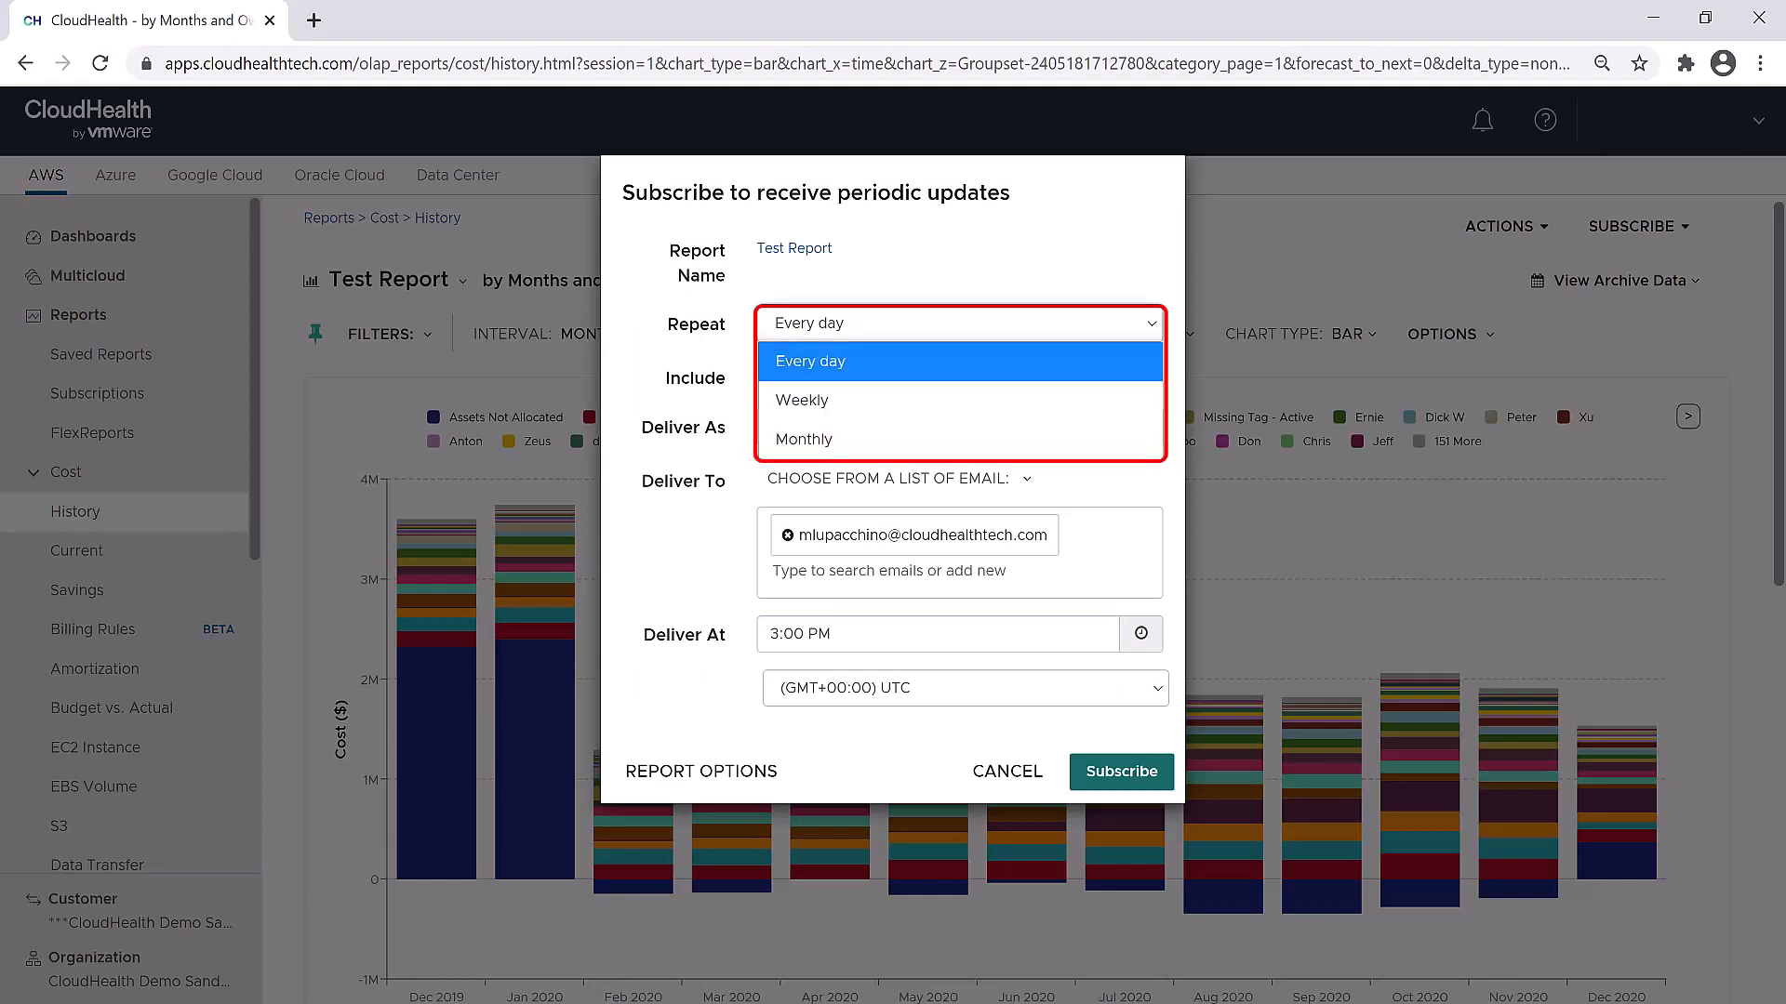
pyautogui.moveTo(800, 400)
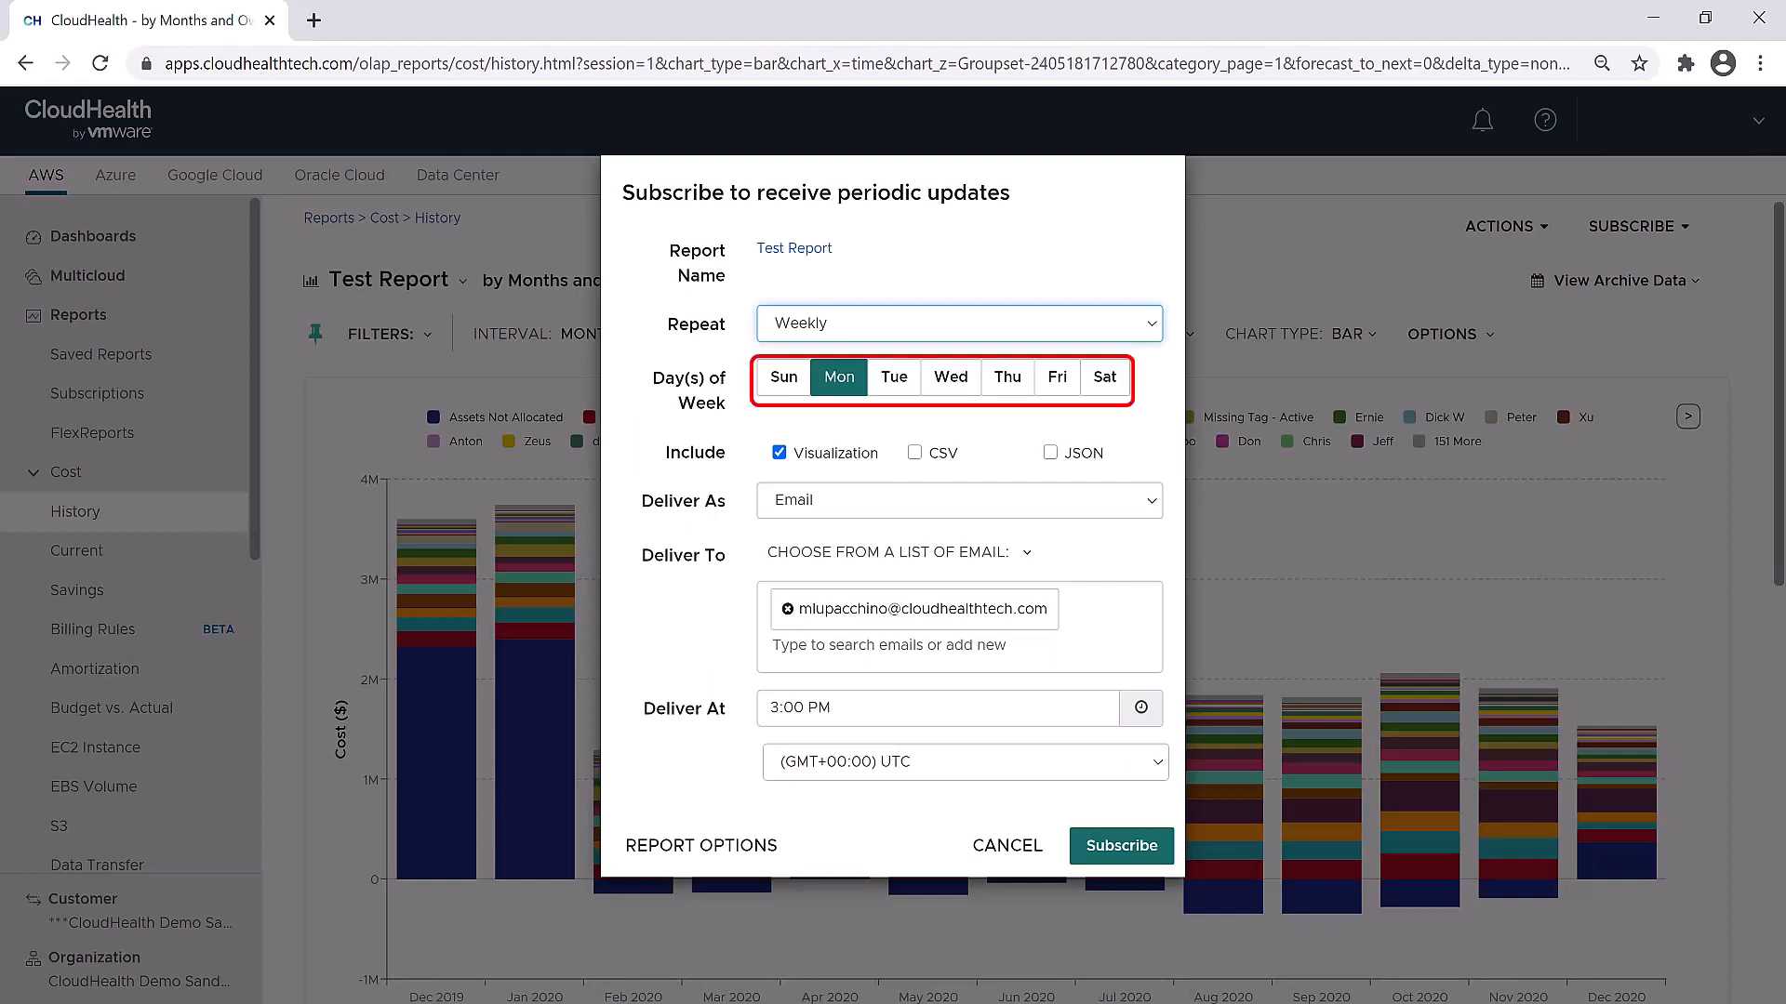
pyautogui.click(949, 378)
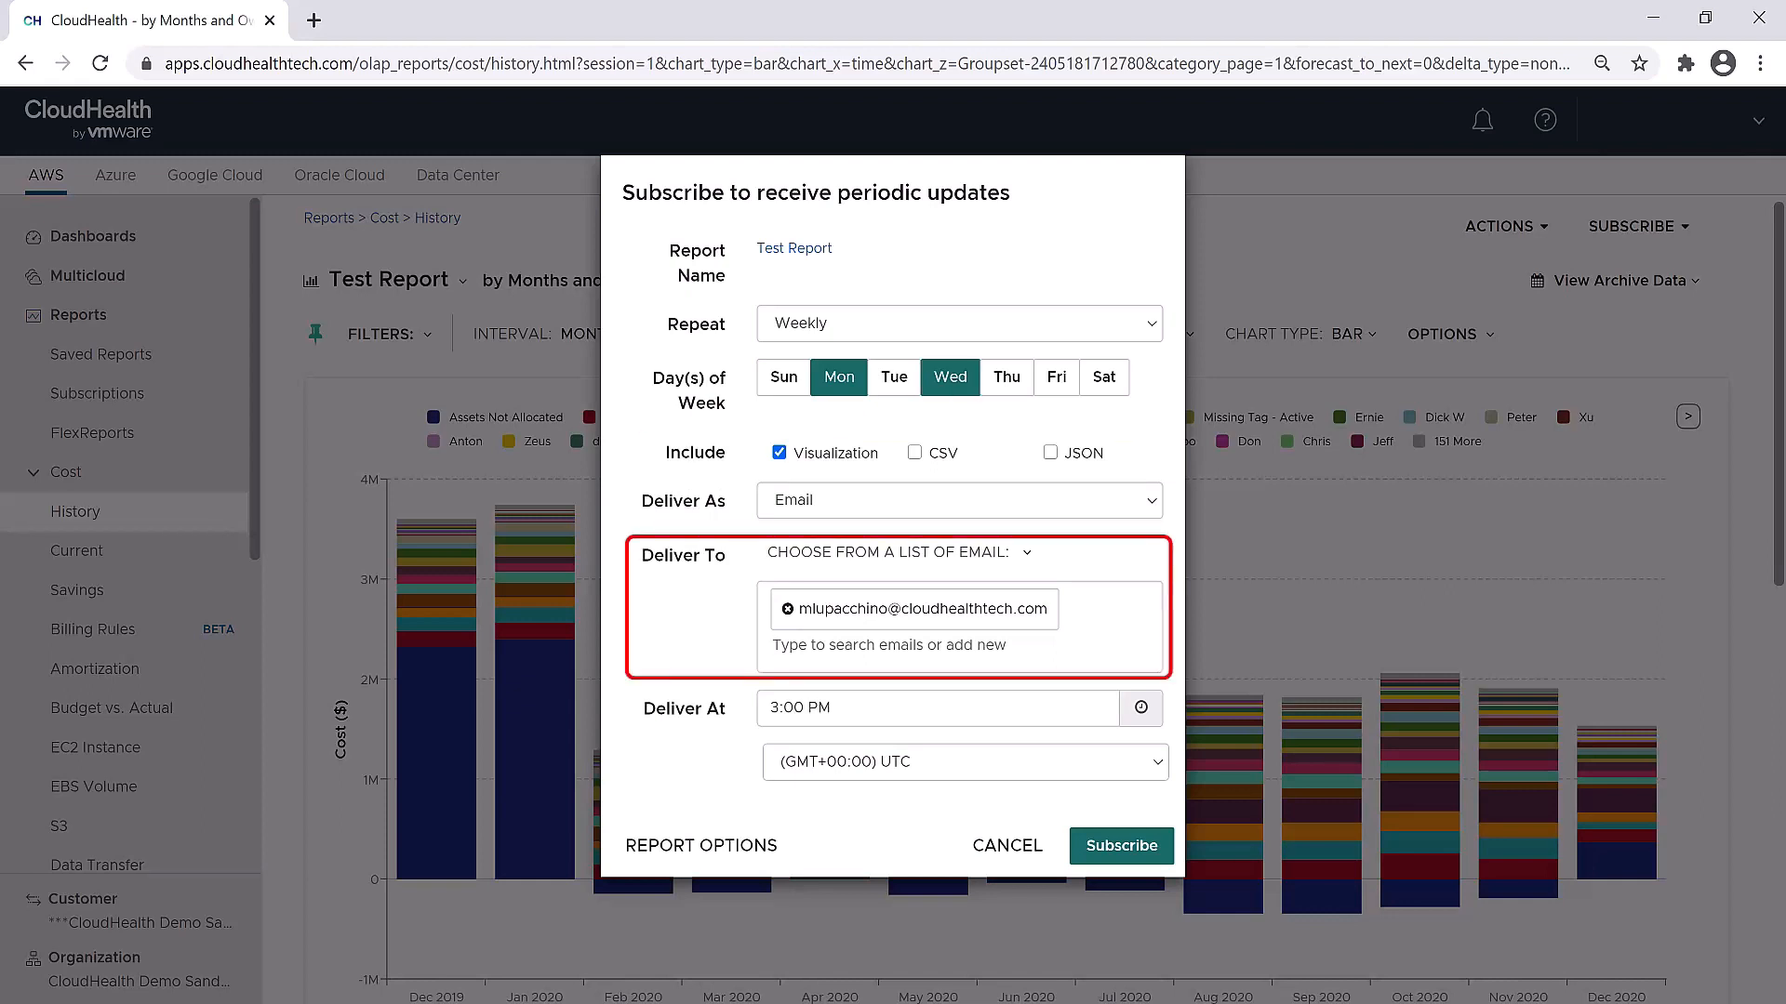
# Confirm the subscription at 3:00 PM UTC and return to the report subscriptions list
pyautogui.click(890, 646)
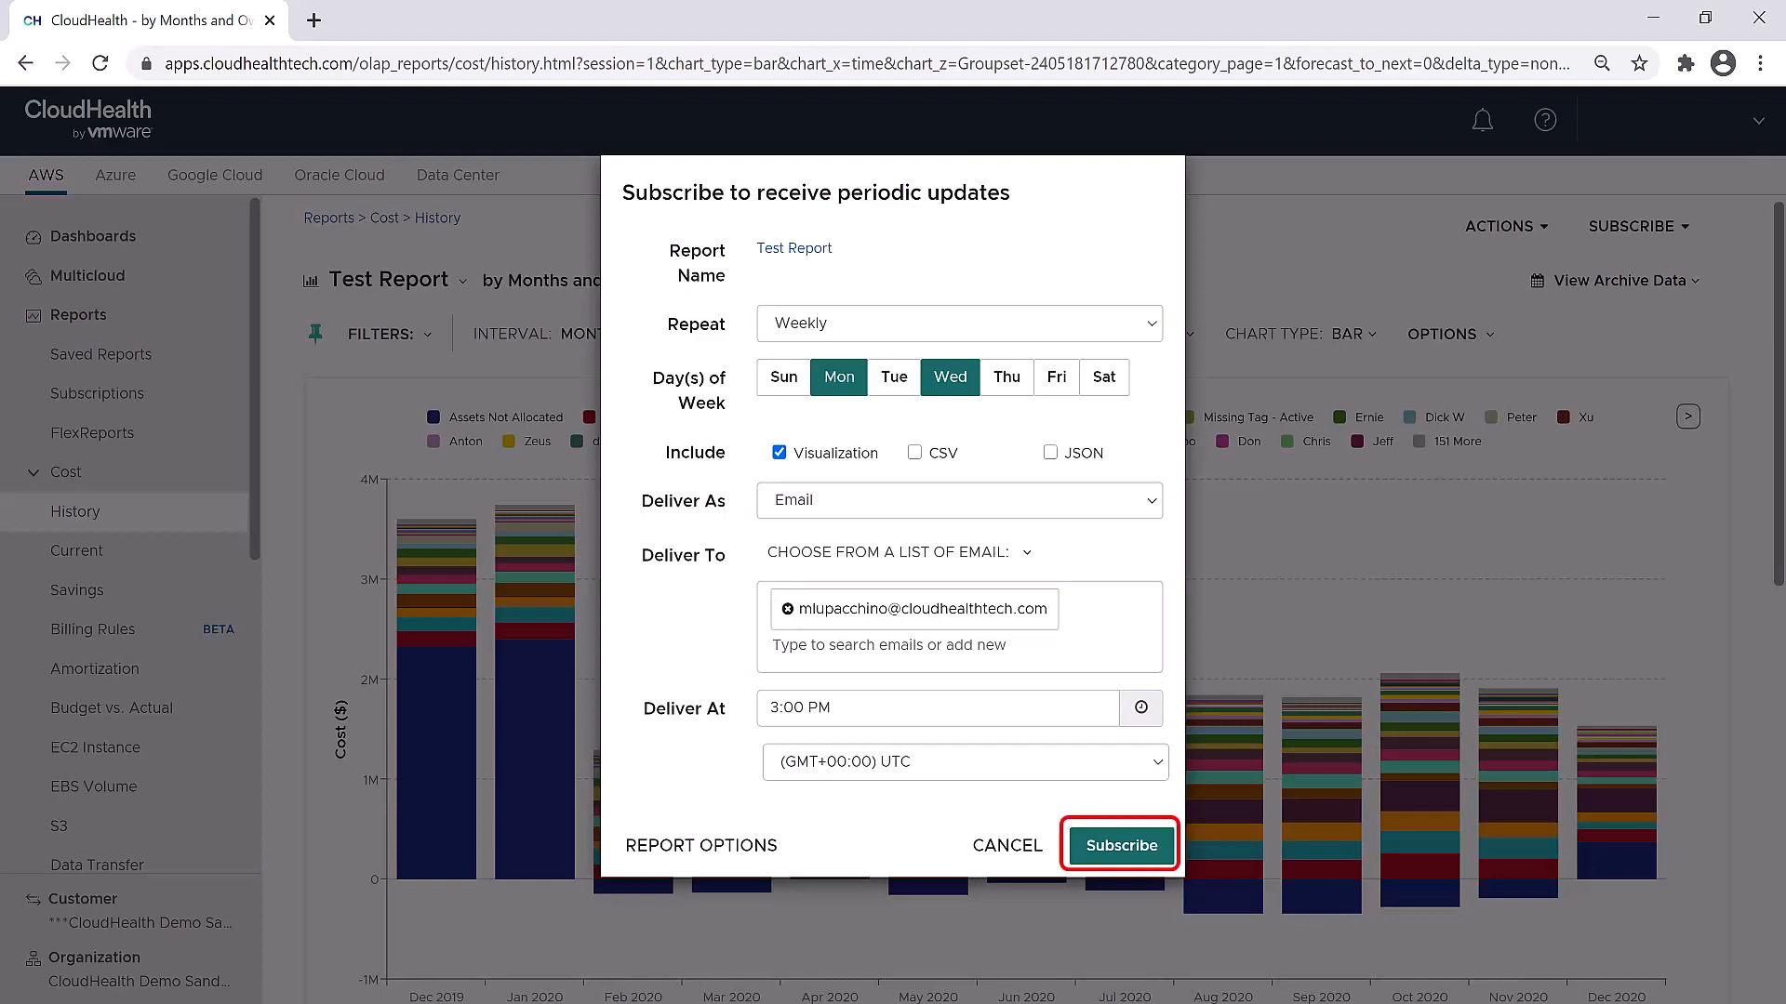
pyautogui.click(1118, 844)
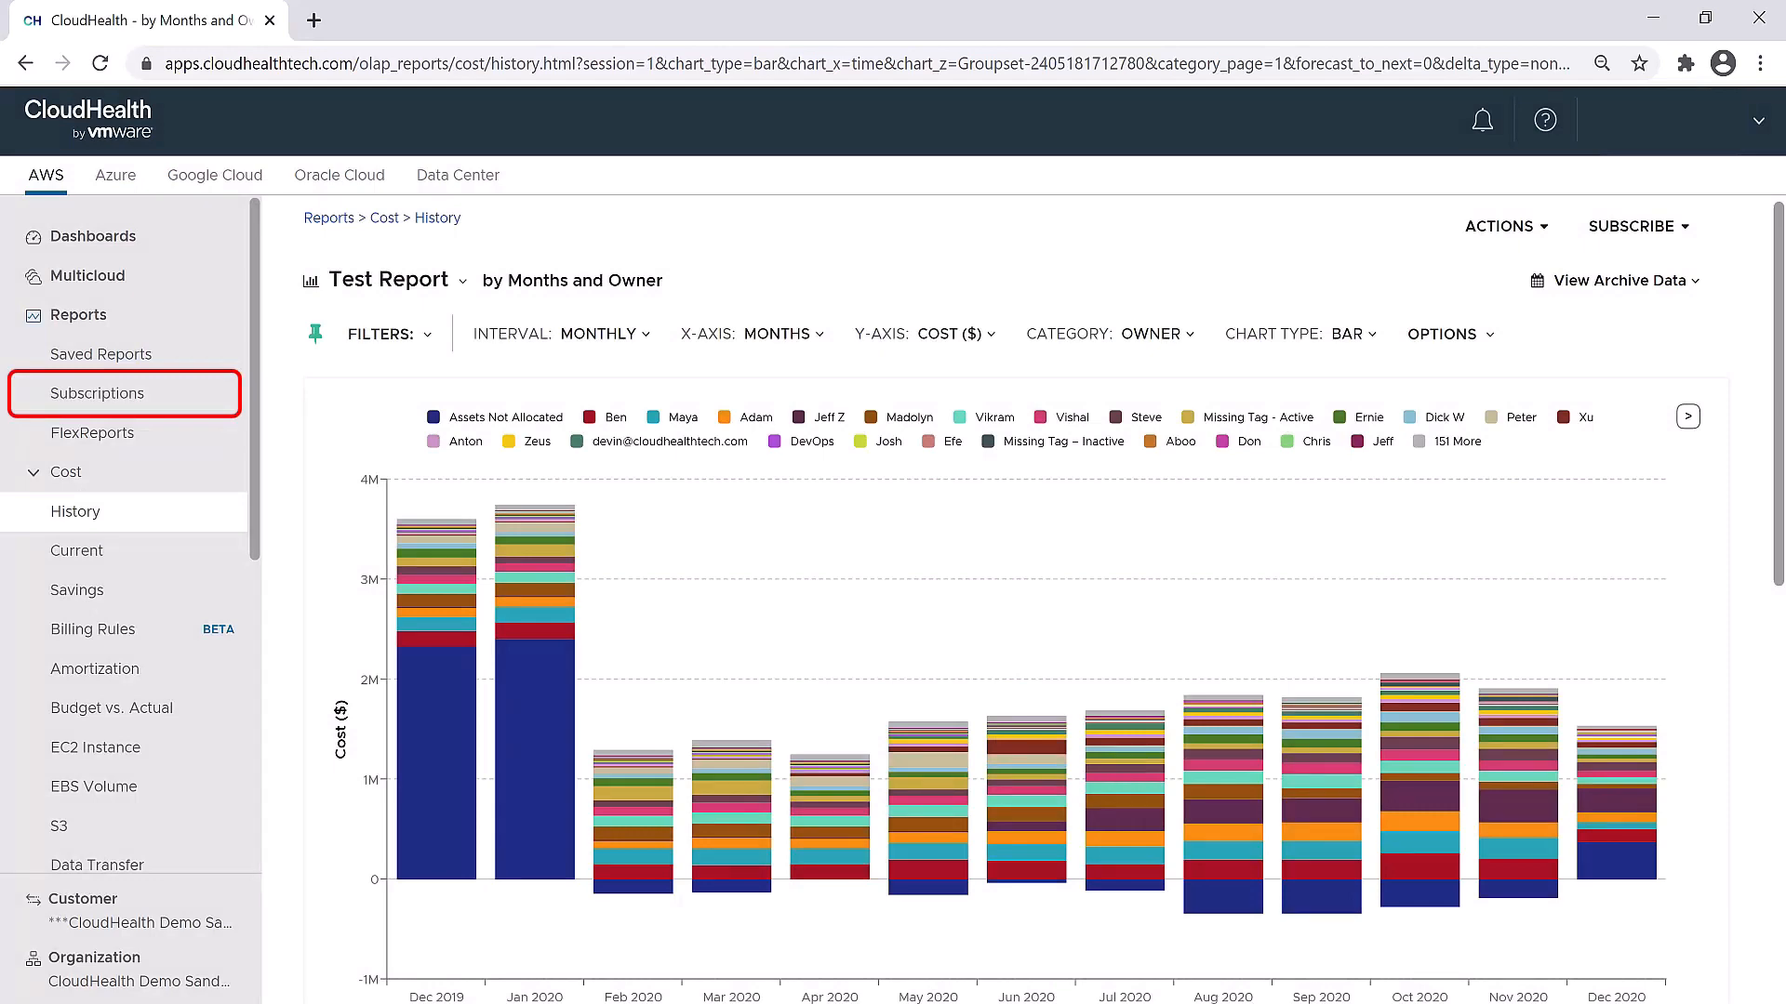
pyautogui.click(93, 236)
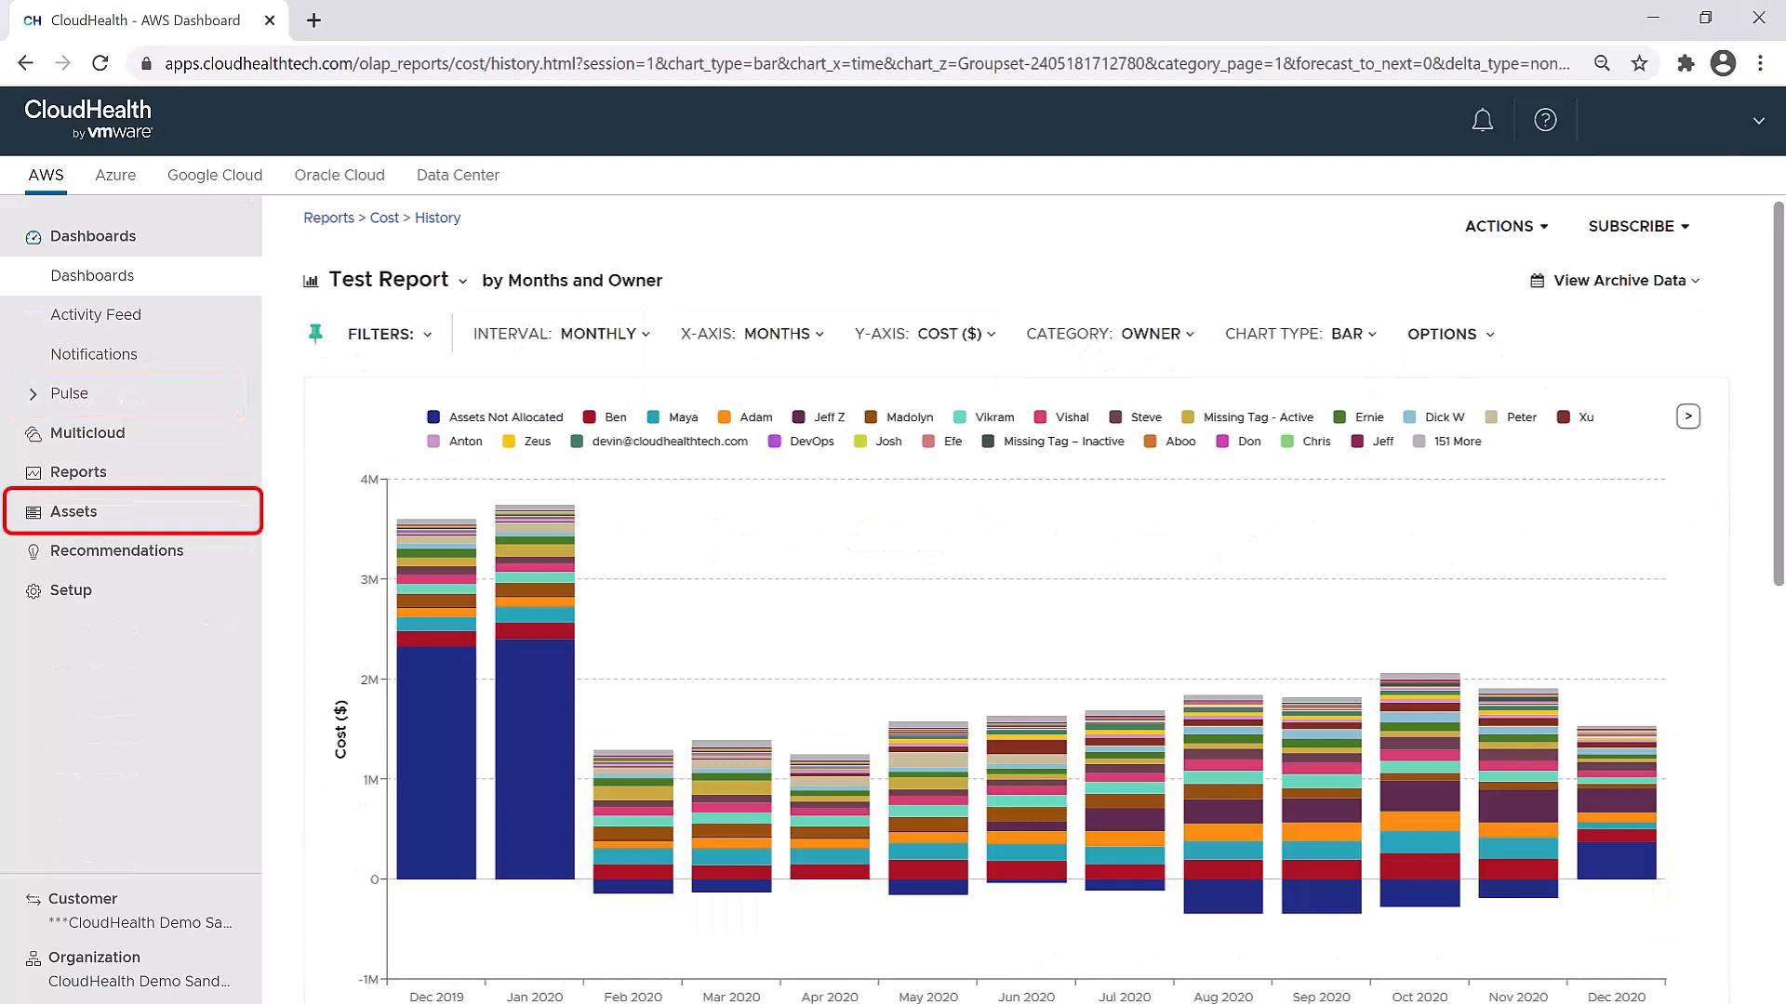
# Expand the Assets section listing AWS, Datadog, New Relic and Wavefront inventories
pyautogui.click(72, 512)
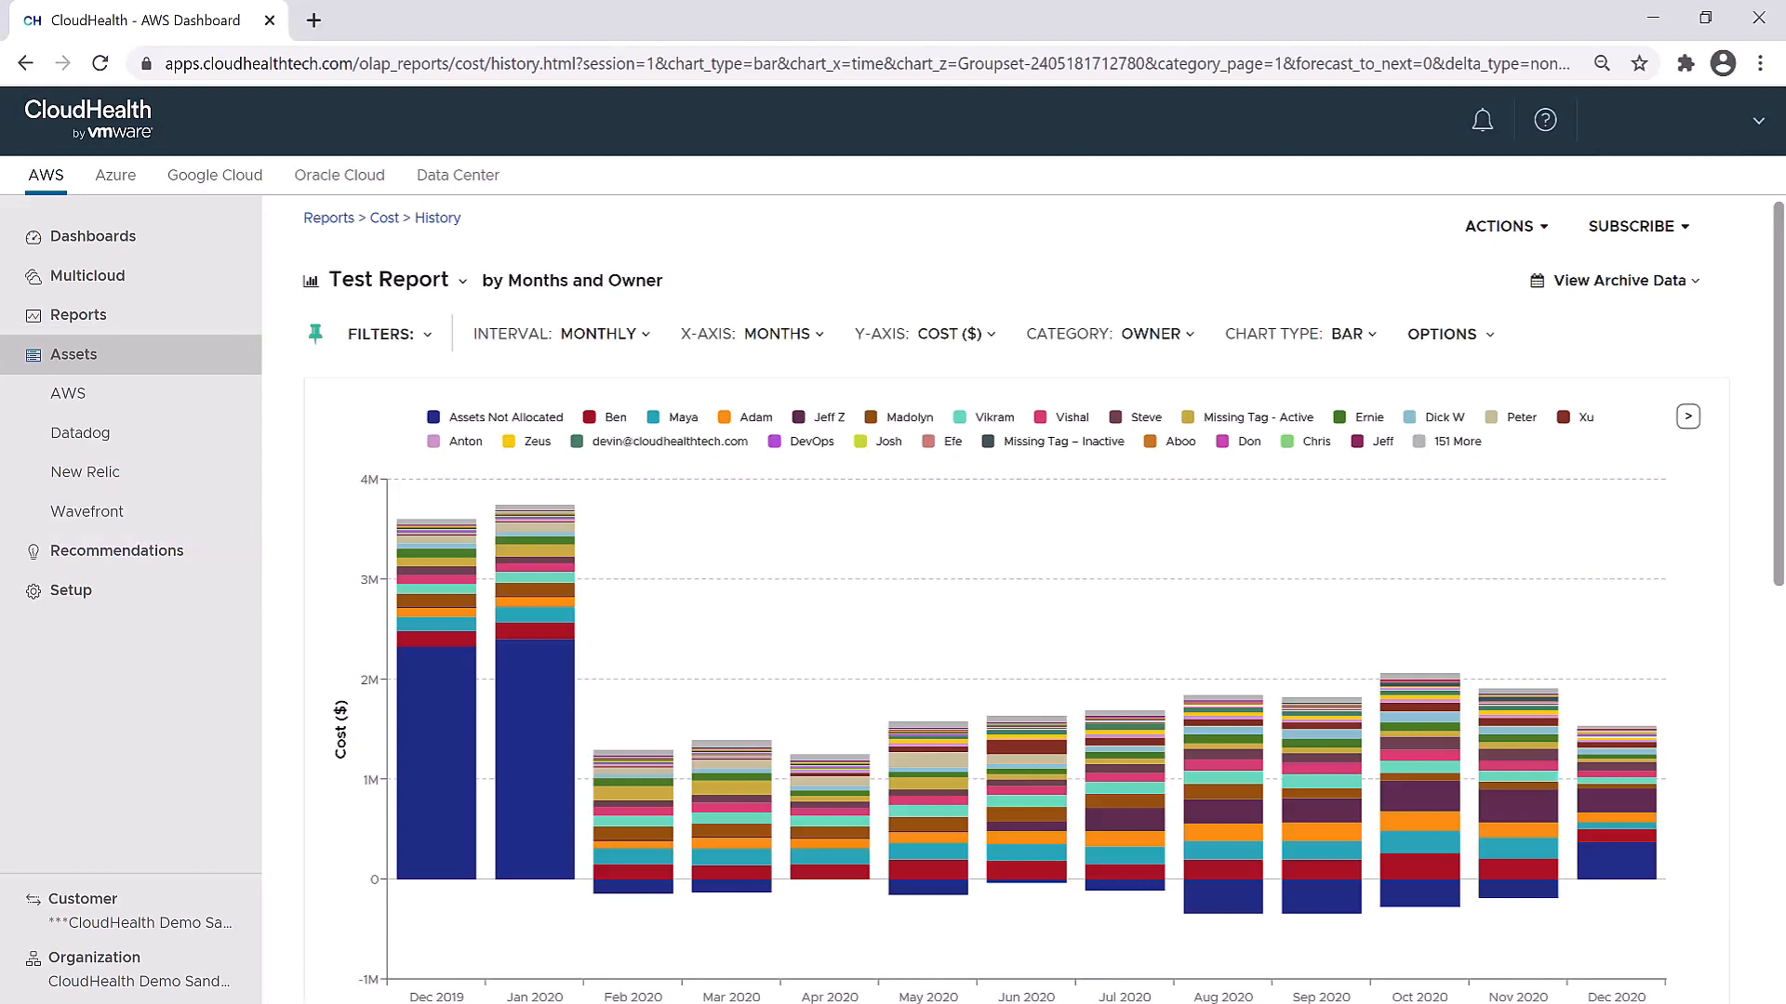
pyautogui.moveTo(67, 392)
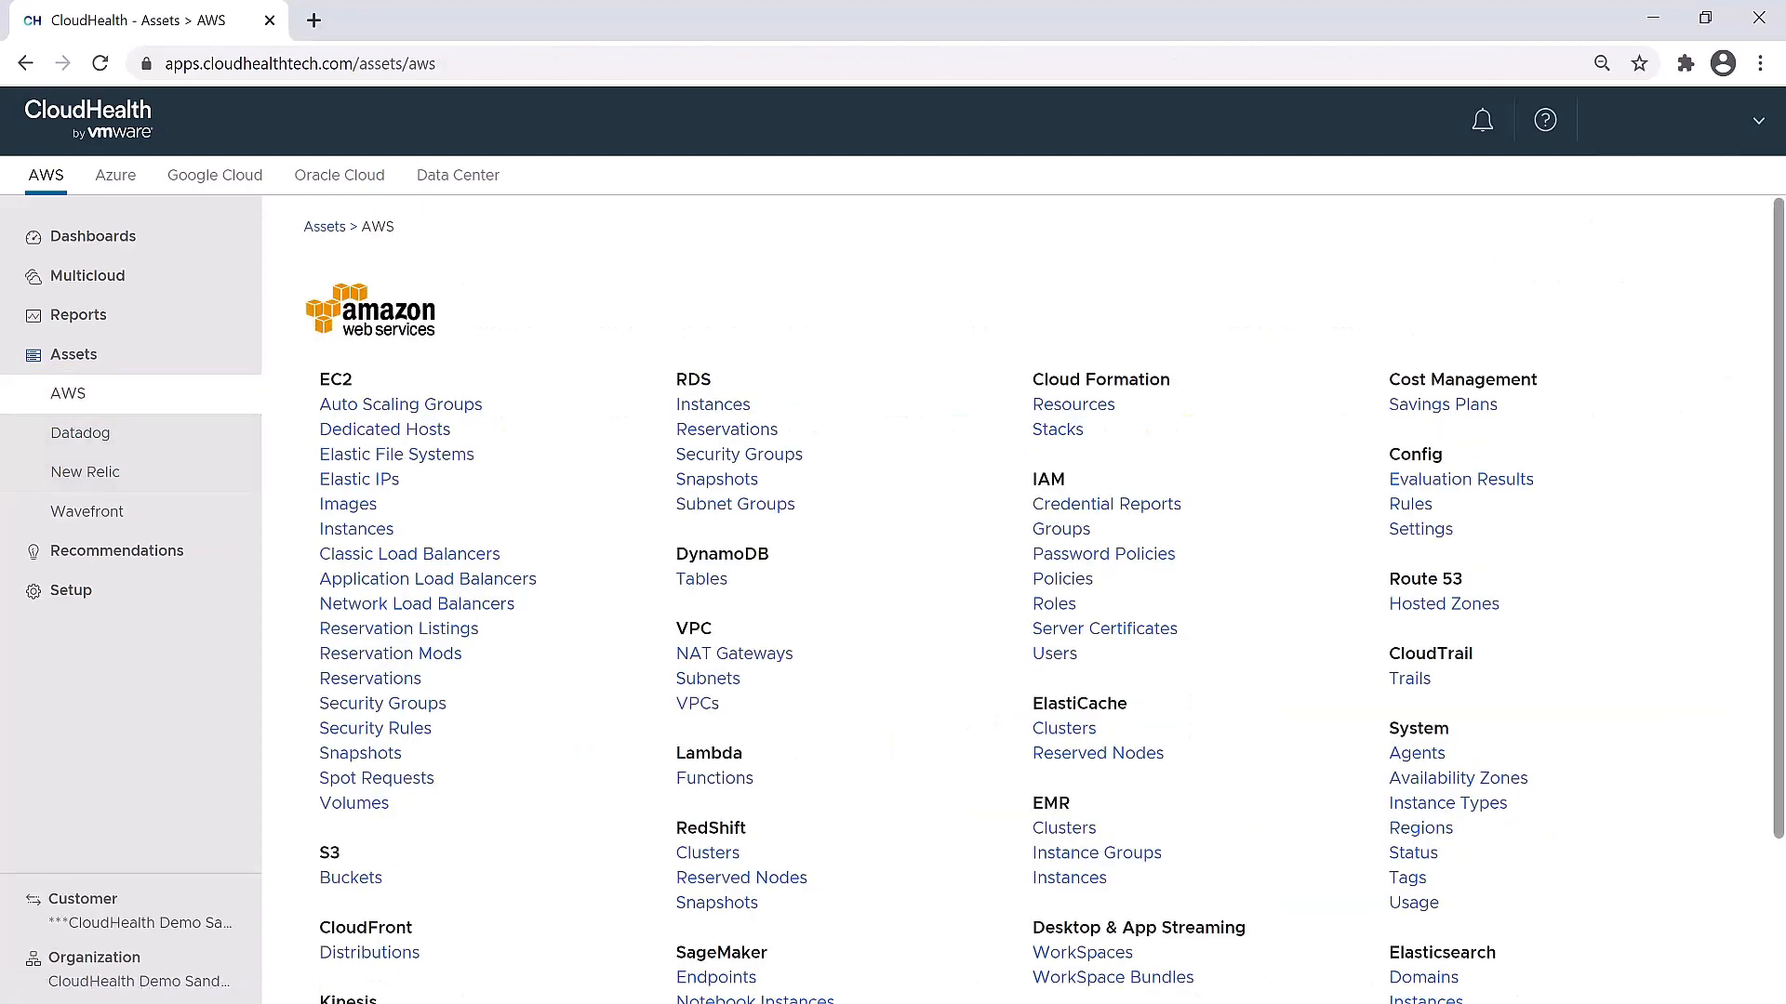
pyautogui.moveTo(117, 551)
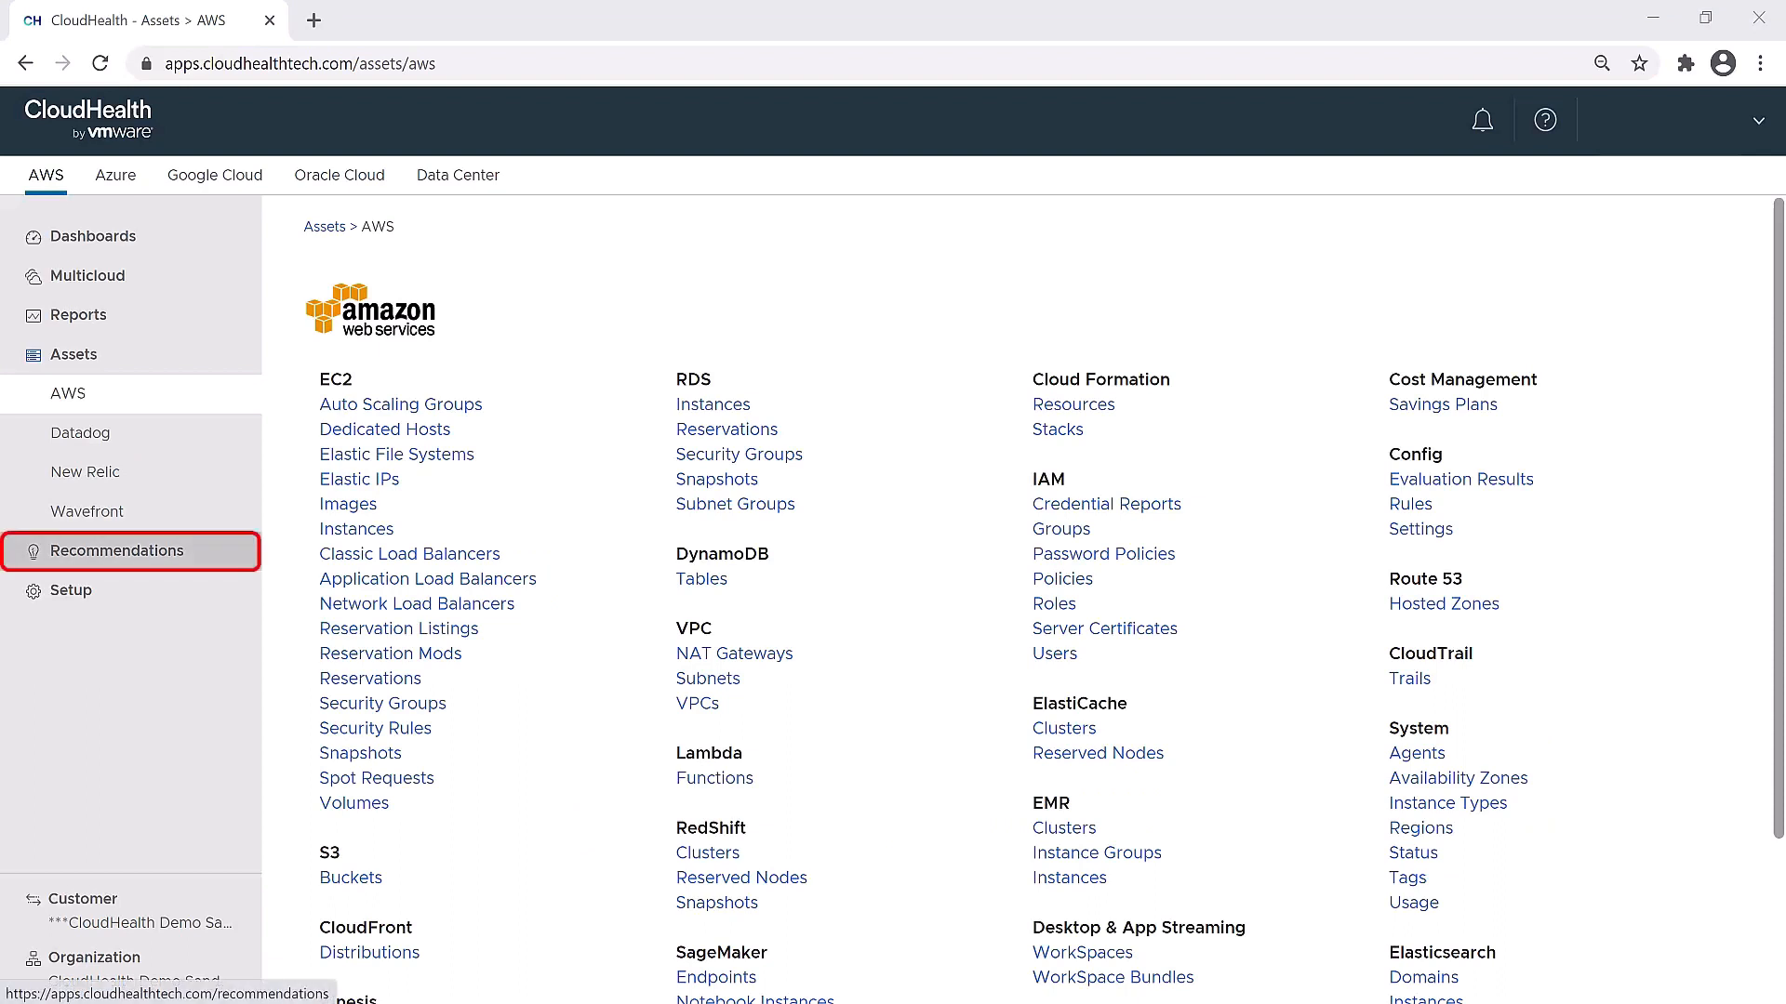
# Show Savings Plans recommendations and expand Reservations to list EC2 and RDS RI tools
pyautogui.click(117, 550)
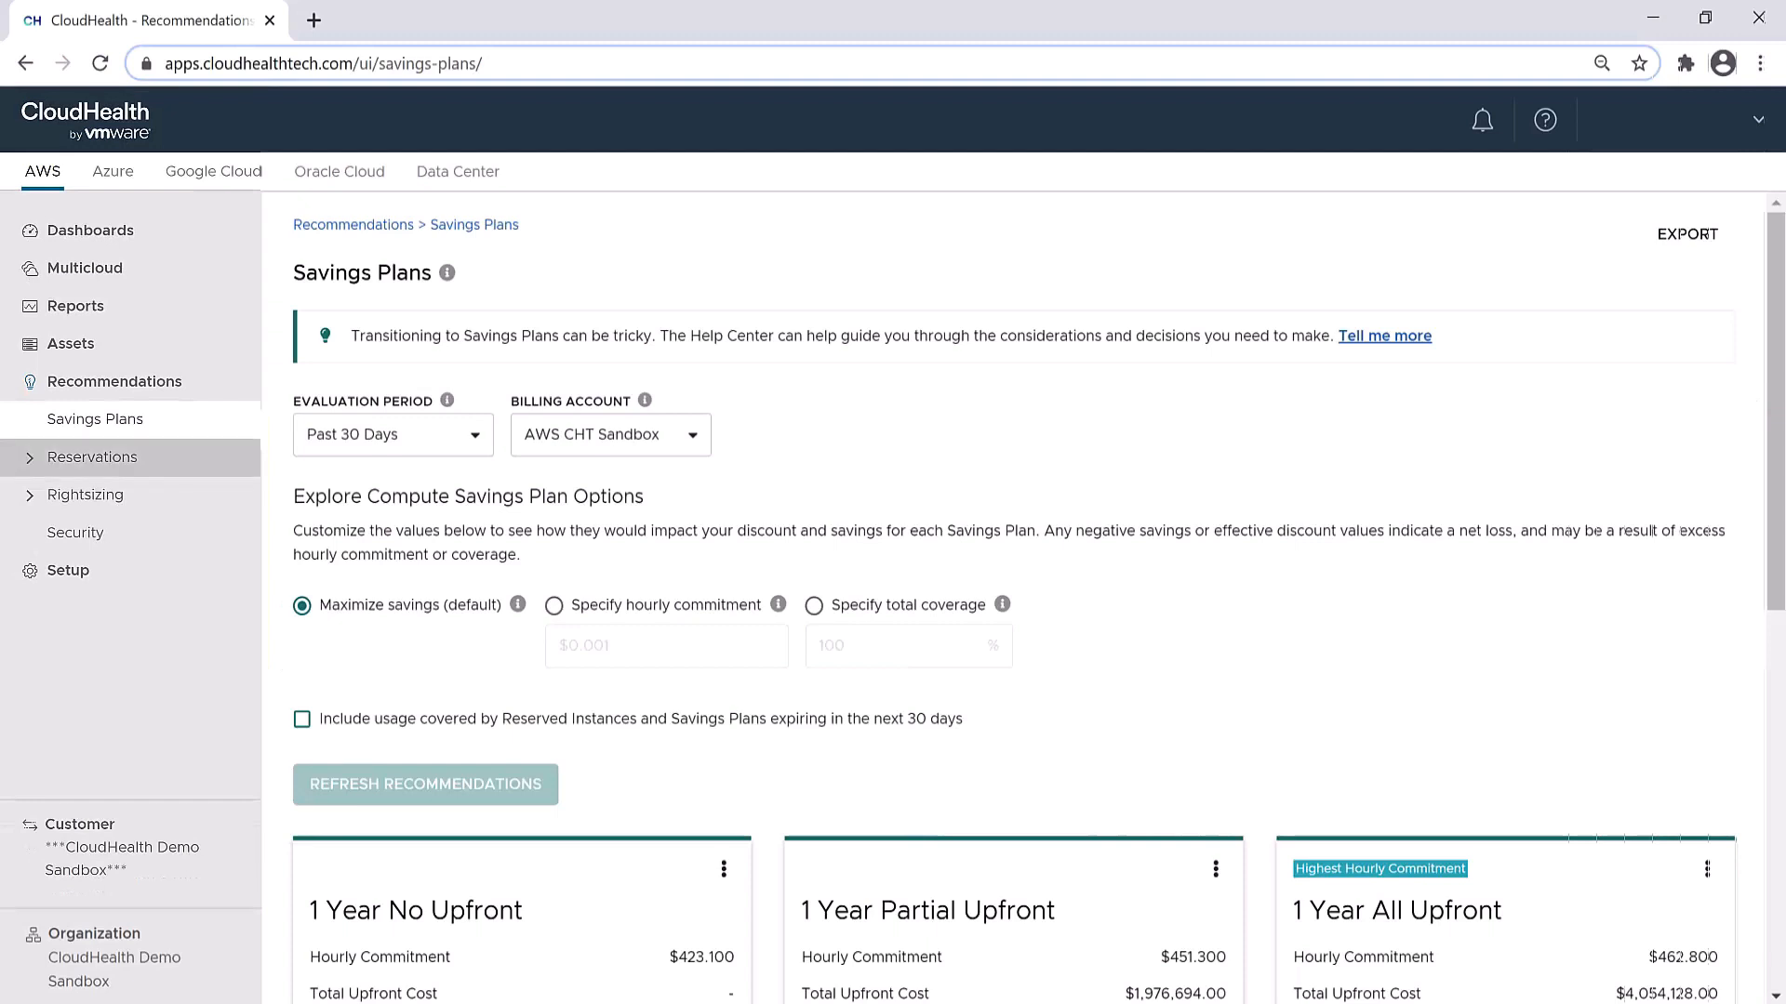
pyautogui.click(93, 458)
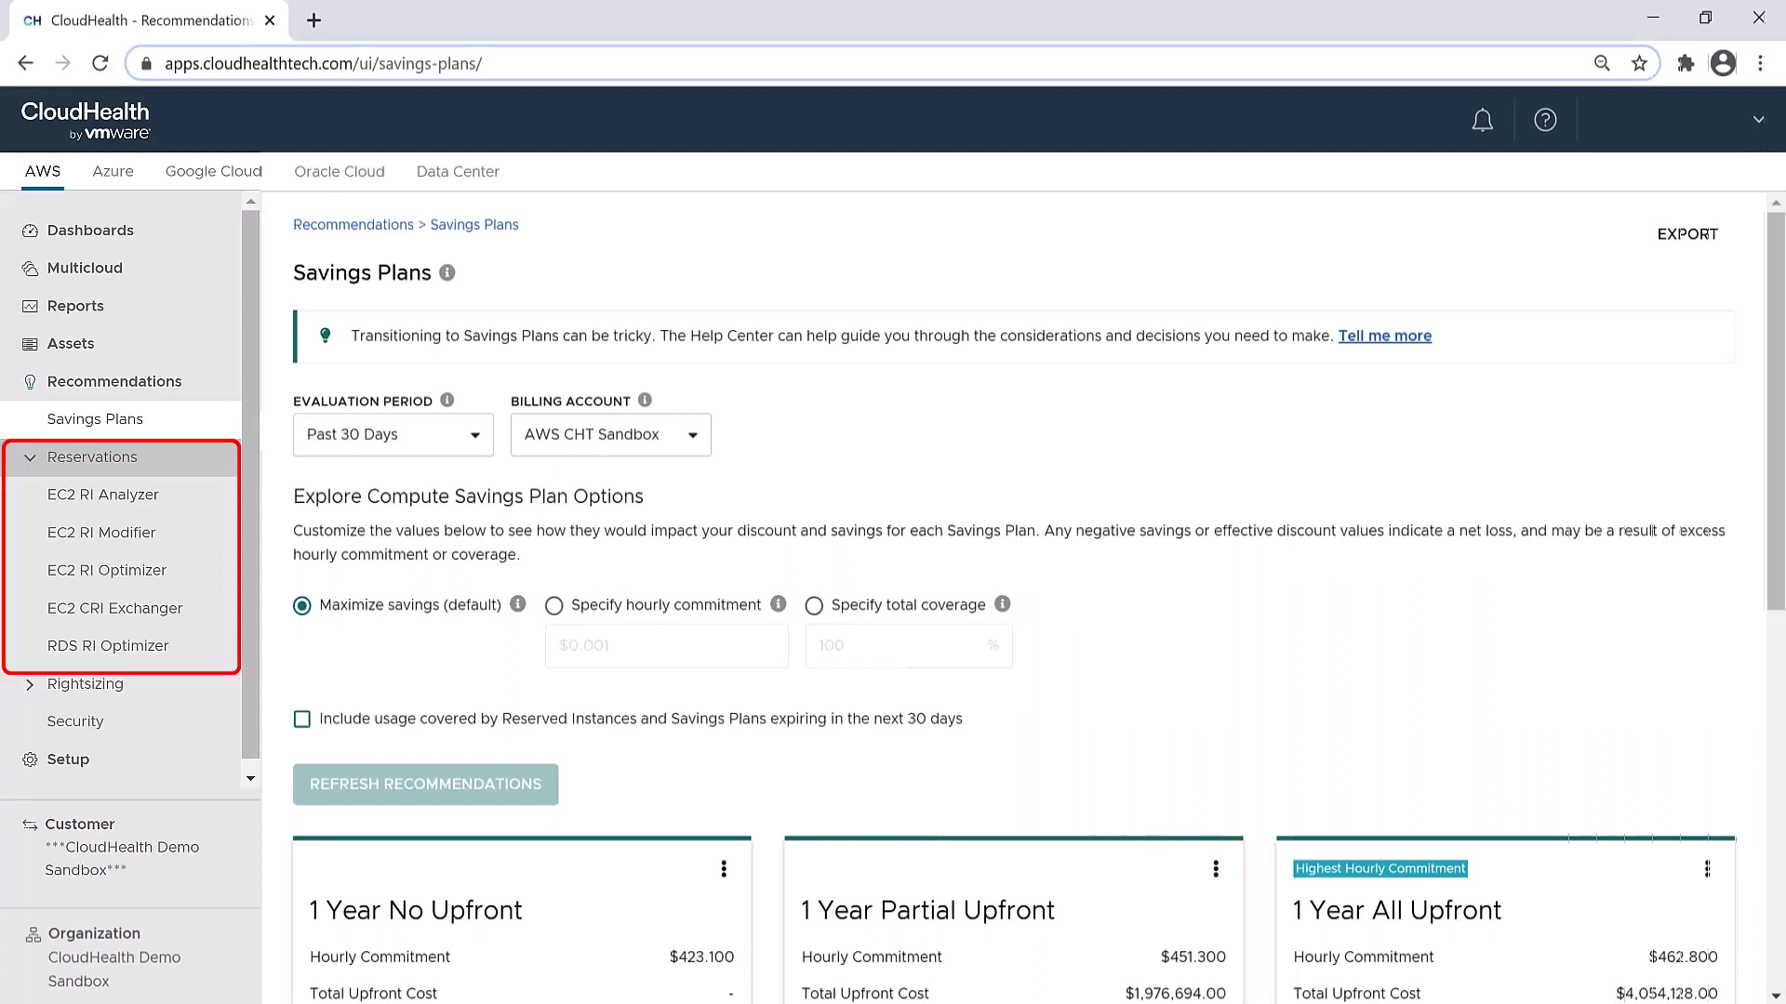
pyautogui.moveTo(100, 495)
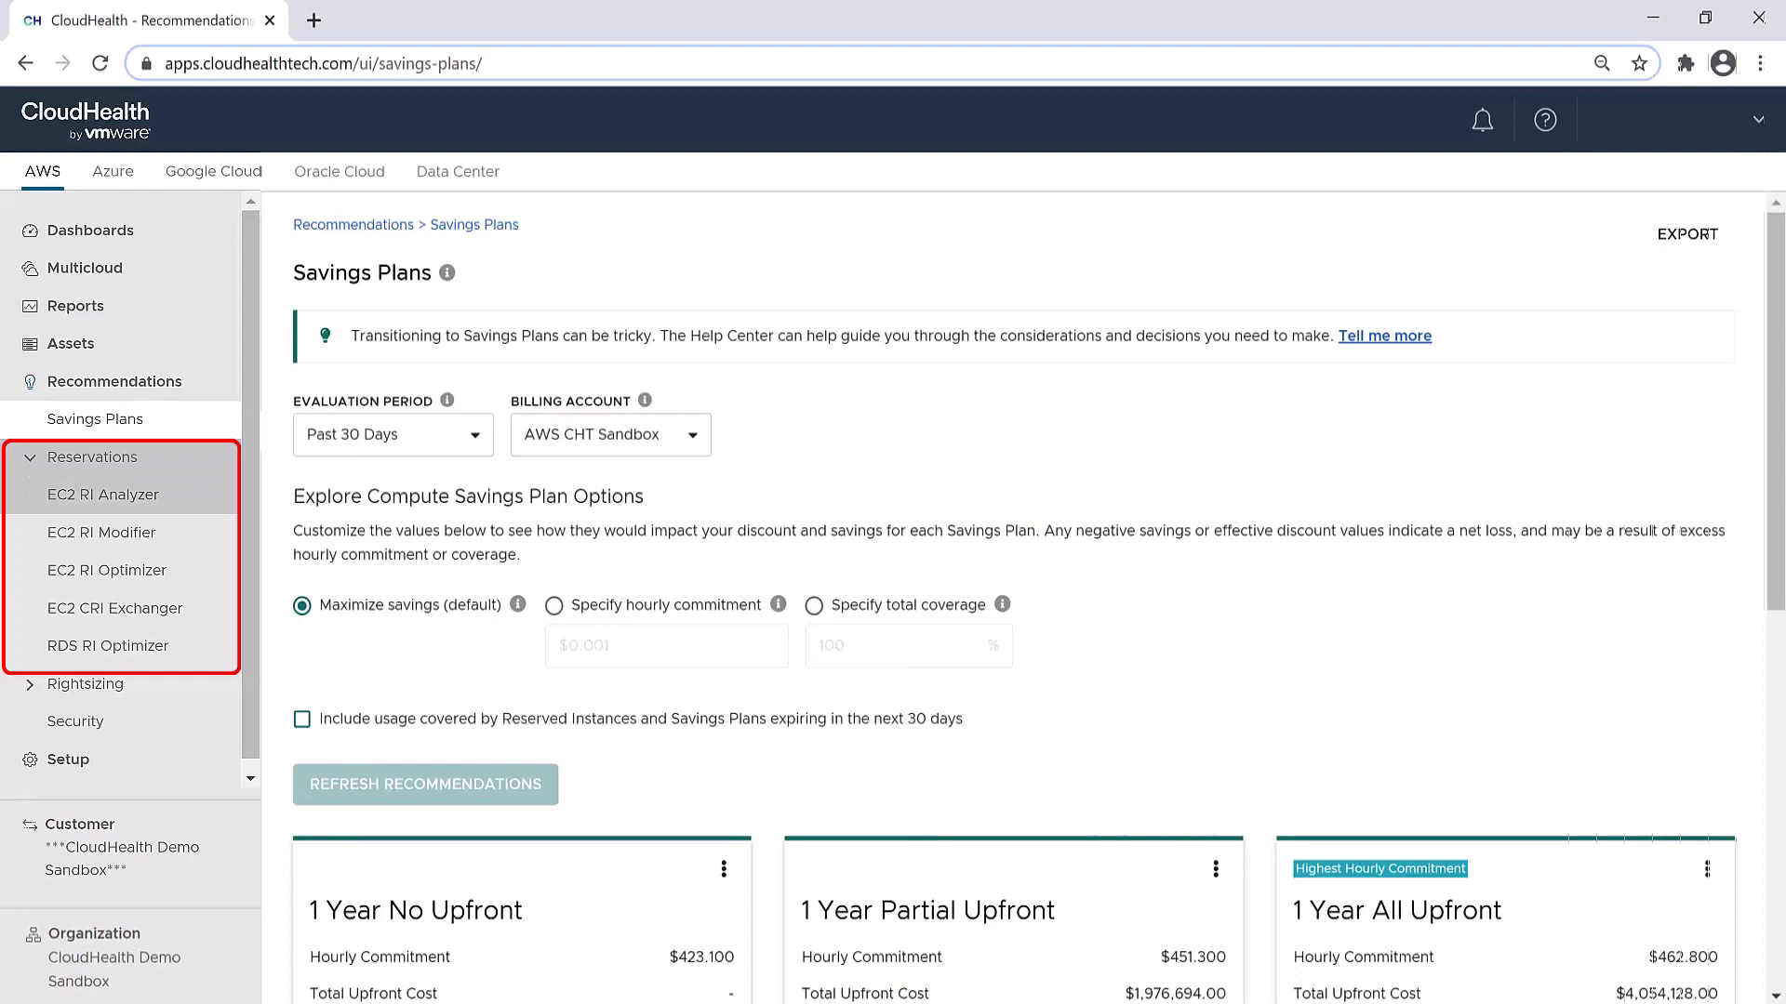
# Visit the EC2 RI Analyzer, then the RI Modifier and raise Minimum Modification Savings to about $380
pyautogui.click(104, 495)
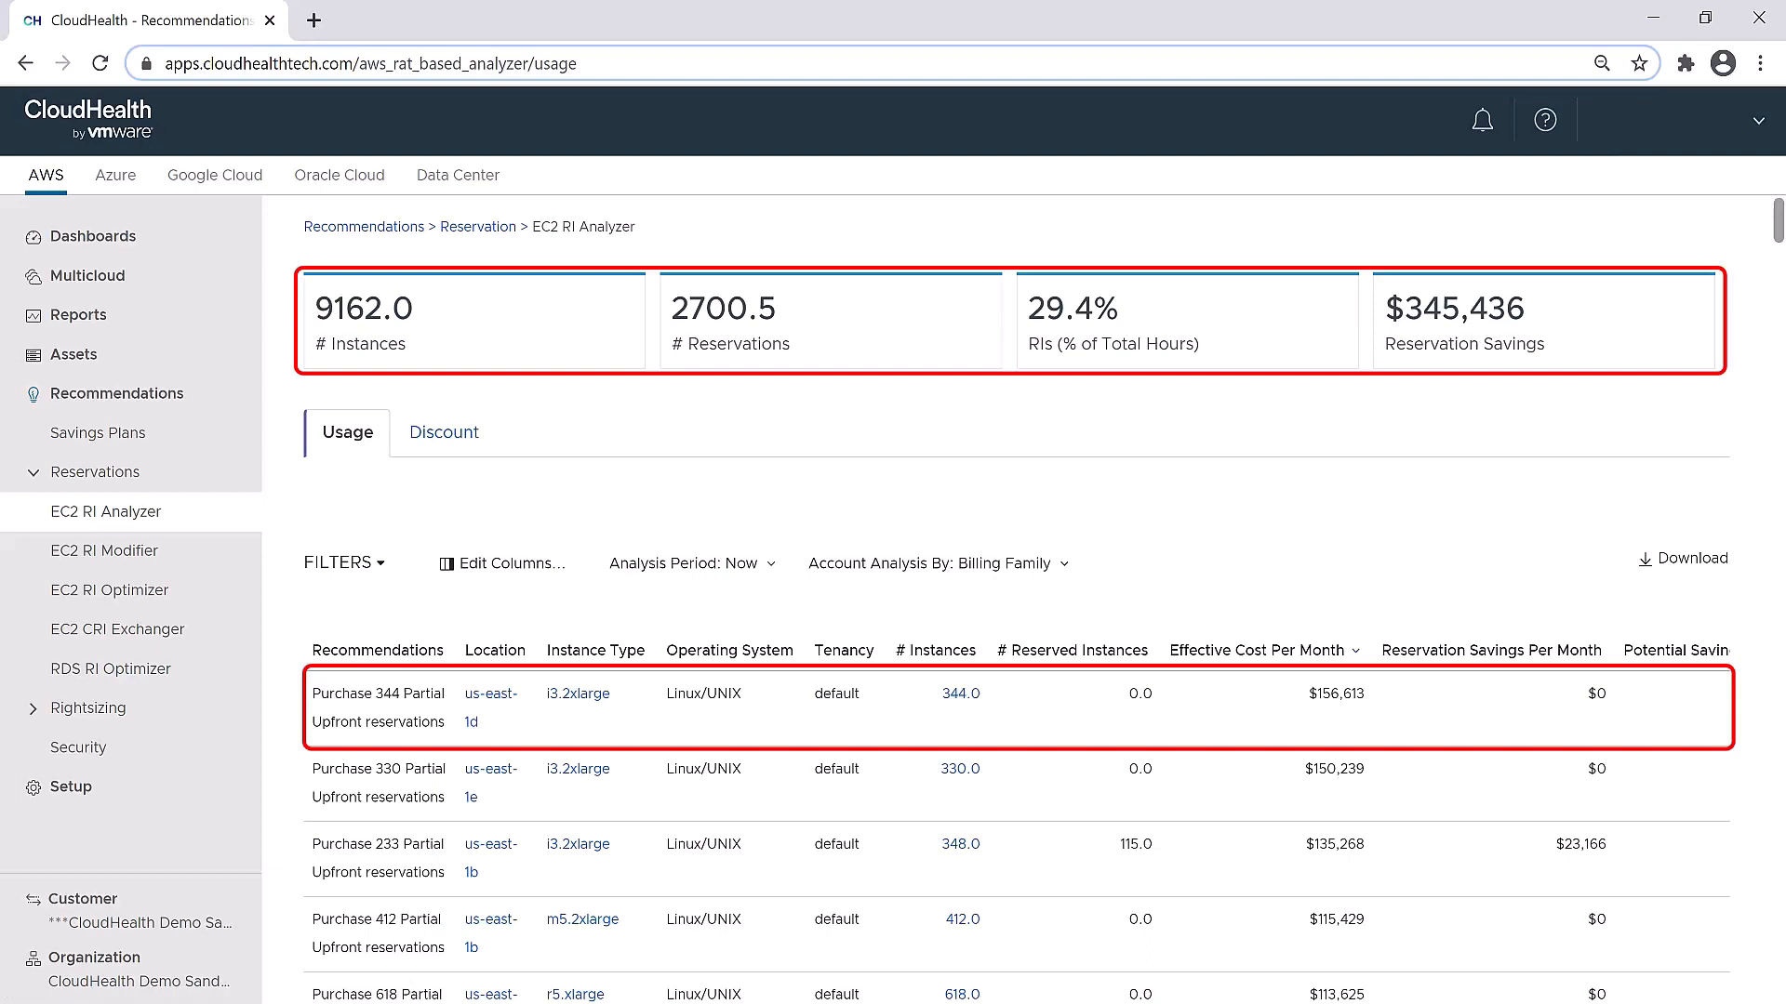
pyautogui.click(104, 550)
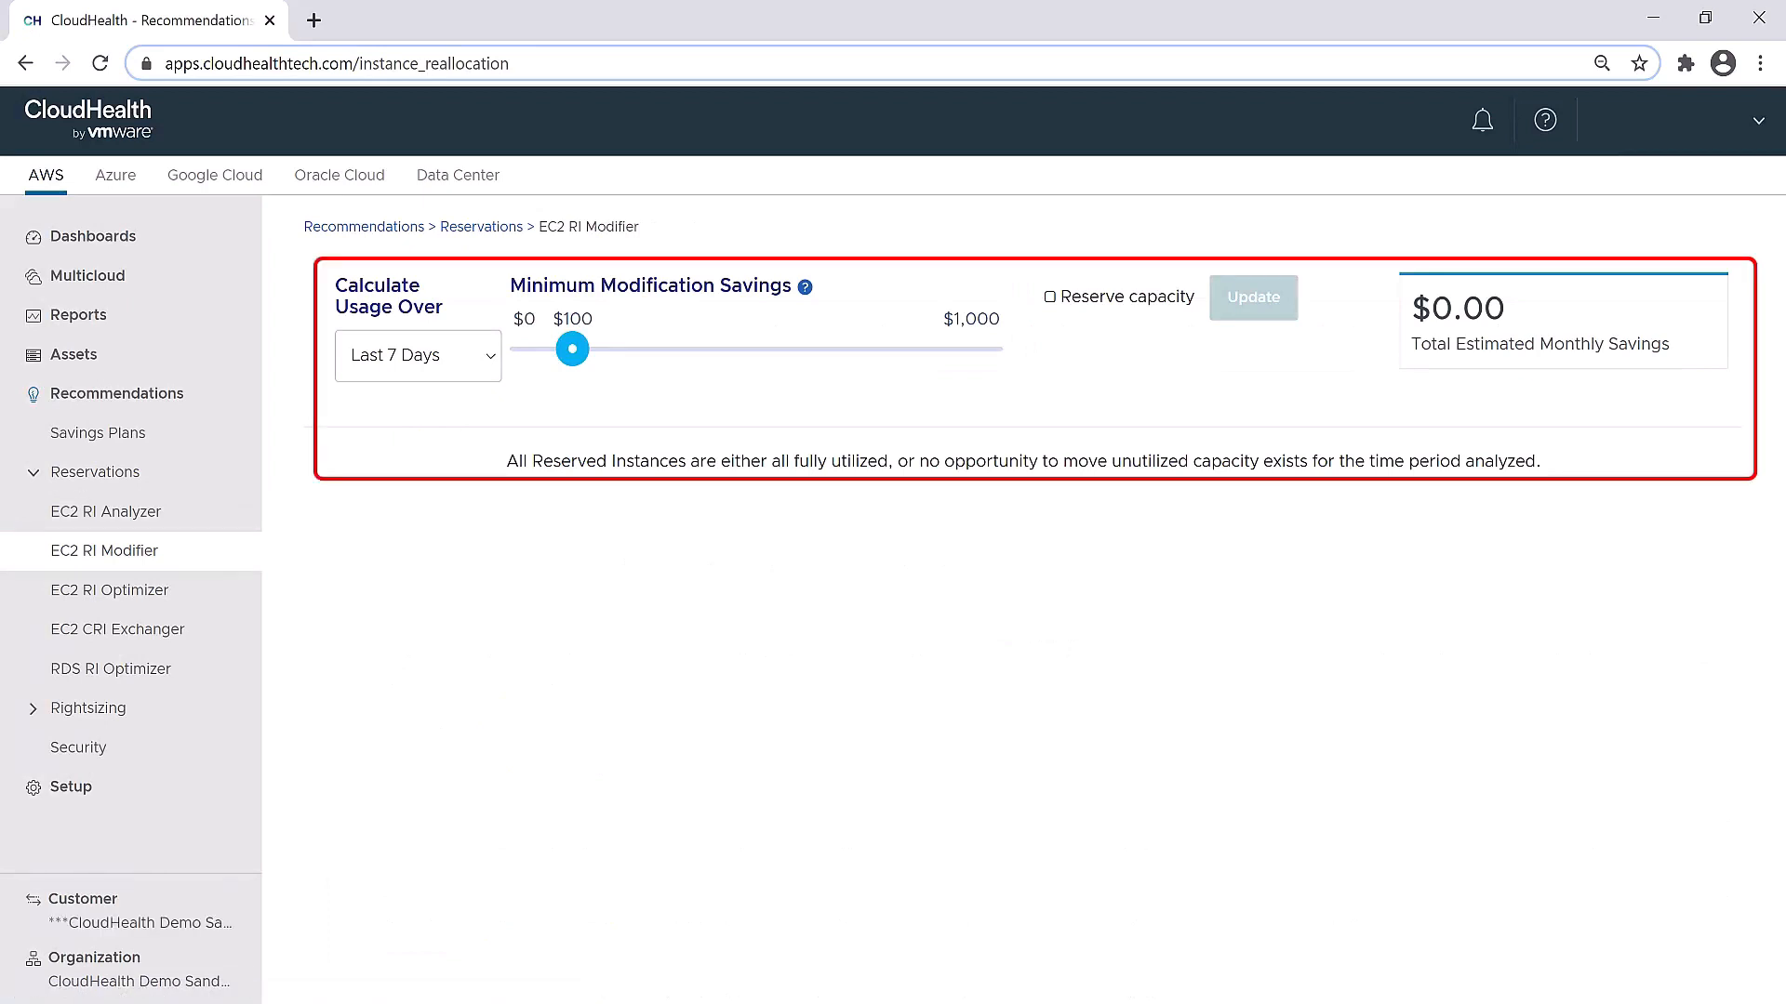
pyautogui.moveTo(571, 350); pyautogui.dragTo(701, 350)
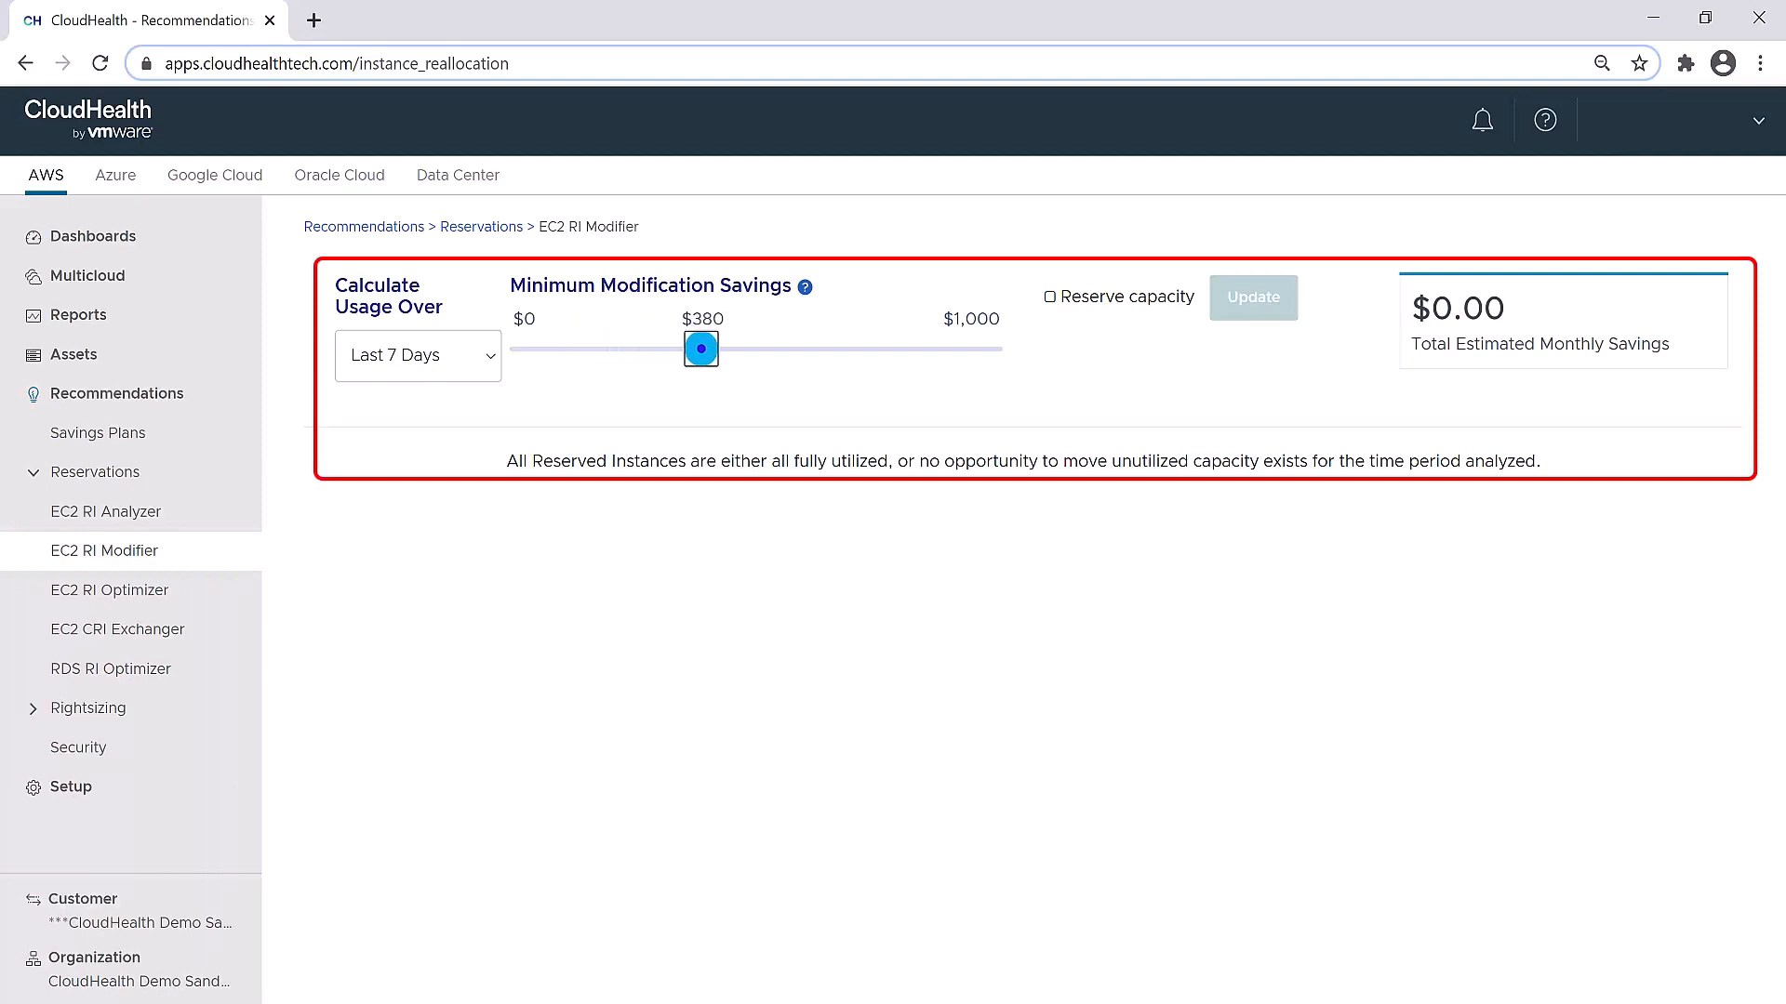
pyautogui.moveTo(701, 347); pyautogui.dragTo(735, 348)
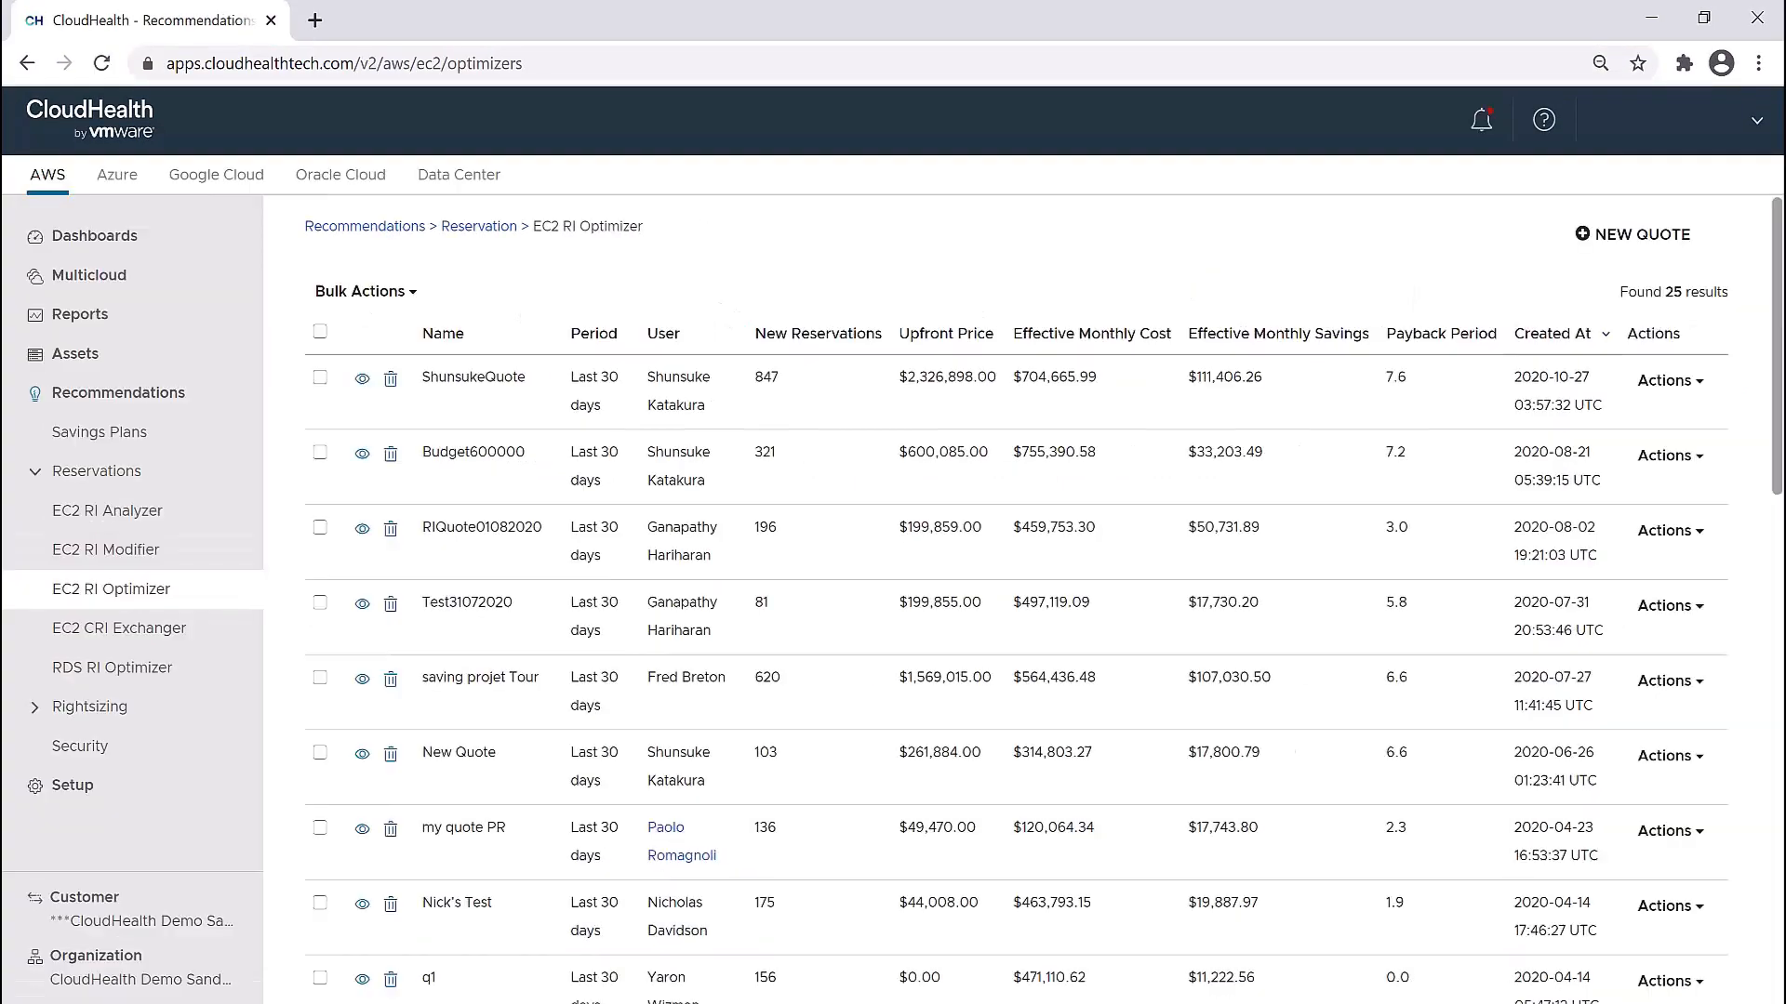
# View the EC2 RI Optimizer quotes and CRI Exchanger recommendations, then expand Rightsizing
pyautogui.click(110, 590)
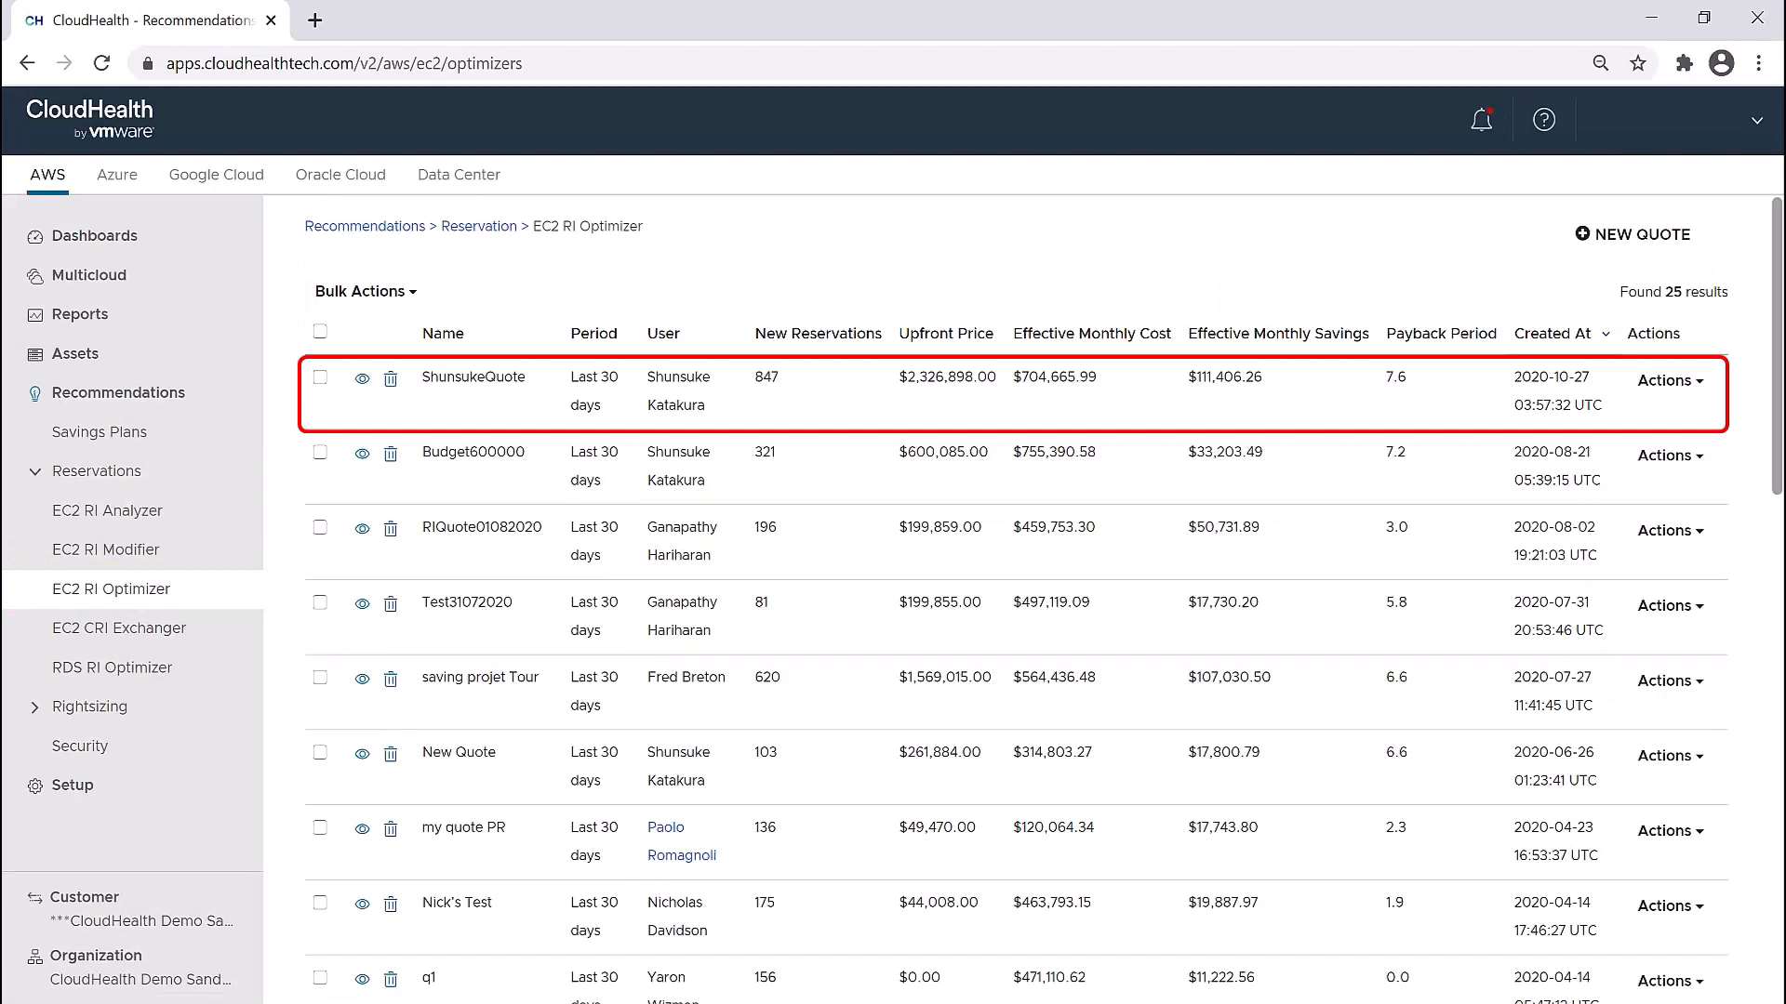
pyautogui.click(119, 627)
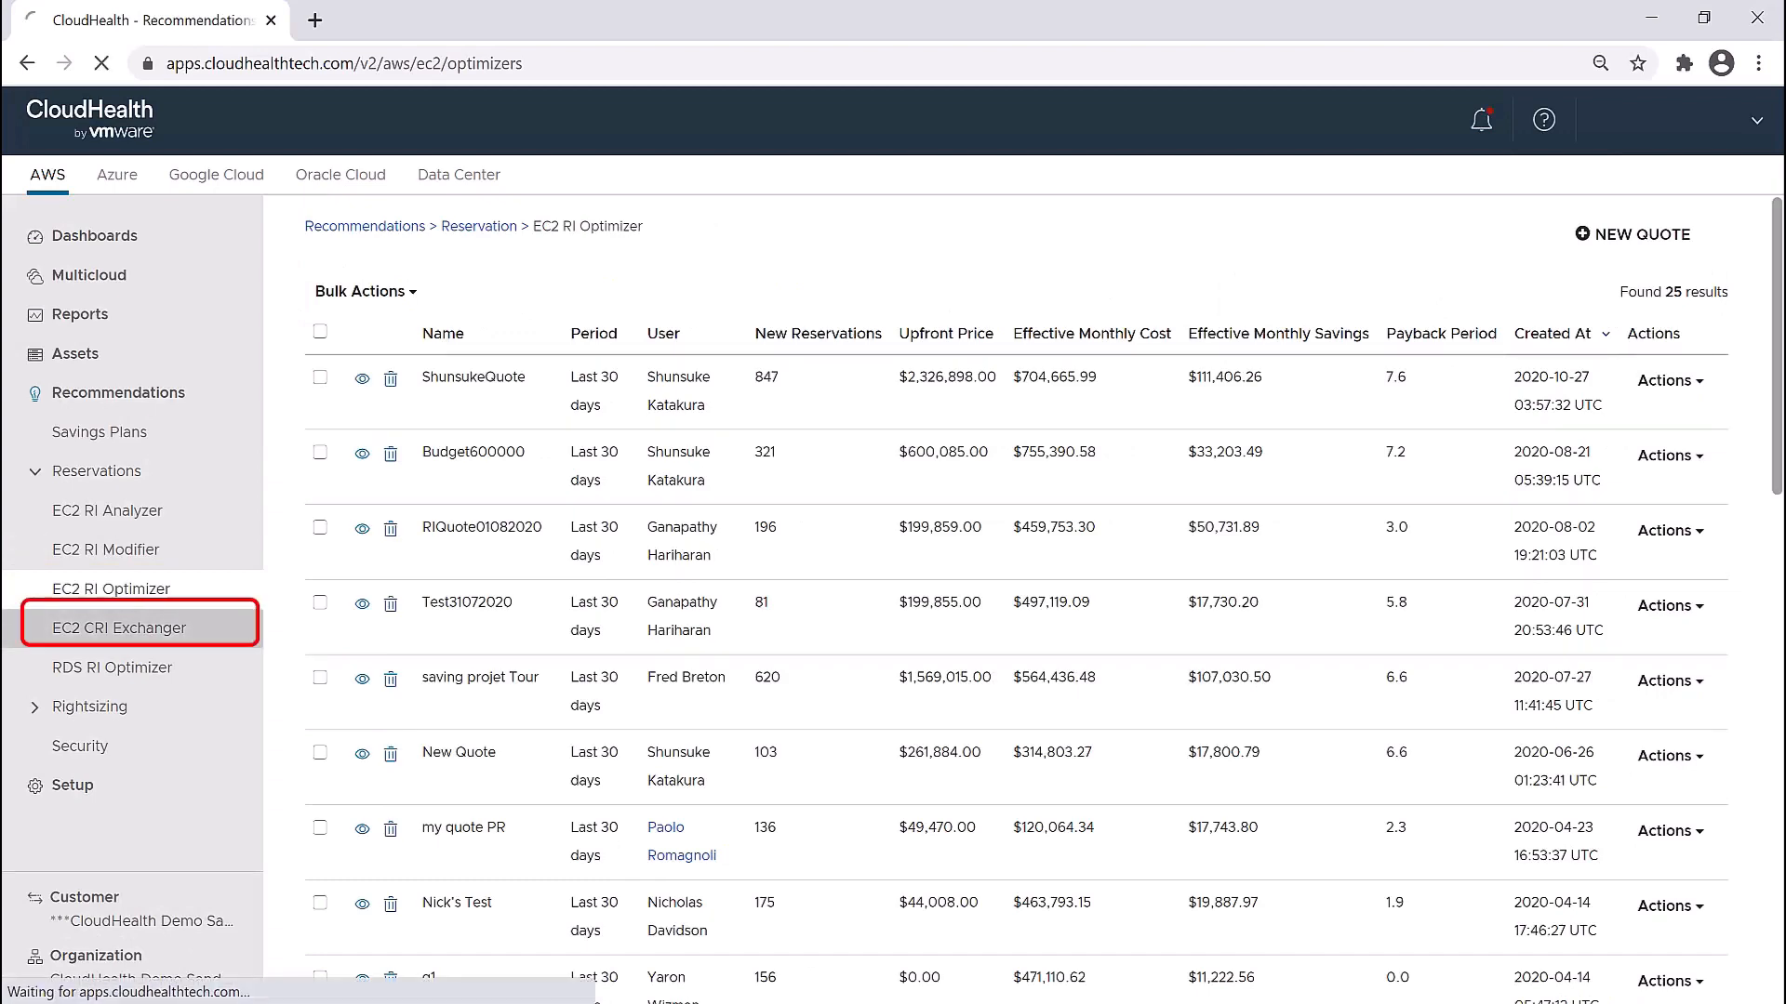
pyautogui.click(128, 627)
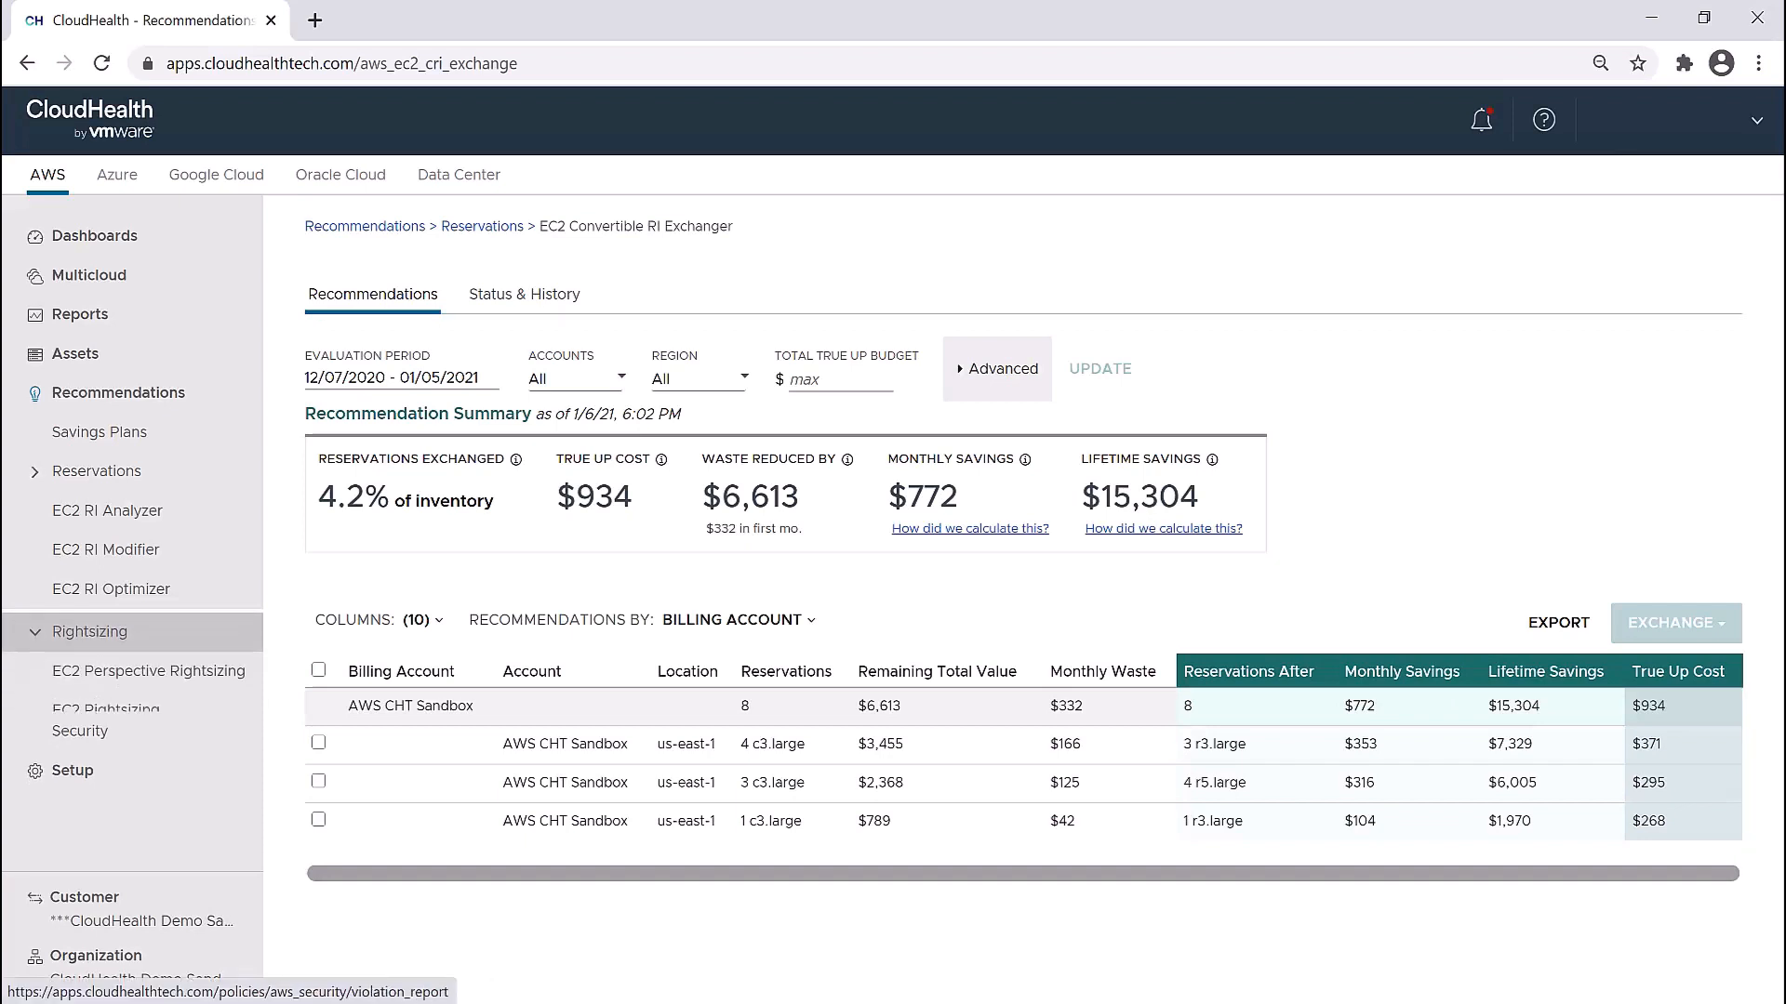
pyautogui.click(89, 509)
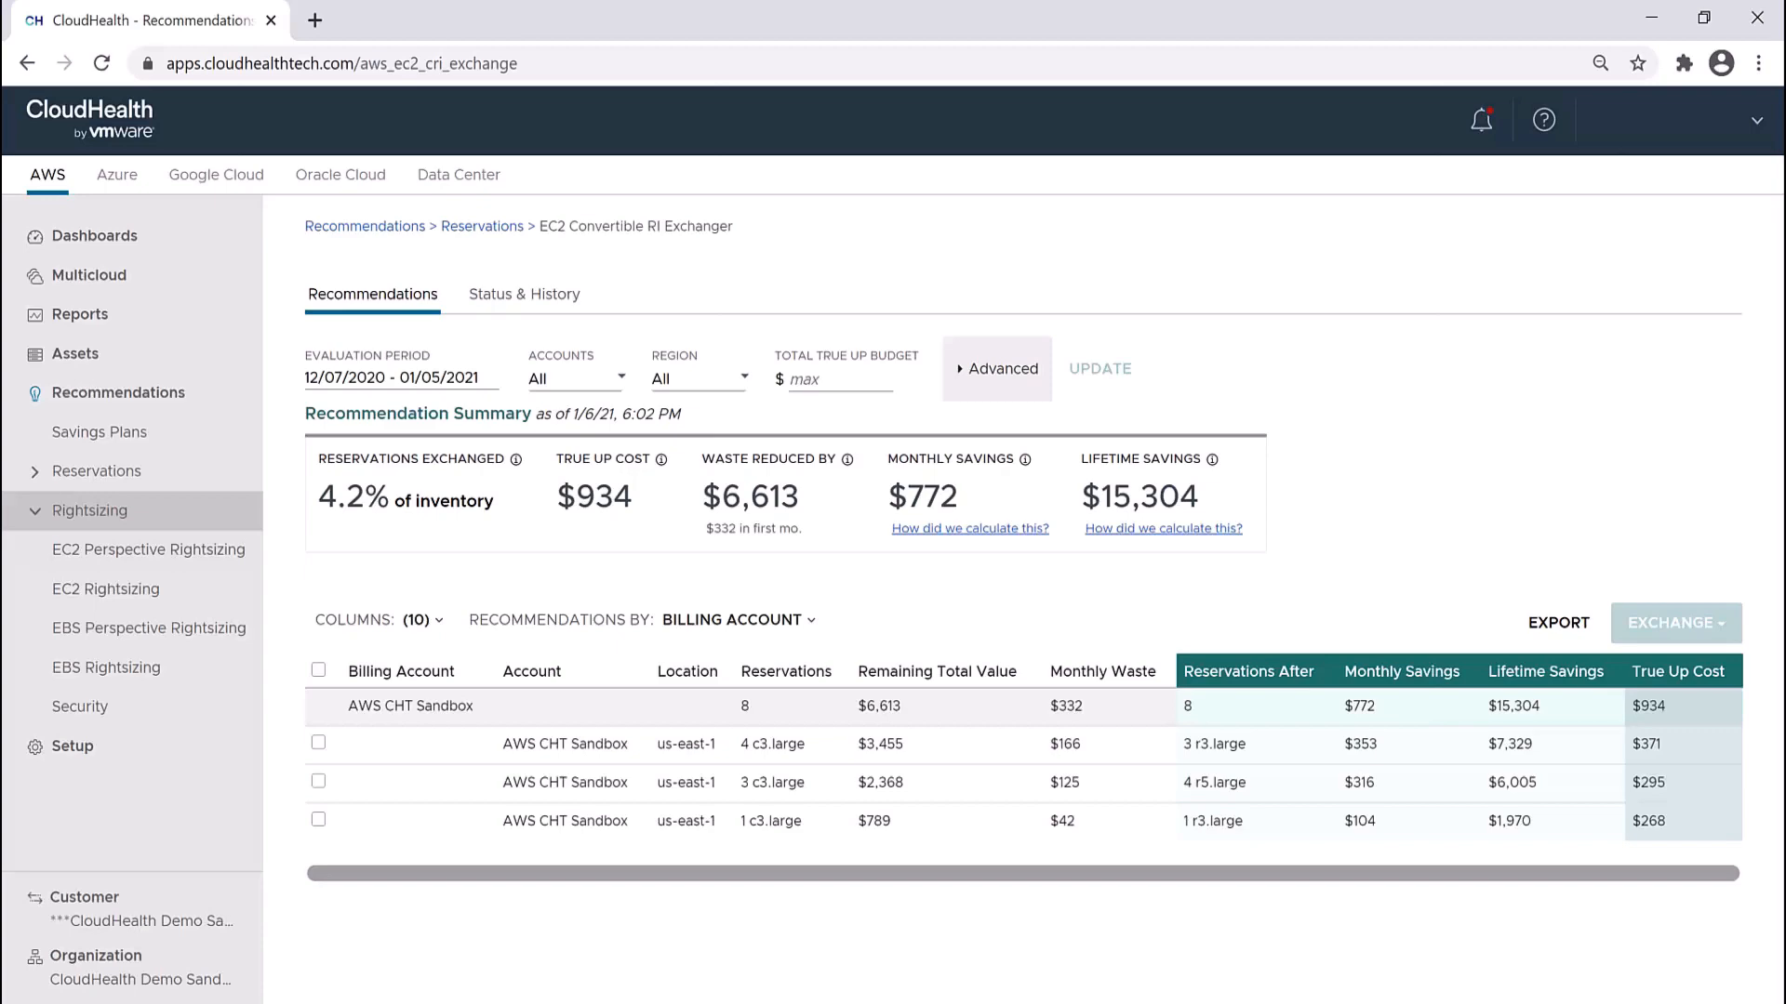
# Review EC2 Perspective Rightsizing scores, then the per-instance EC2 Rightsizing list of 6,536 instances
pyautogui.click(149, 551)
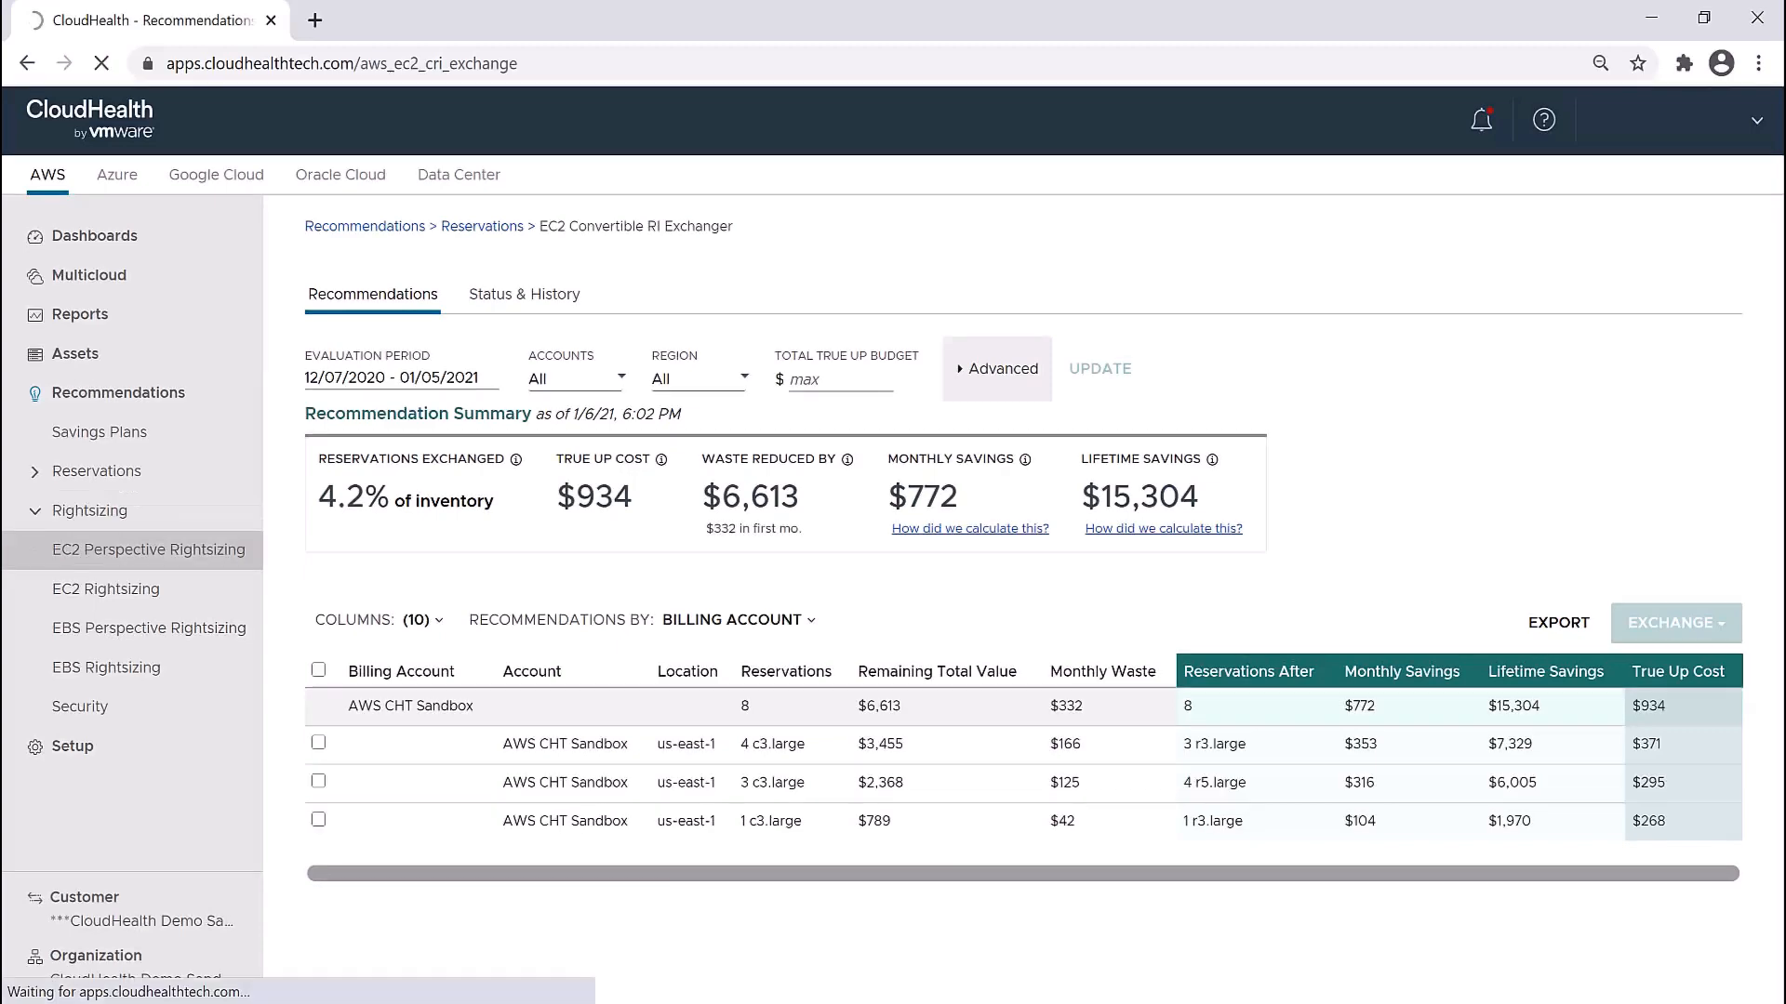
pyautogui.click(145, 551)
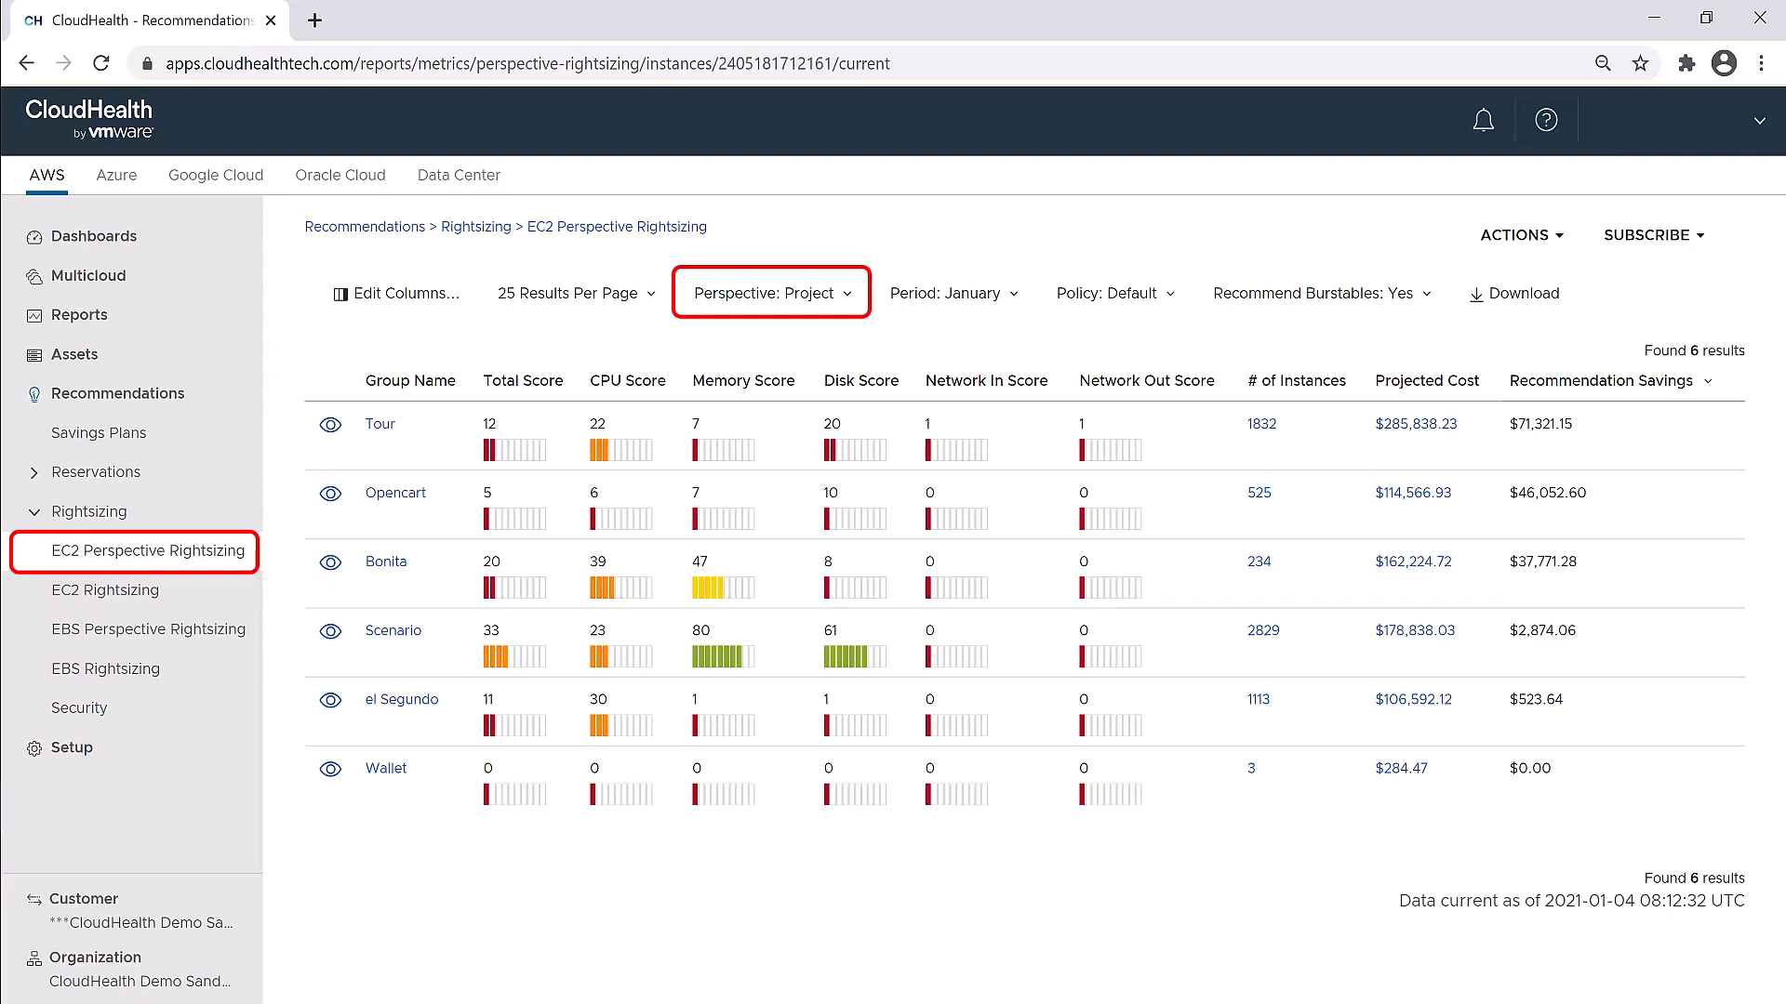
pyautogui.click(104, 589)
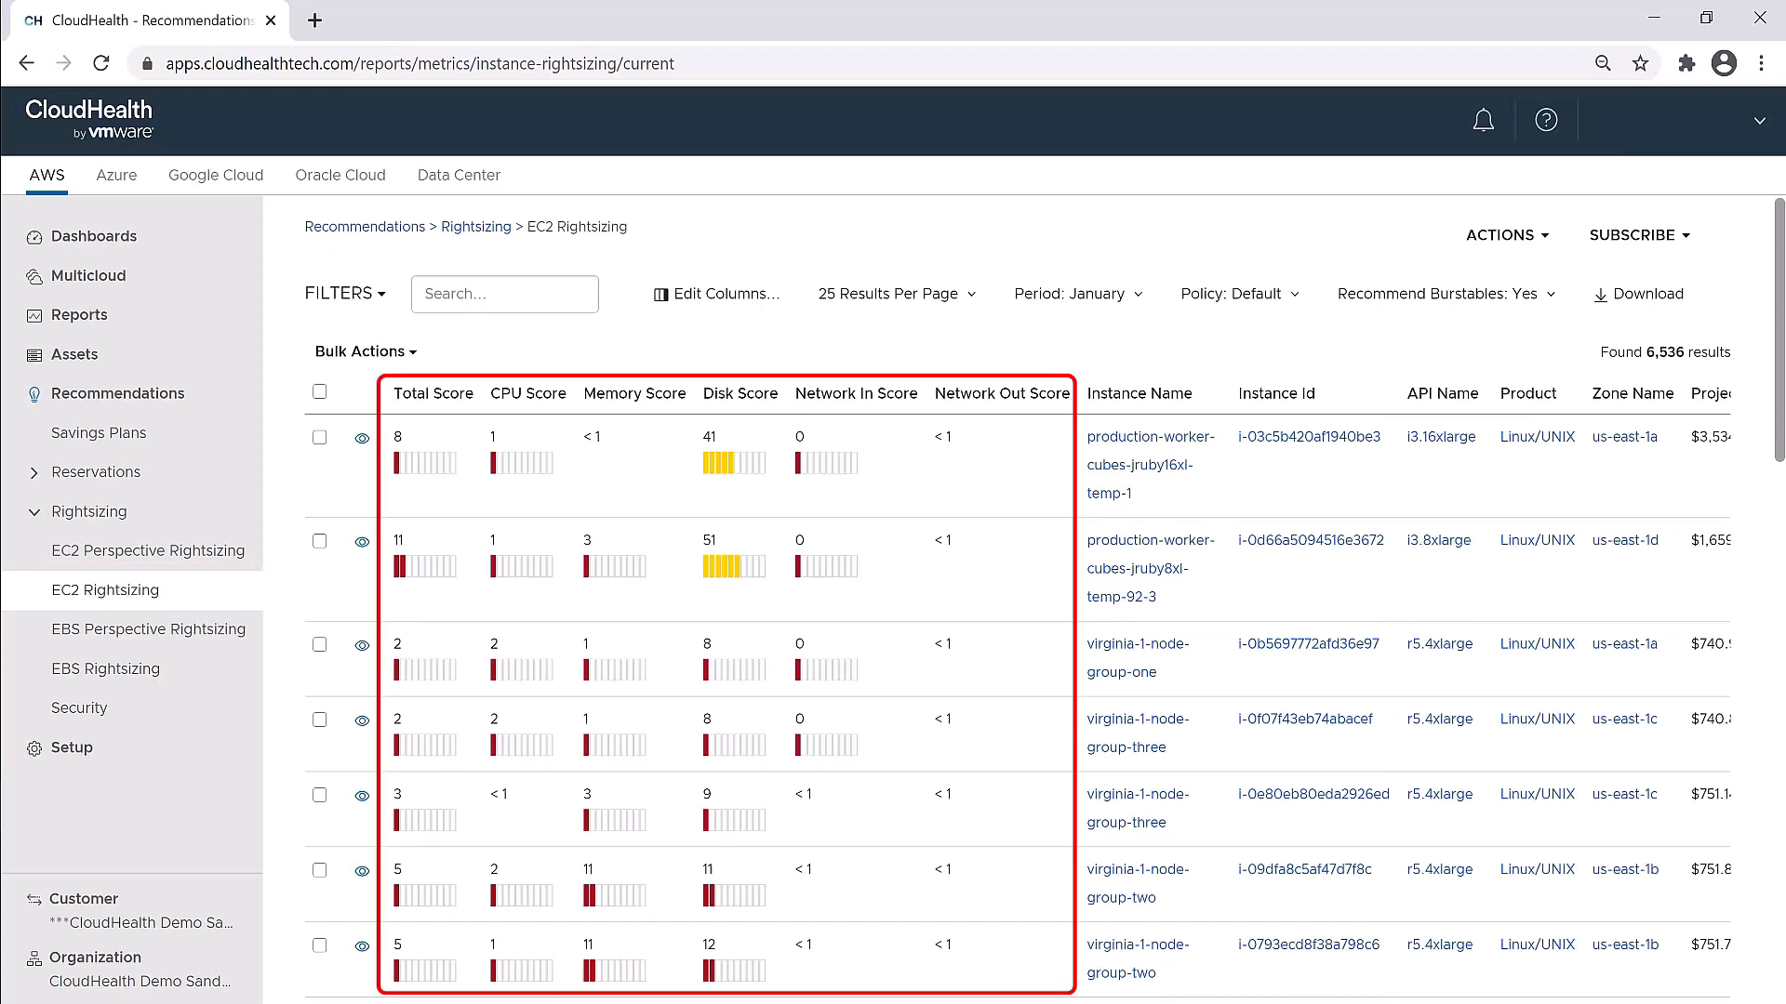
# Scroll the EC2 Rightsizing table to the Recommendation column and inspect instance migration recommendations
pyautogui.scroll(-3)
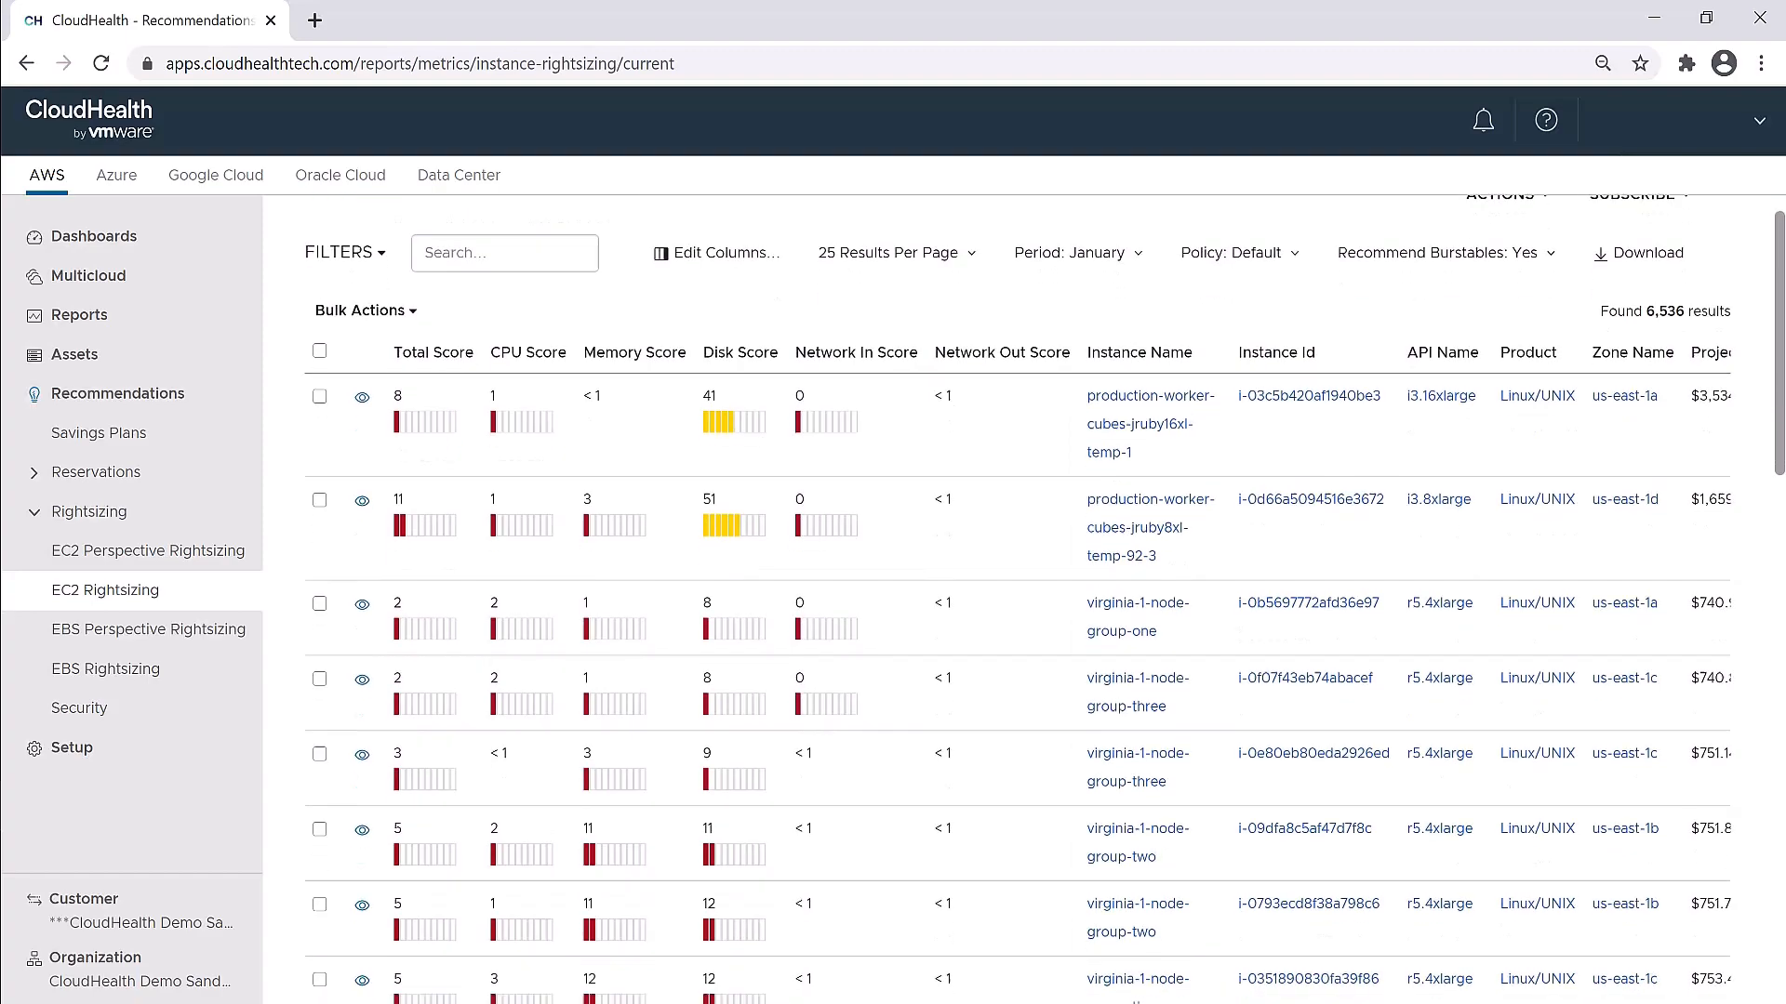
pyautogui.scroll(-3)
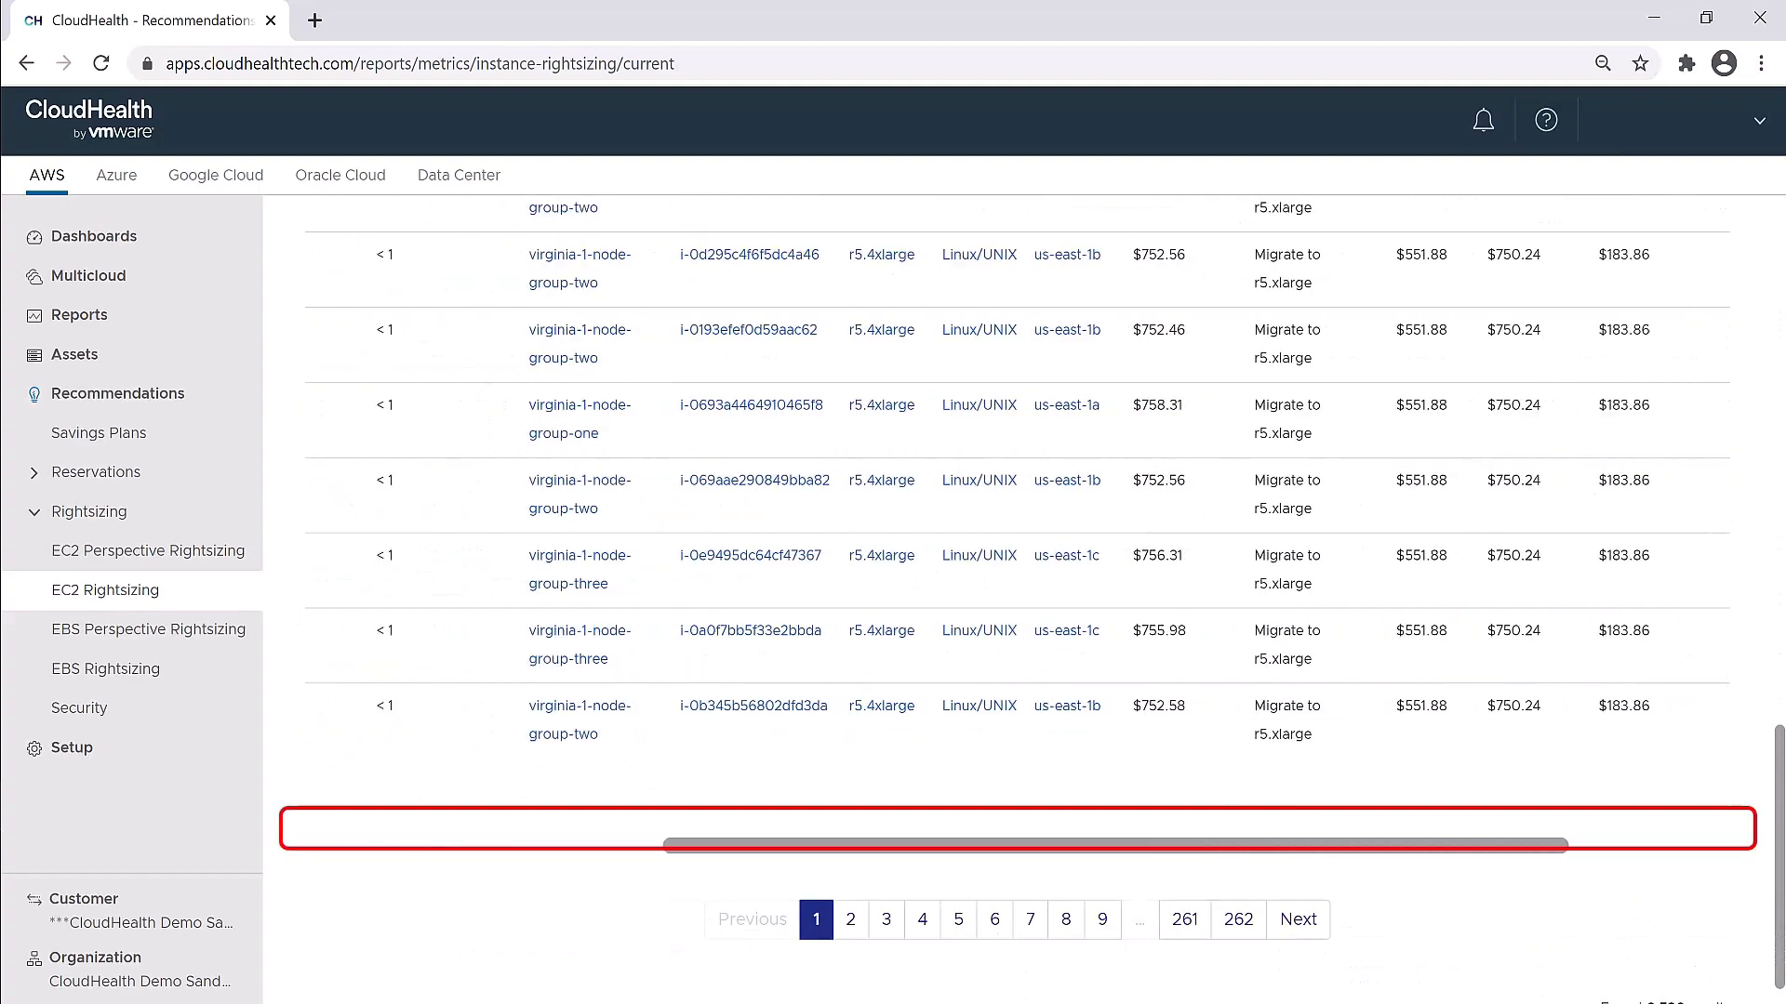
pyautogui.hscroll(3)
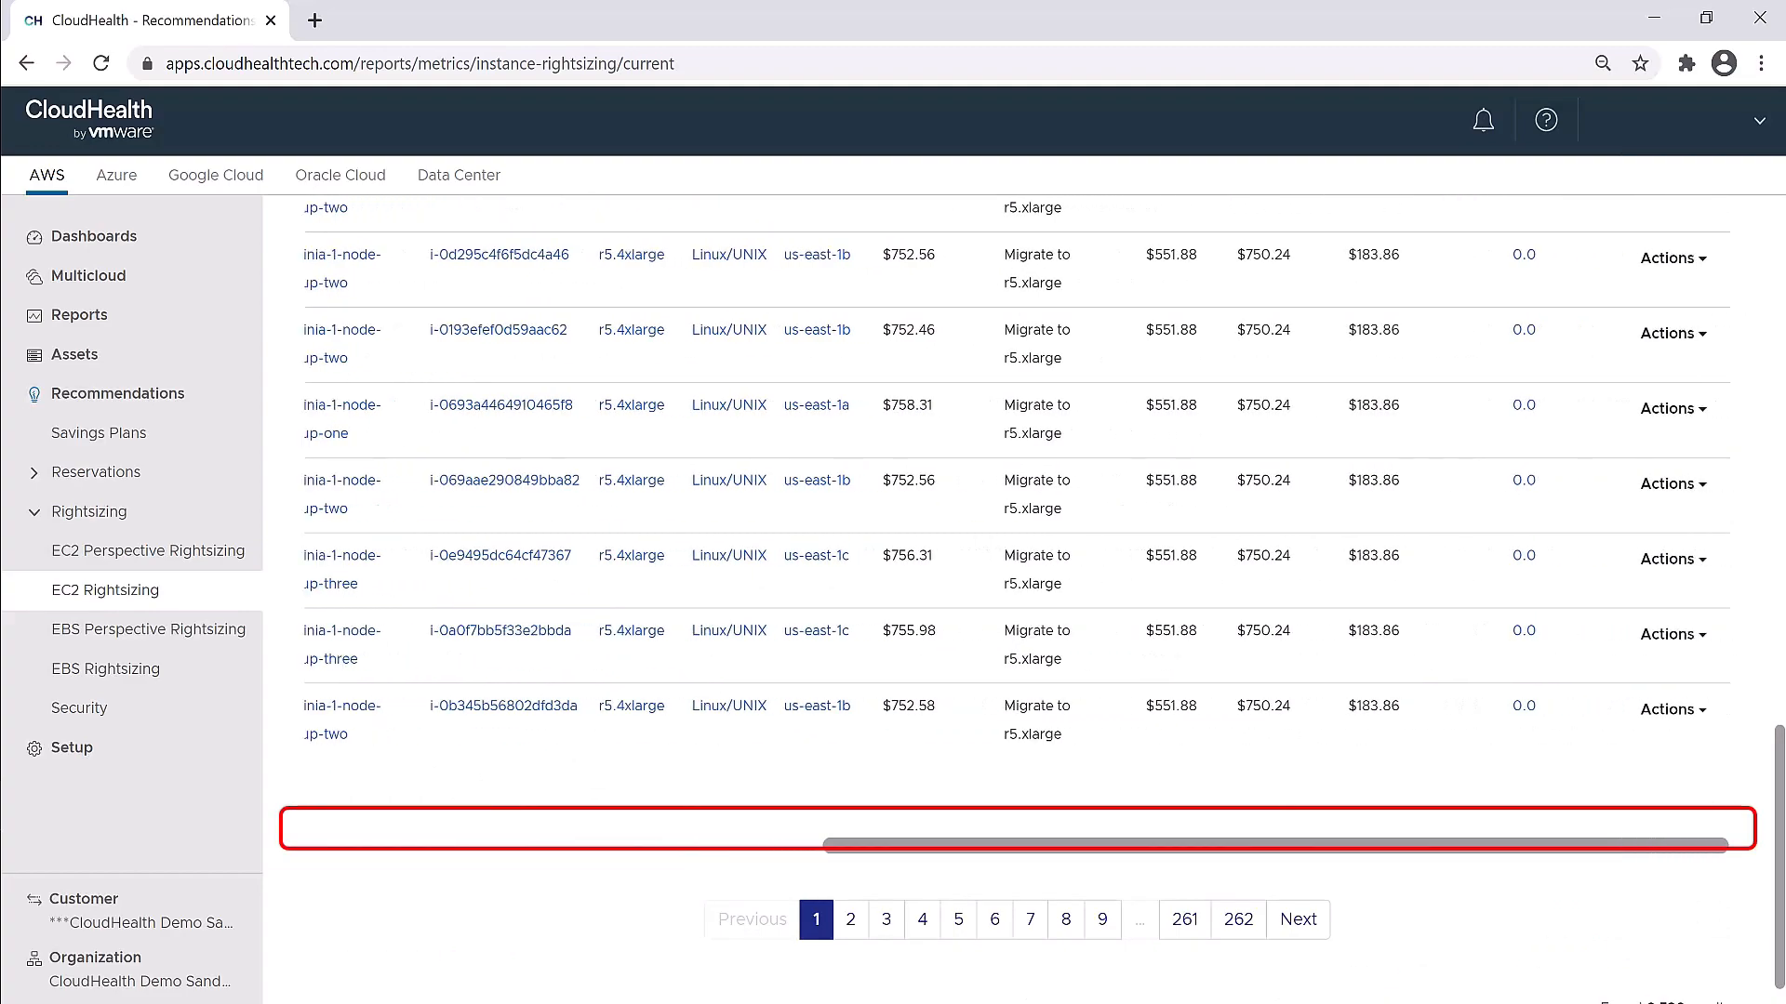
pyautogui.scroll(3)
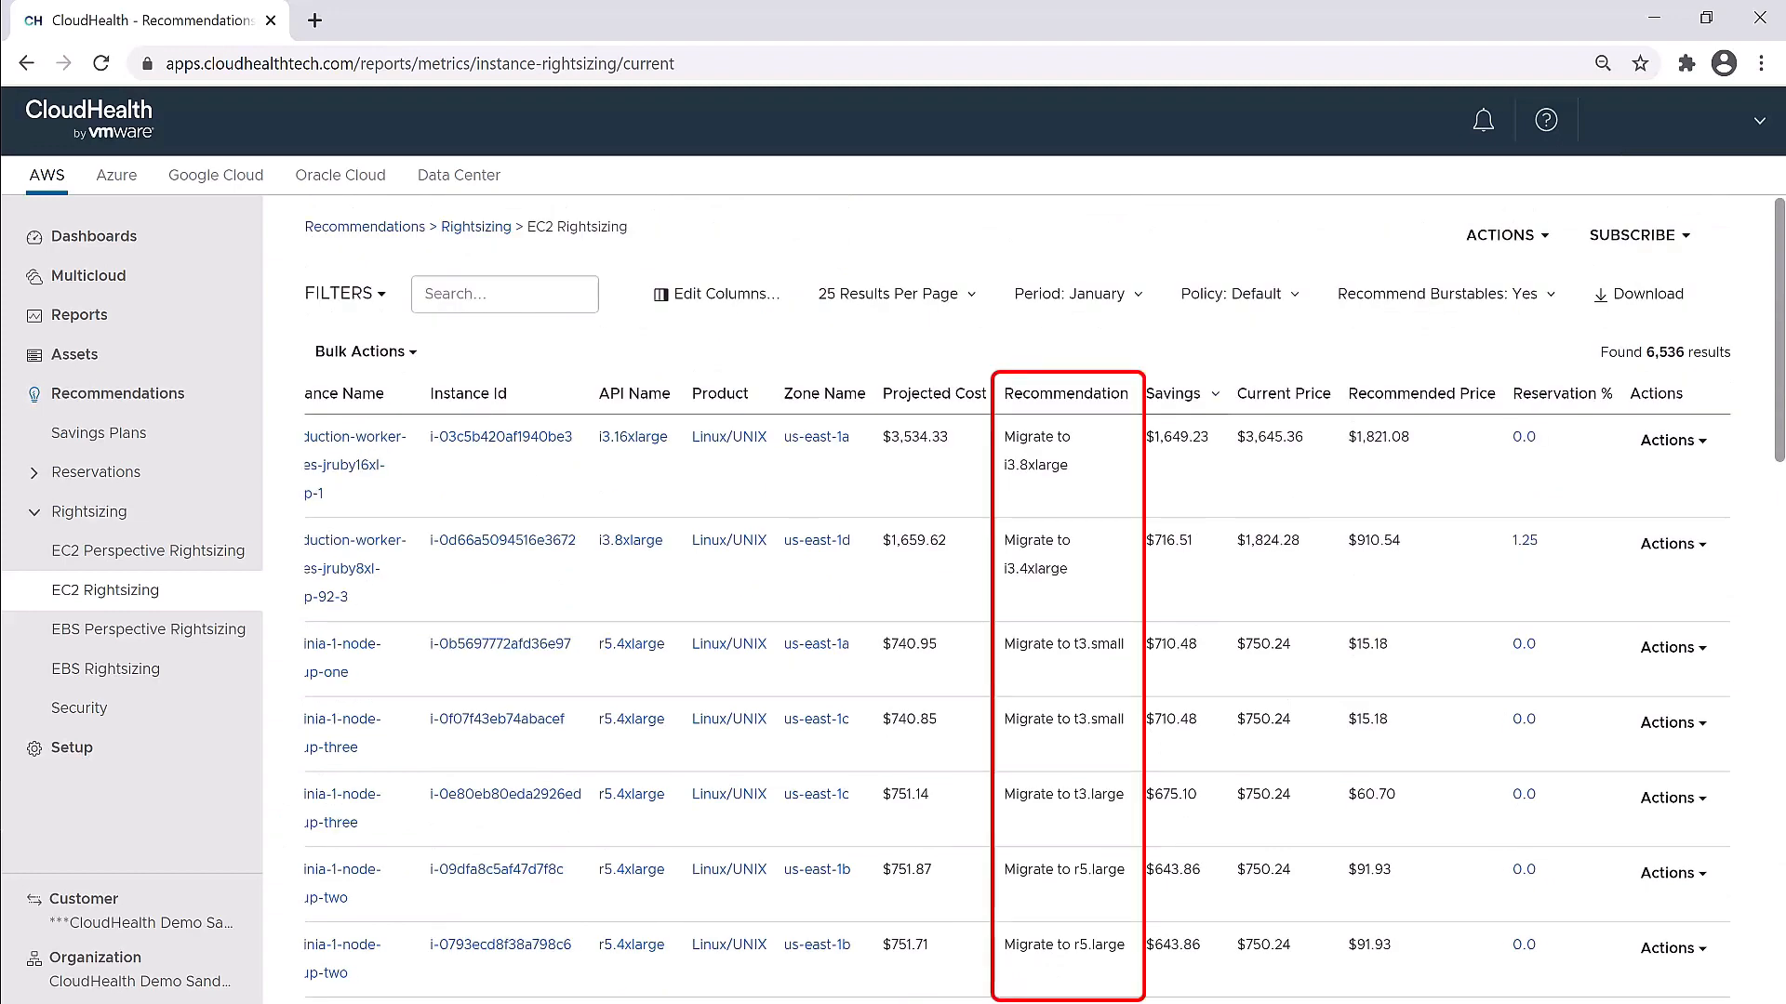
pyautogui.click(1064, 392)
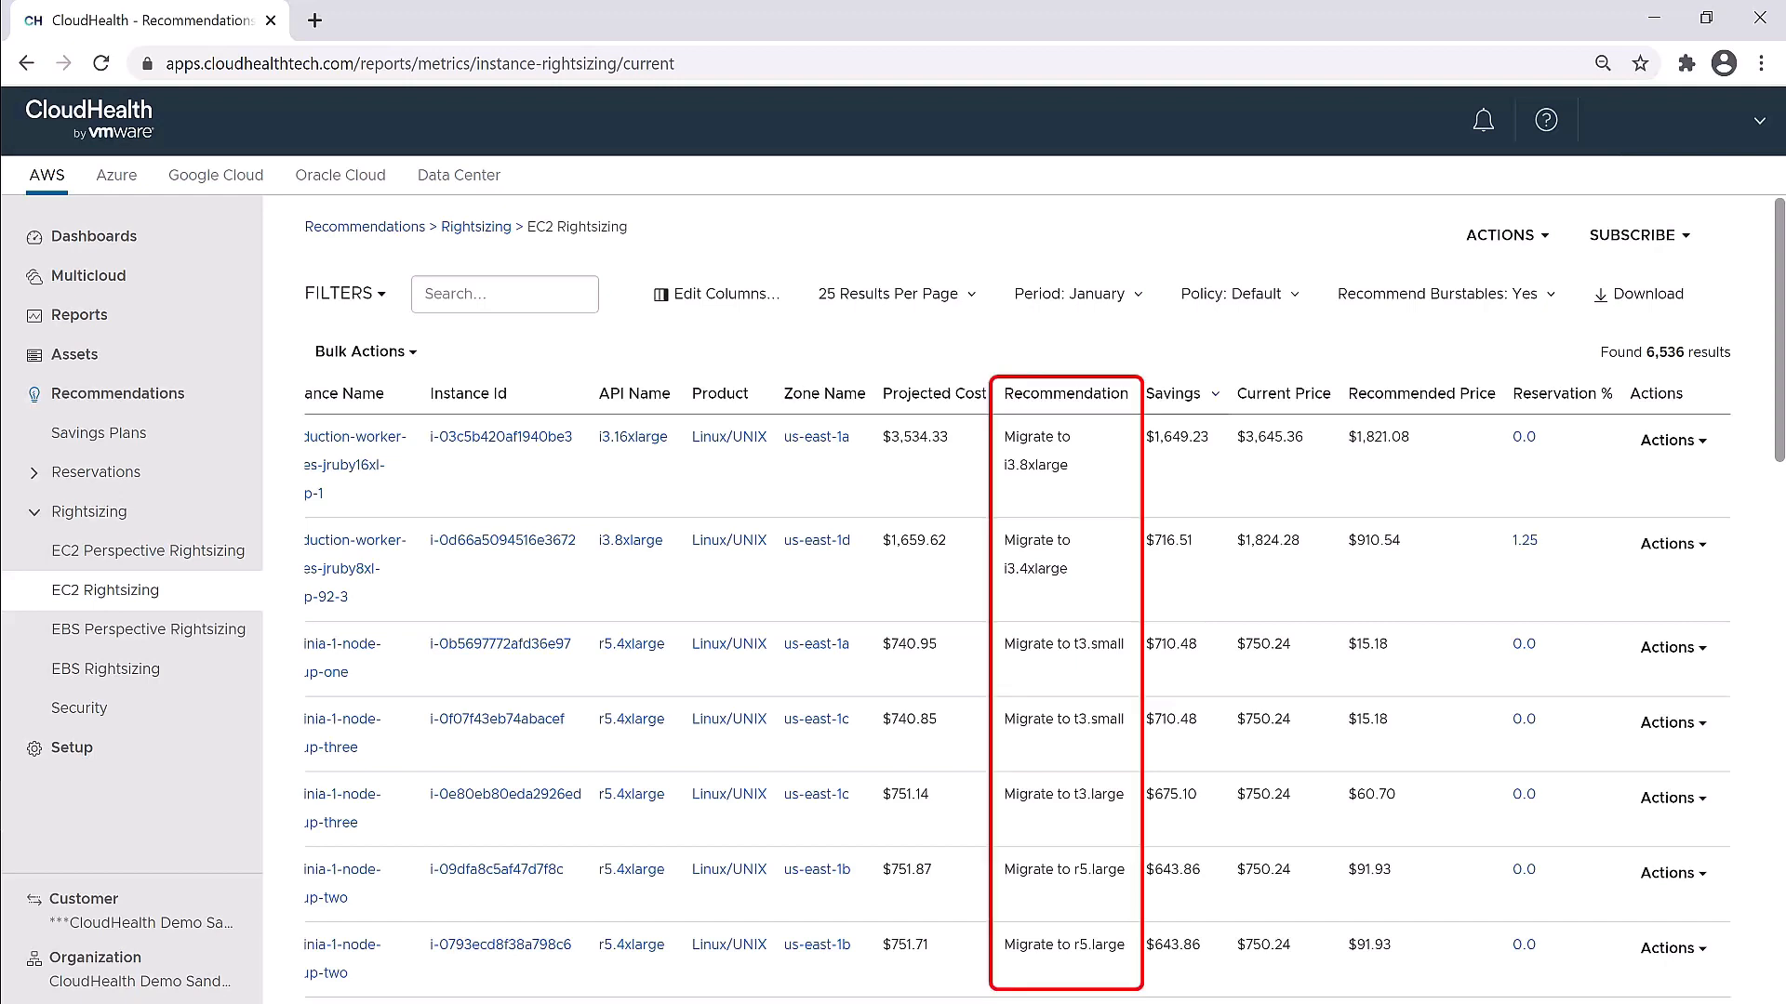
pyautogui.click(1175, 392)
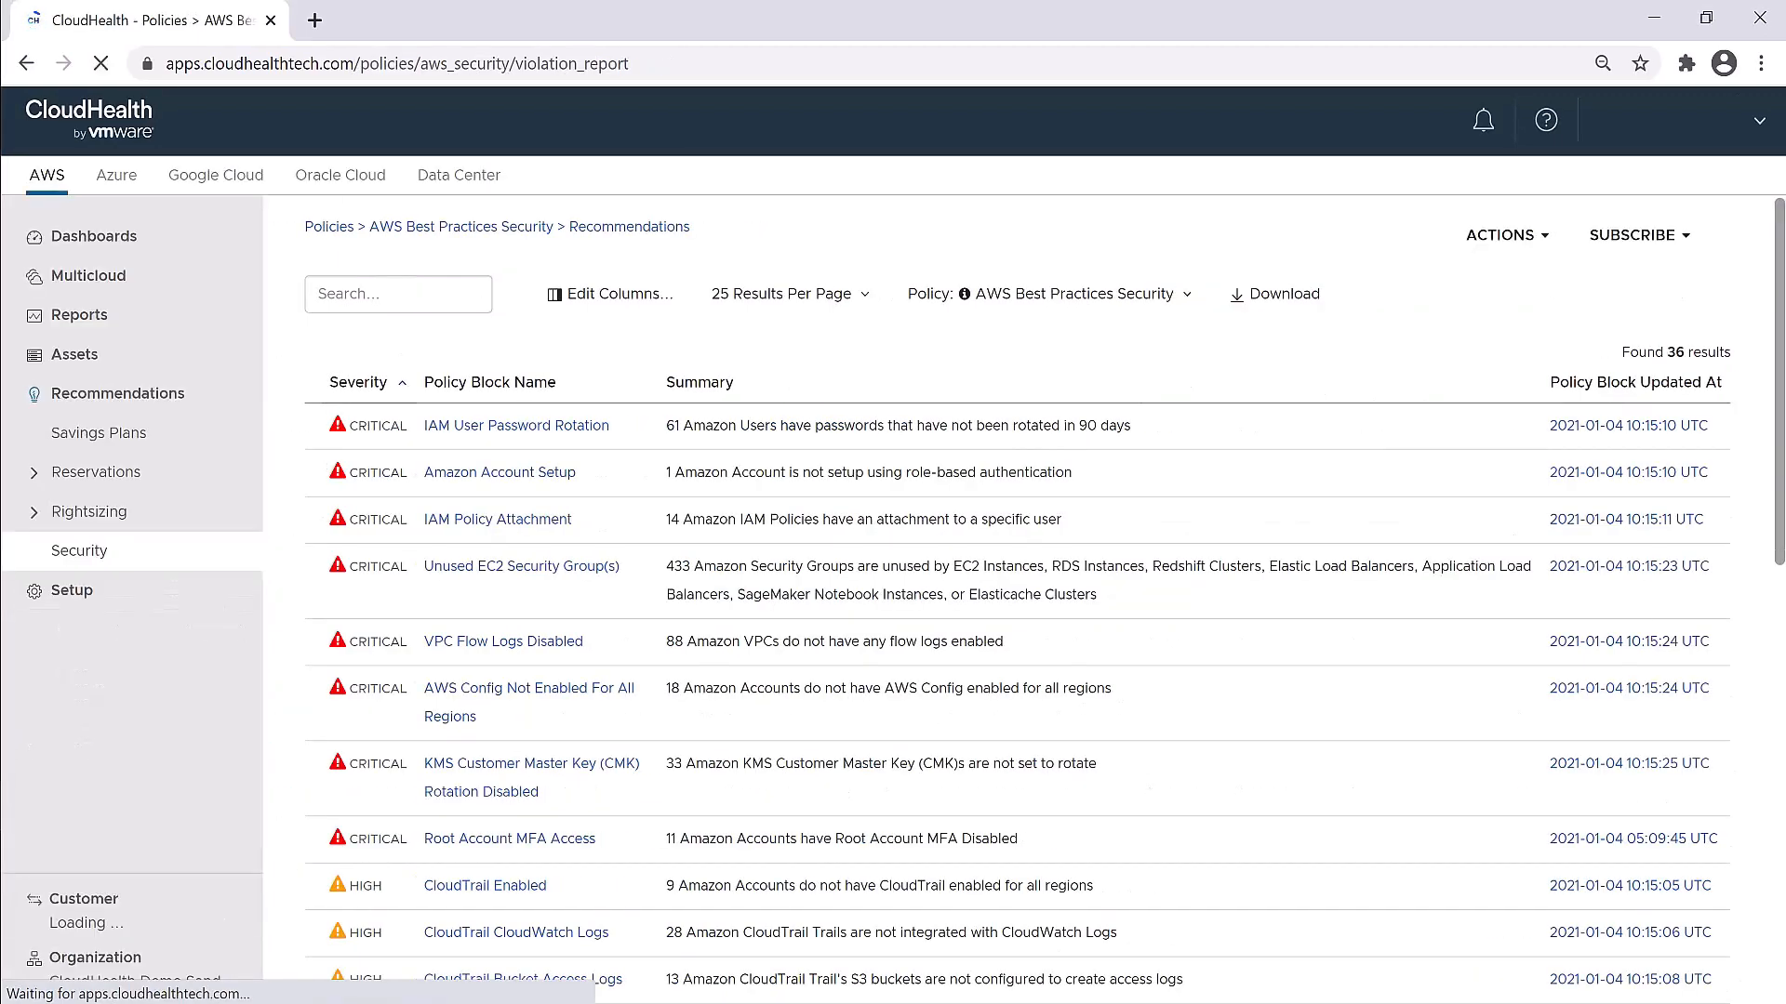
# Show the AWS Best Practices Security findings, then expand Setup listing Accounts, Governance and Billing Rules
pyautogui.click(79, 550)
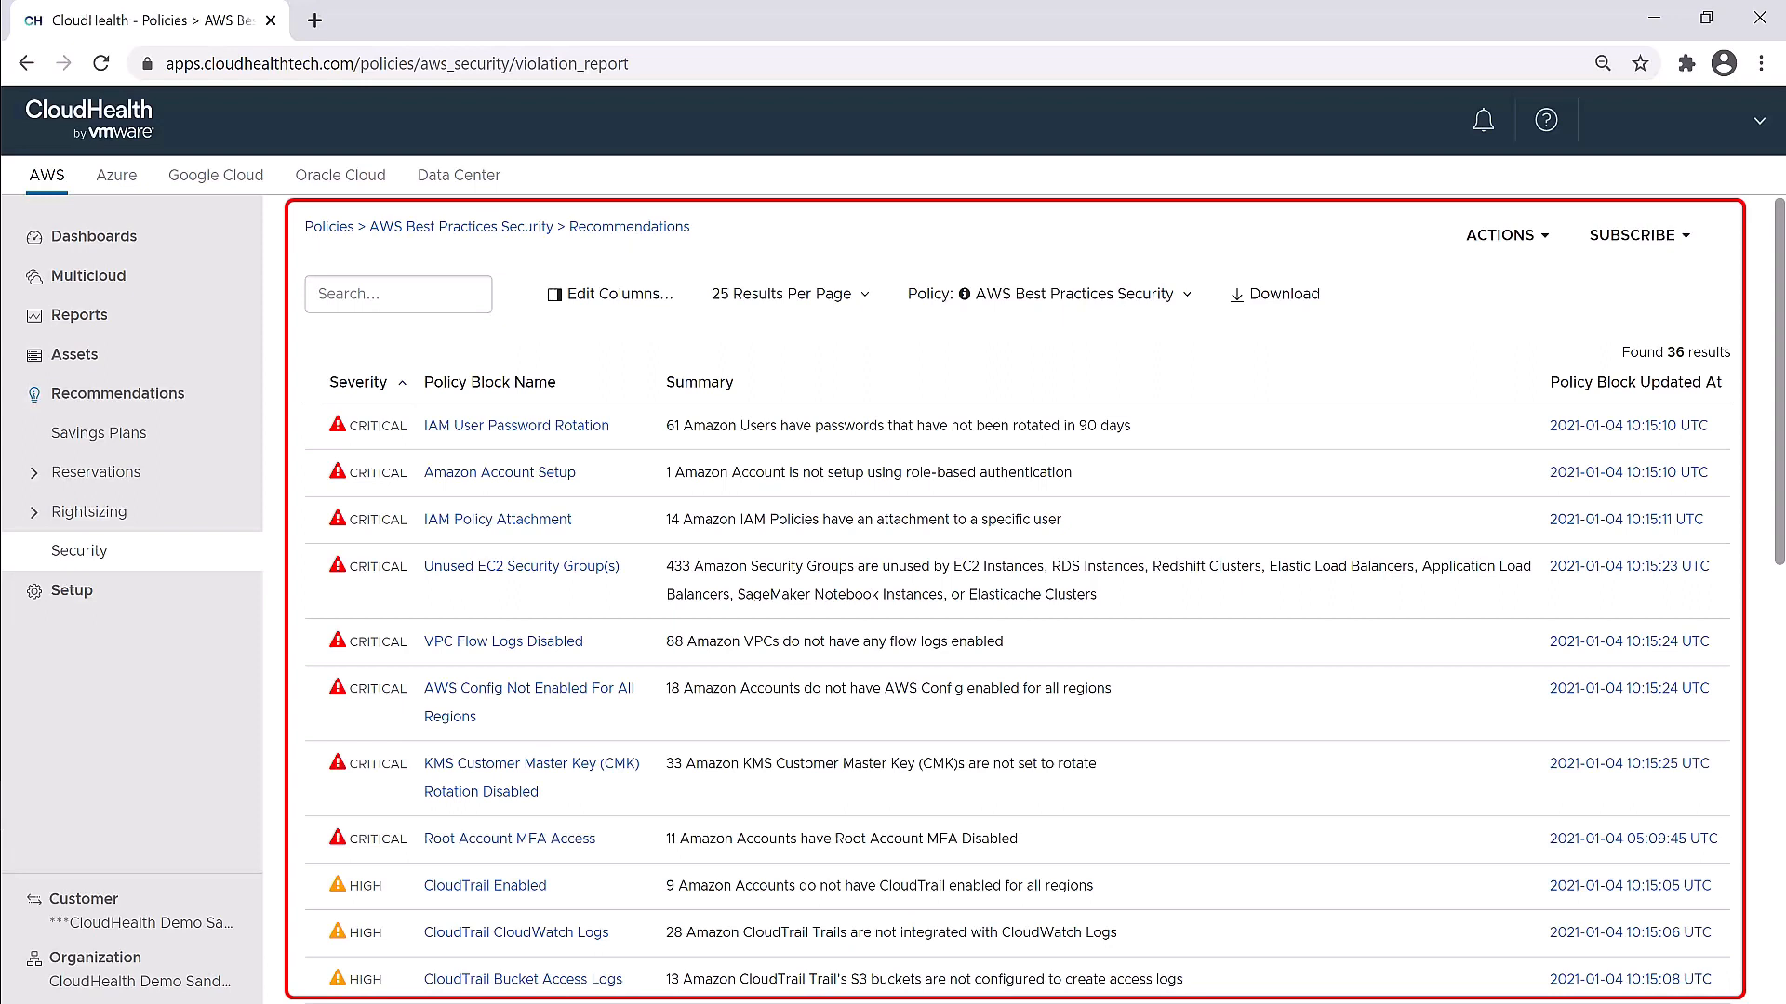
pyautogui.click(76, 590)
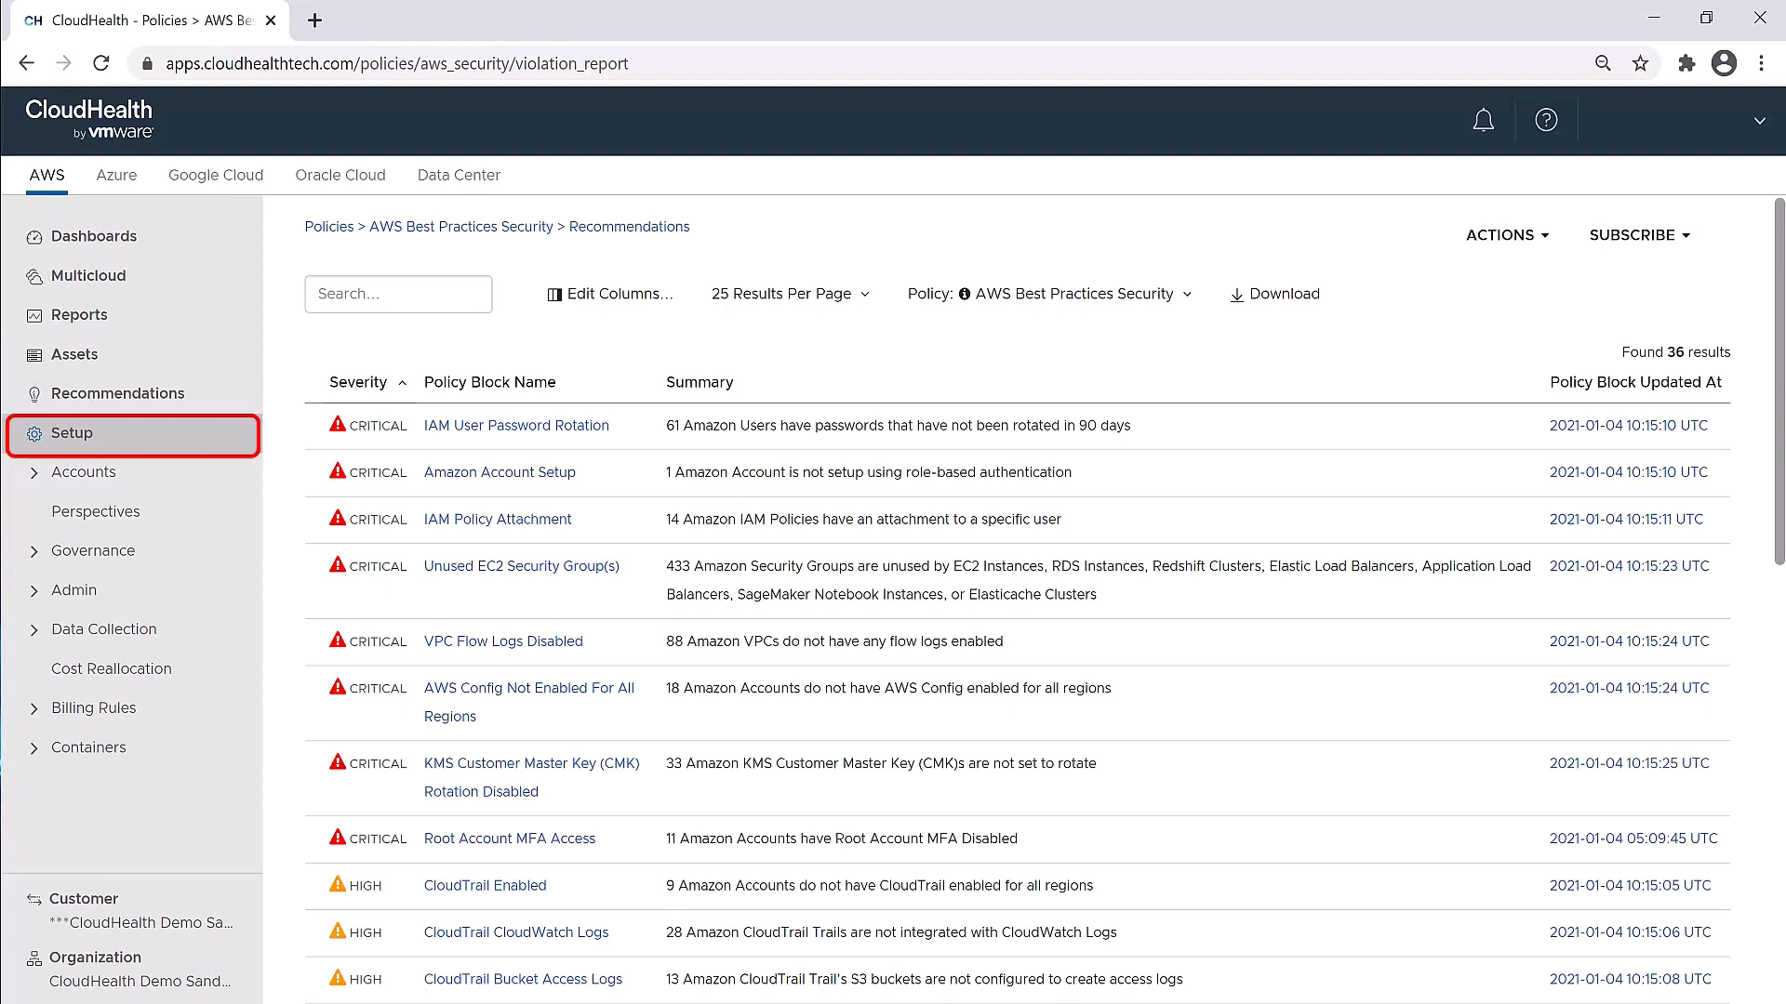
pyautogui.click(72, 433)
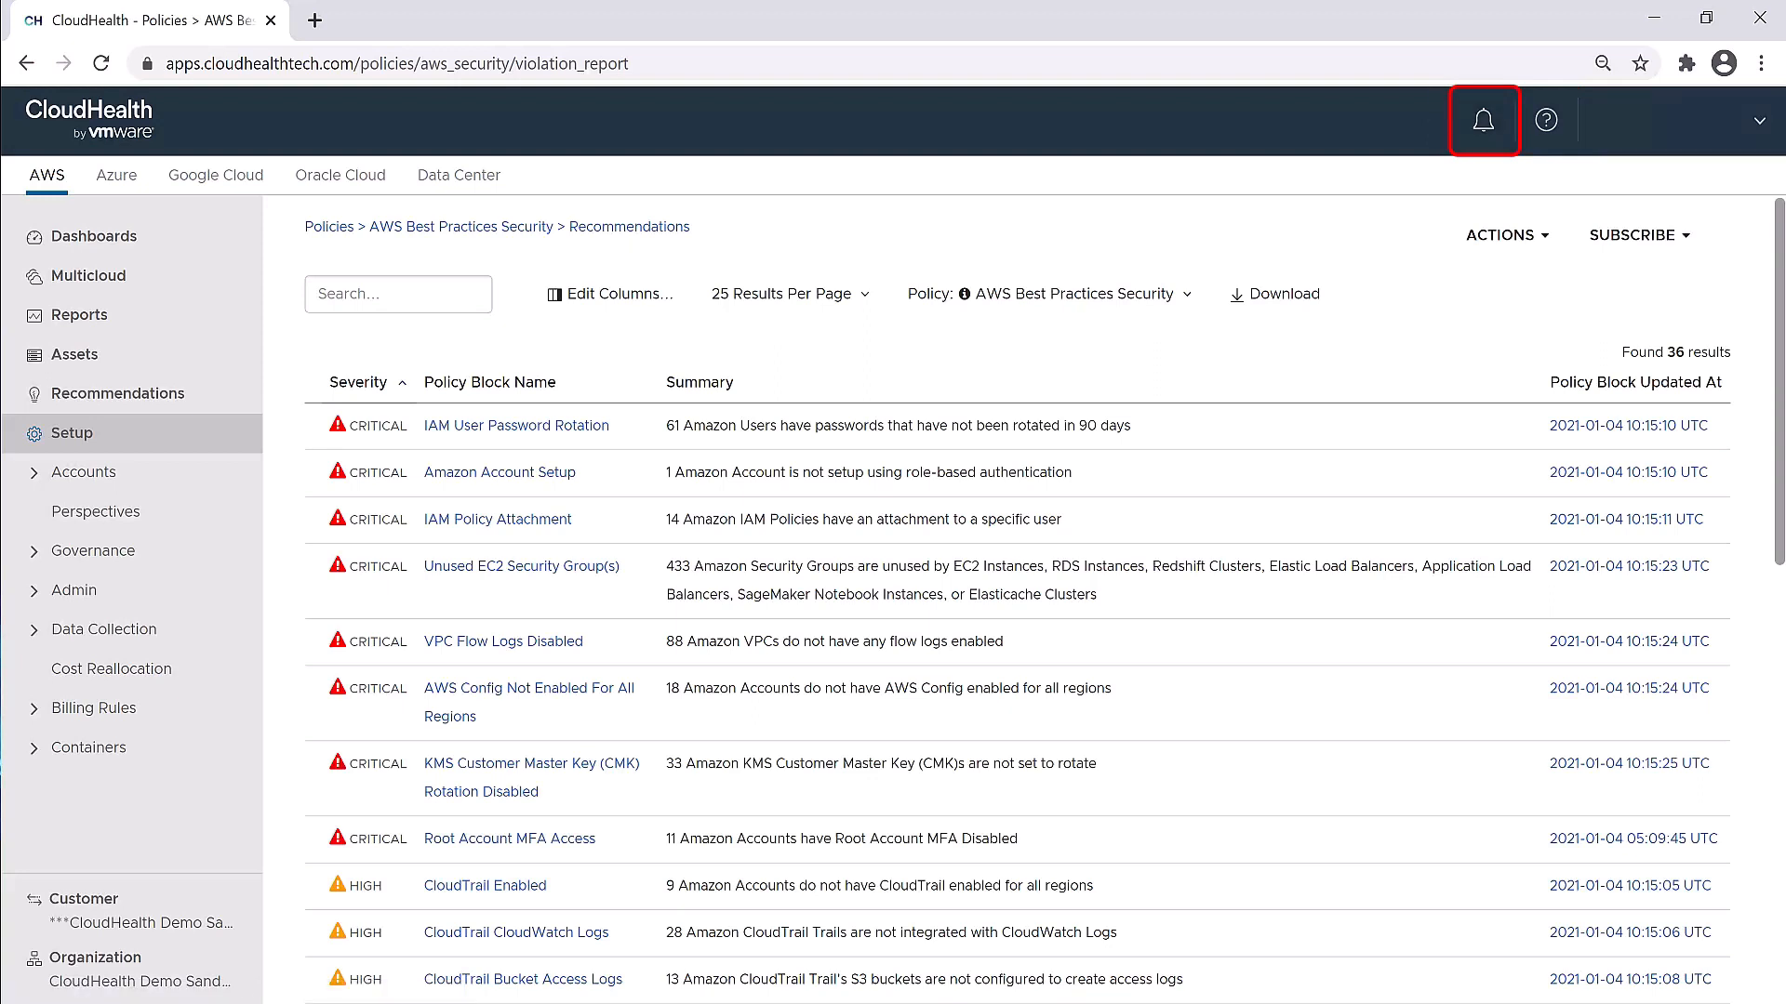
# View the Help Center support links, then the user profile panel with its sign-out option
pyautogui.click(1546, 119)
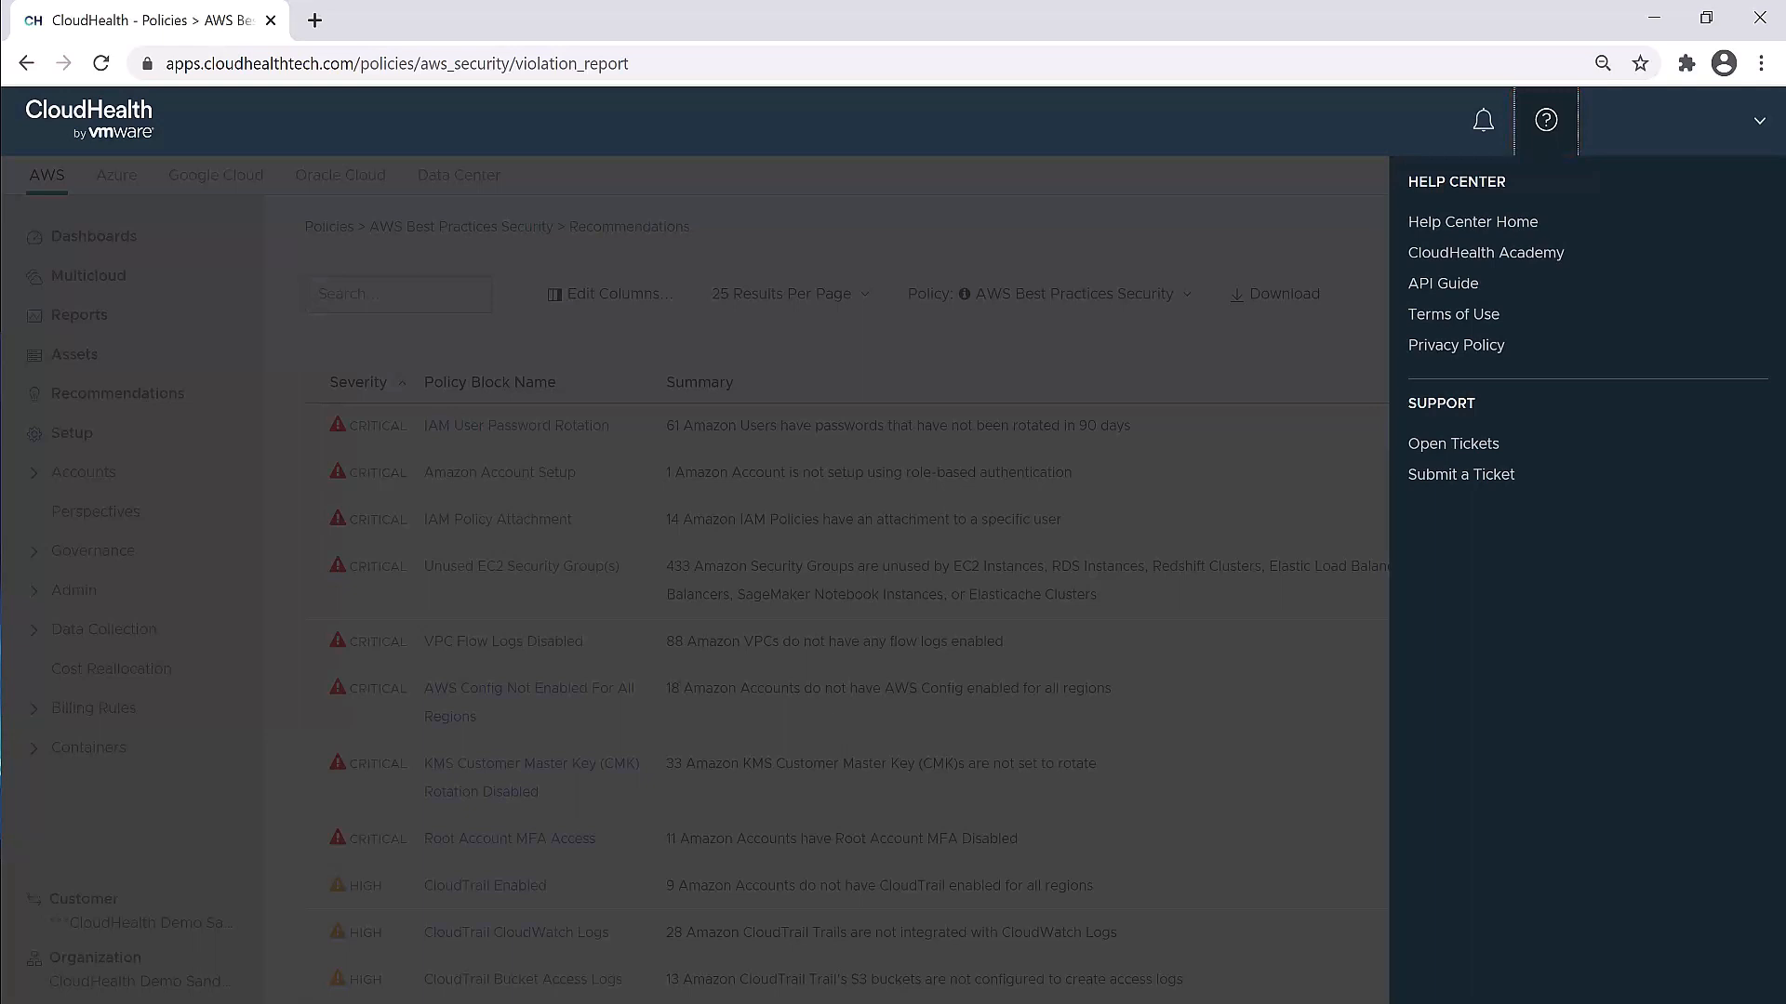
pyautogui.moveTo(1485, 251)
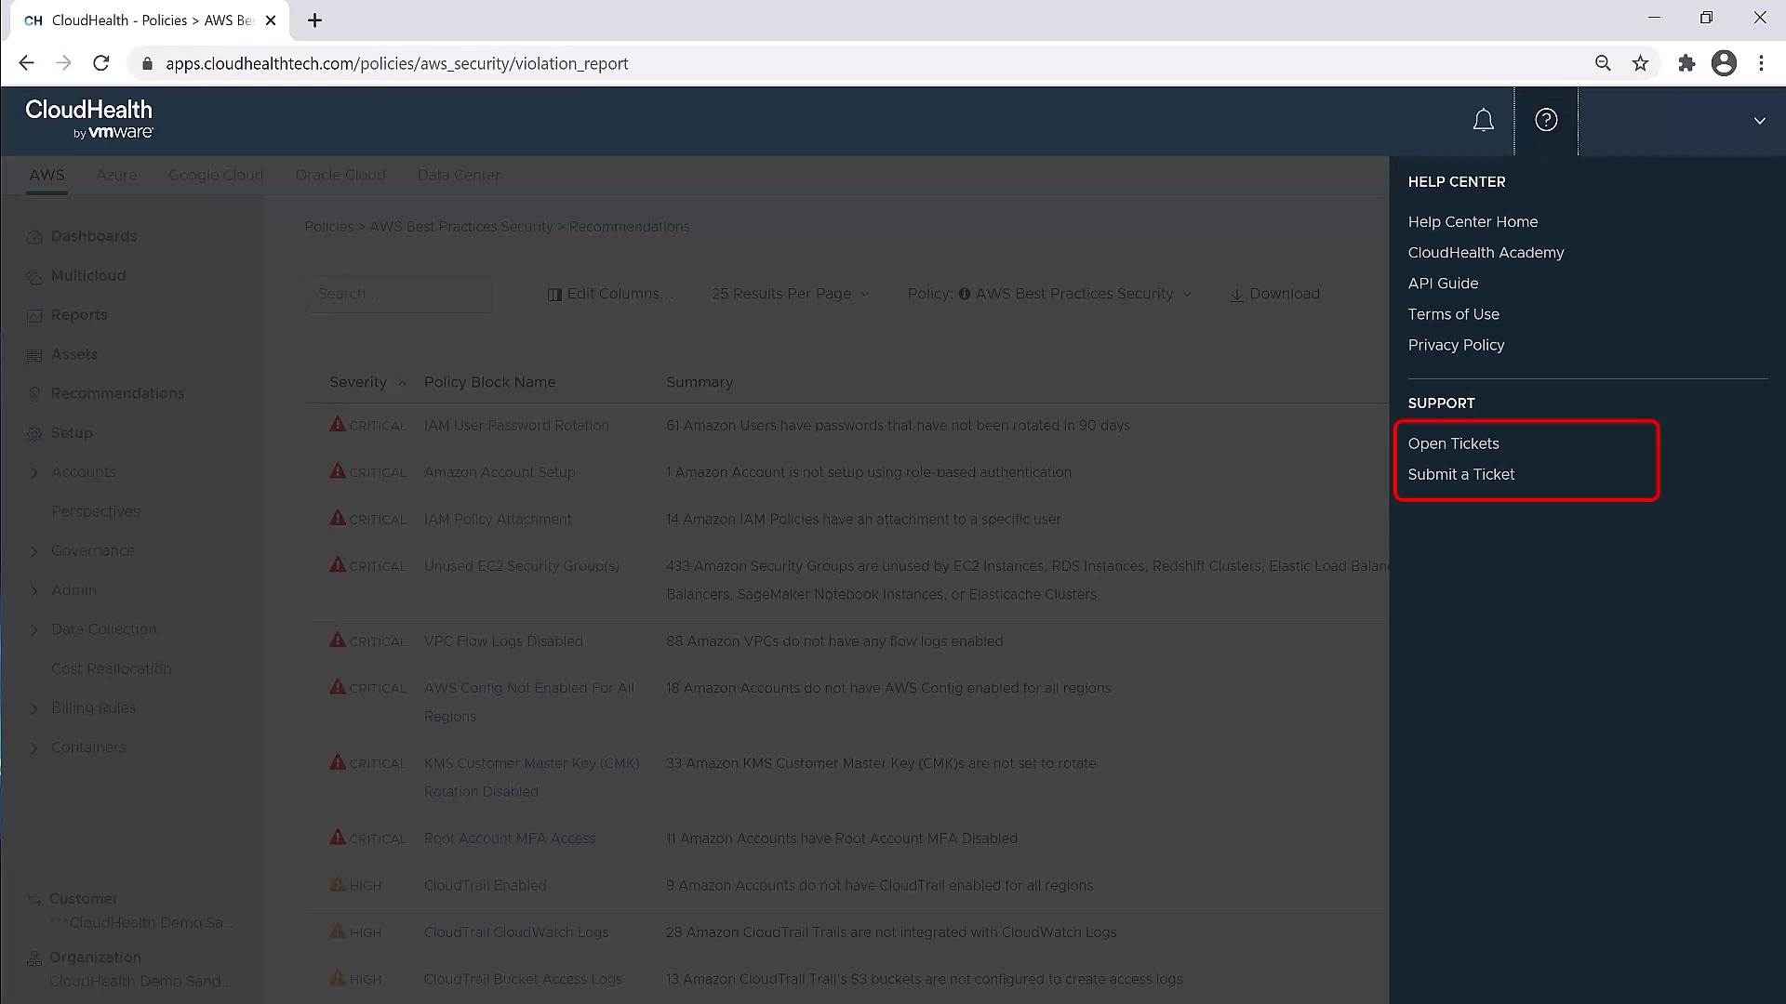
pyautogui.click(1674, 119)
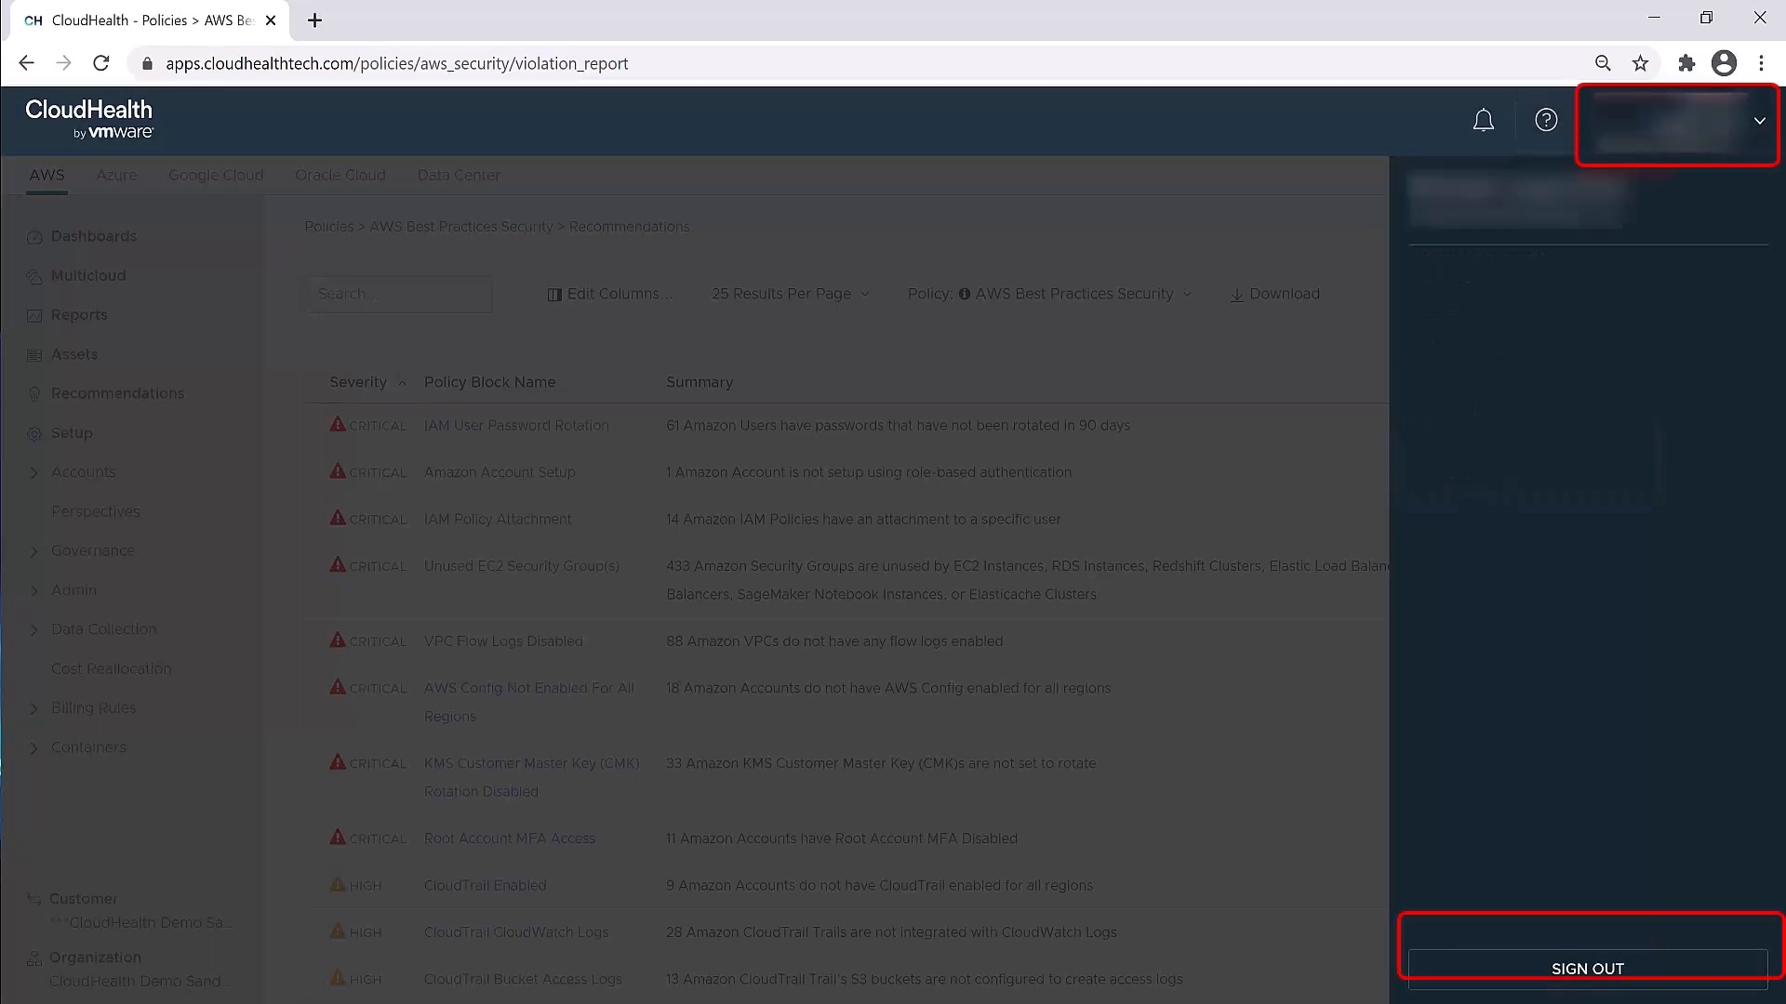